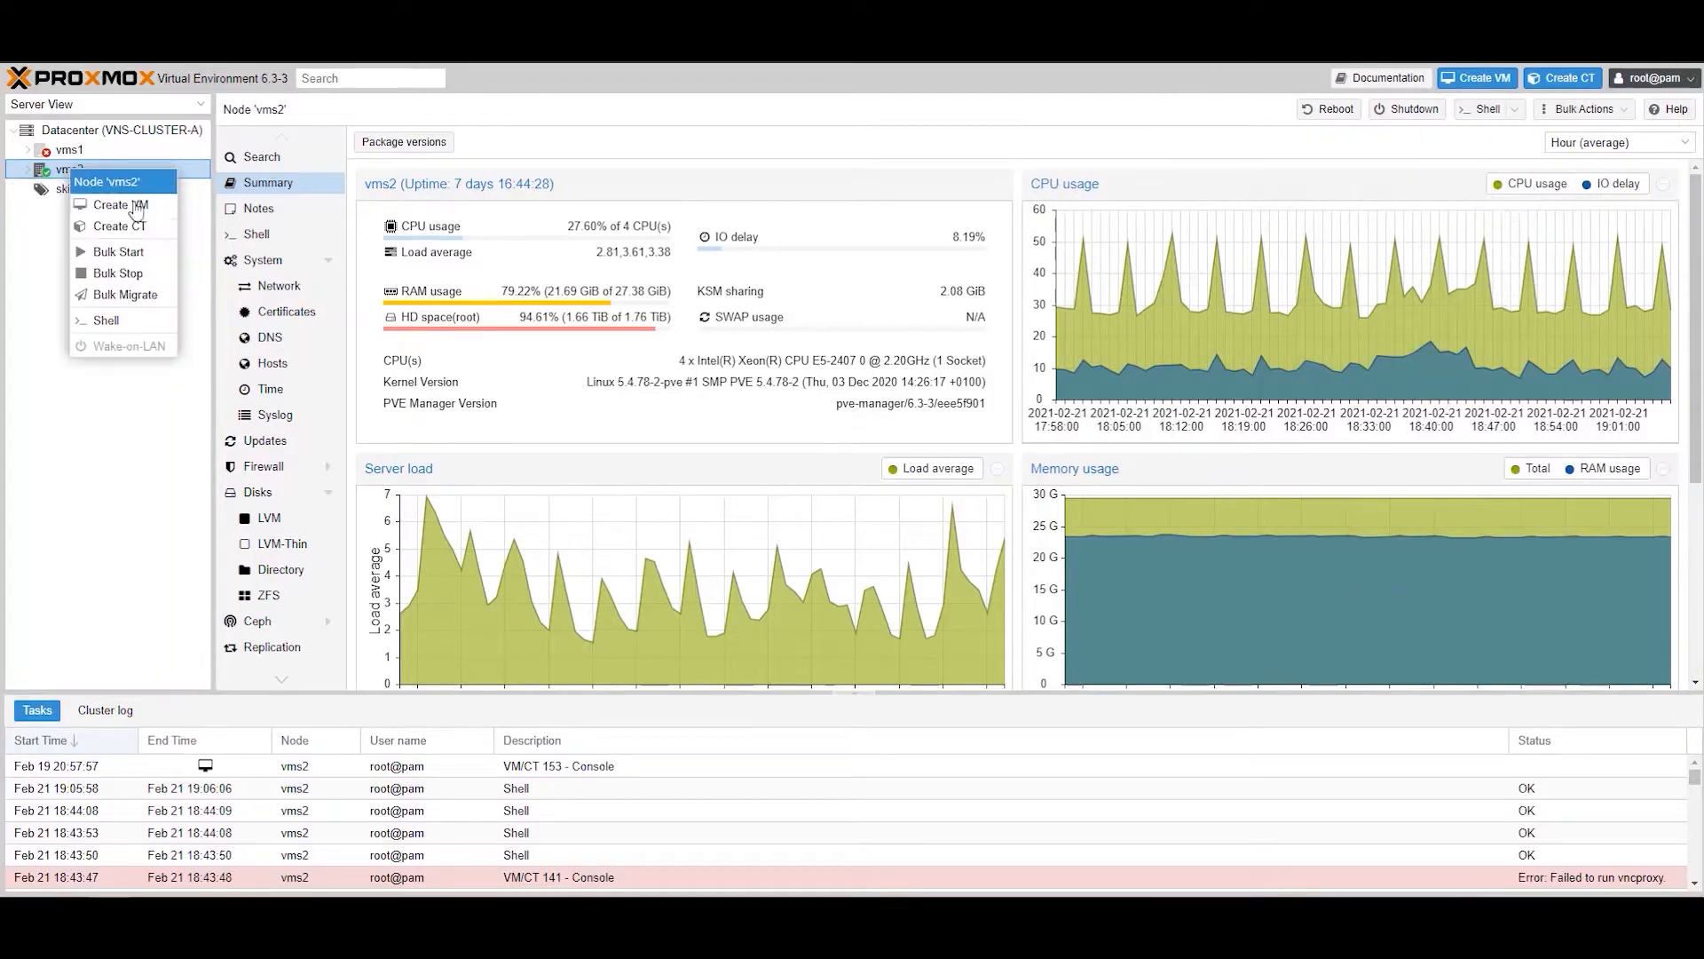
Start a privileged container on vms2 with hostname revprox and a root password.
left_click(119, 226)
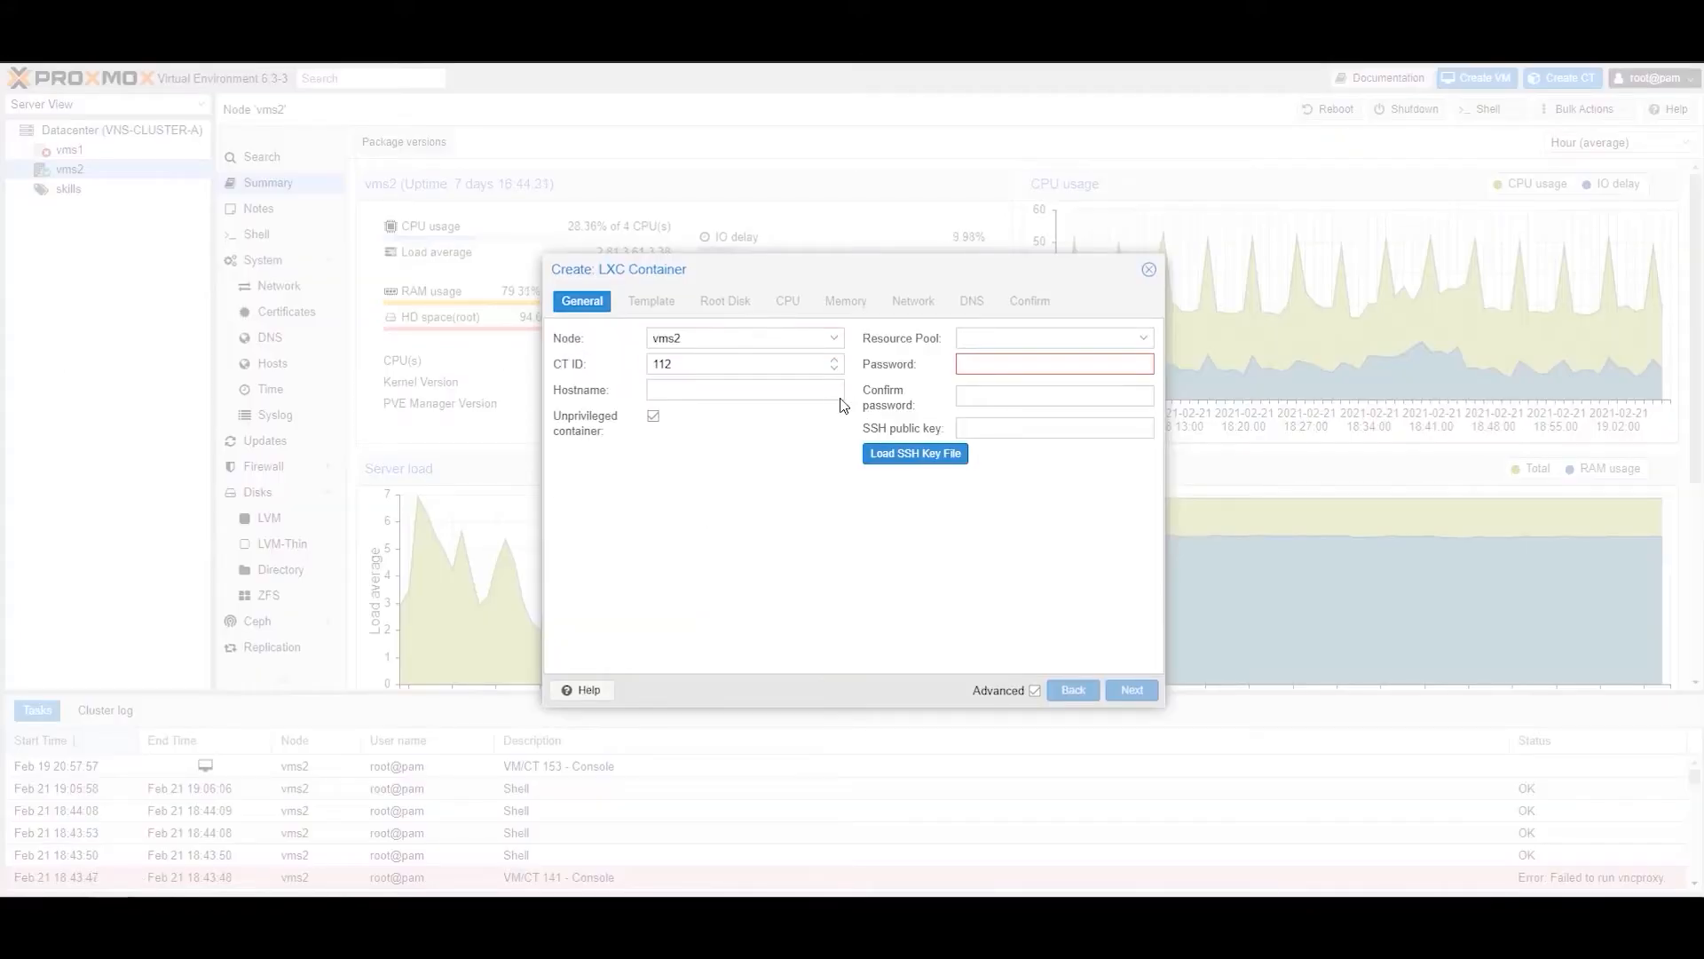
left_click(744, 388)
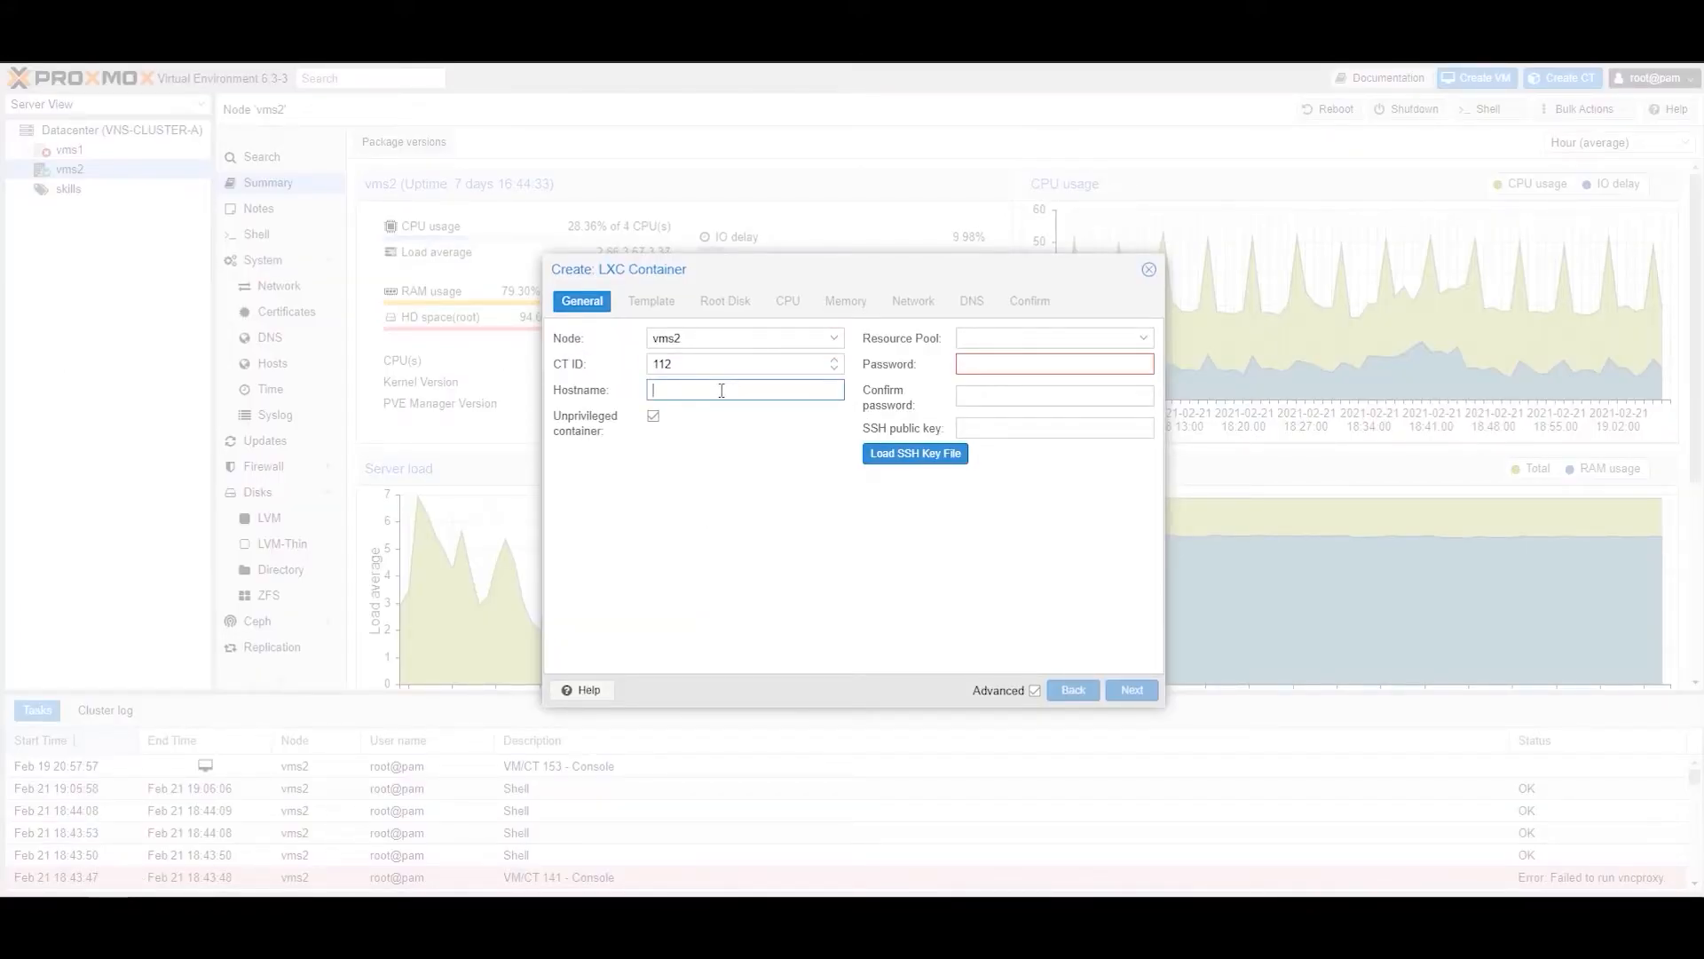
type("rev")
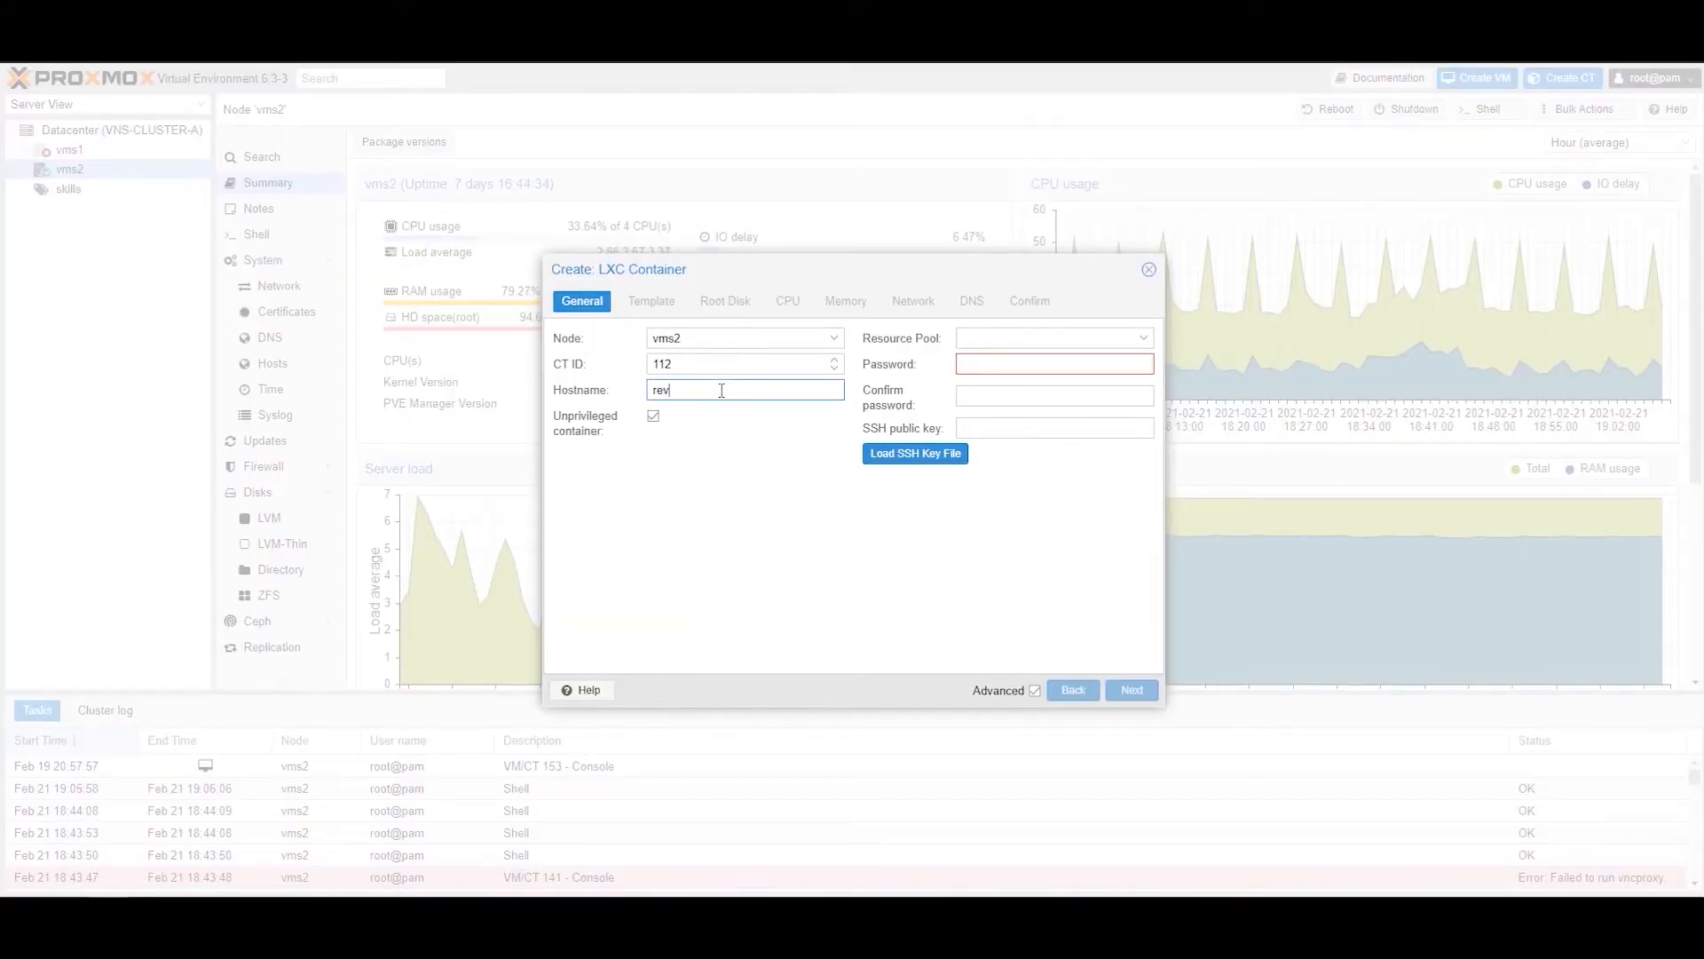
type("prox")
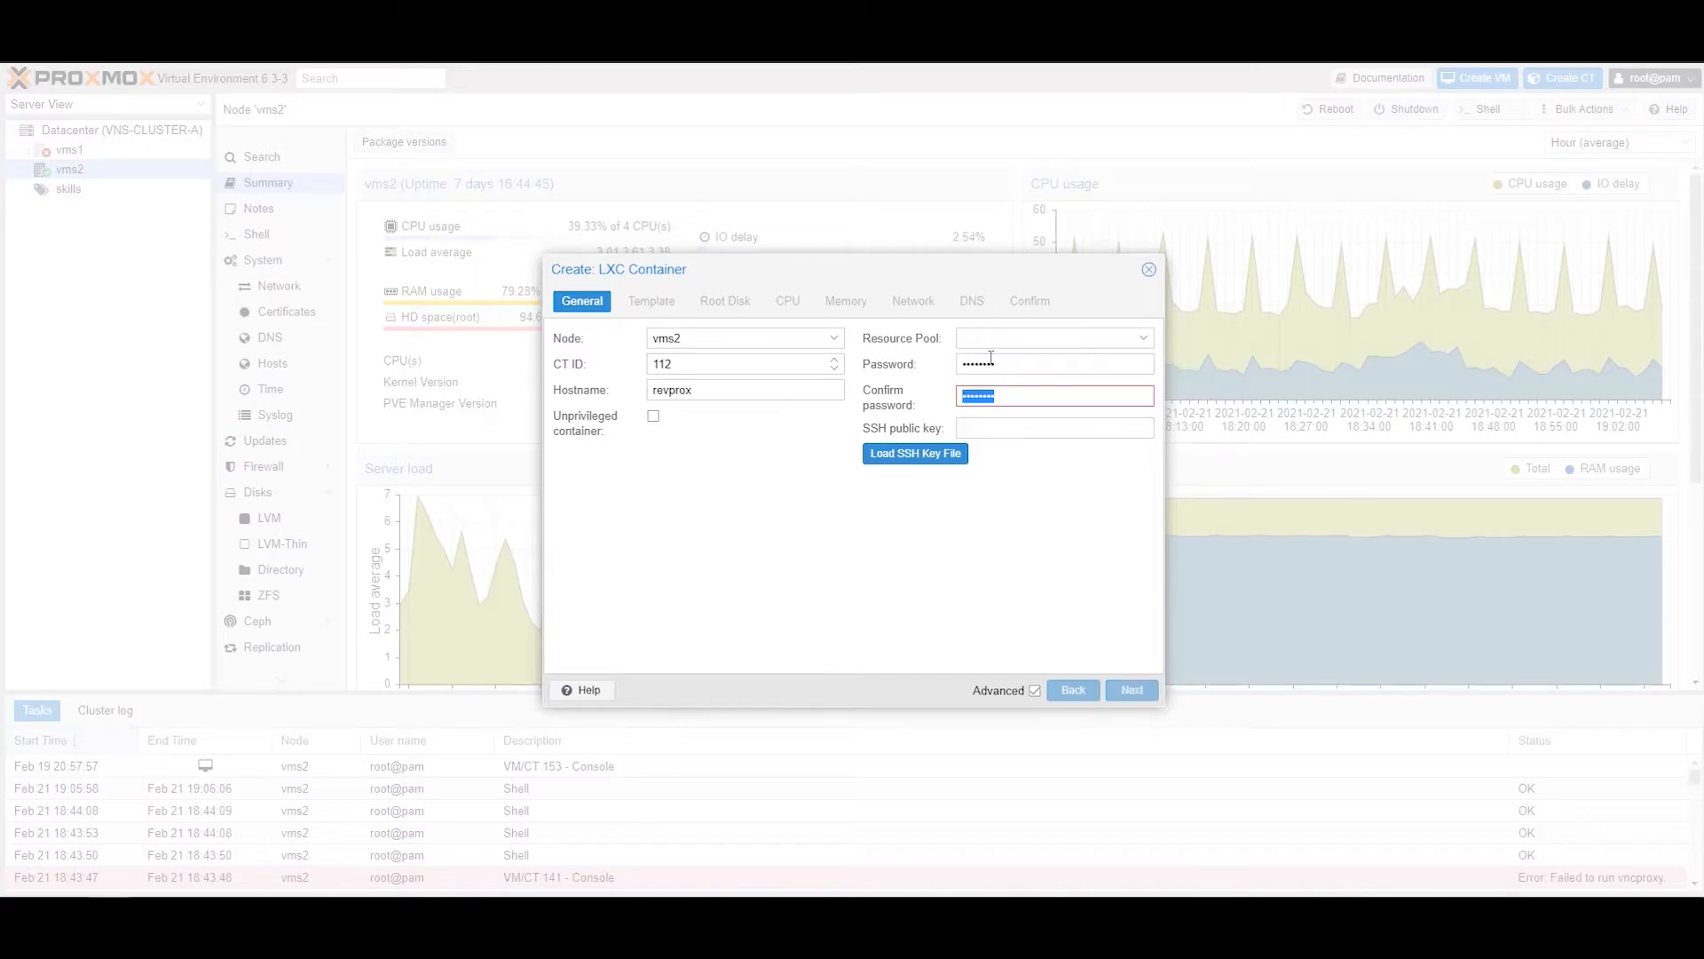
left_click(1052, 396)
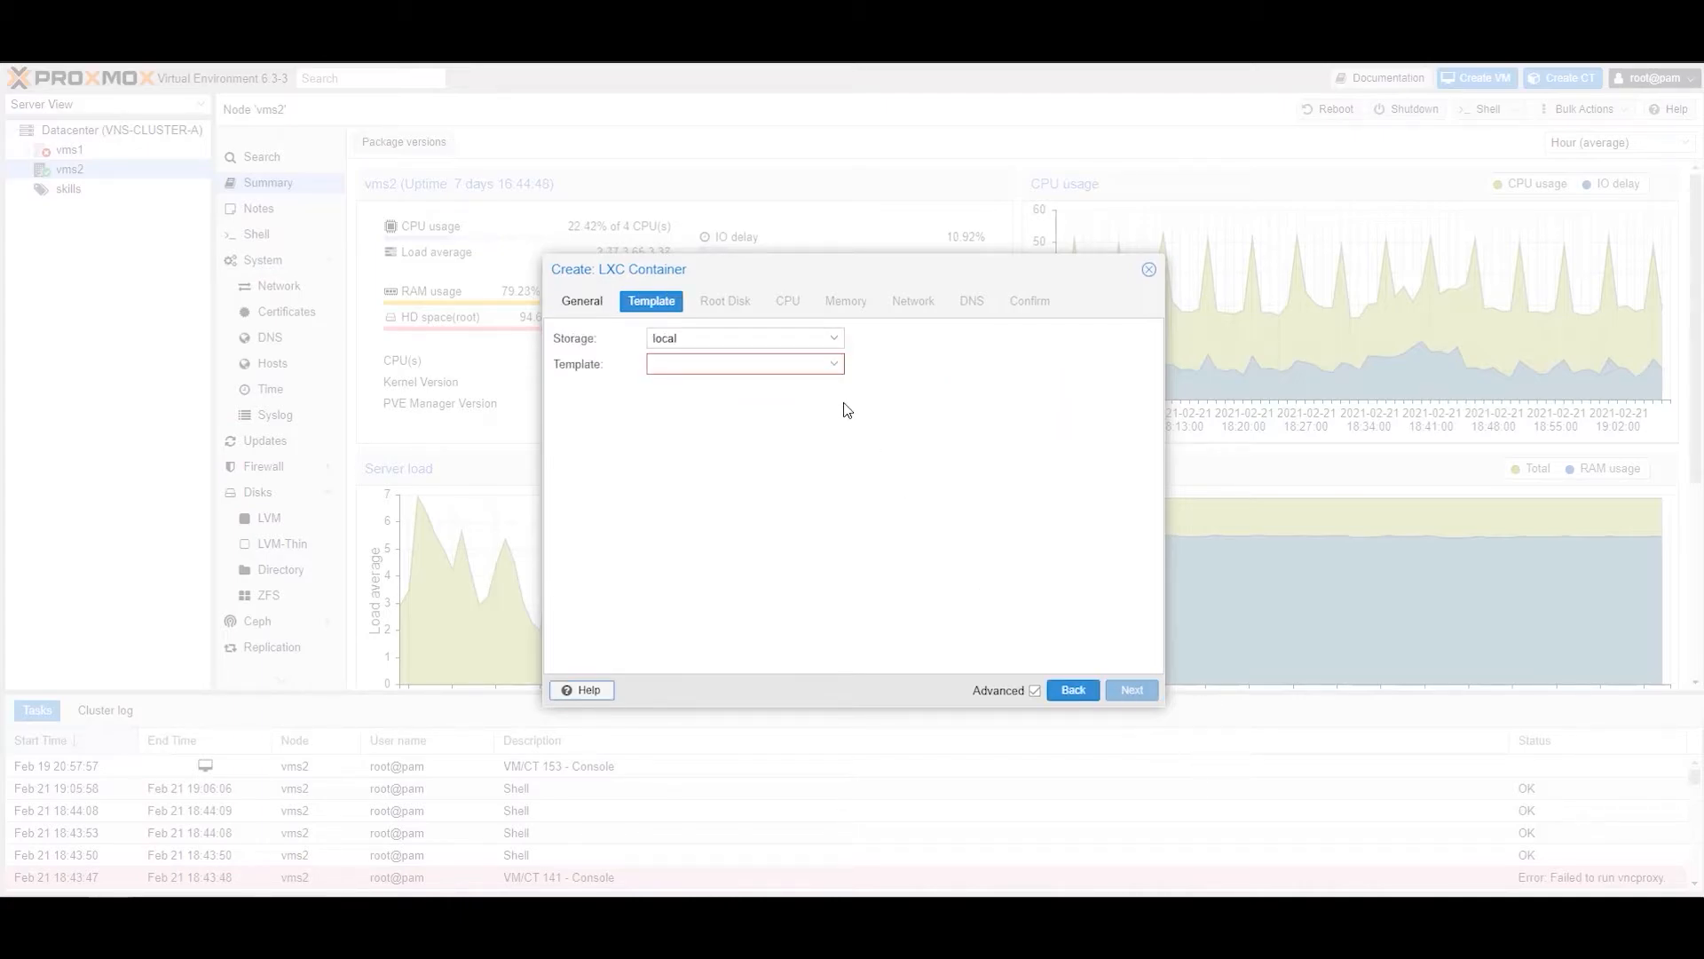
Choose the Alpine 3.12 template and accept an 8 GiB disk, 1 core, 512 MiB memory.
left_click(744, 363)
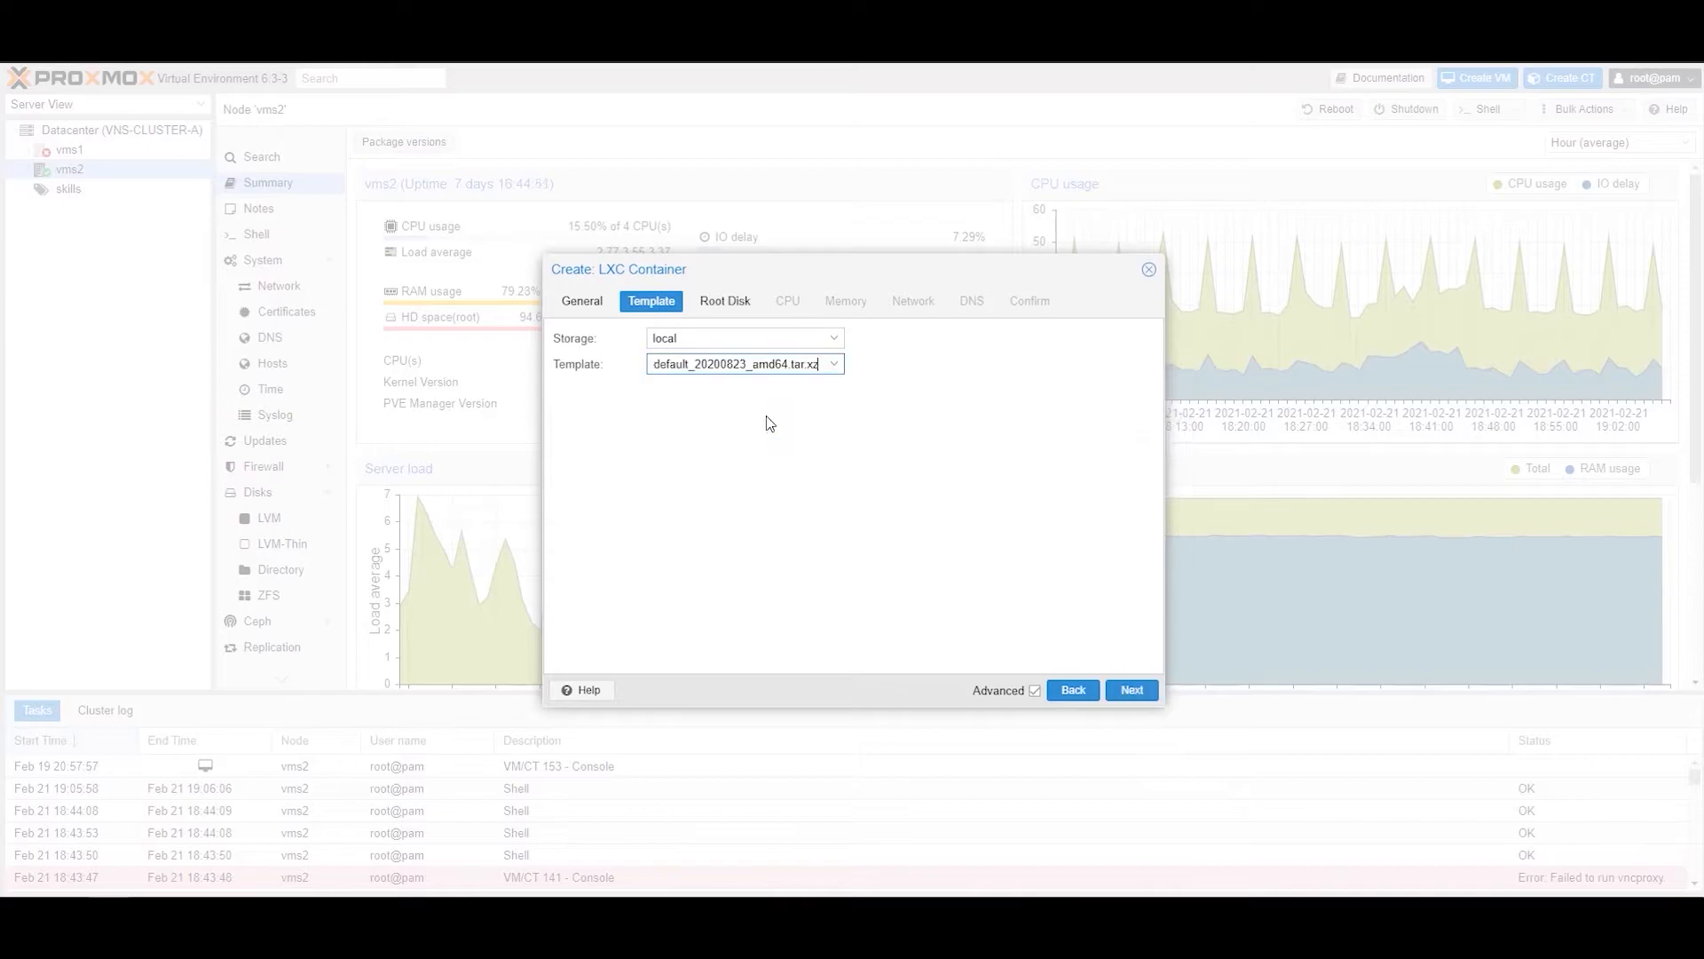
left_click(724, 301)
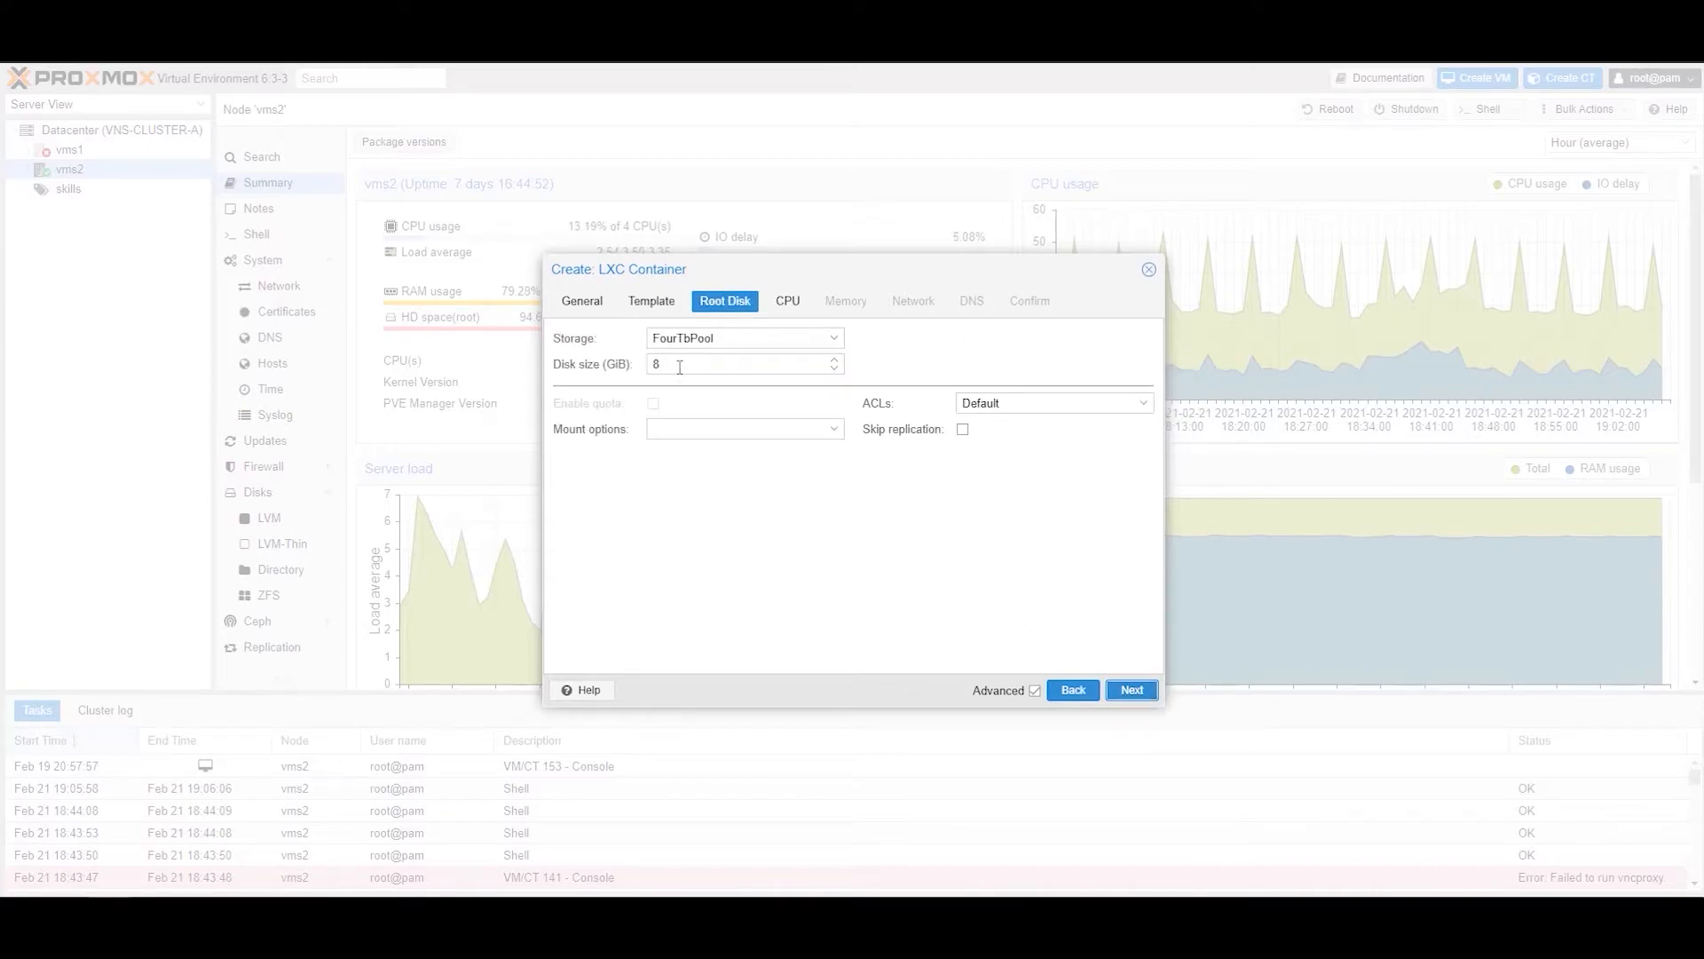
left_click(787, 301)
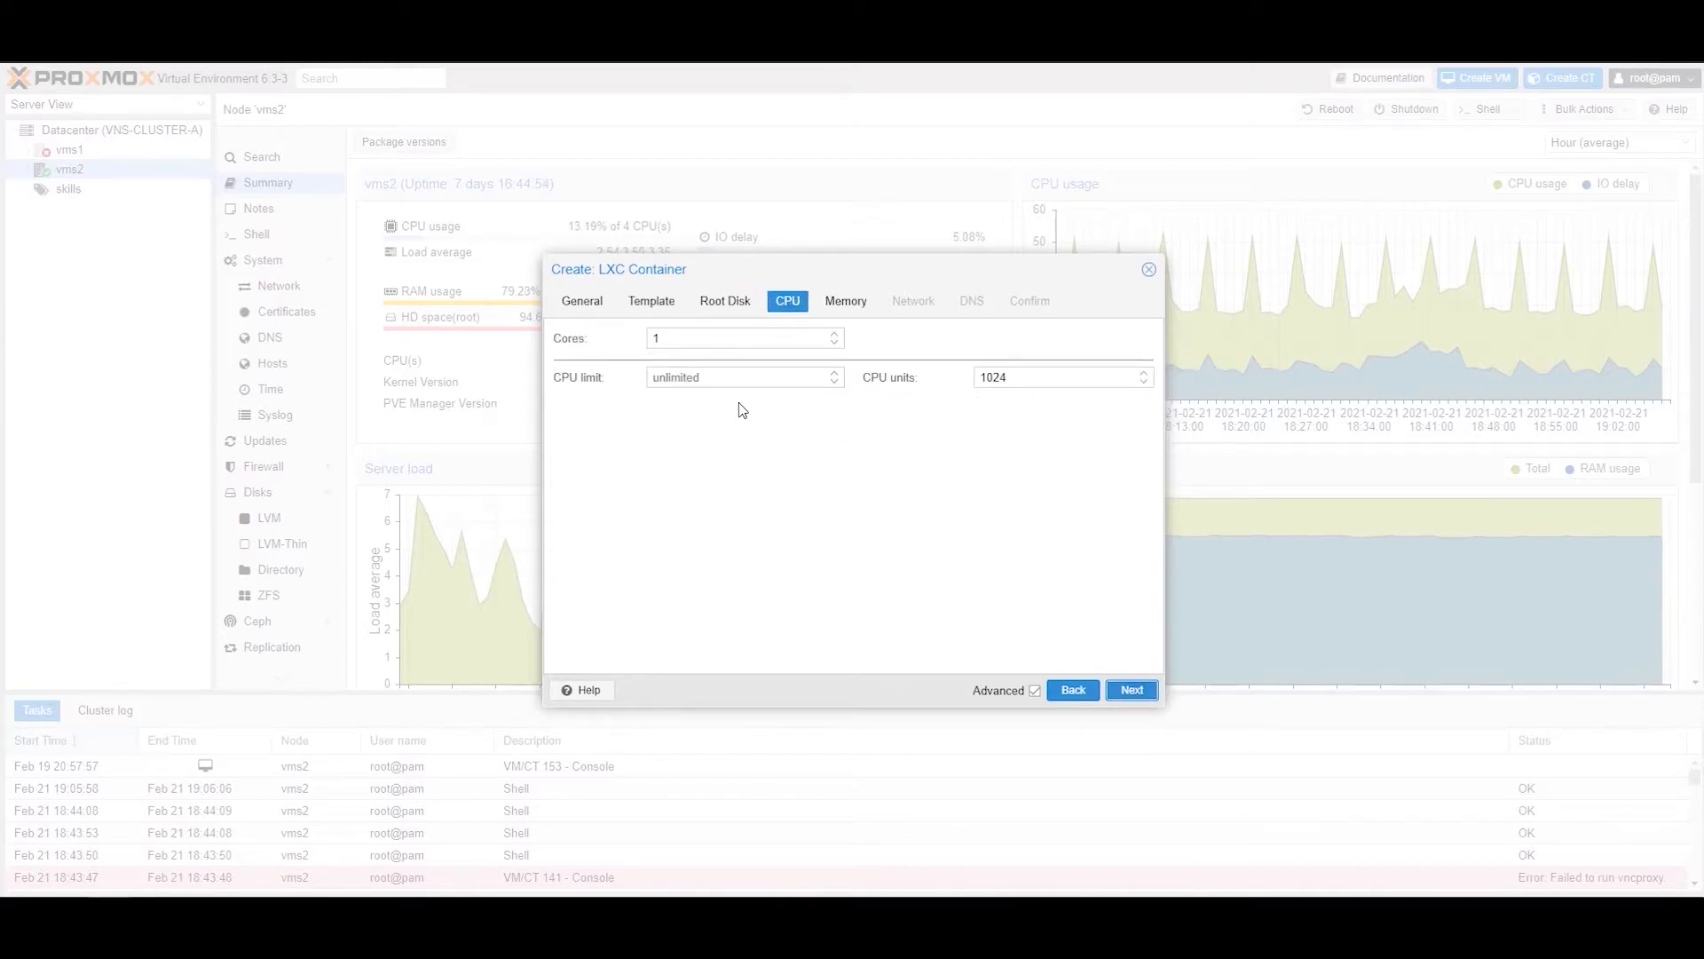
left_click(1130, 688)
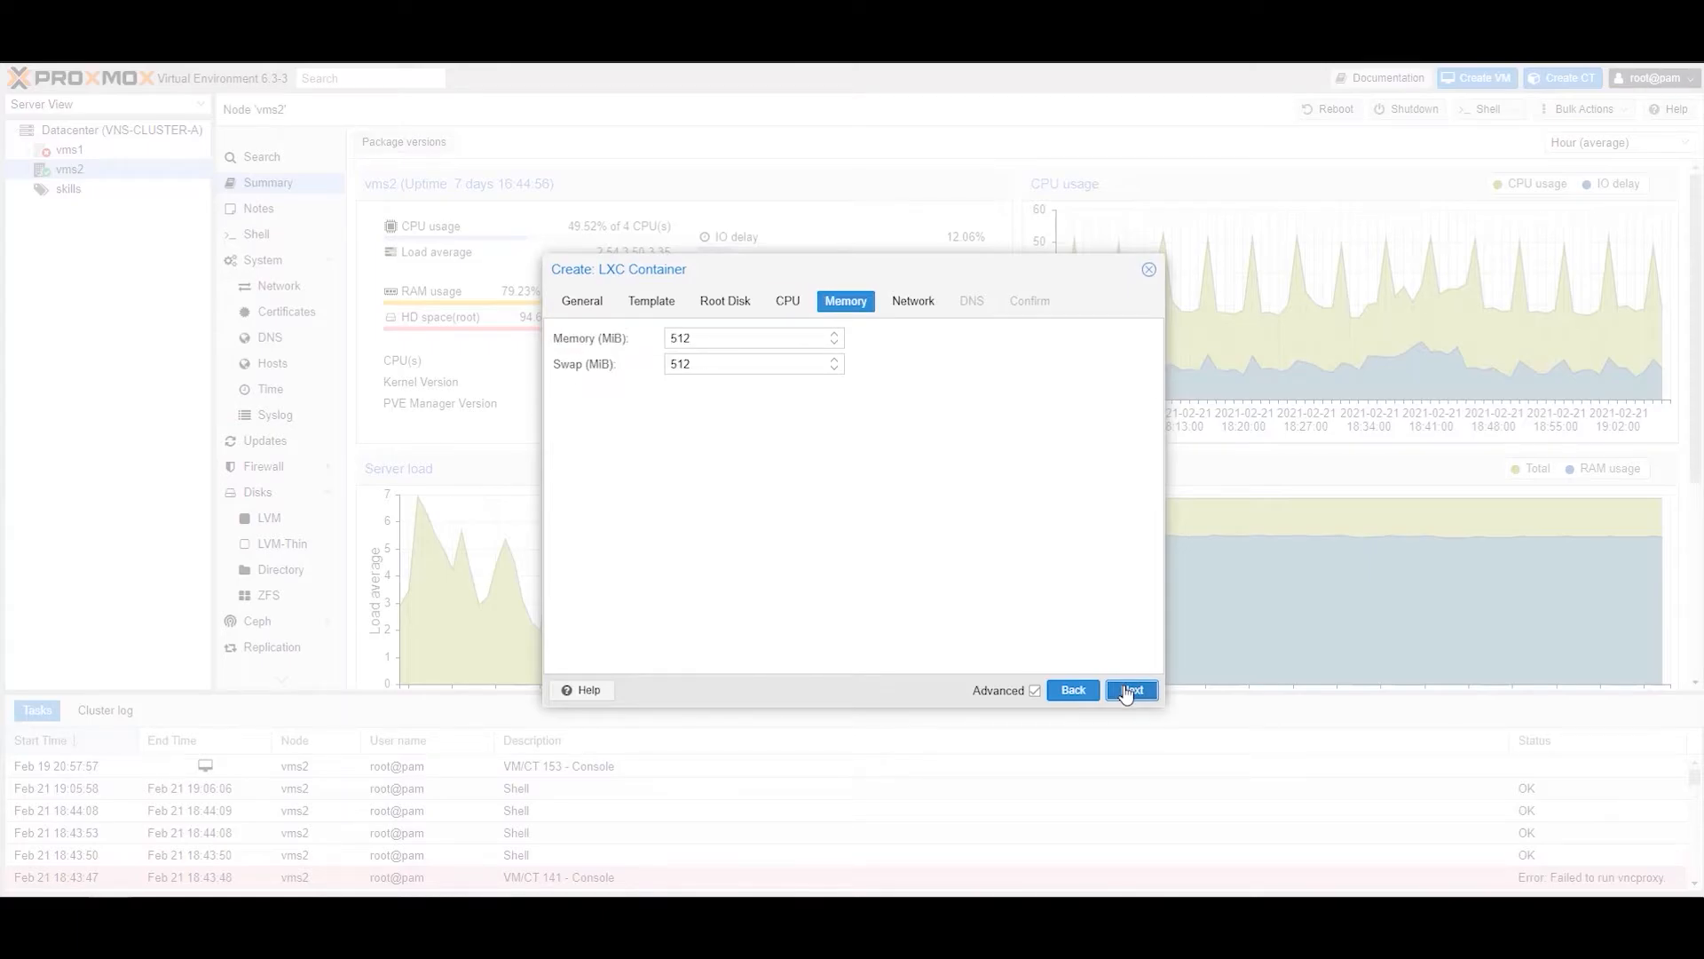
left_click(1130, 689)
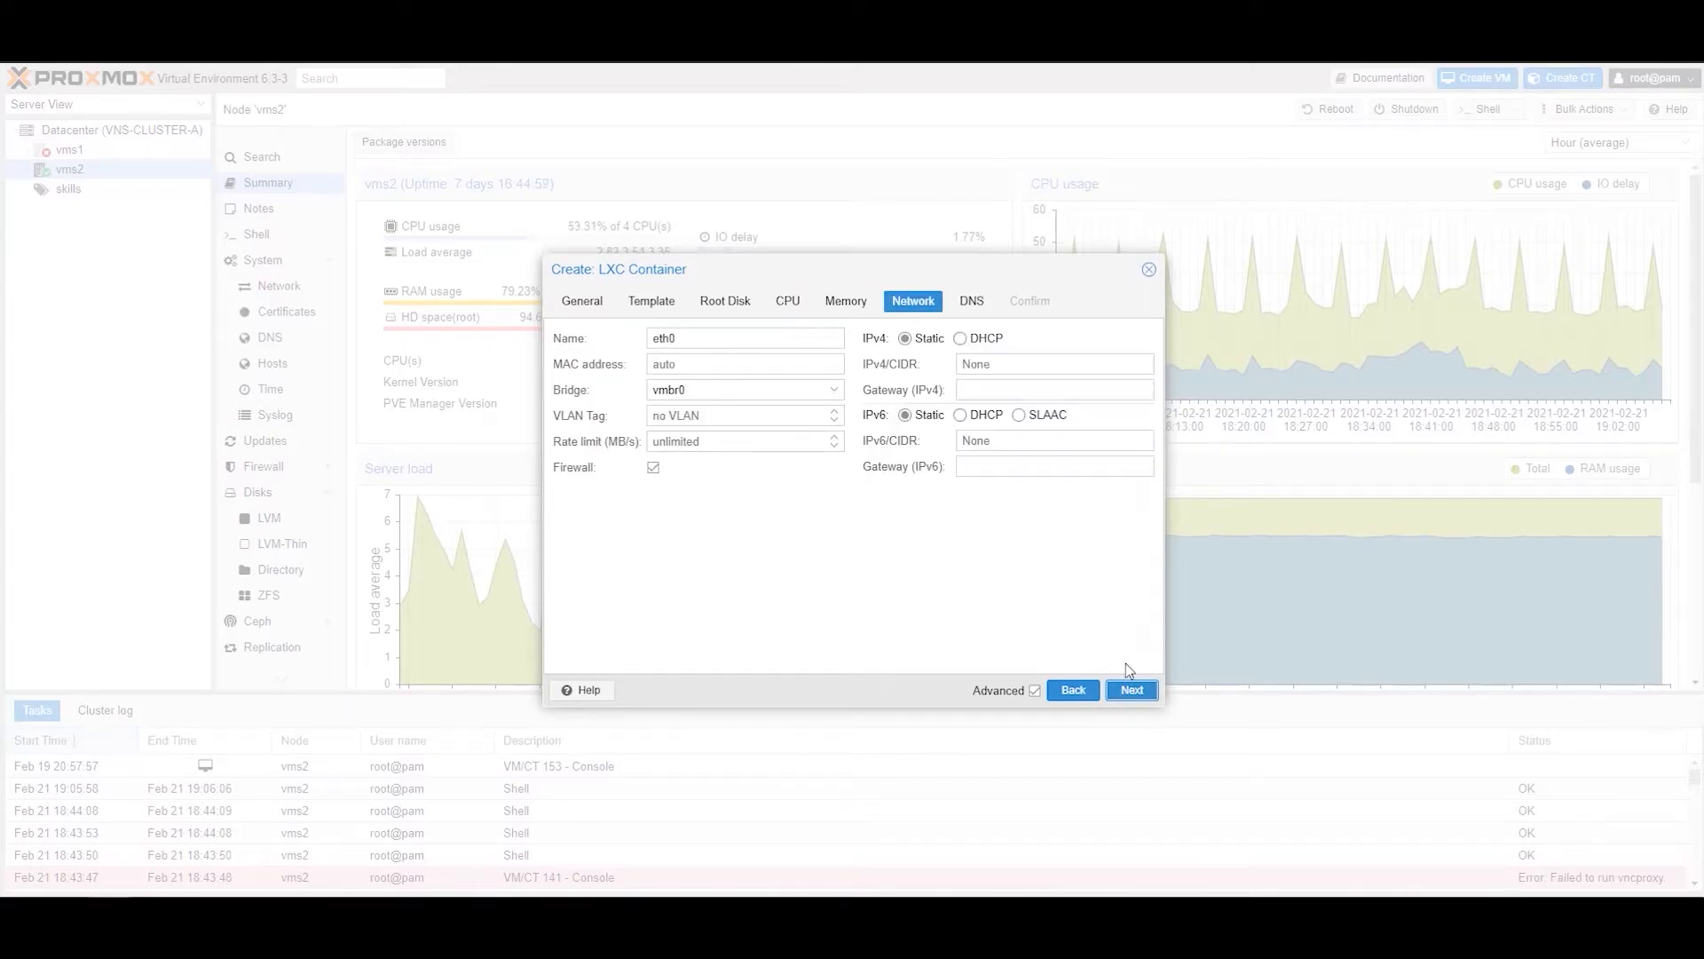
Set IPv4 networking to DHCP and continue through DNS to the summary.
left_click(960, 338)
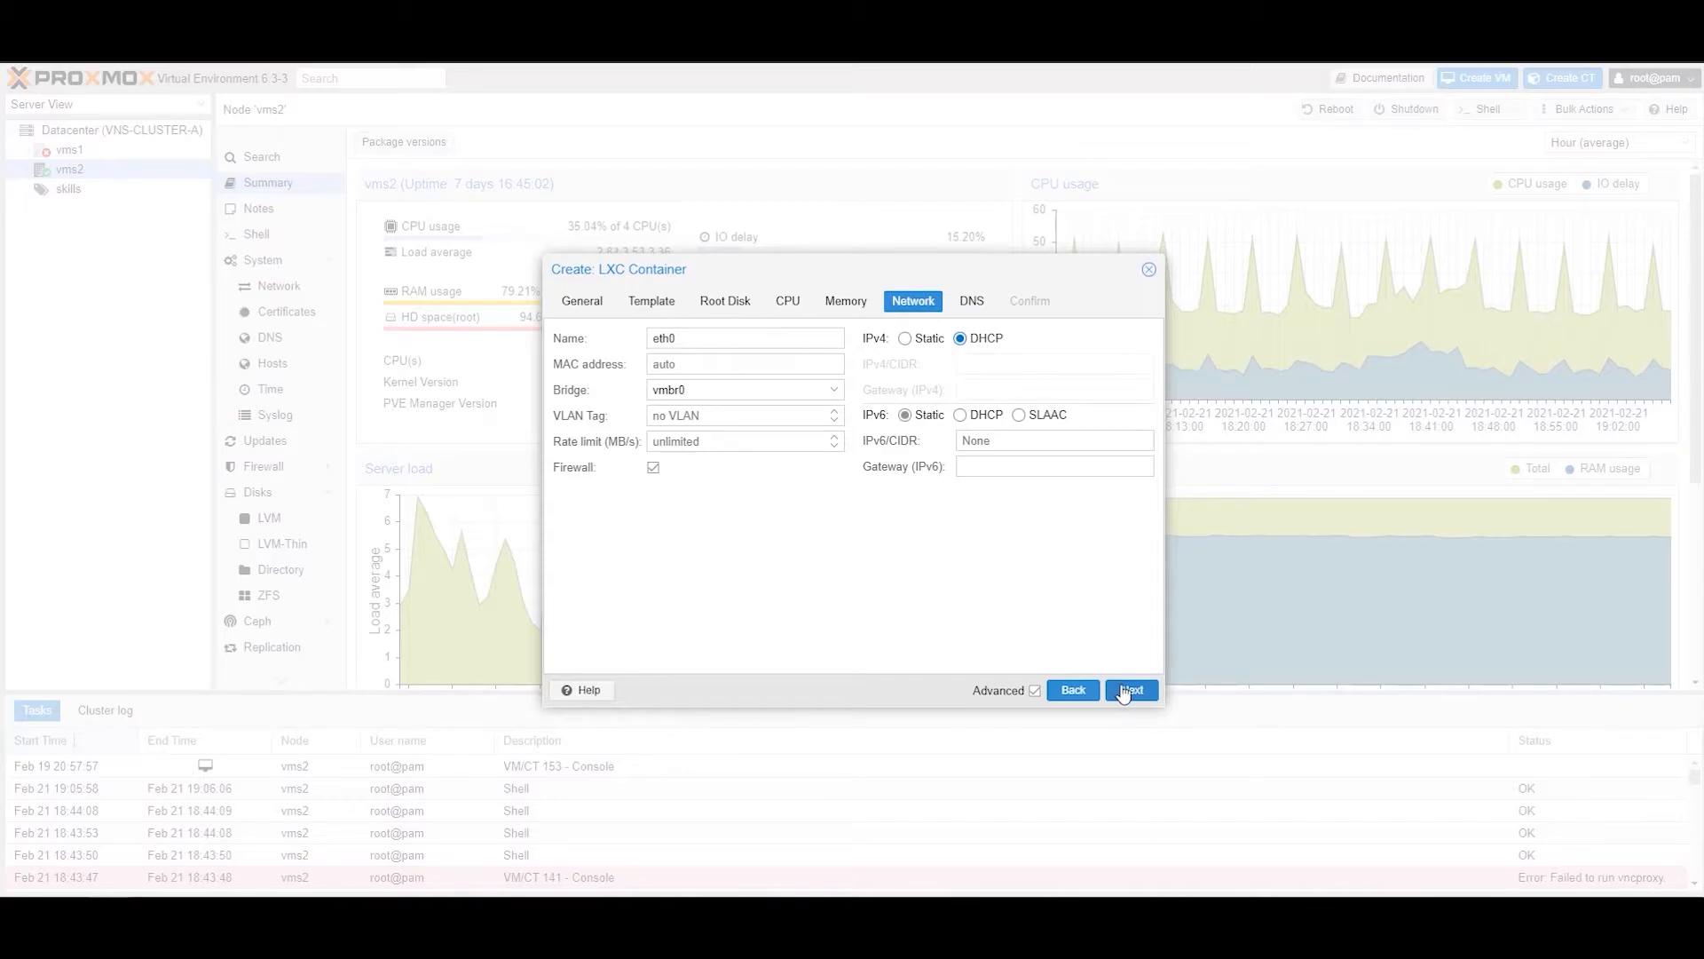
left_click(1130, 689)
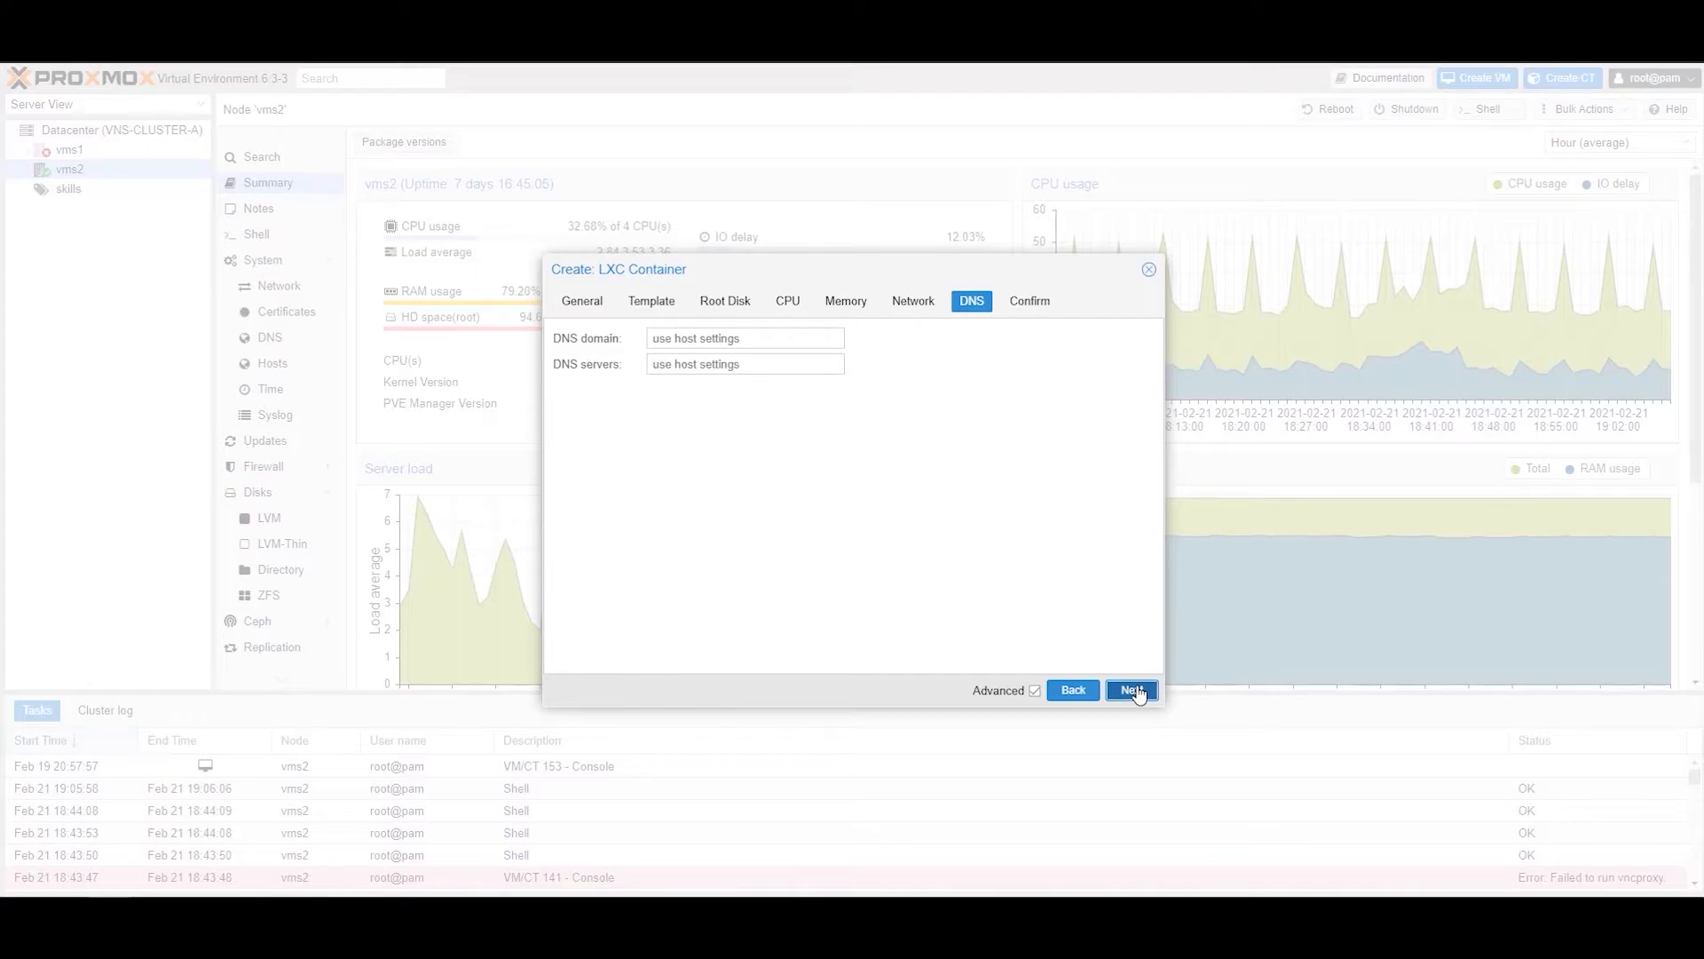
left_click(1130, 691)
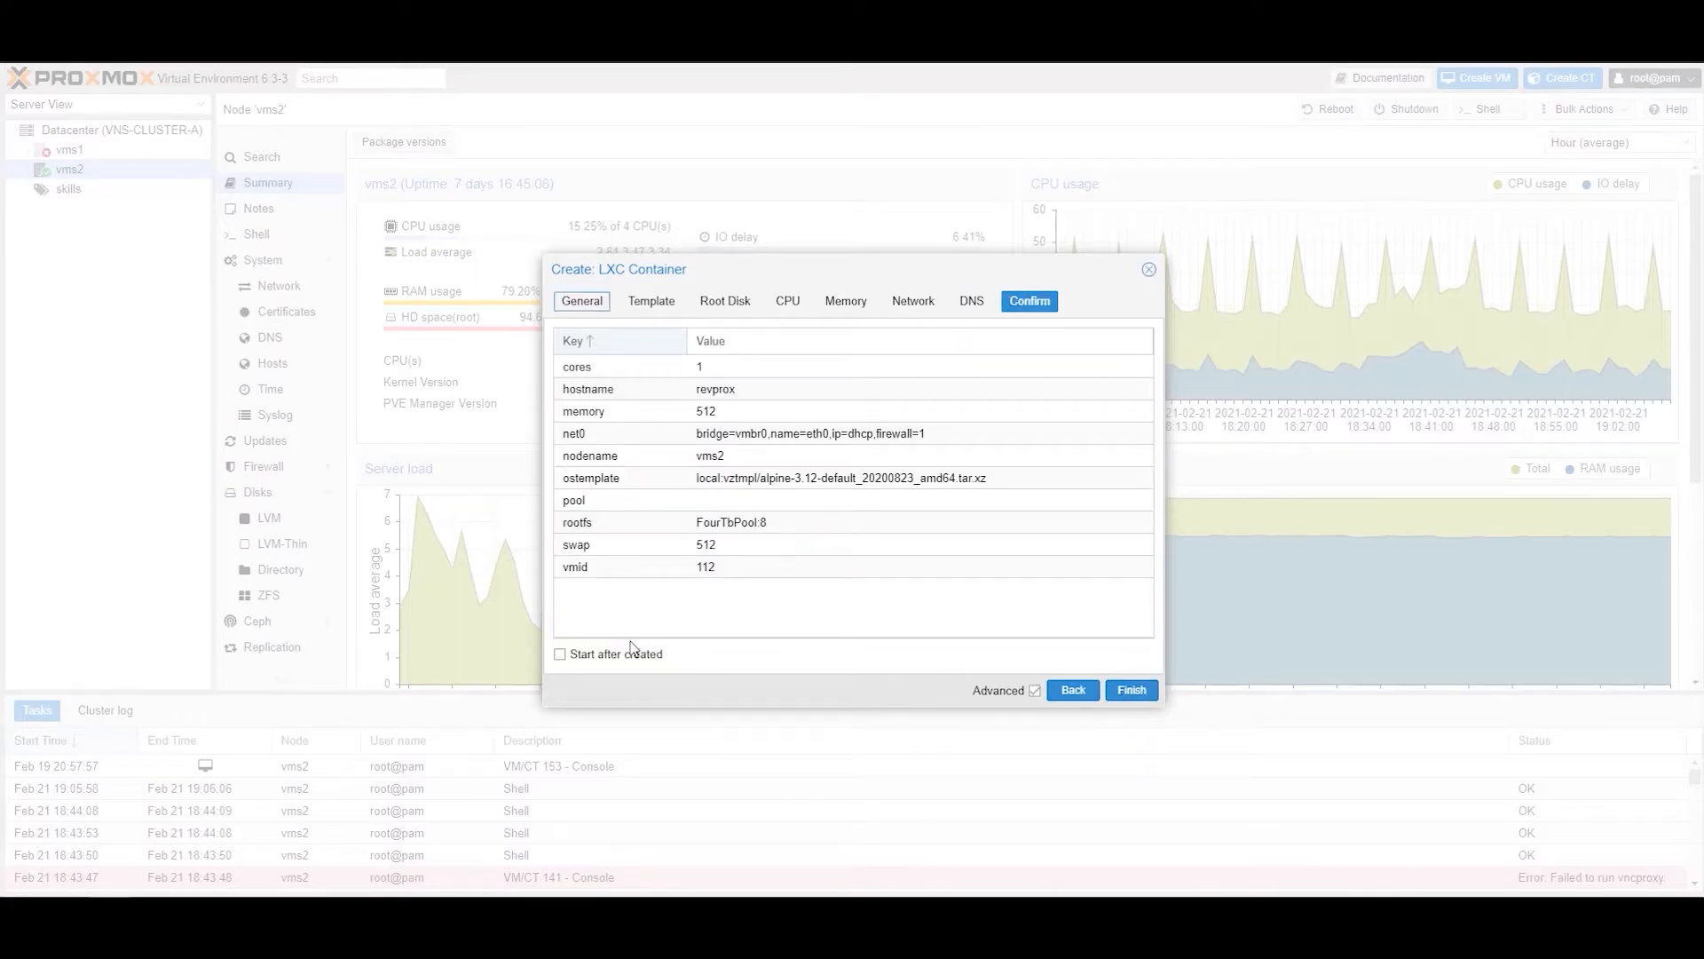
Finish creating container 112, close the task log, and select it under vms2.
left_click(1130, 689)
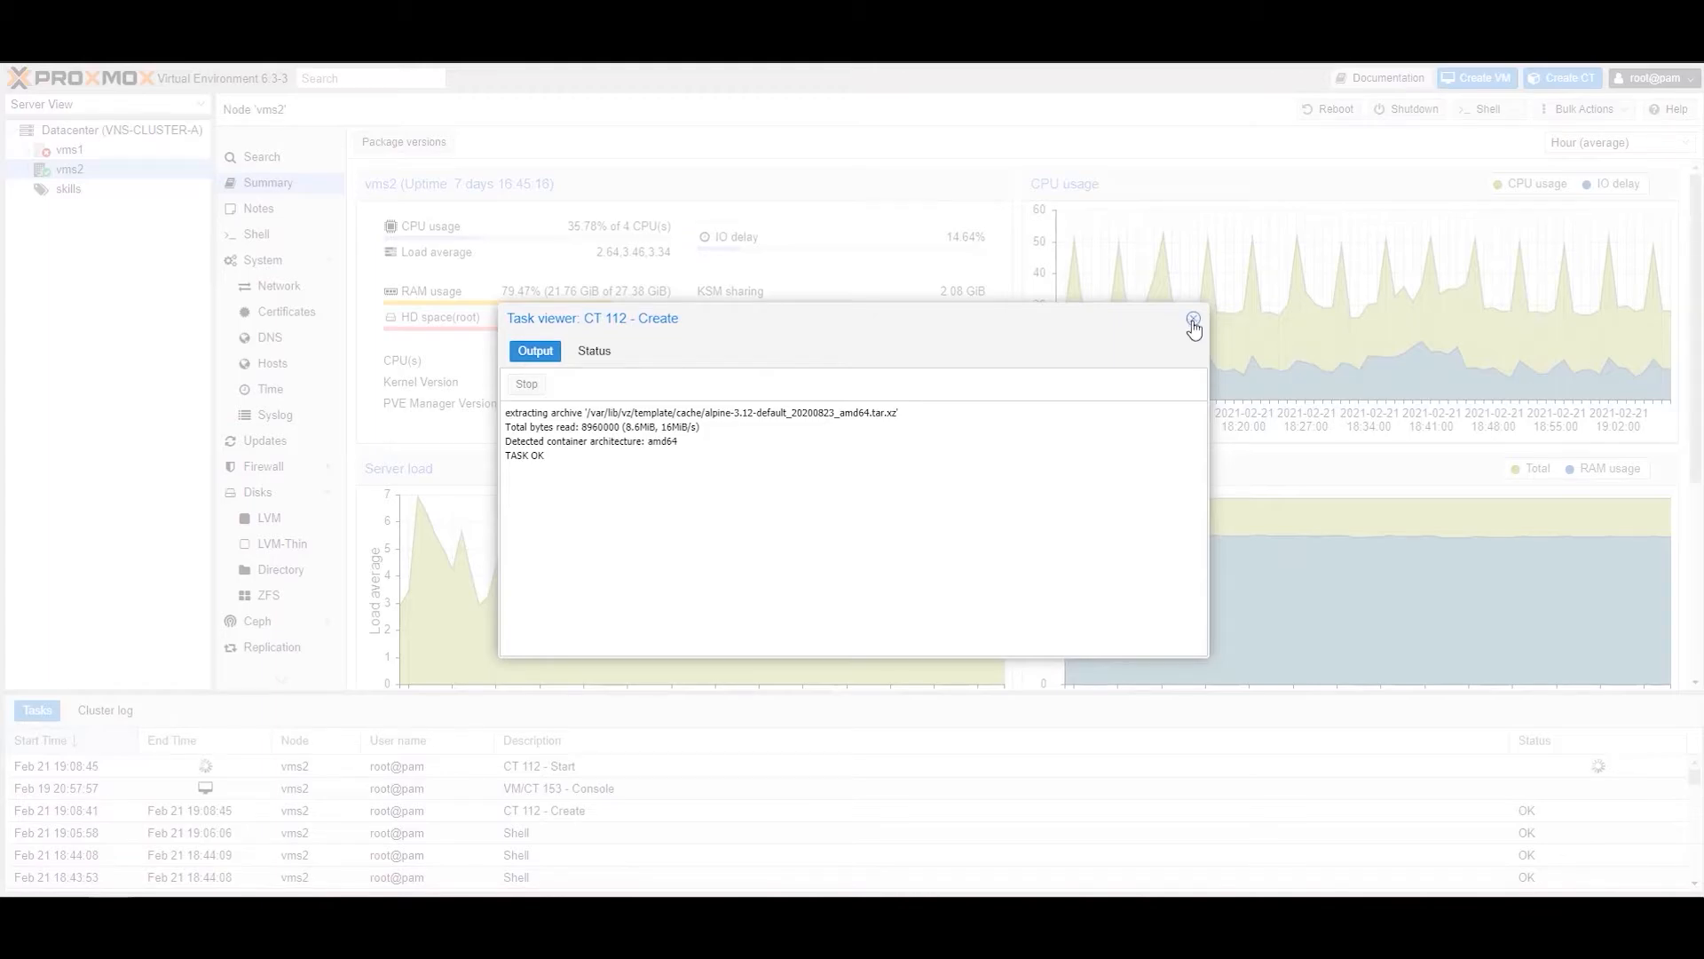
mouse_move(1193, 320)
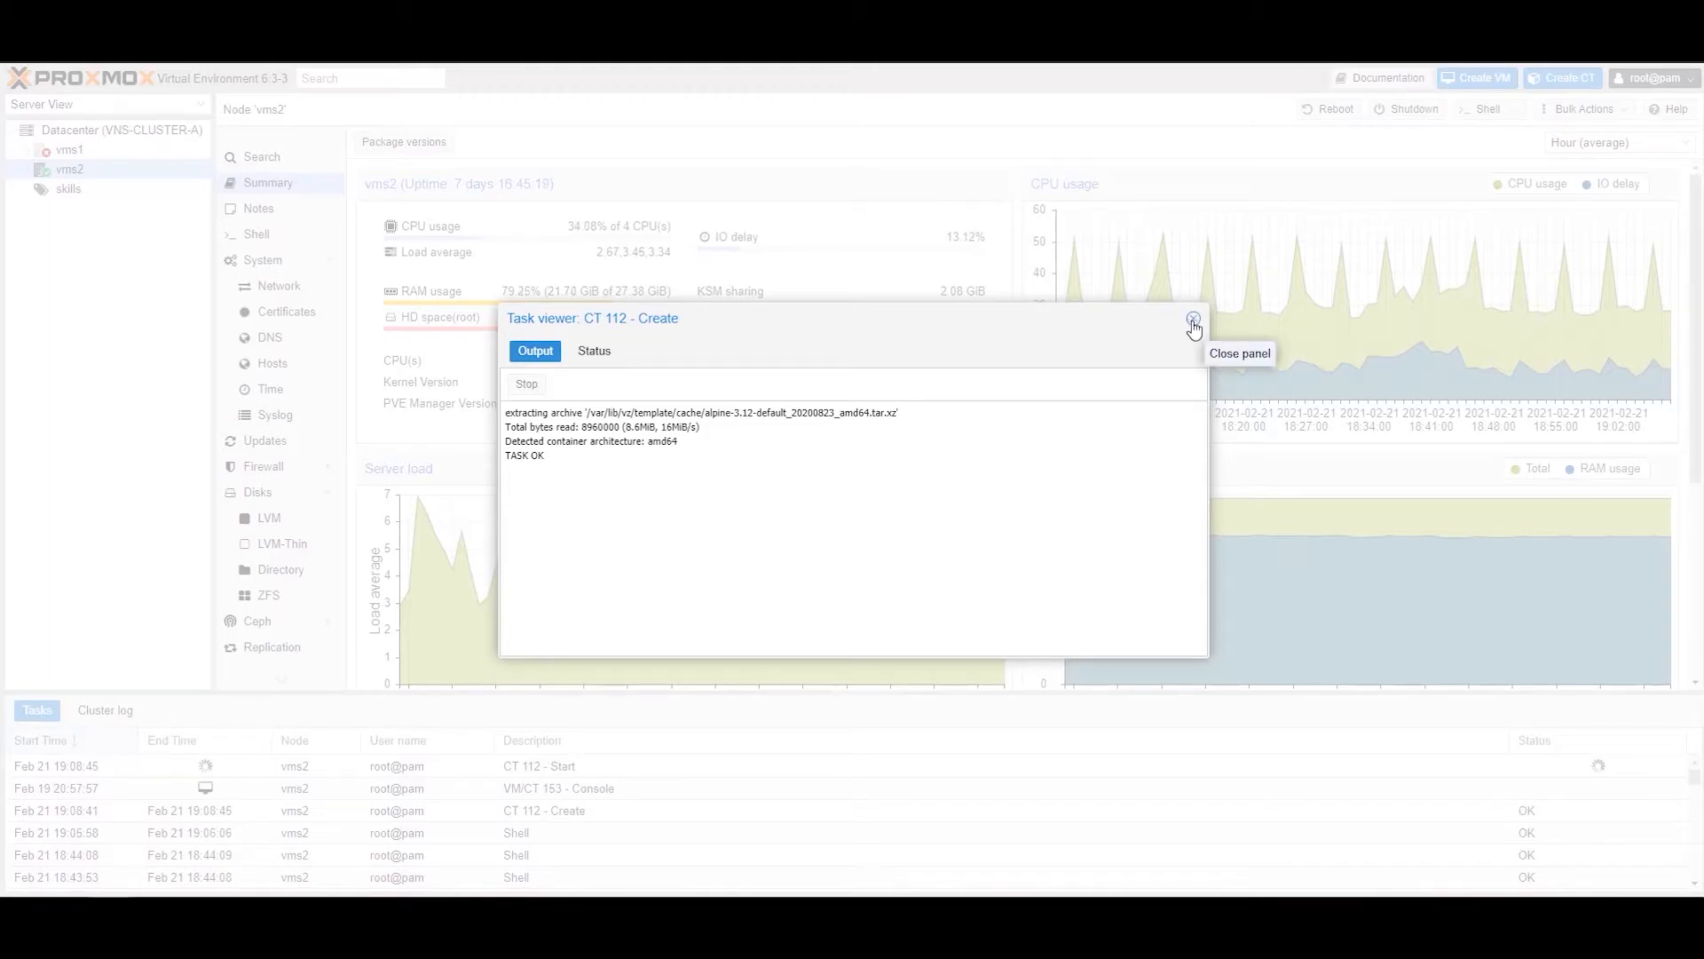
left_click(1193, 325)
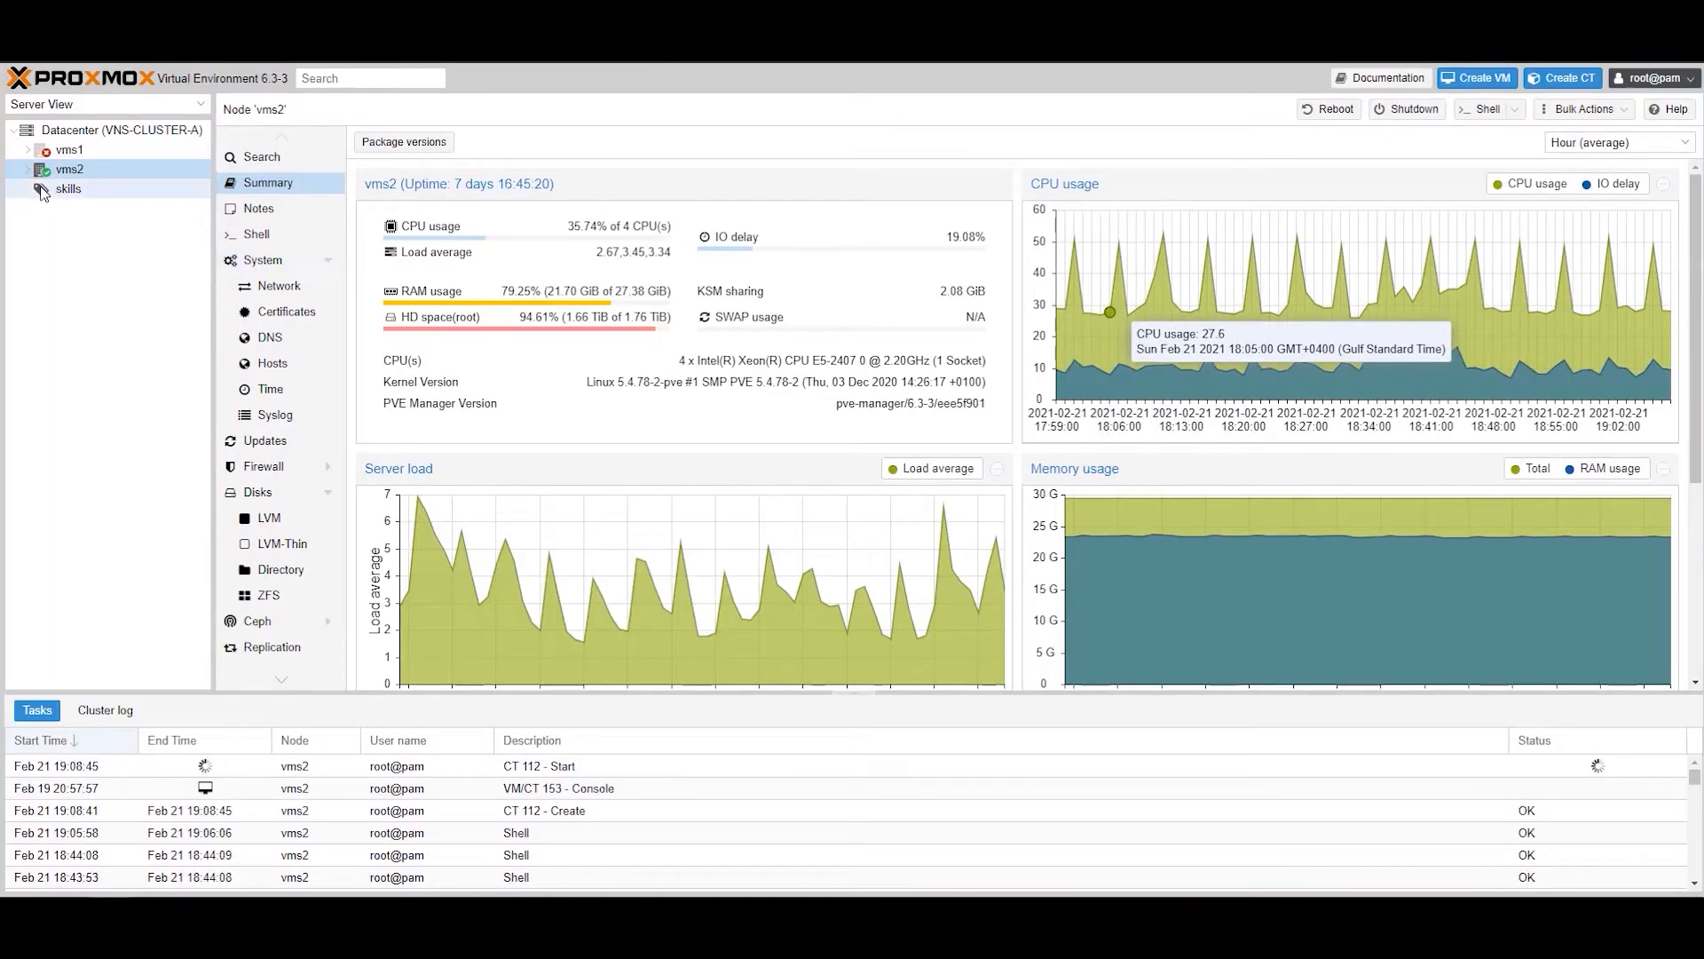
left_click(67, 188)
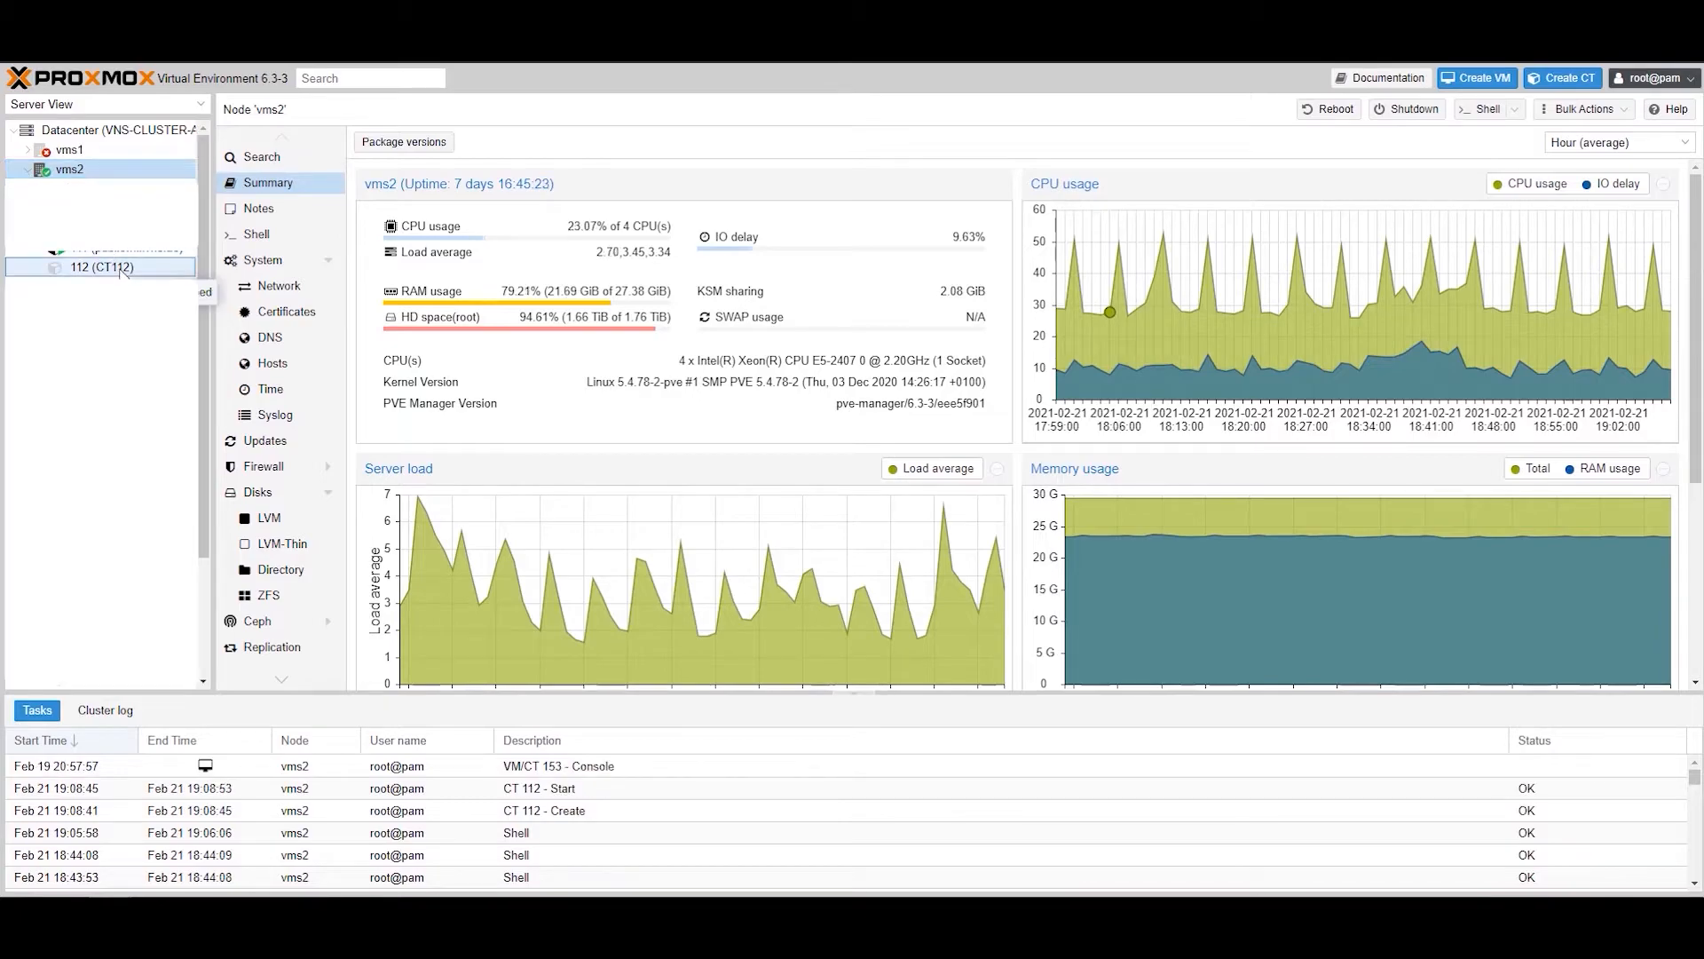
left_click(101, 266)
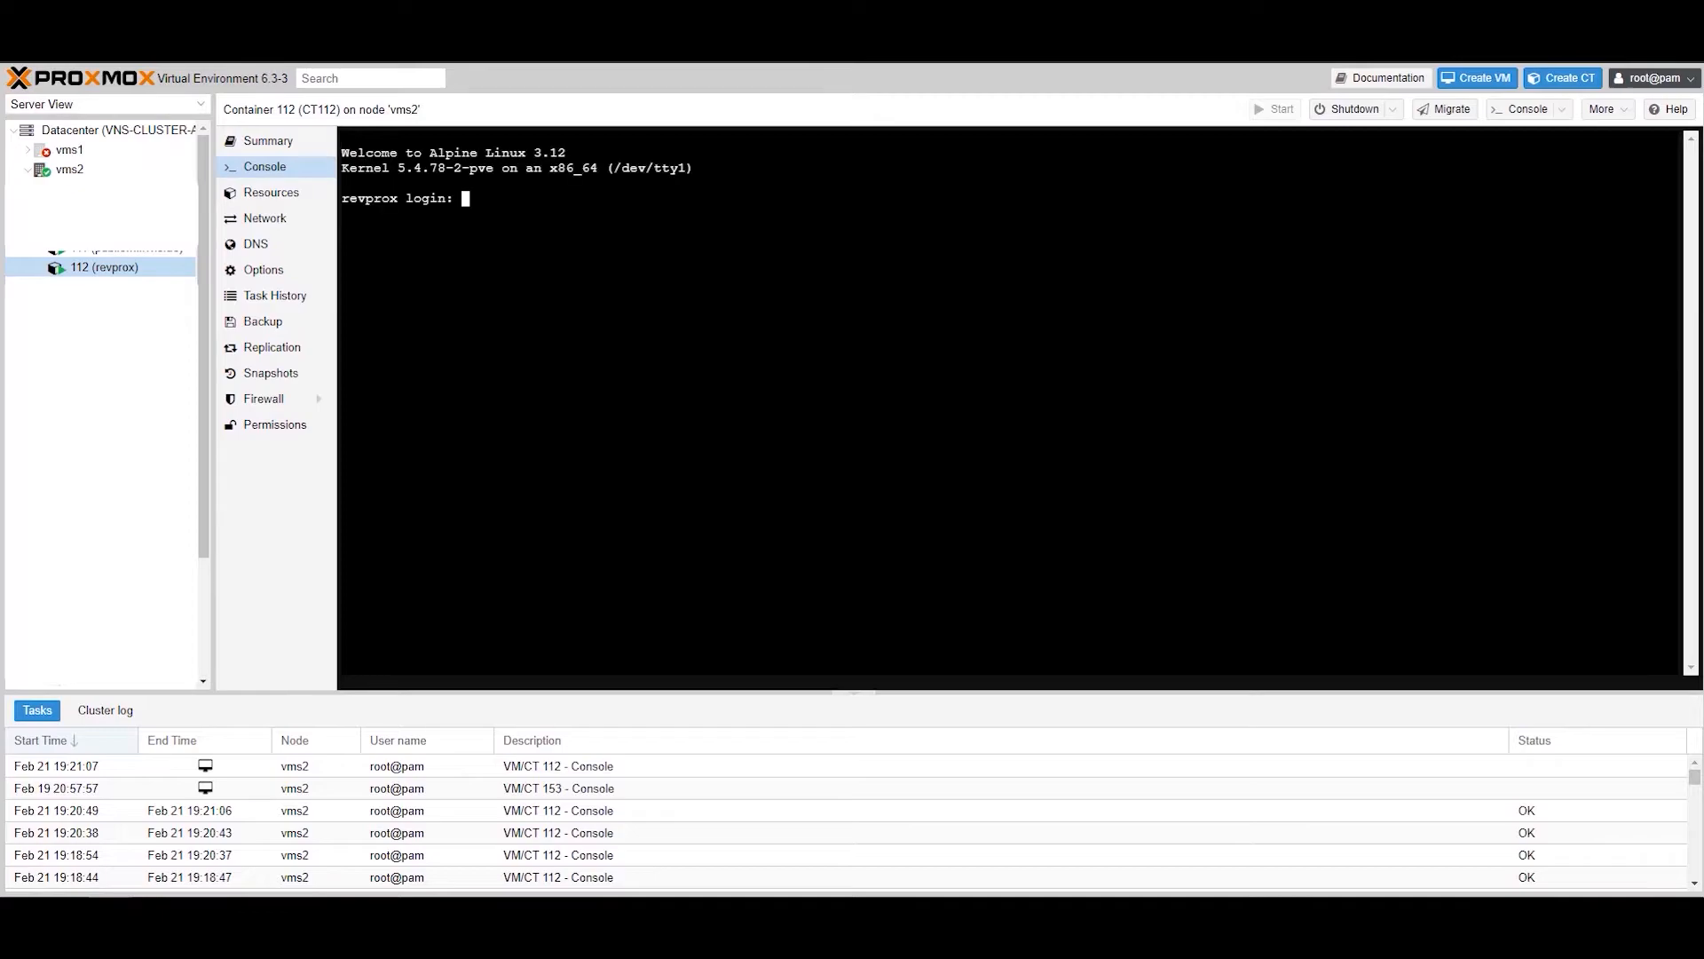
Log in as root, run the Nginx Proxy Manager install script, and list addresses with ip a.
type("root")
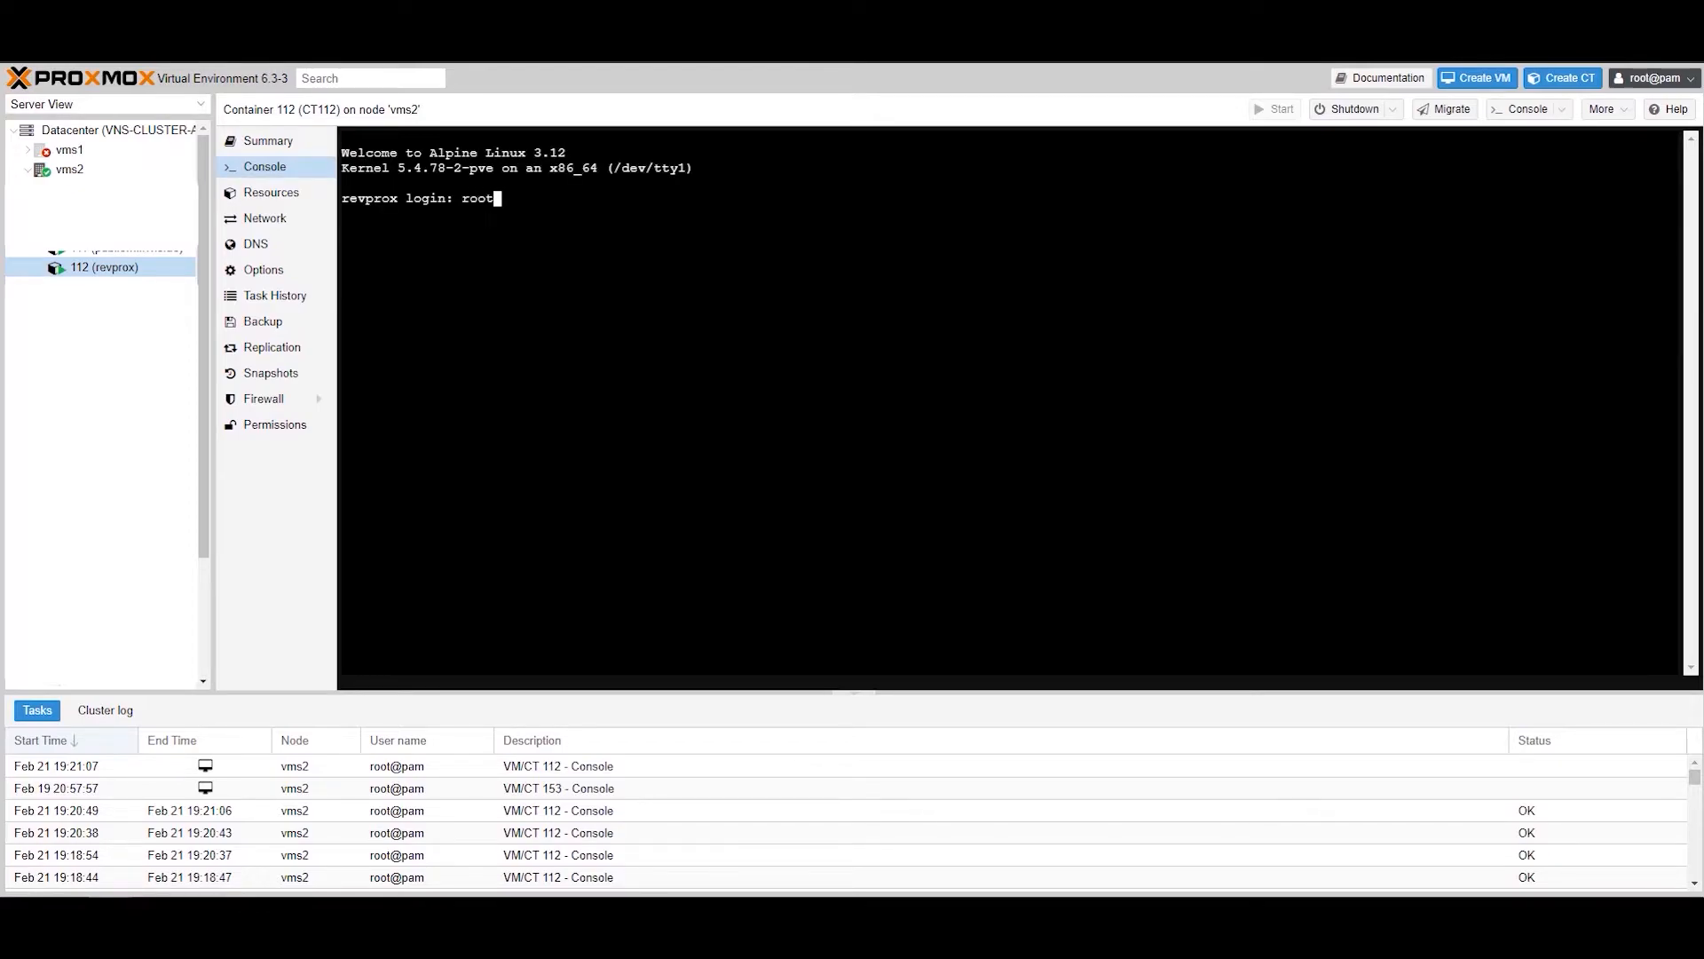
key("Return")
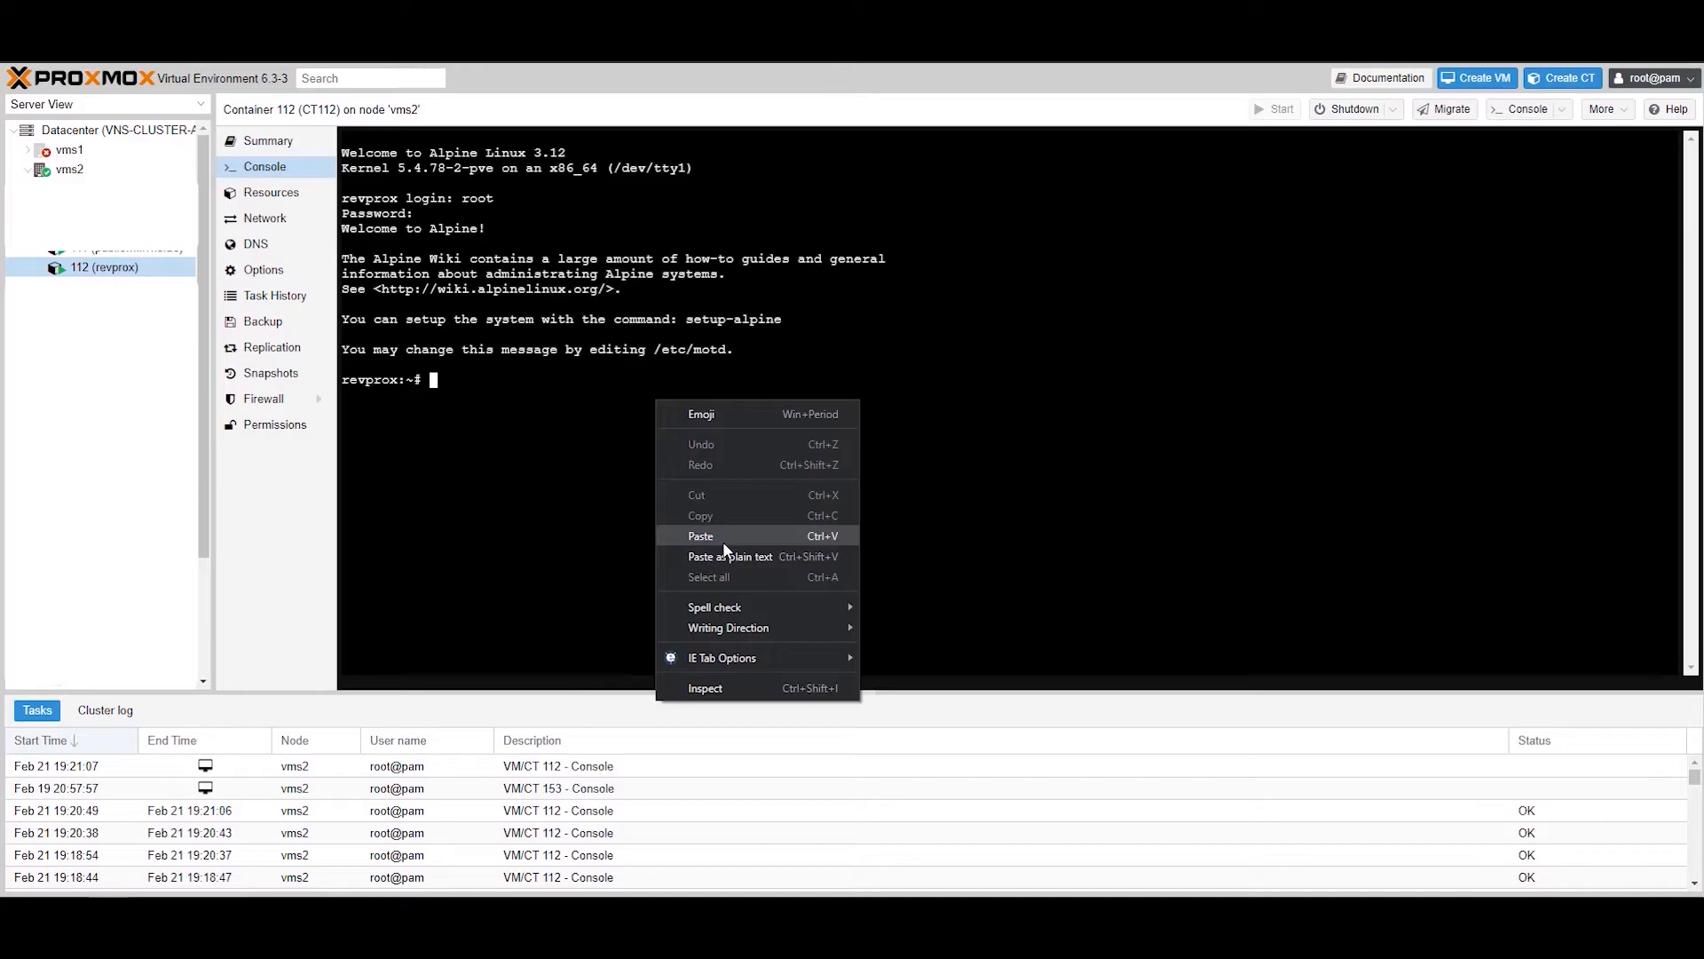
left_click(700, 536)
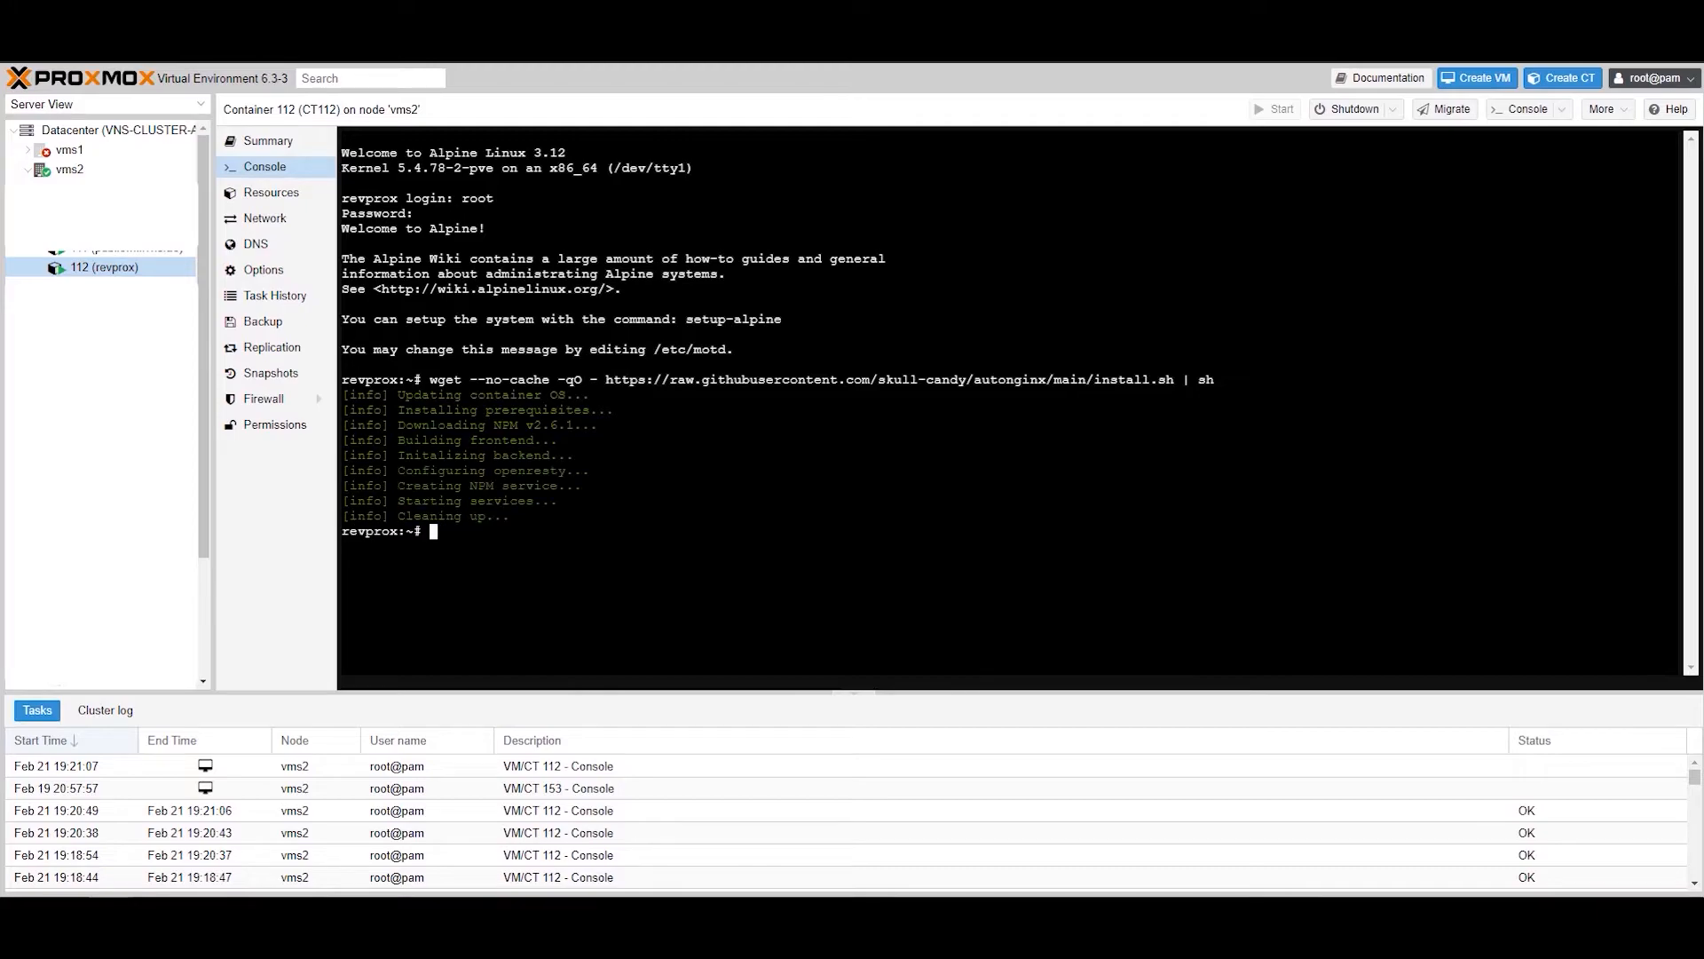
type("ip a")
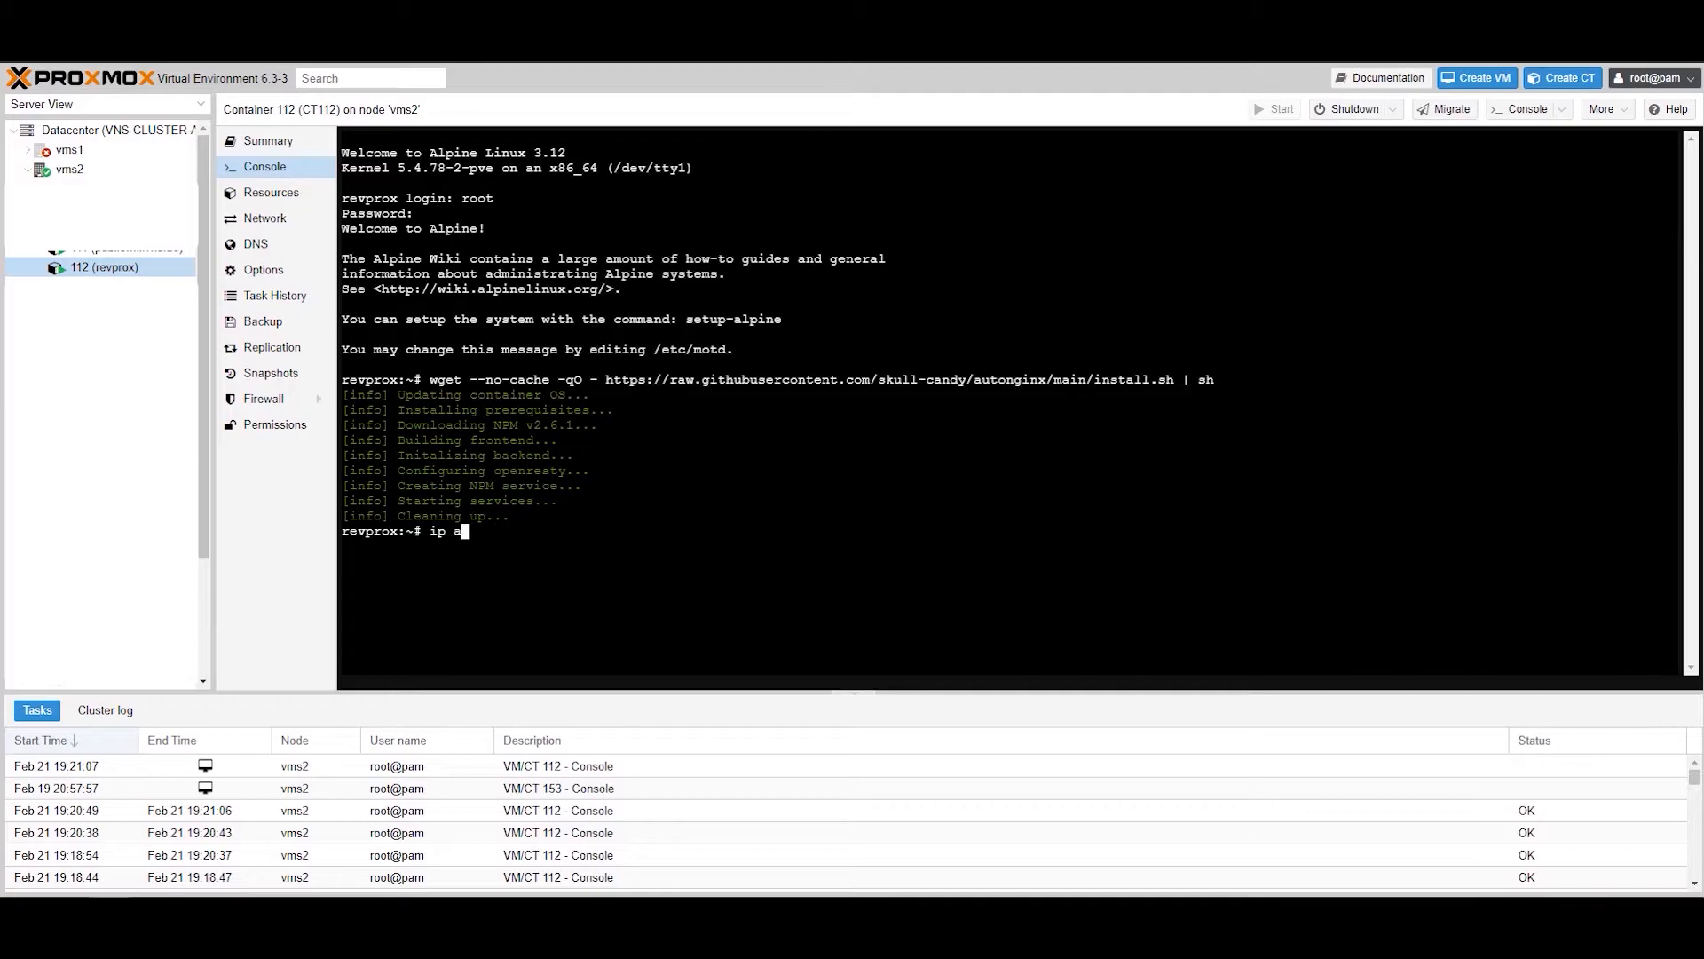
key("Return")
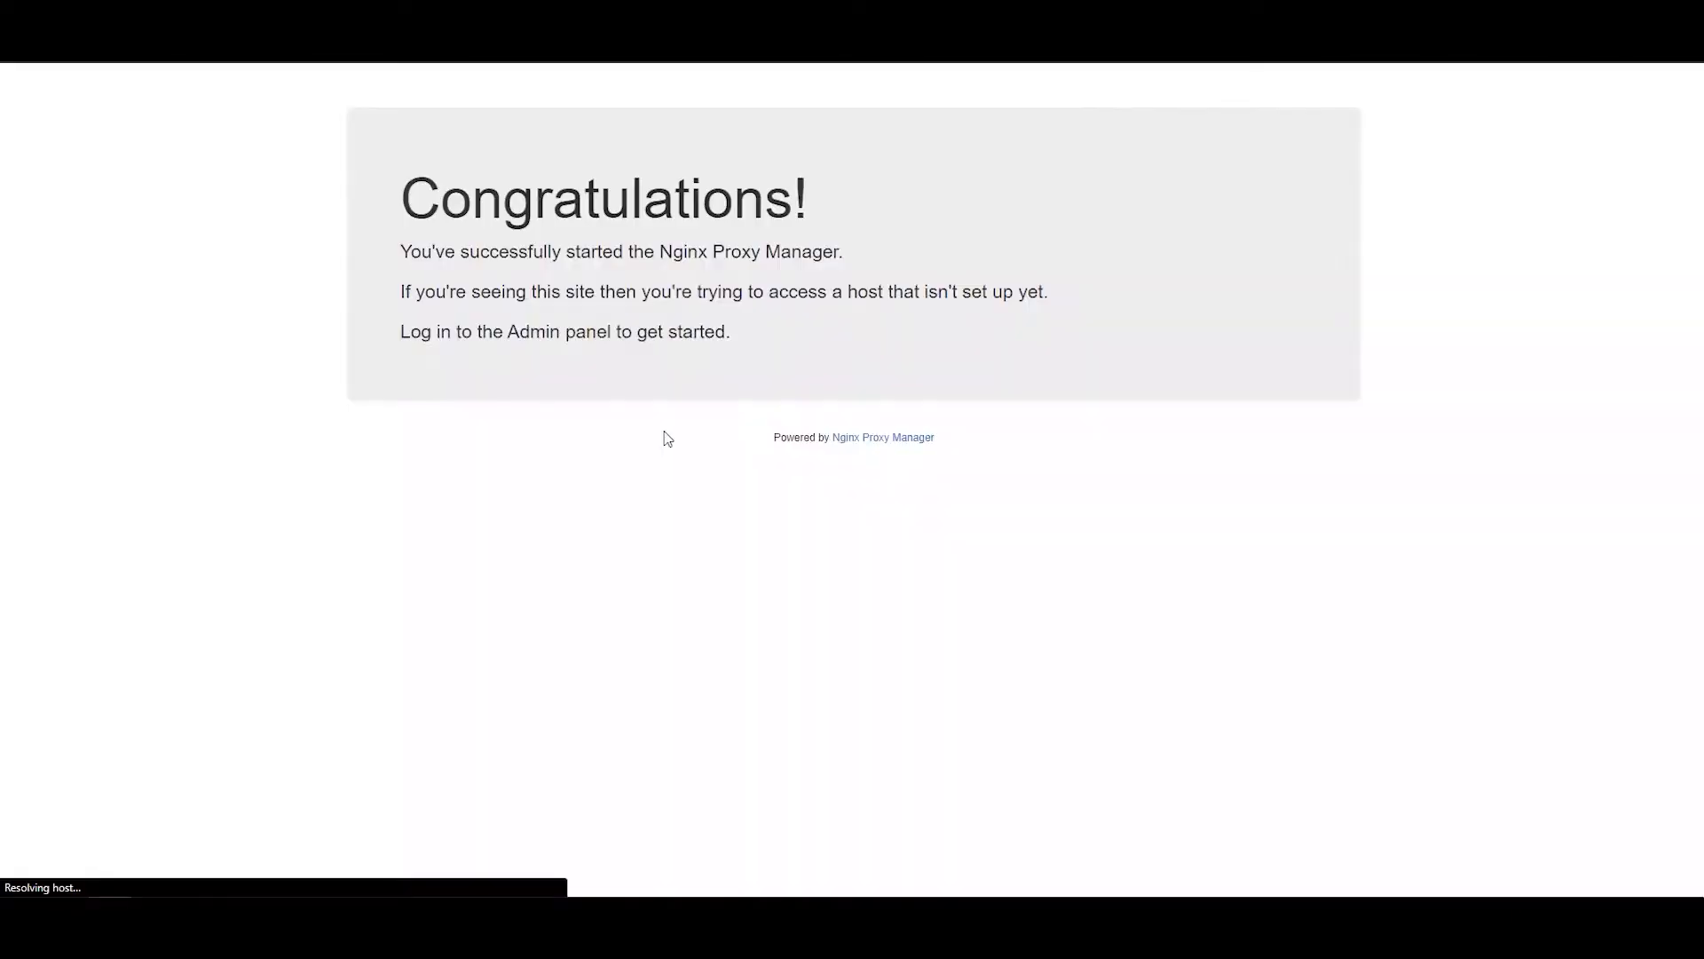
mouse_move(308, 326)
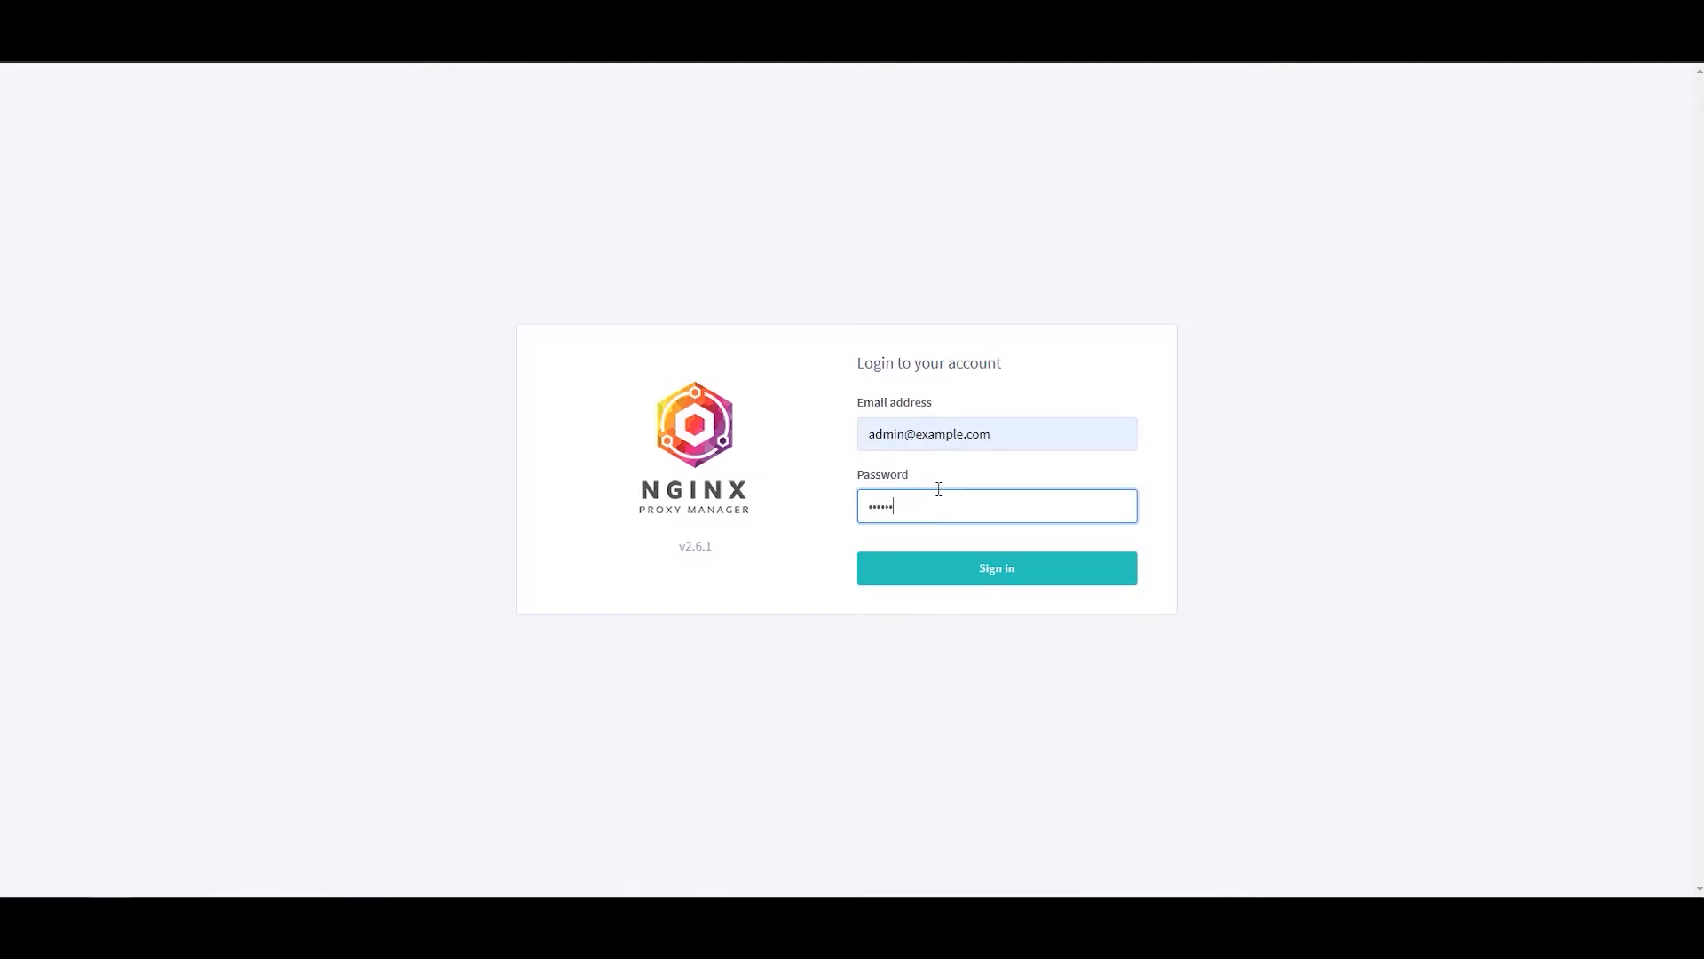
Sign in to the Nginx Proxy Manager admin panel with the default email and password.
left_click(996, 567)
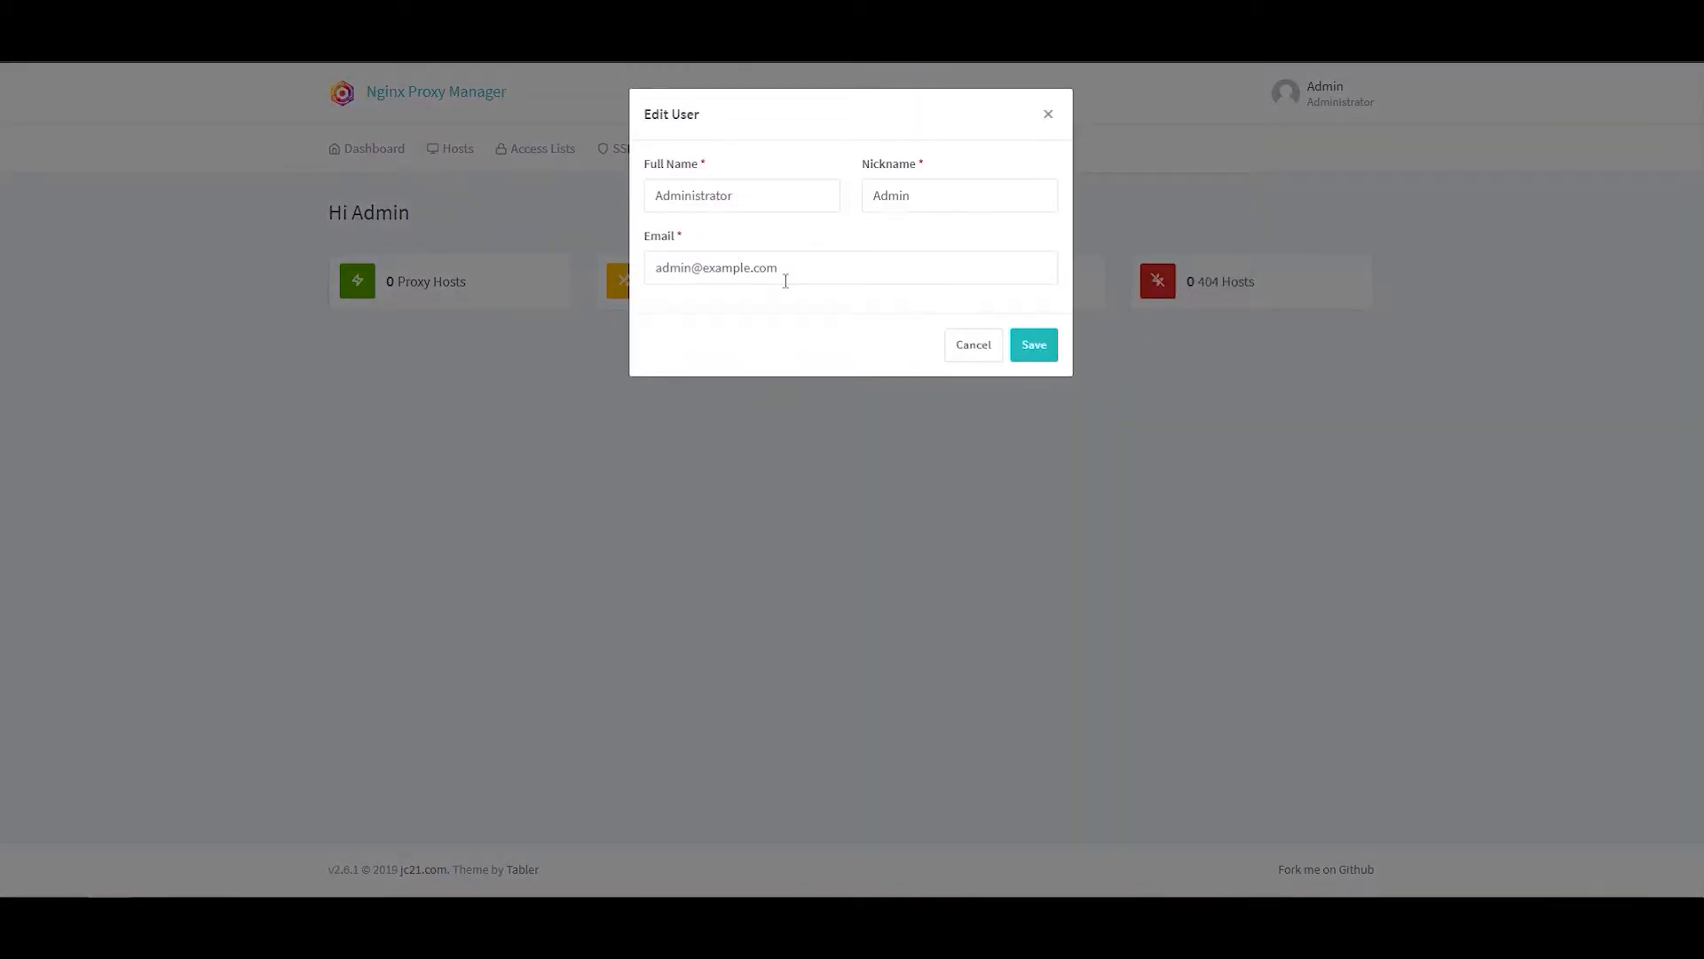
Set the admin's name to Ahsan Muhammad and nickname admin, then change the password.
type("admin")
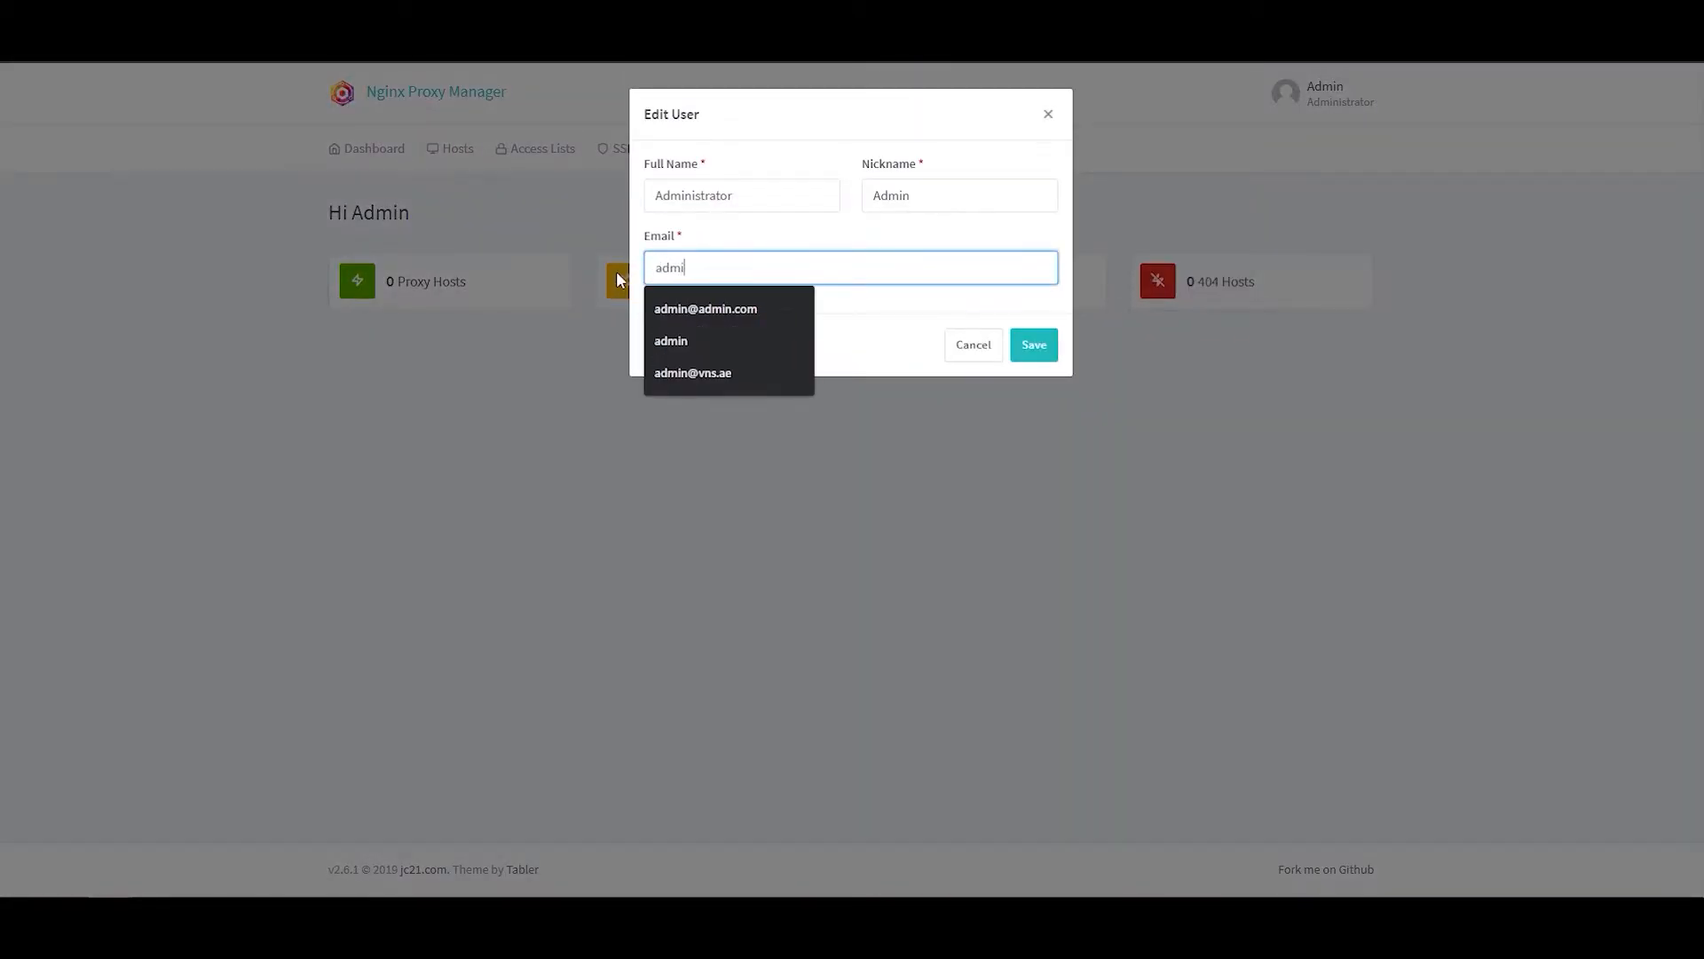
type("@")
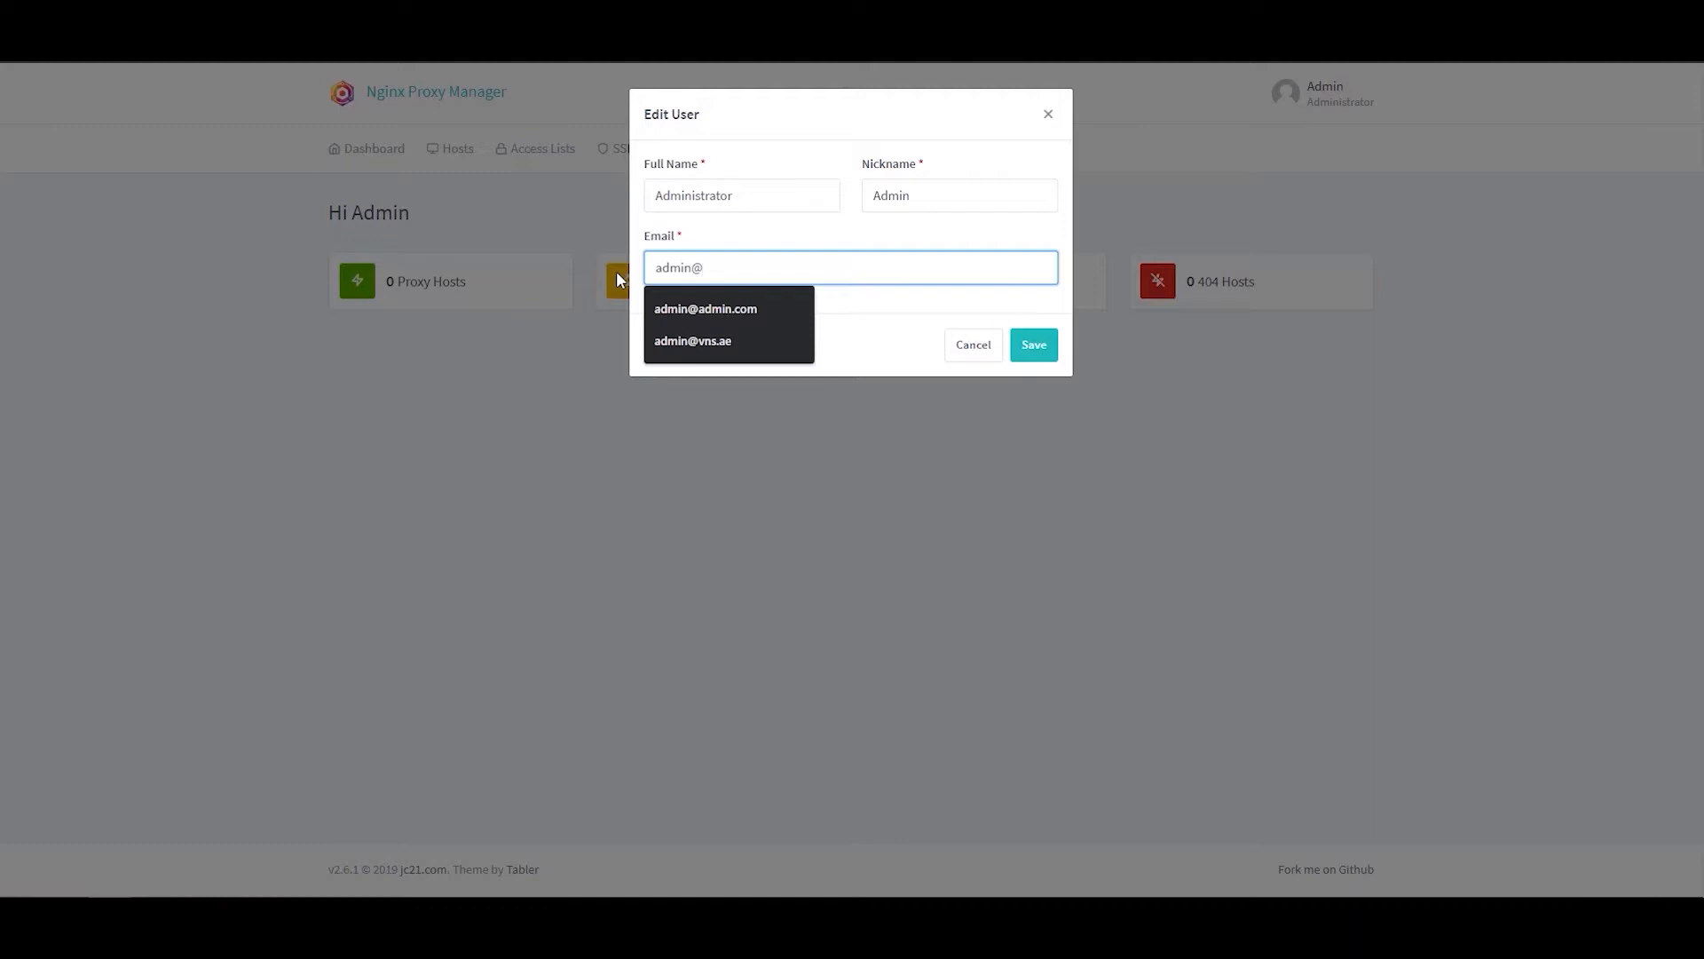
left_click(692, 339)
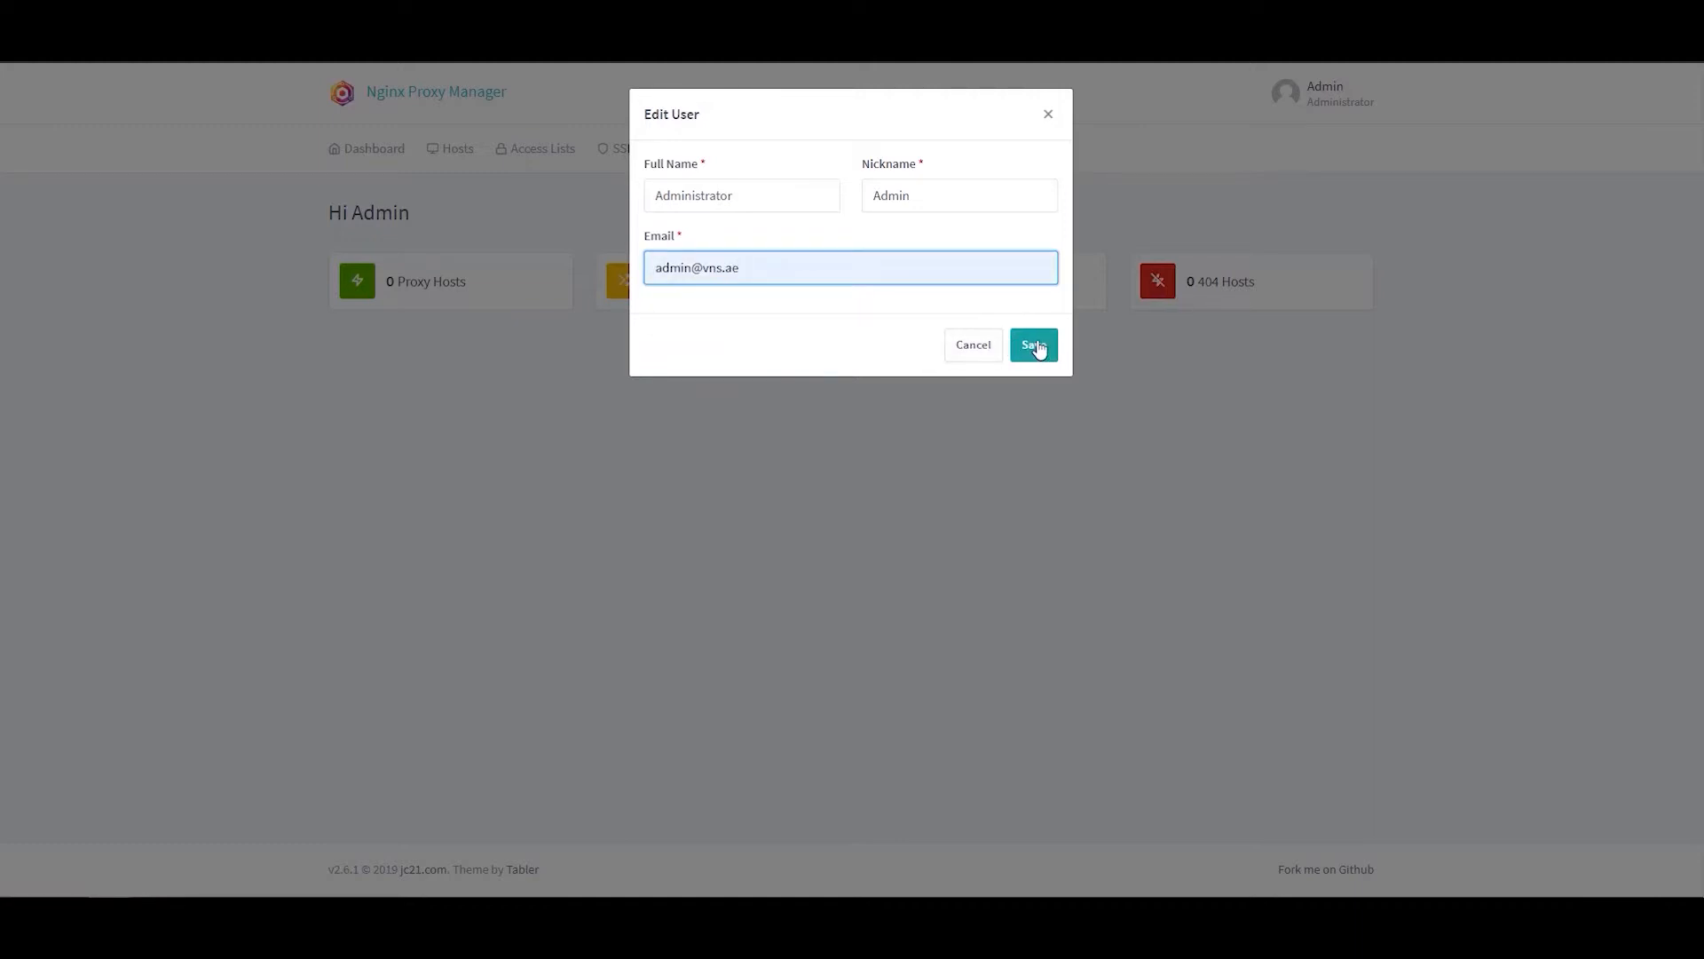
left_click(957, 195)
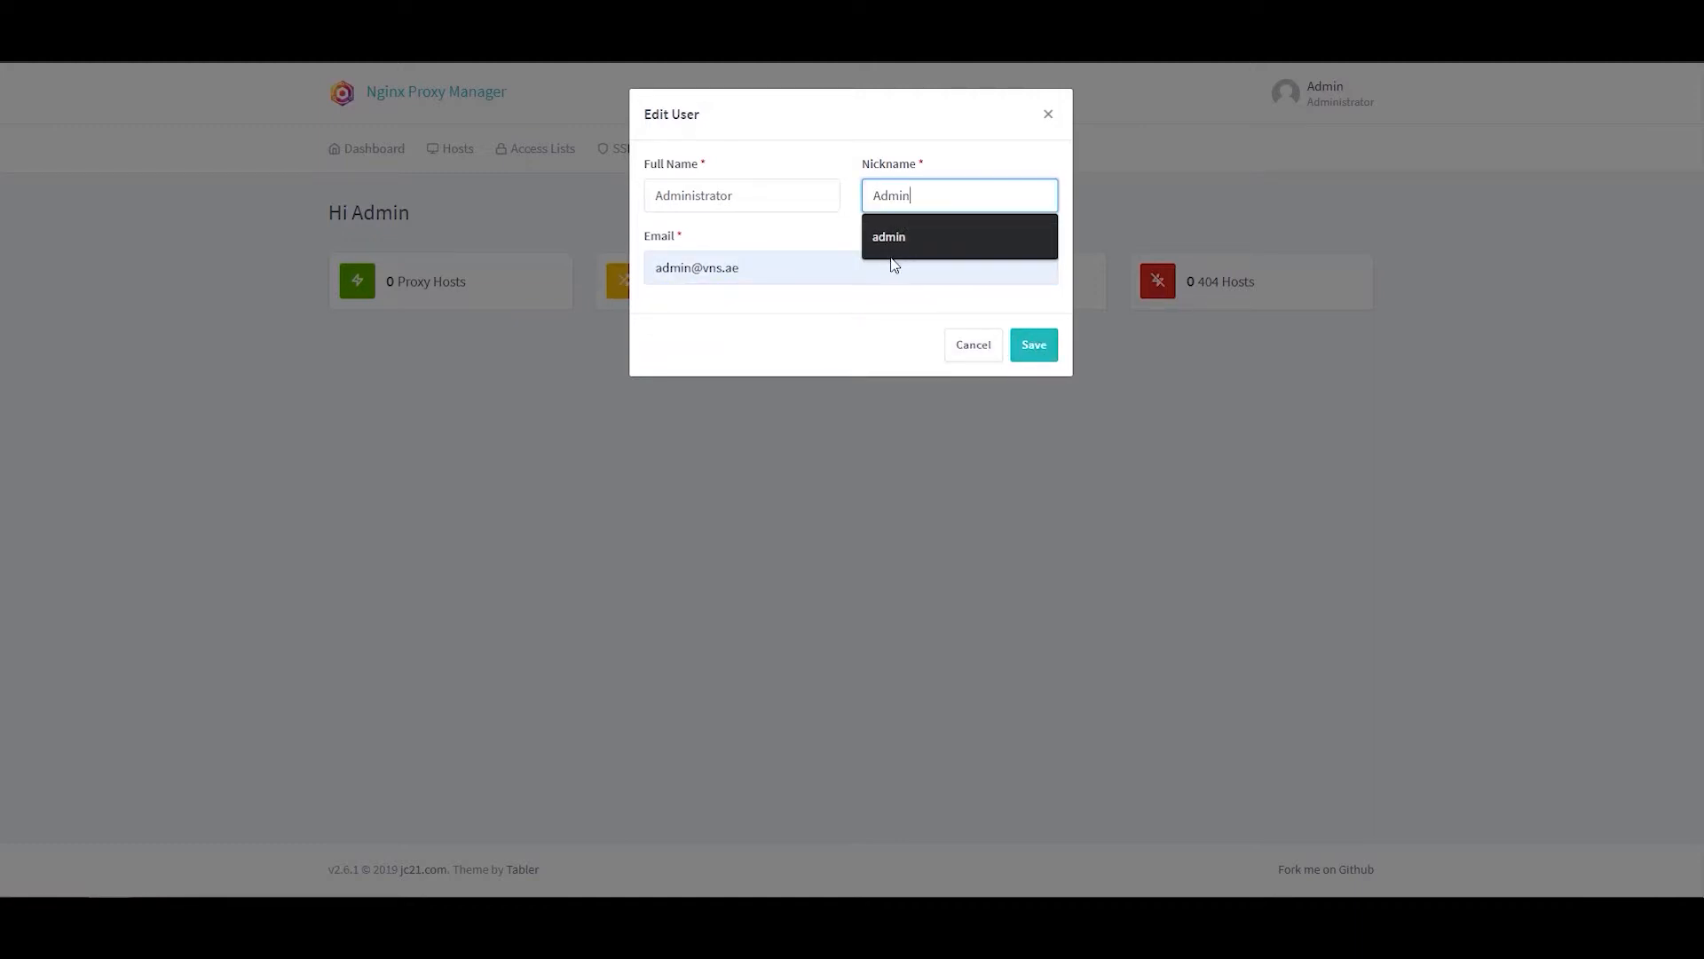
key("BackSpace")
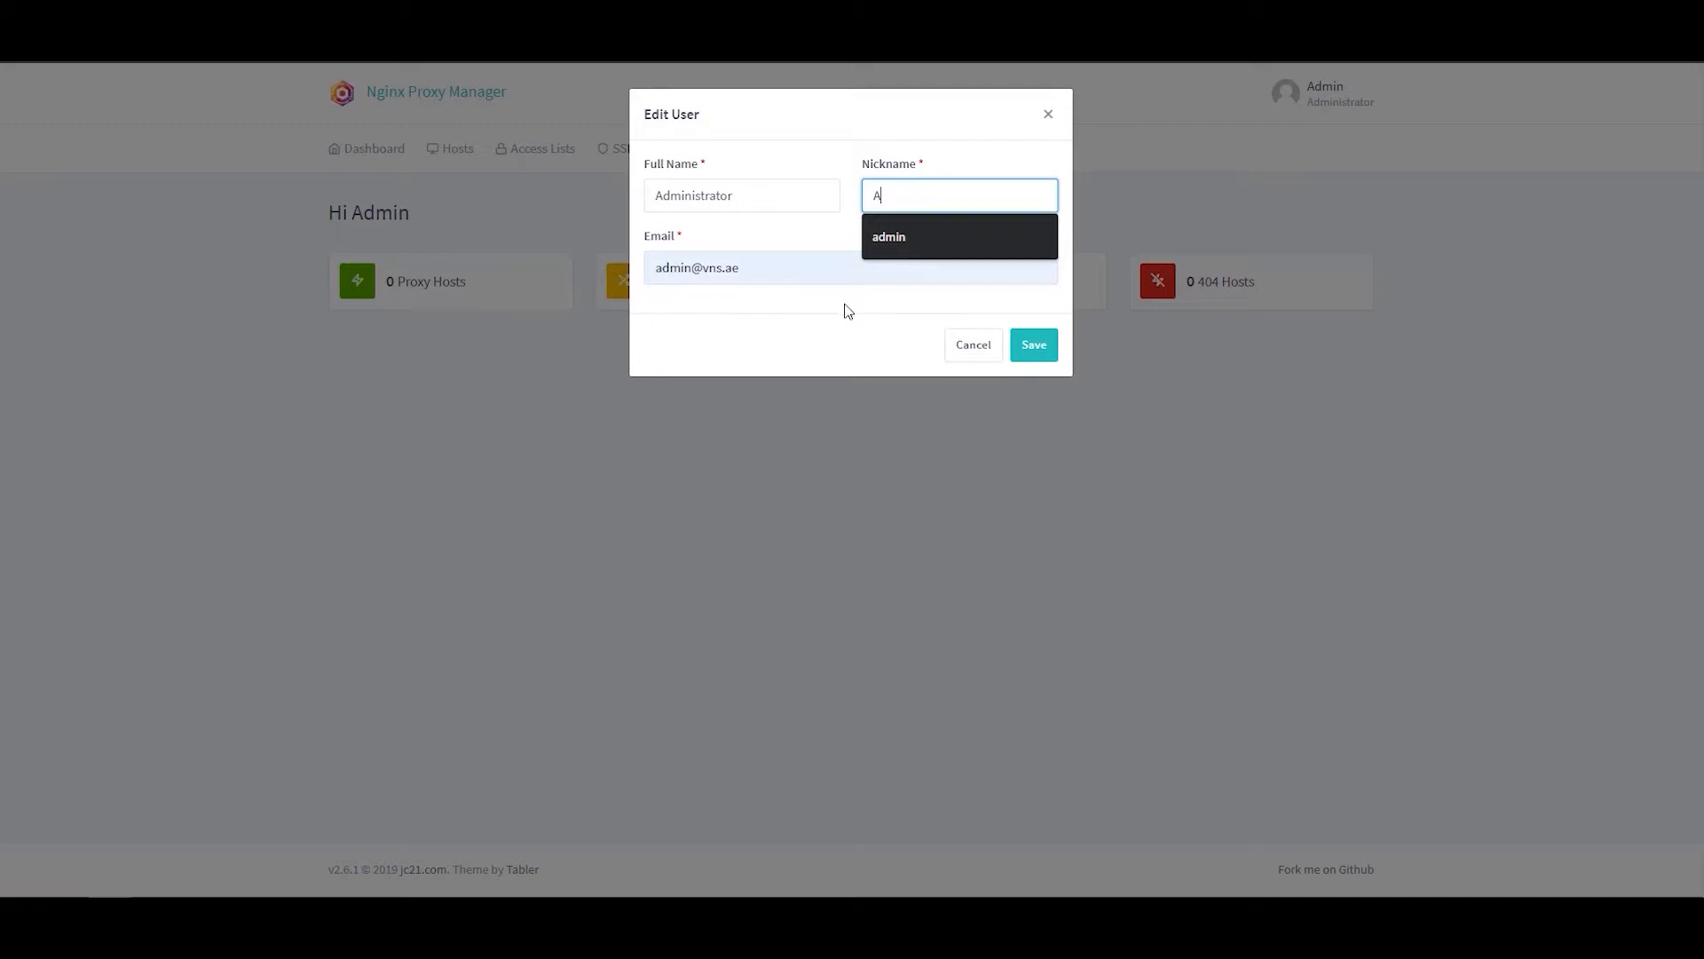
type("Ahsan Muhammad")
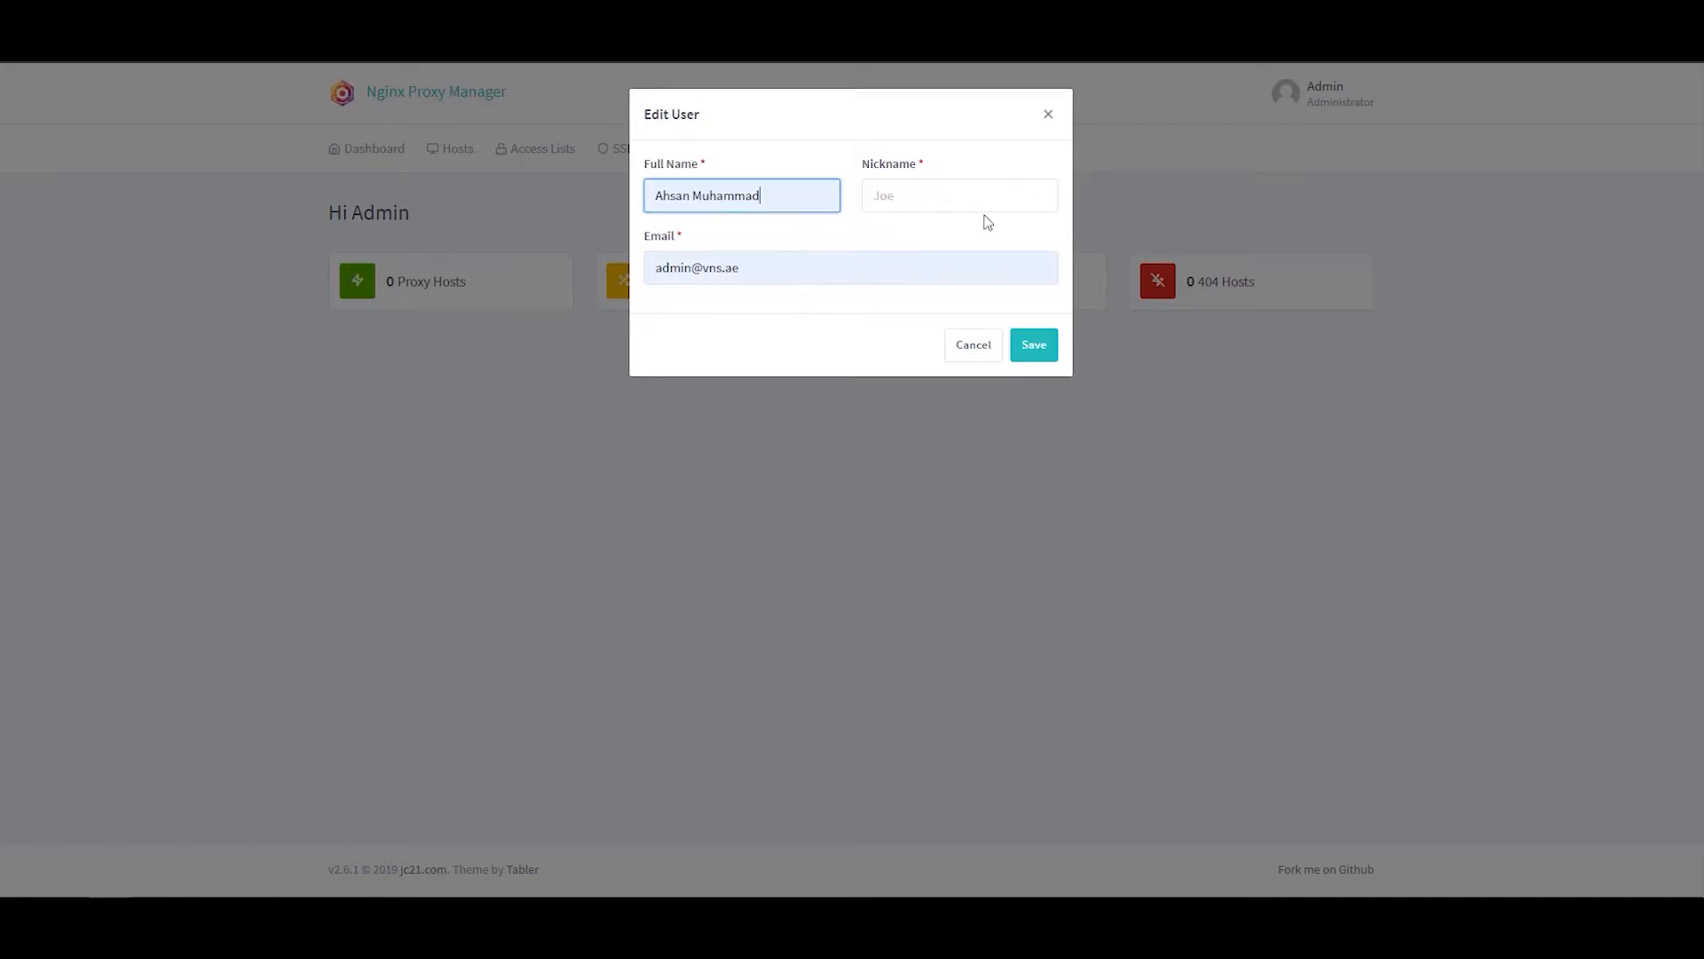
type("admin")
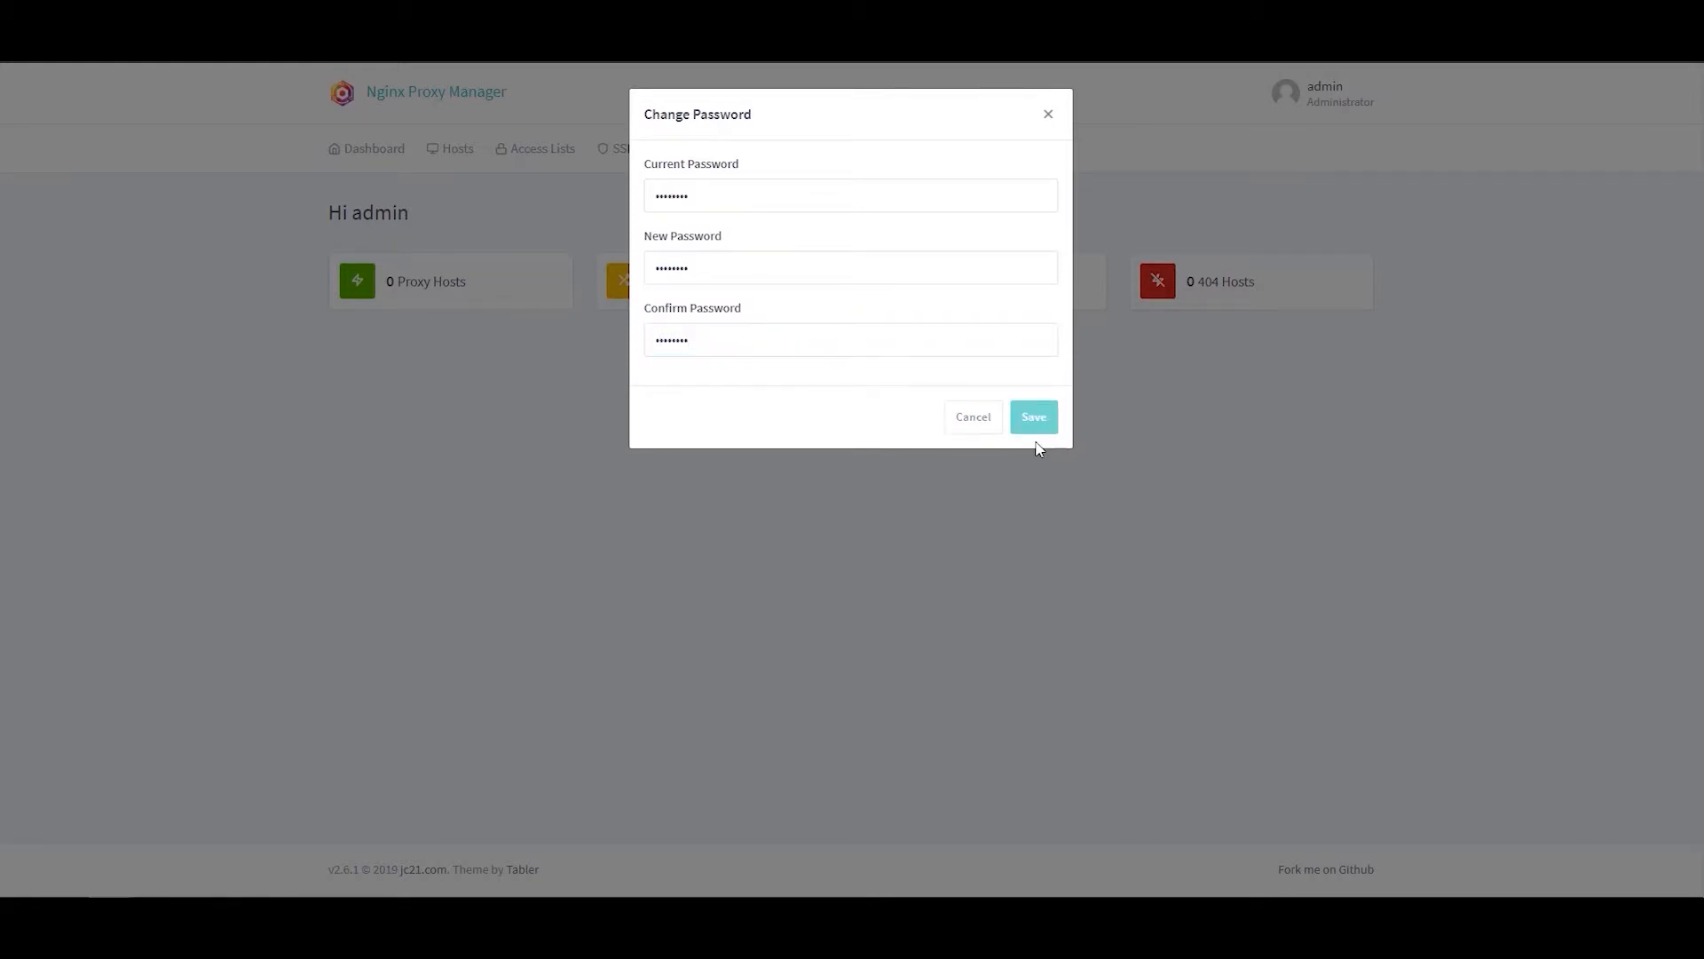
left_click(1032, 416)
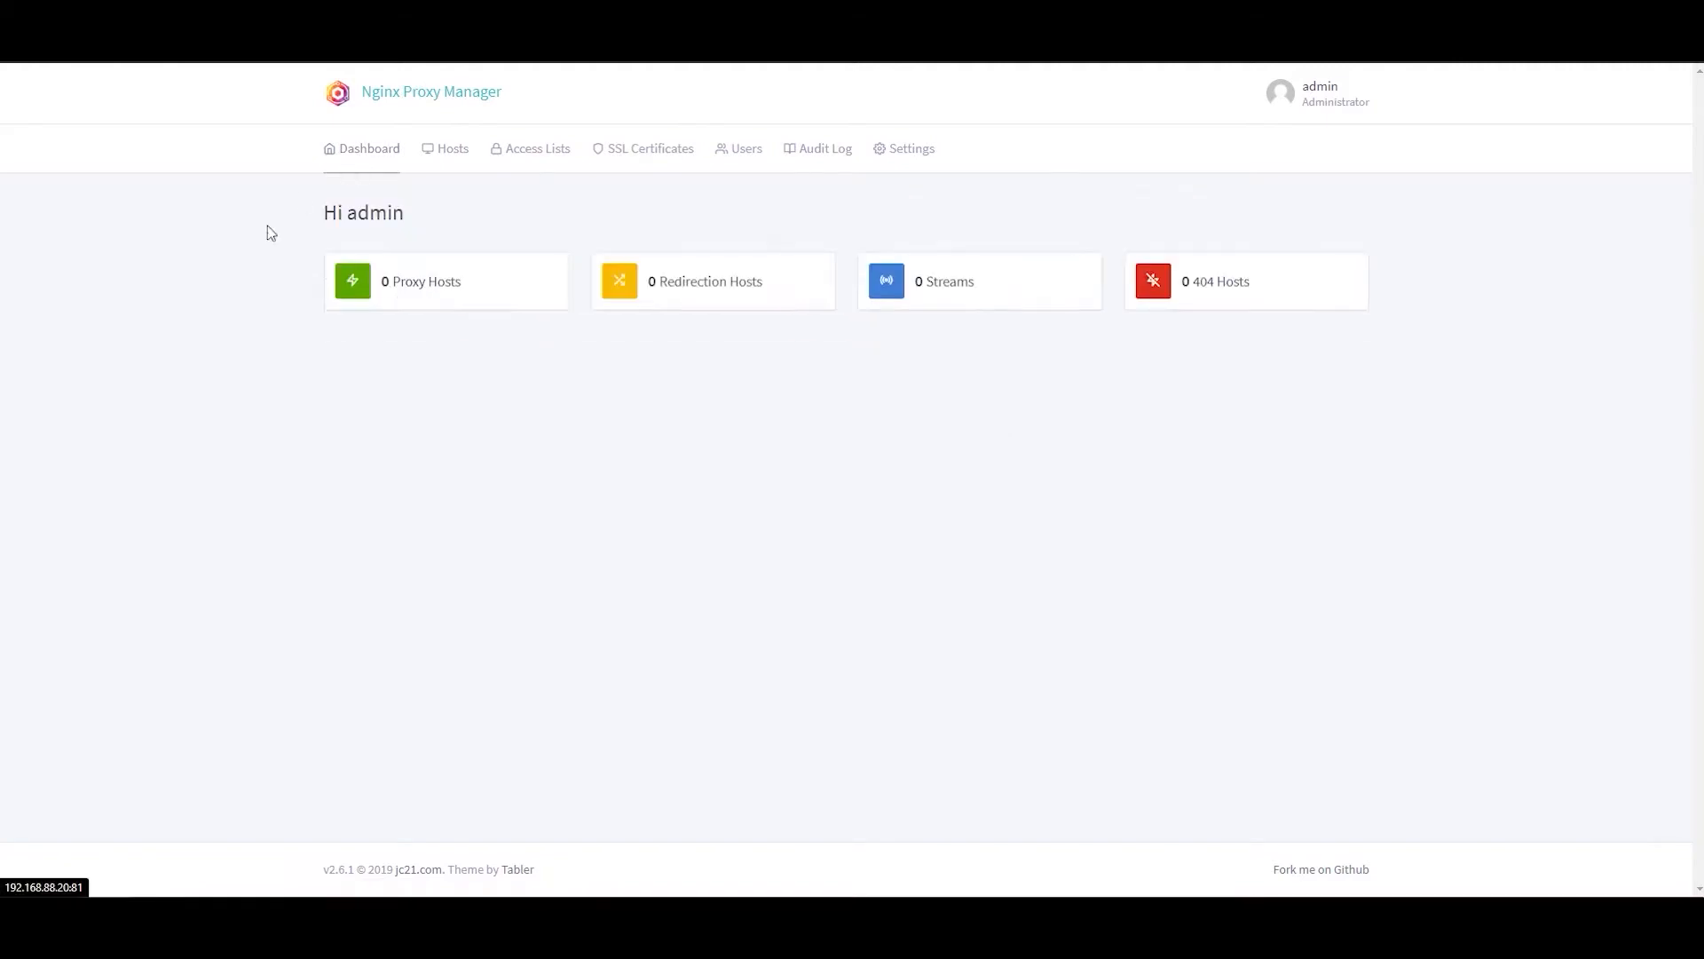
Go to Hosts > Proxy Hosts and begin adding a new proxy host.
left_click(445, 280)
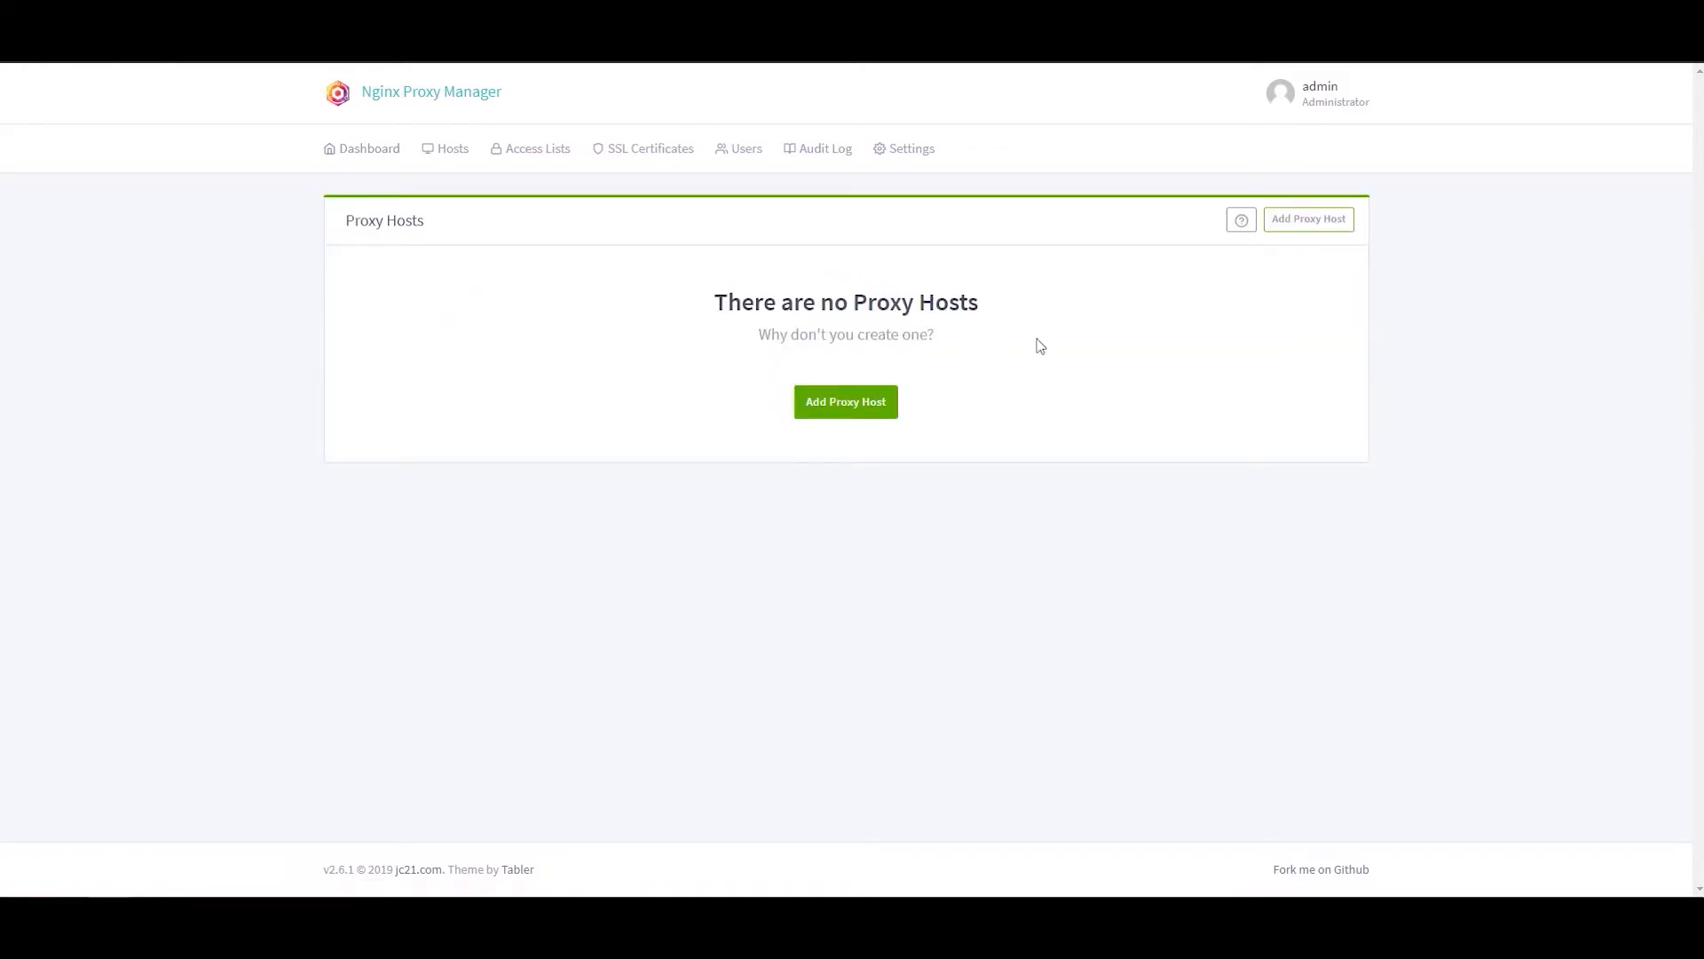
mouse_move(452, 149)
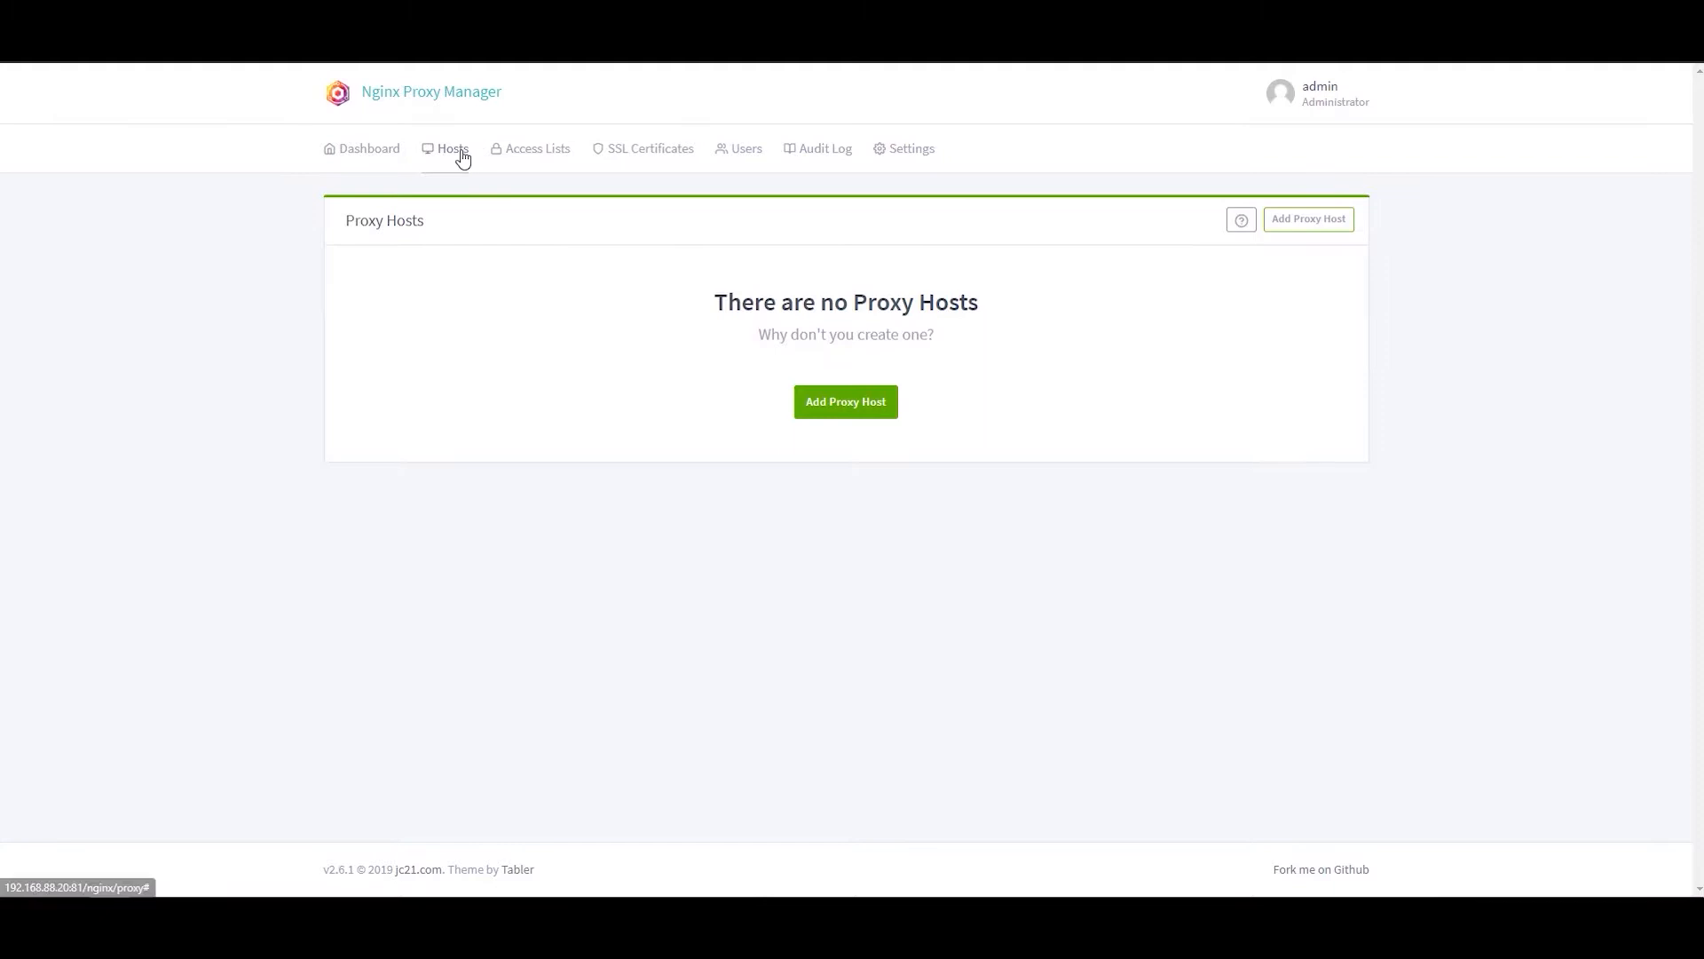
mouse_move(368, 149)
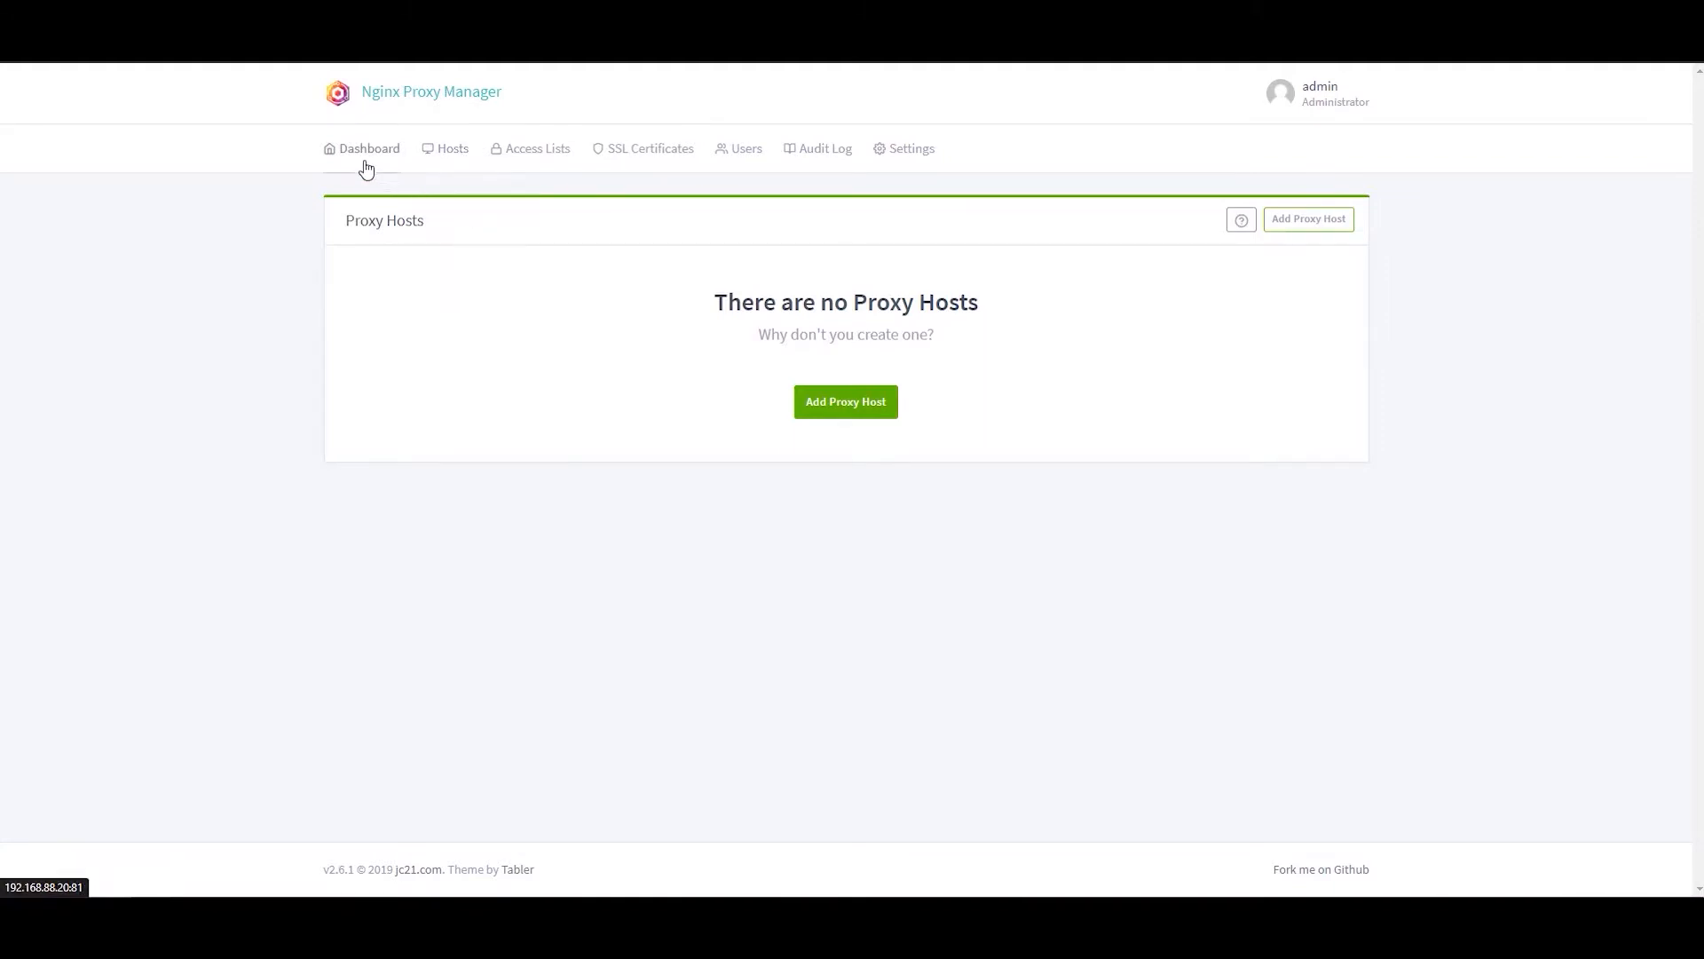
left_click(844, 401)
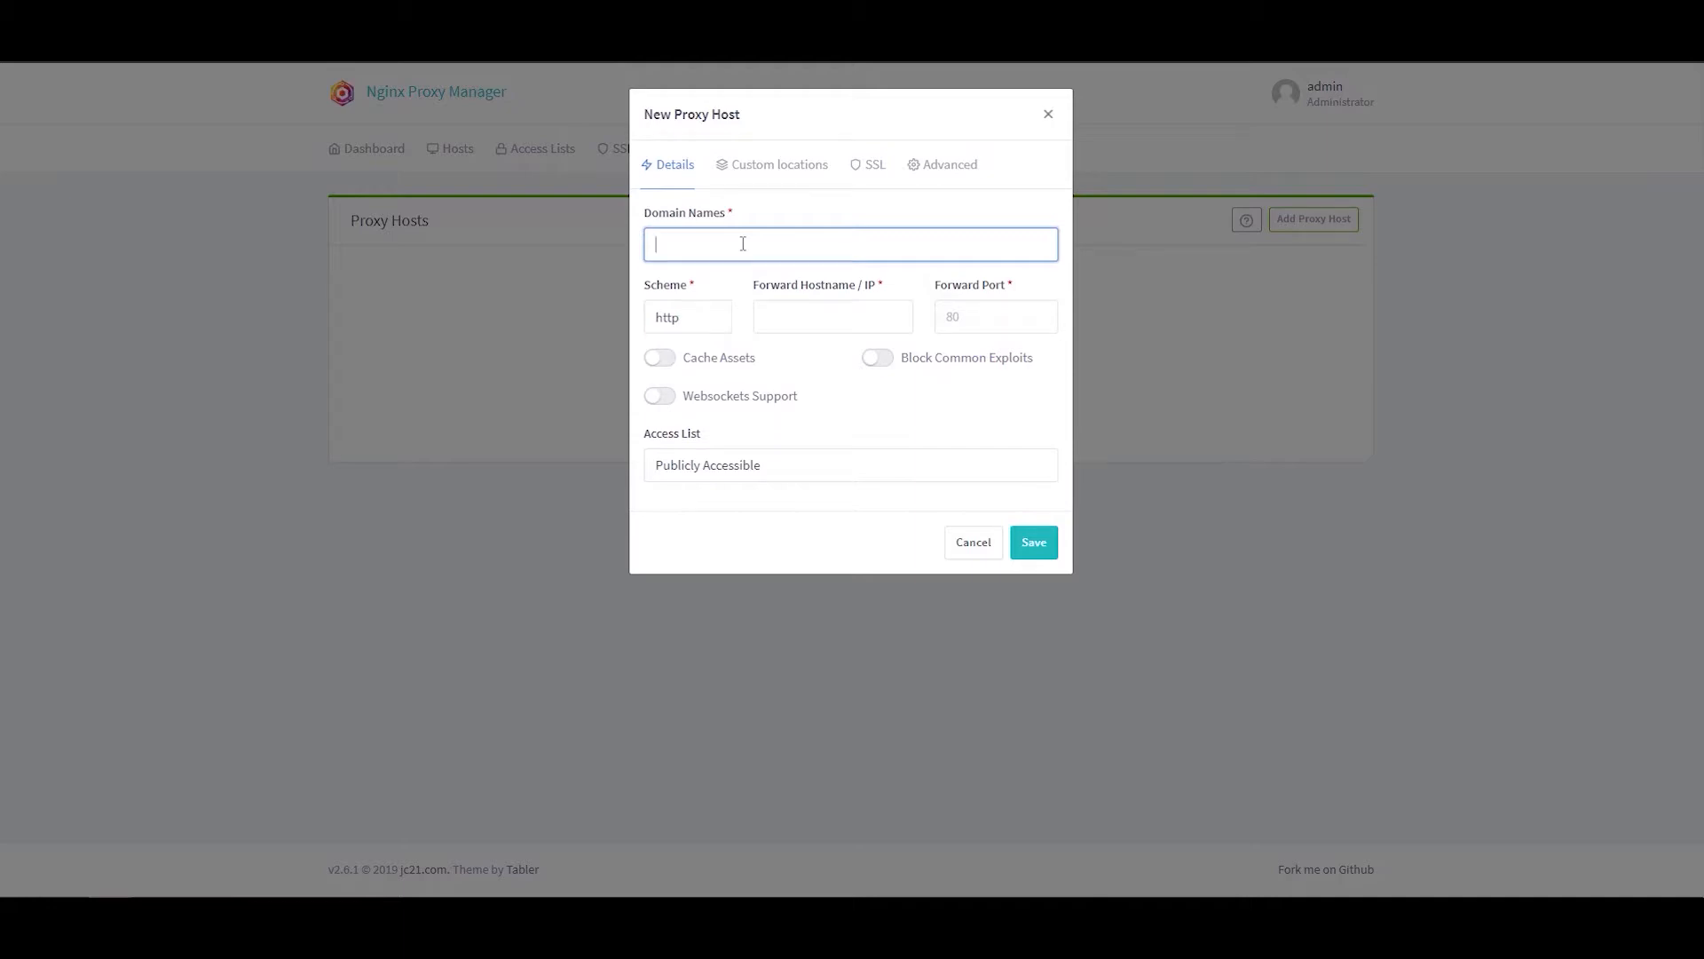
type("subdomain.v")
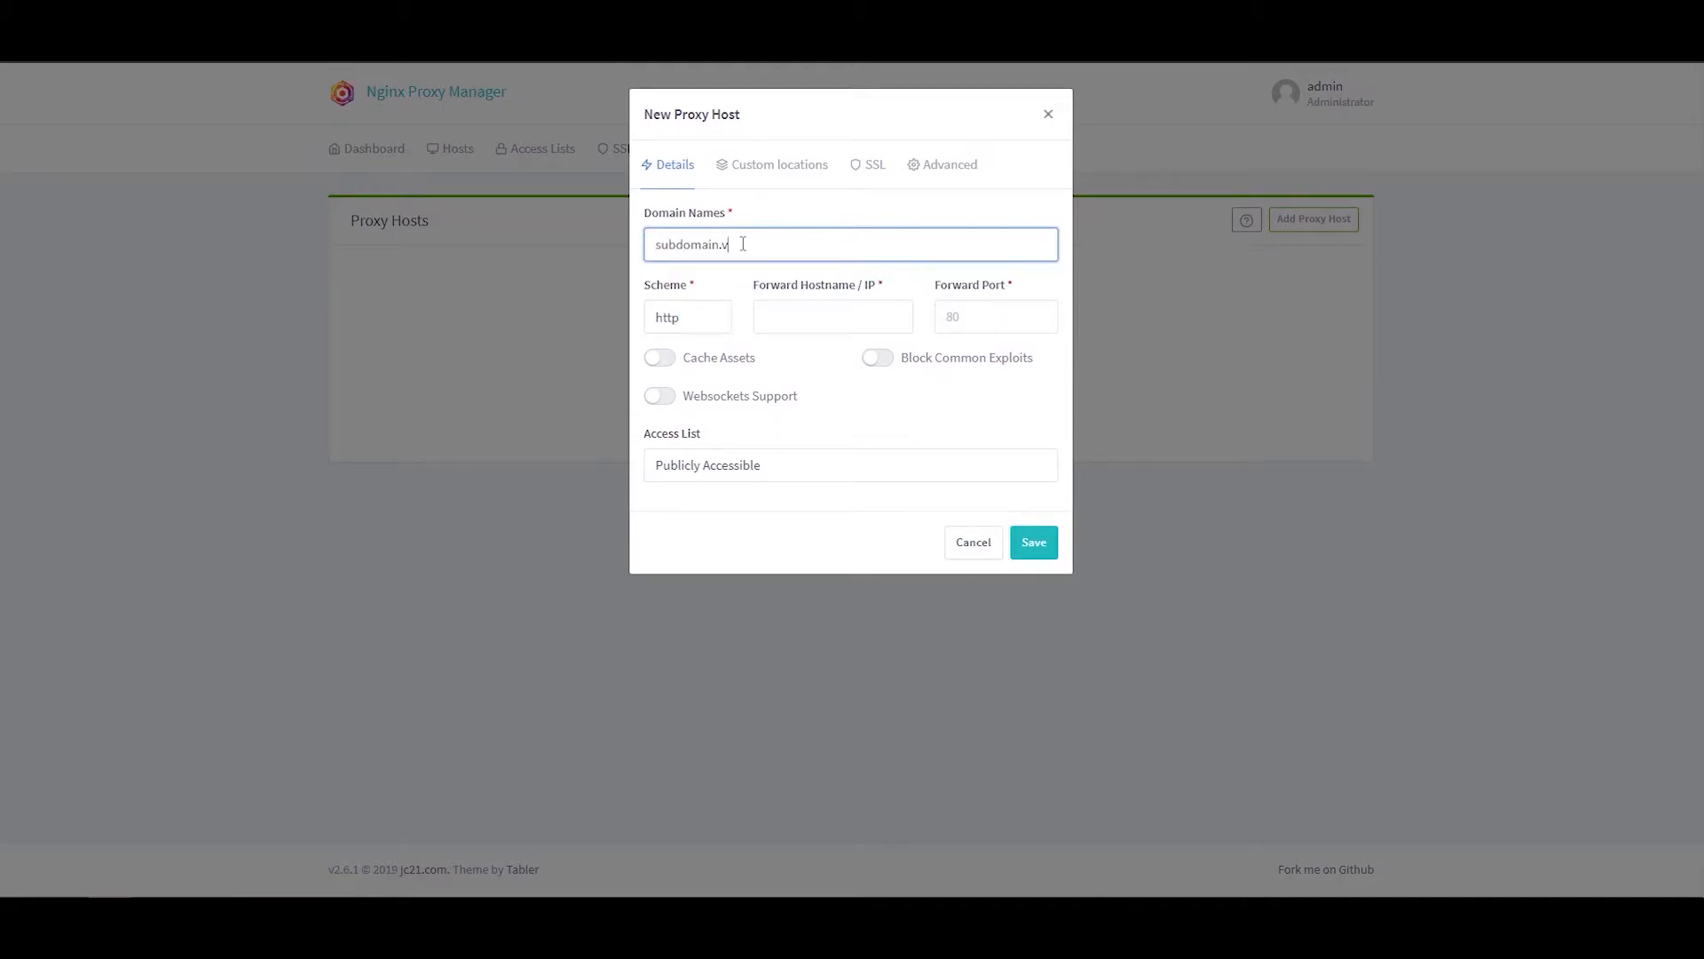
type("ns.ae")
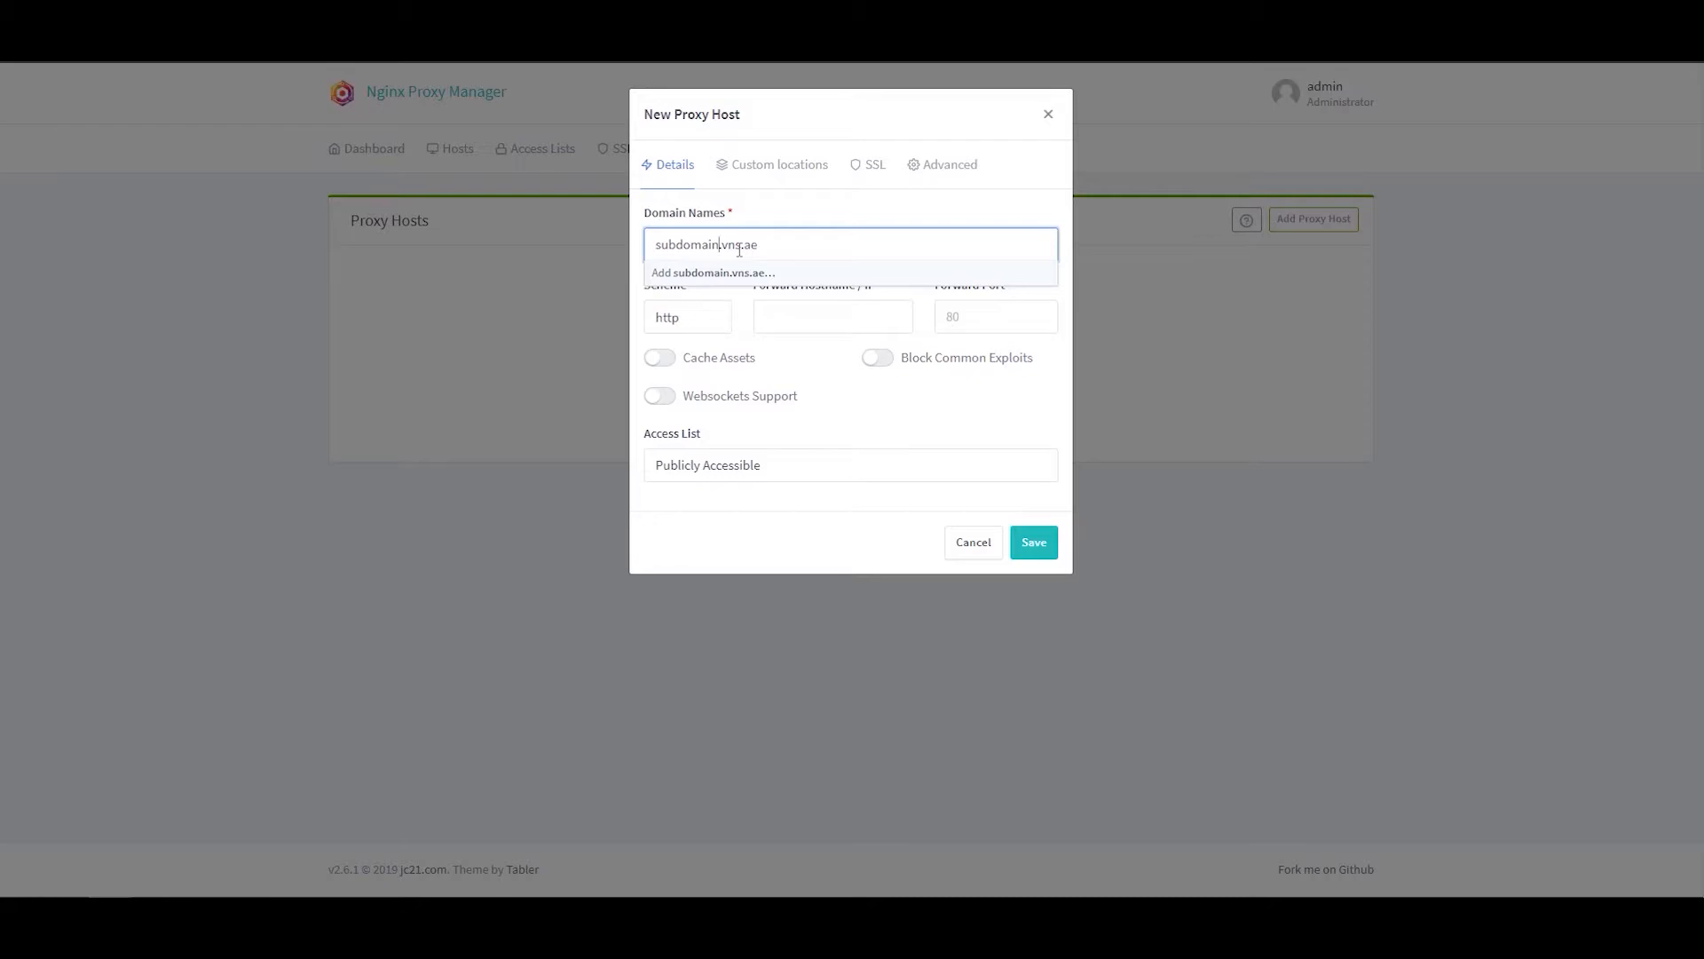
mouse_move(637, 250)
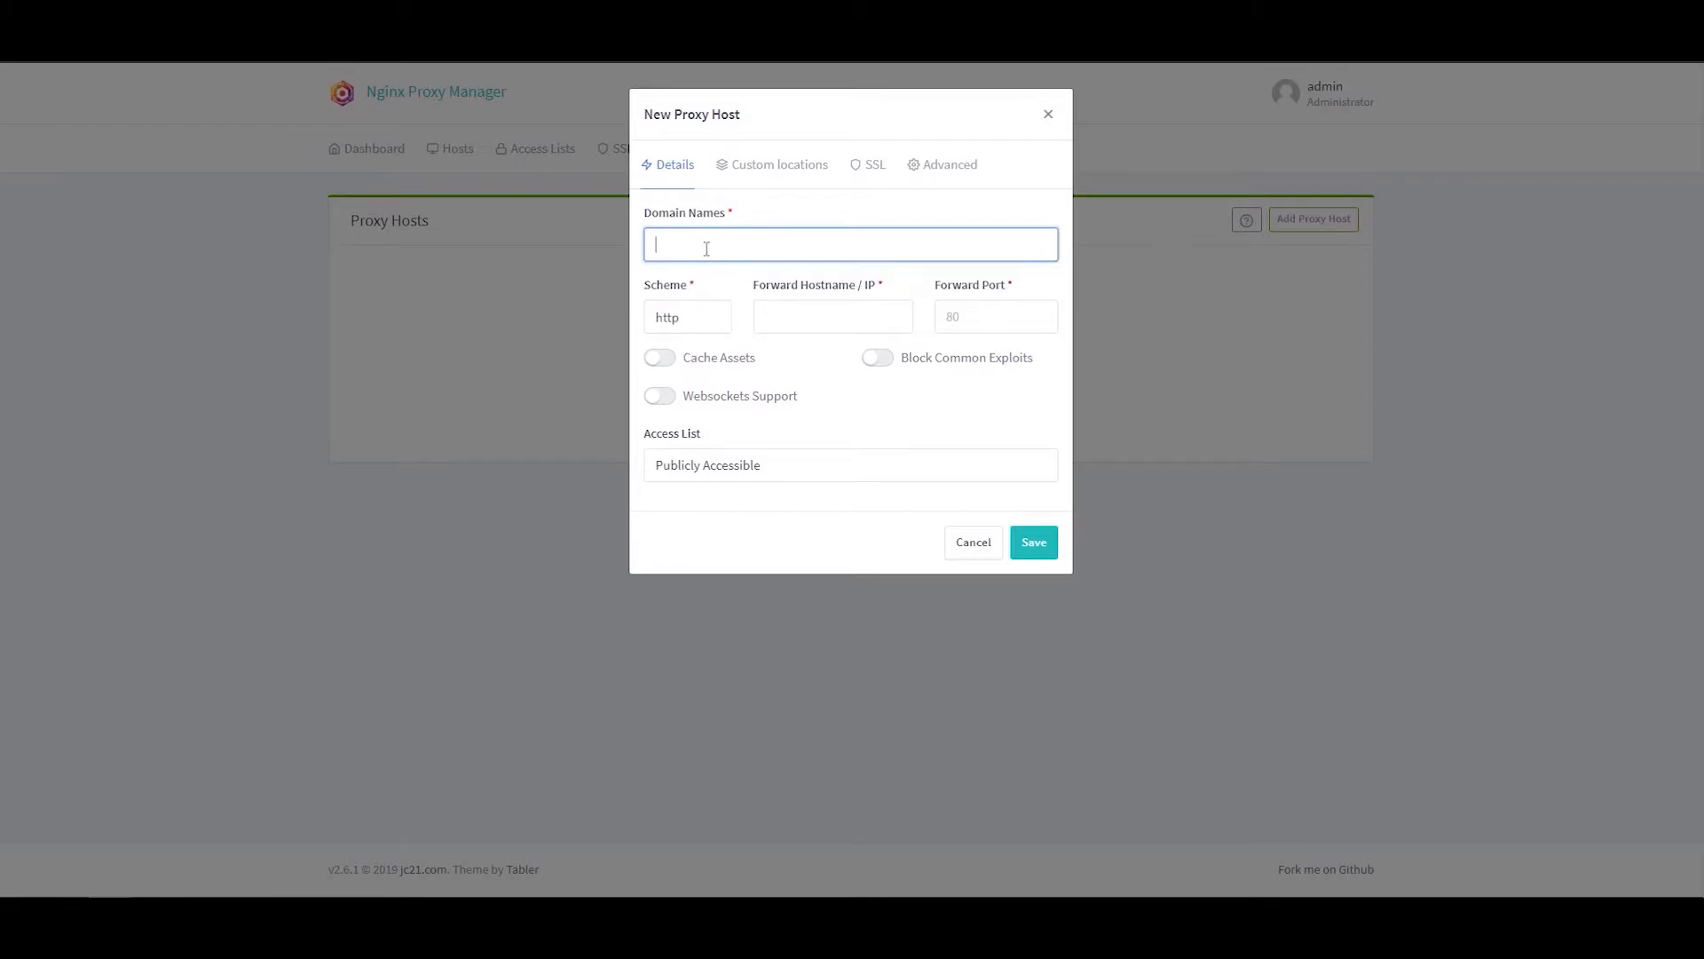
mouse_move(1193, 319)
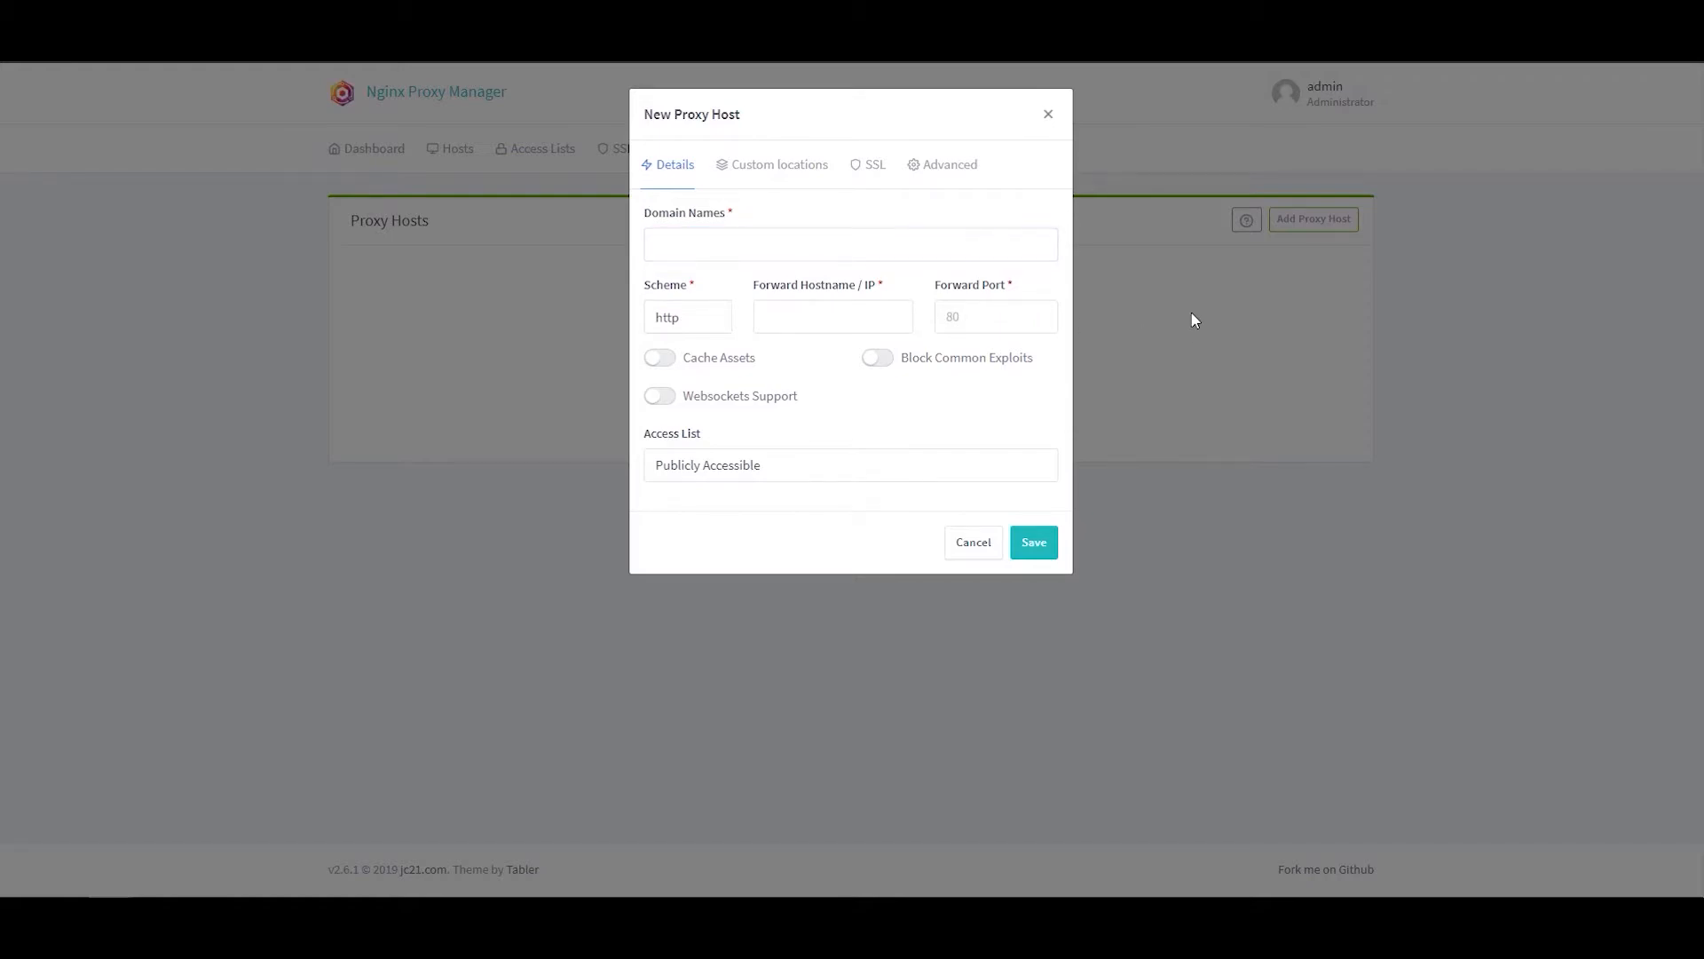
mouse_move(1193, 232)
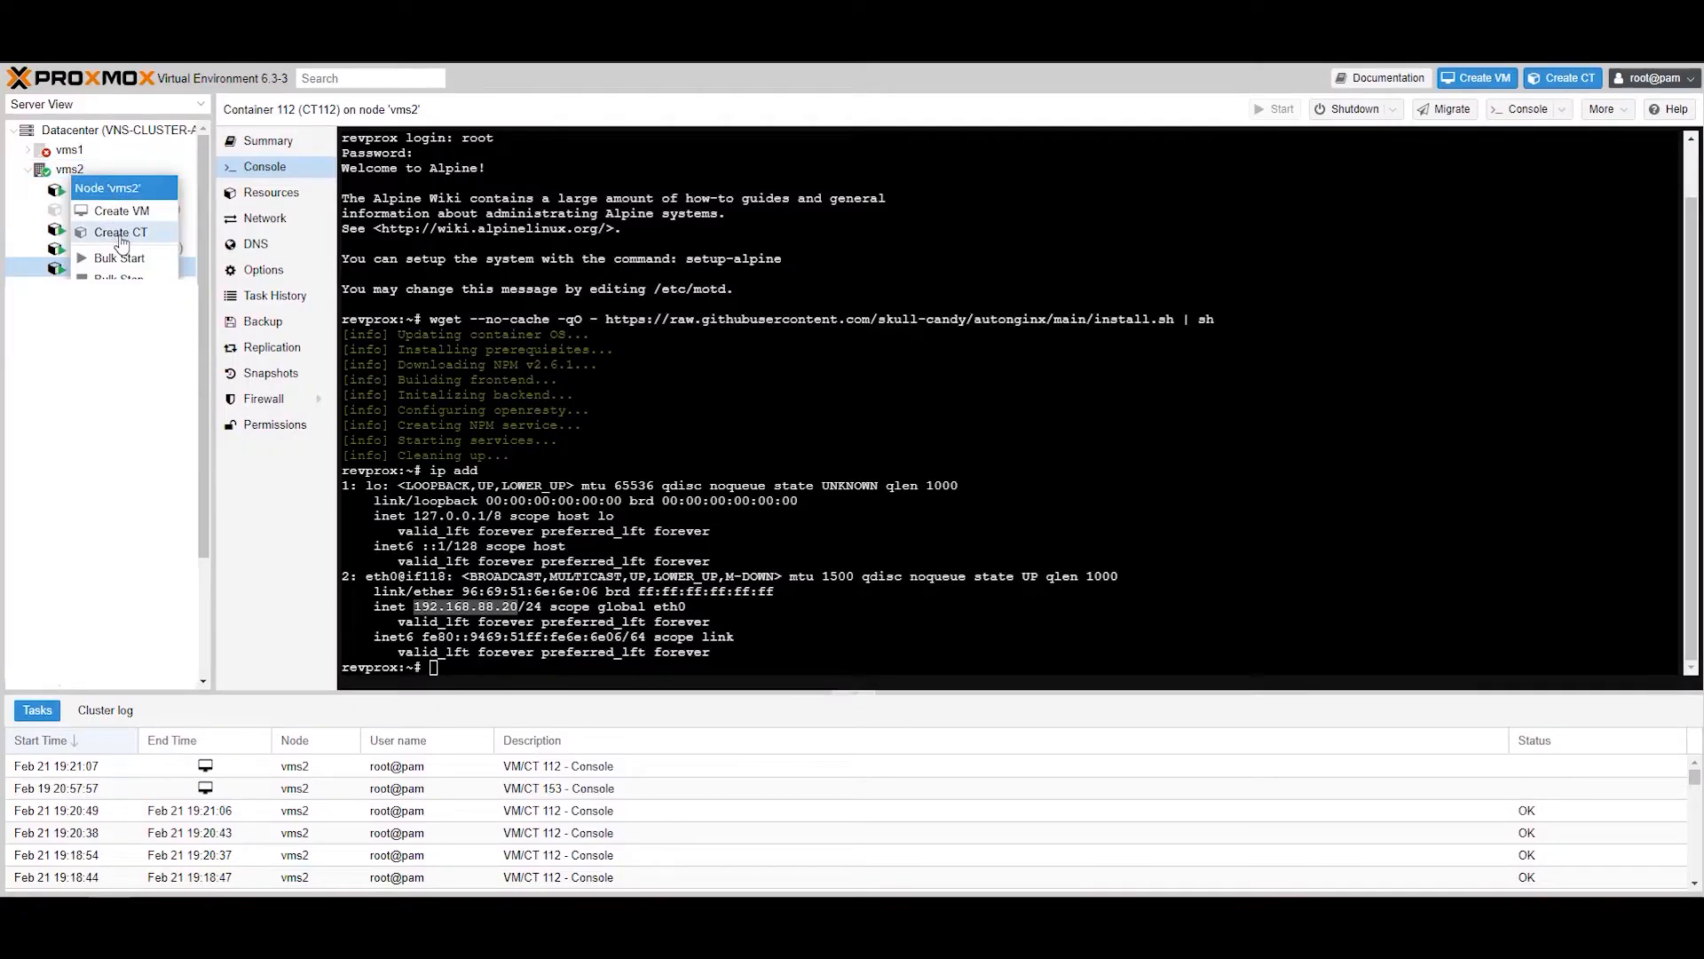
Start a new container on vms2 with hostname testwebserver and a root password.
left_click(121, 231)
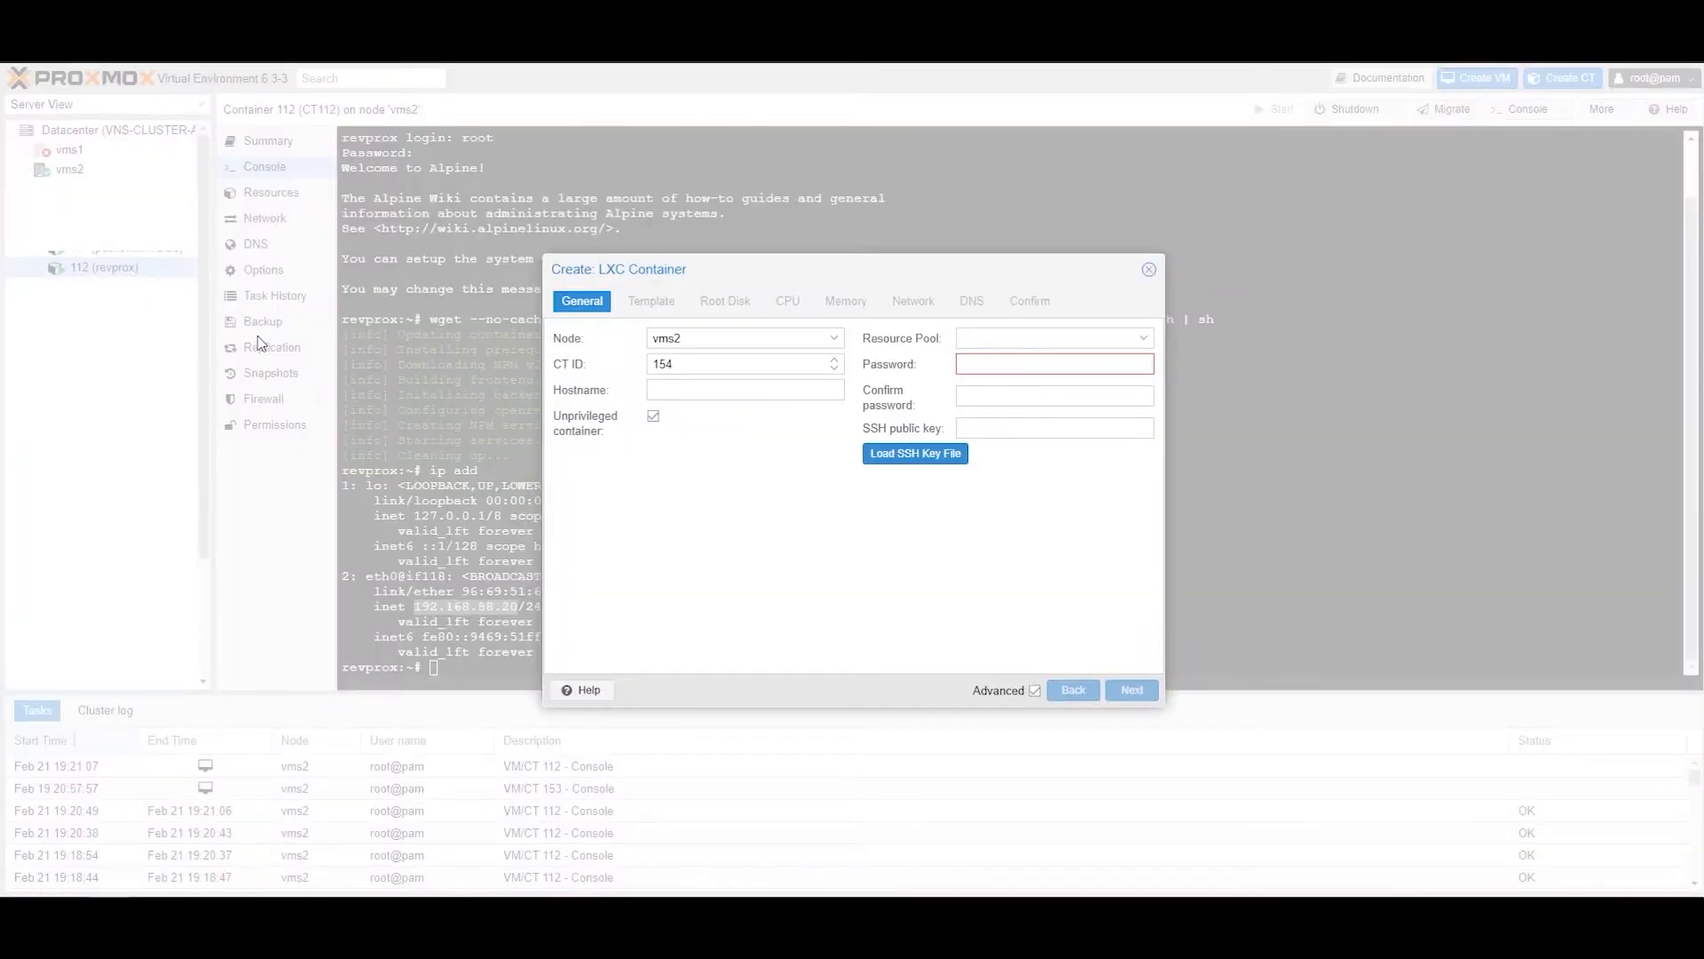
left_click(744, 389)
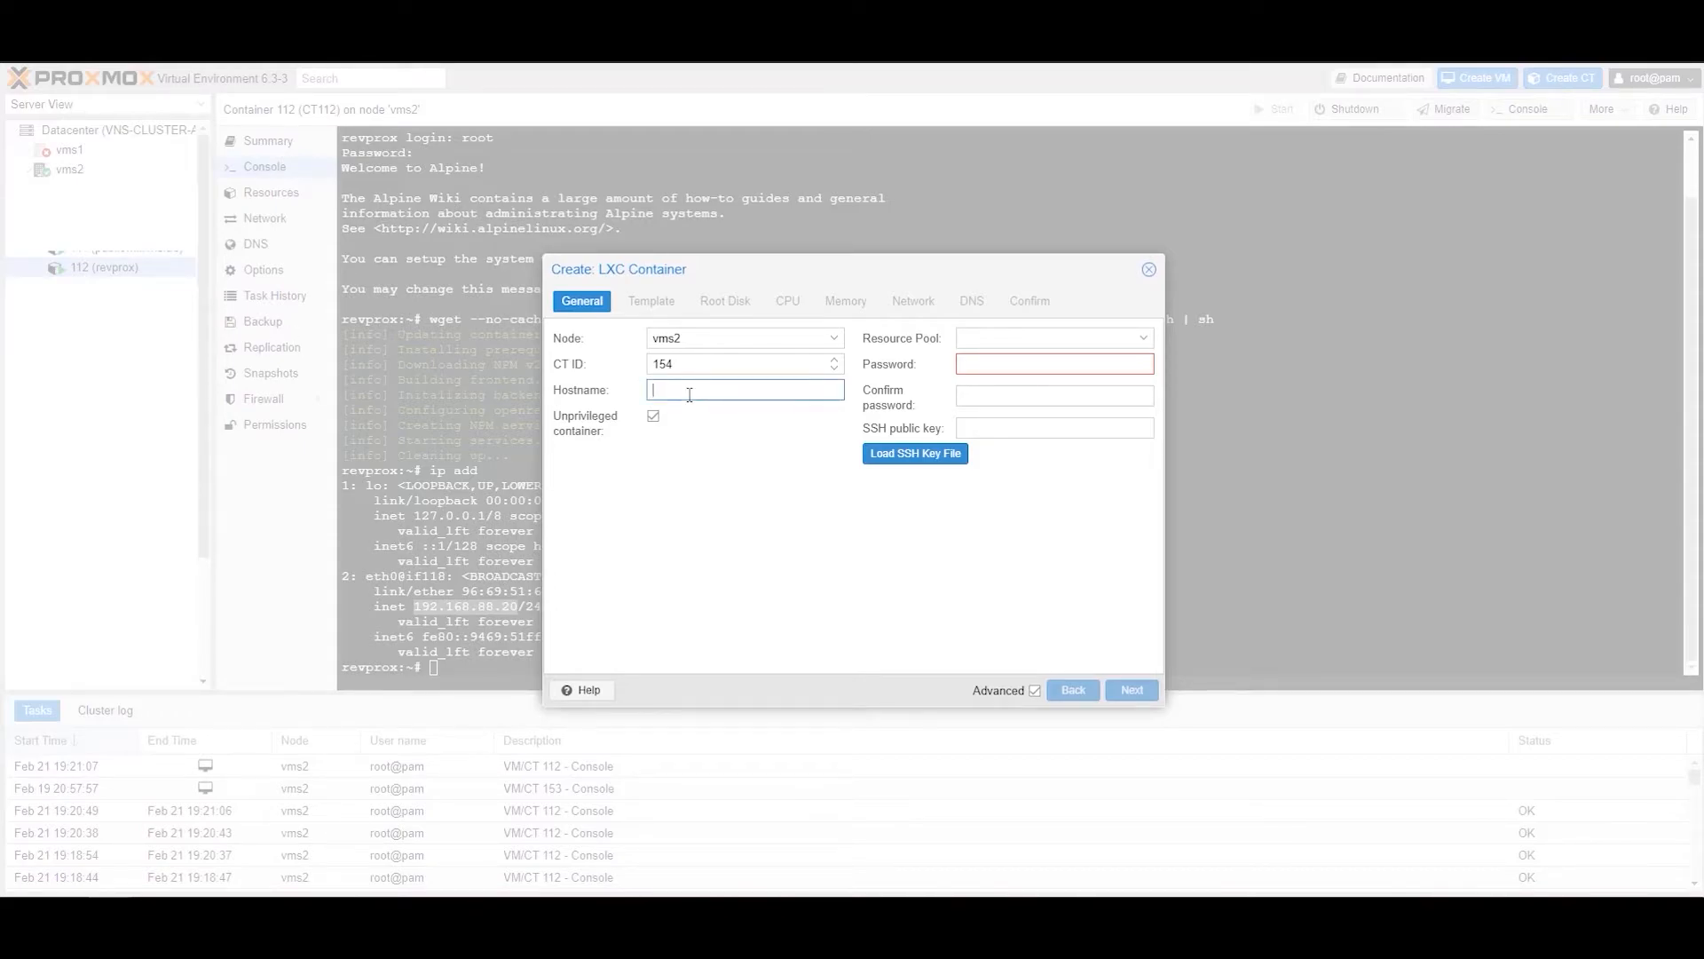
type("testwebserver")
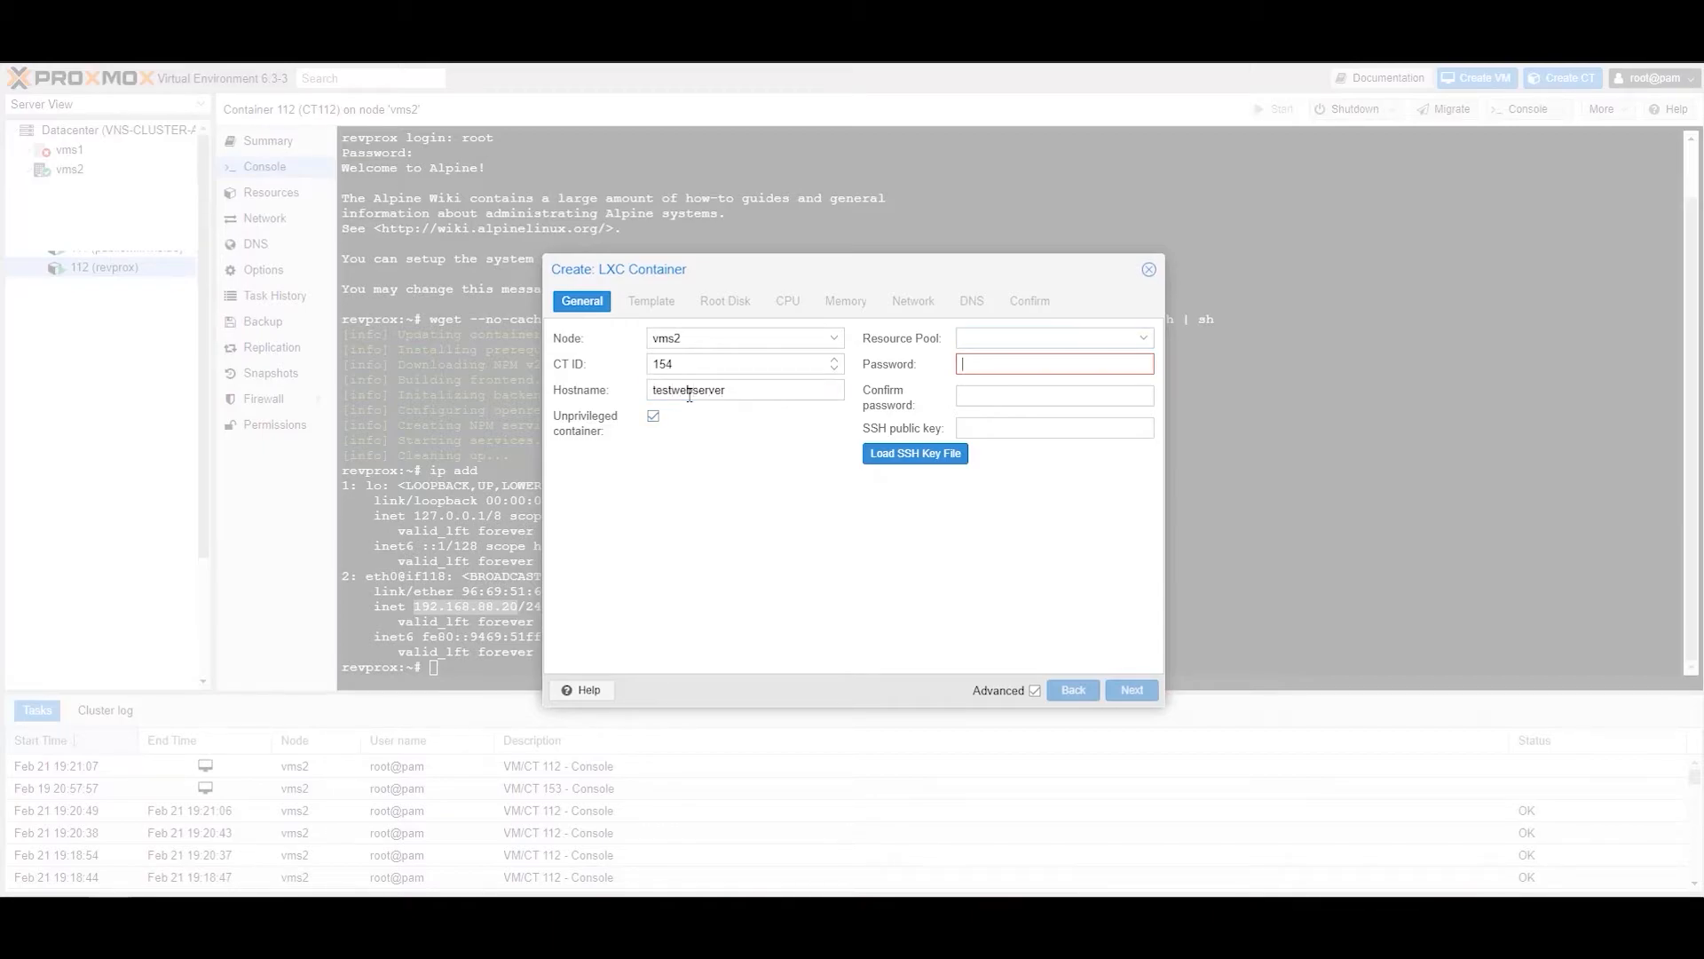
type("password")
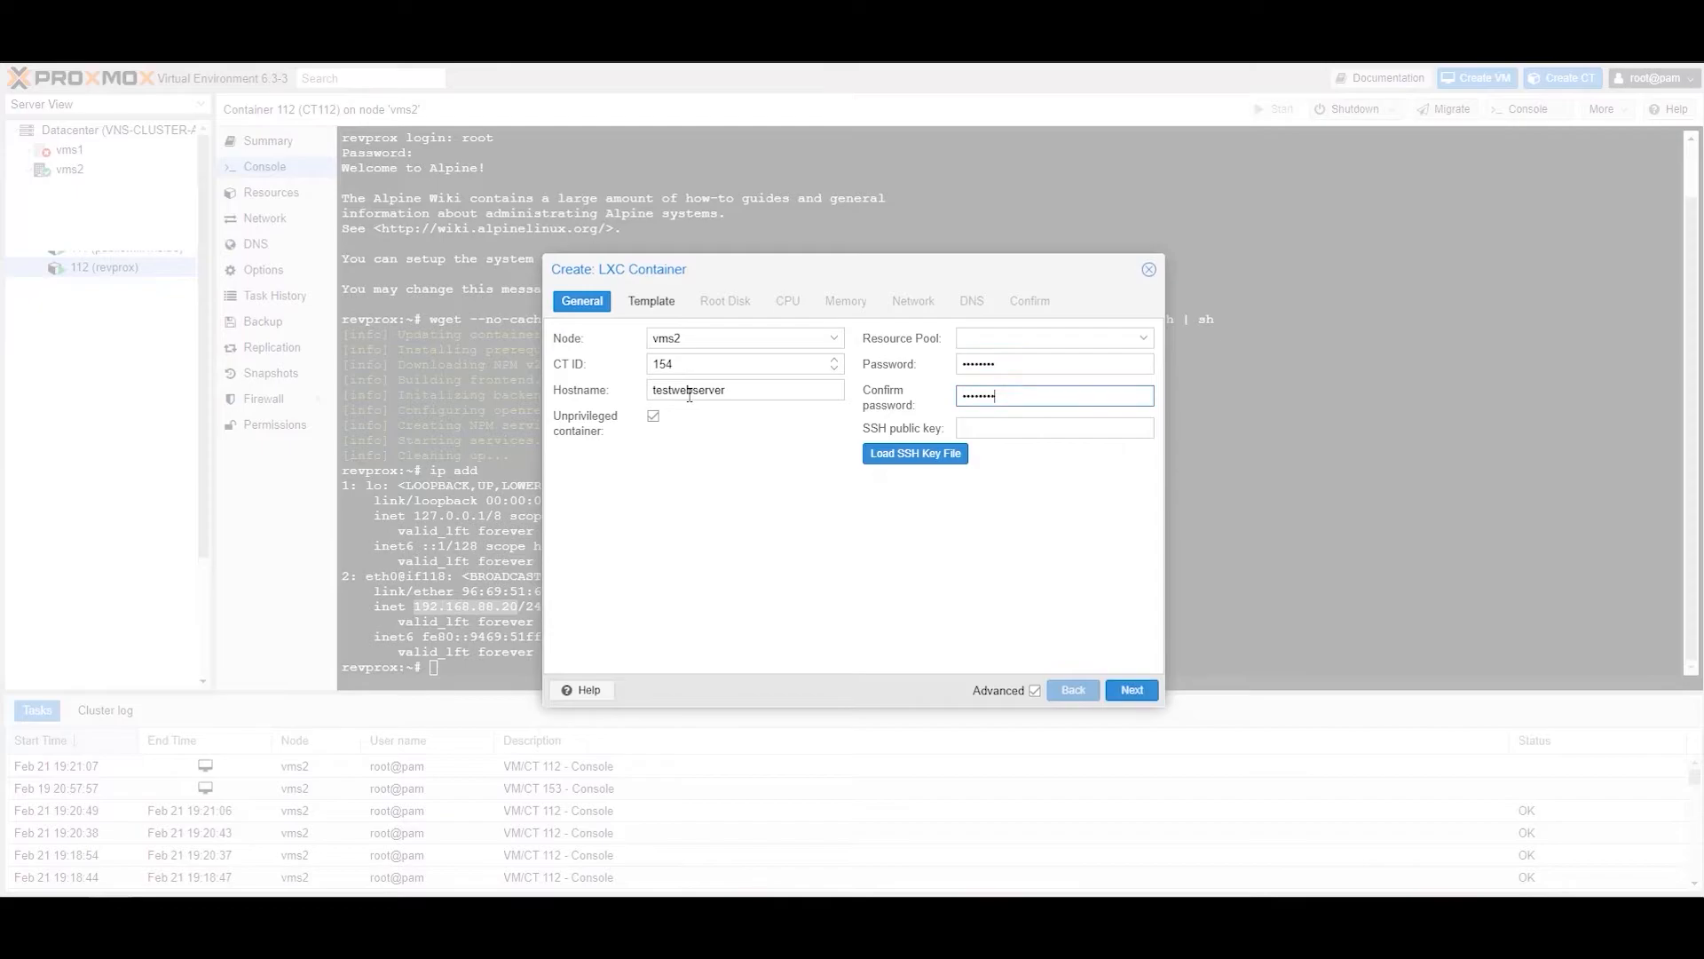
left_click(1051, 427)
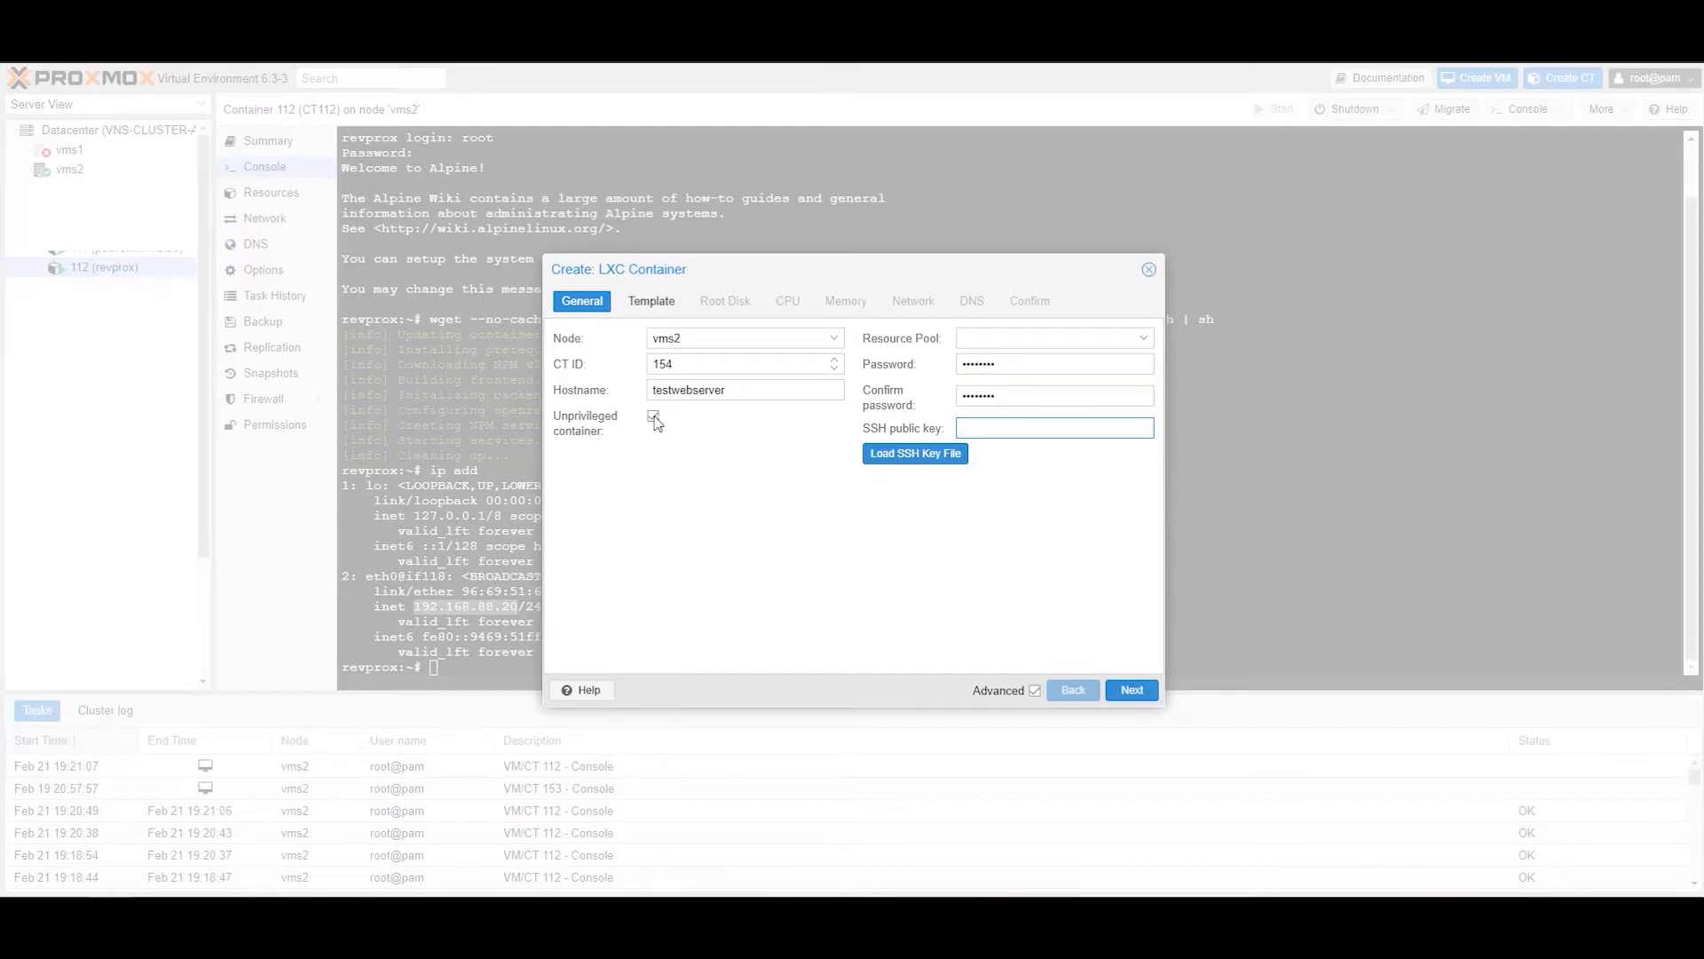
Choose the TurnKey LAMP template, step through the 4-core settings, and create the container.
left_click(650, 300)
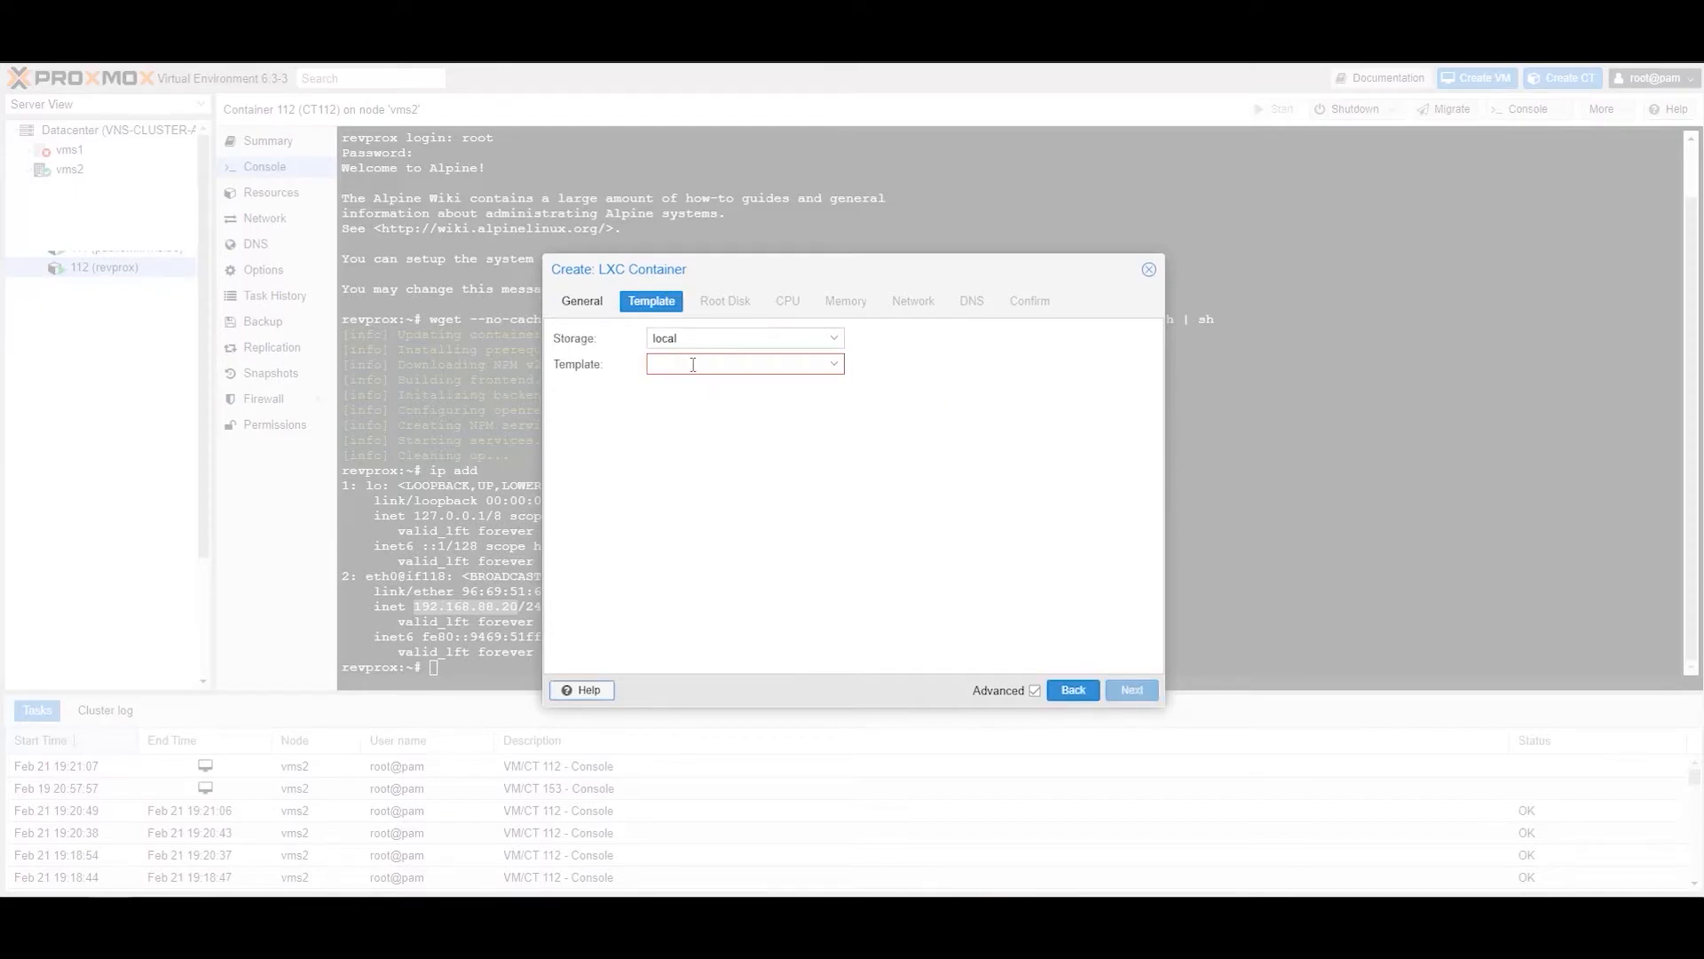
left_click(745, 363)
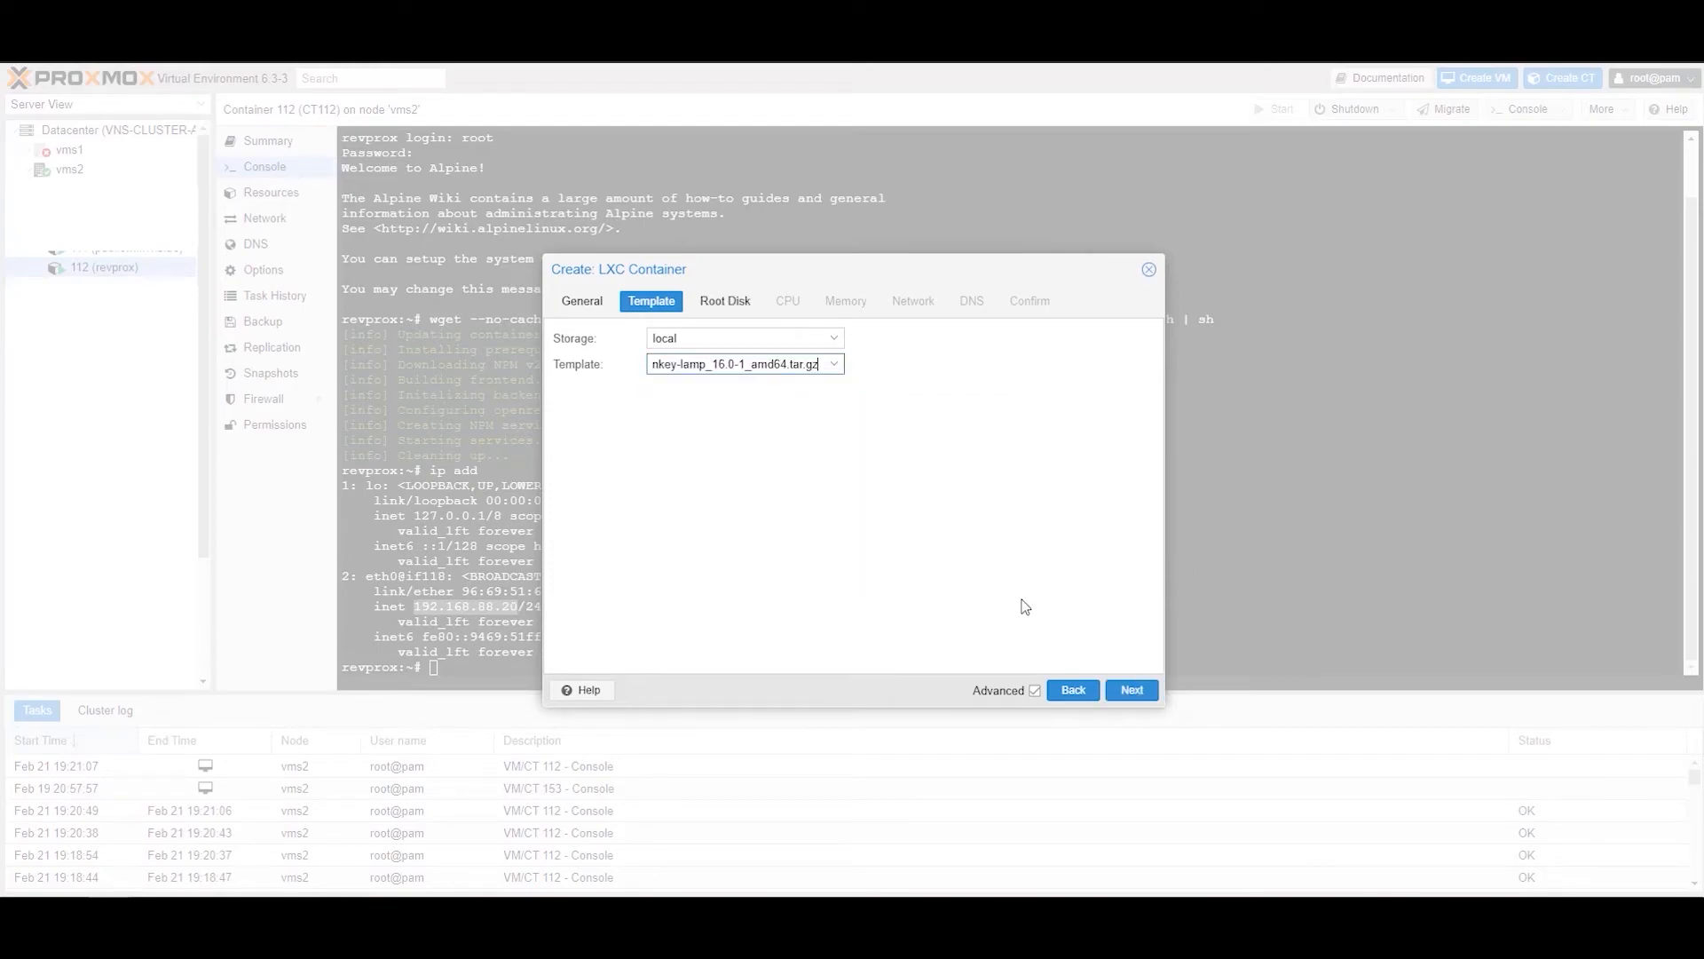
left_click(725, 301)
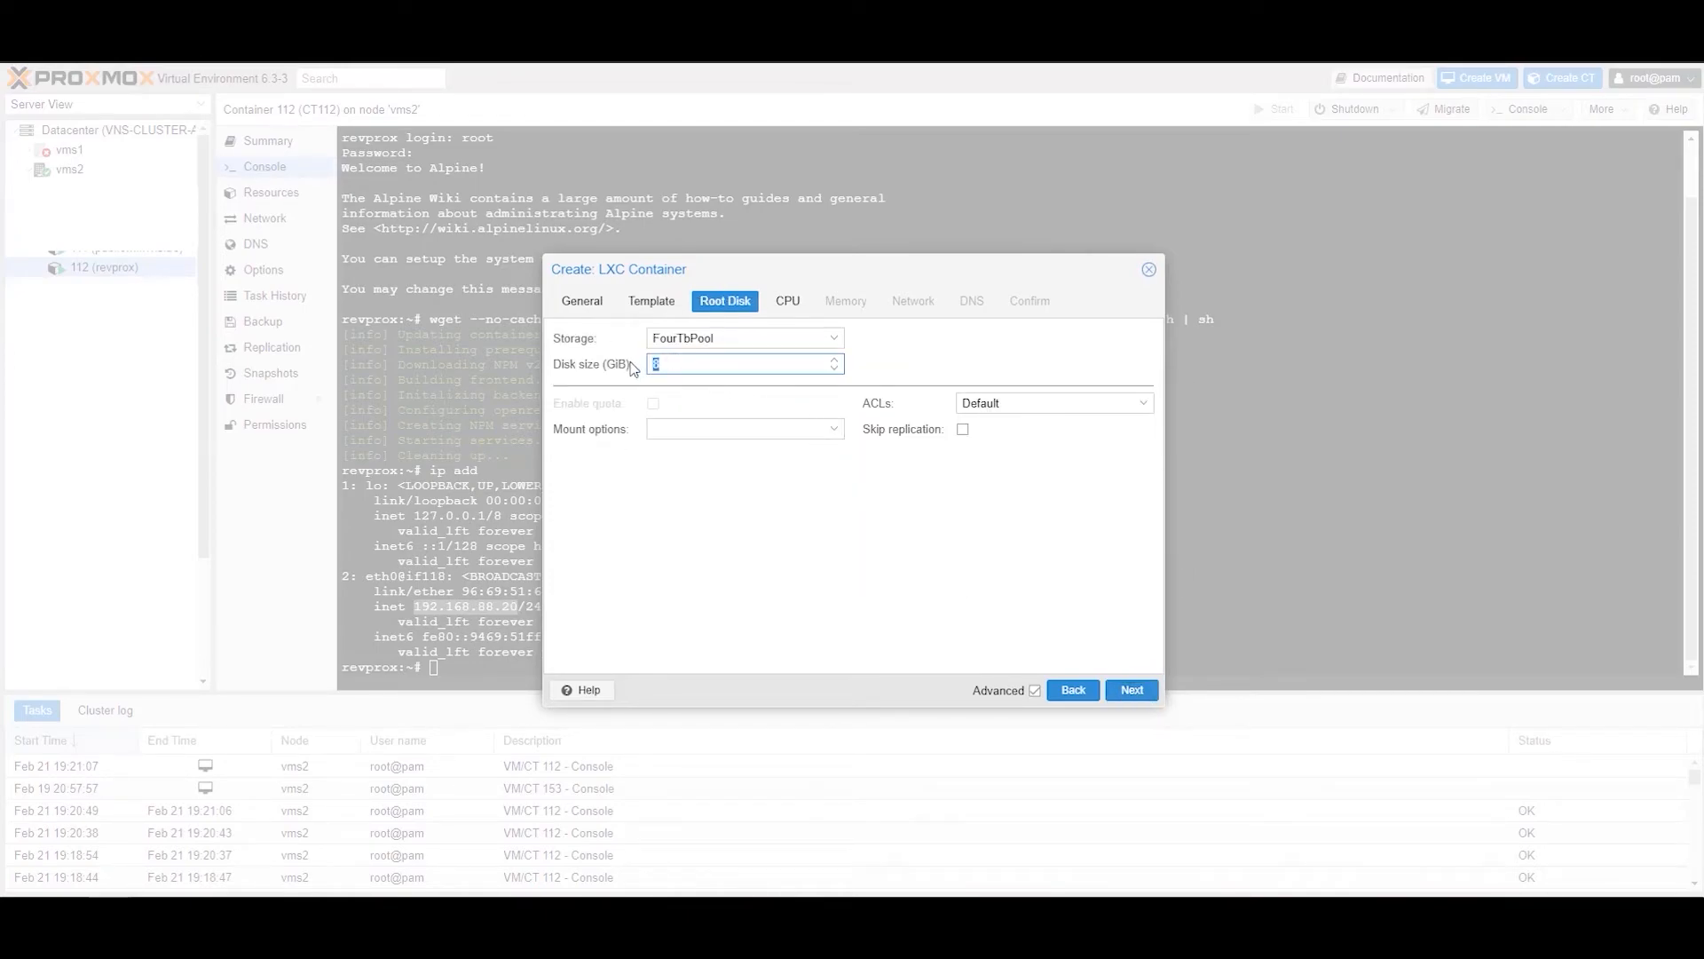
left_click(787, 301)
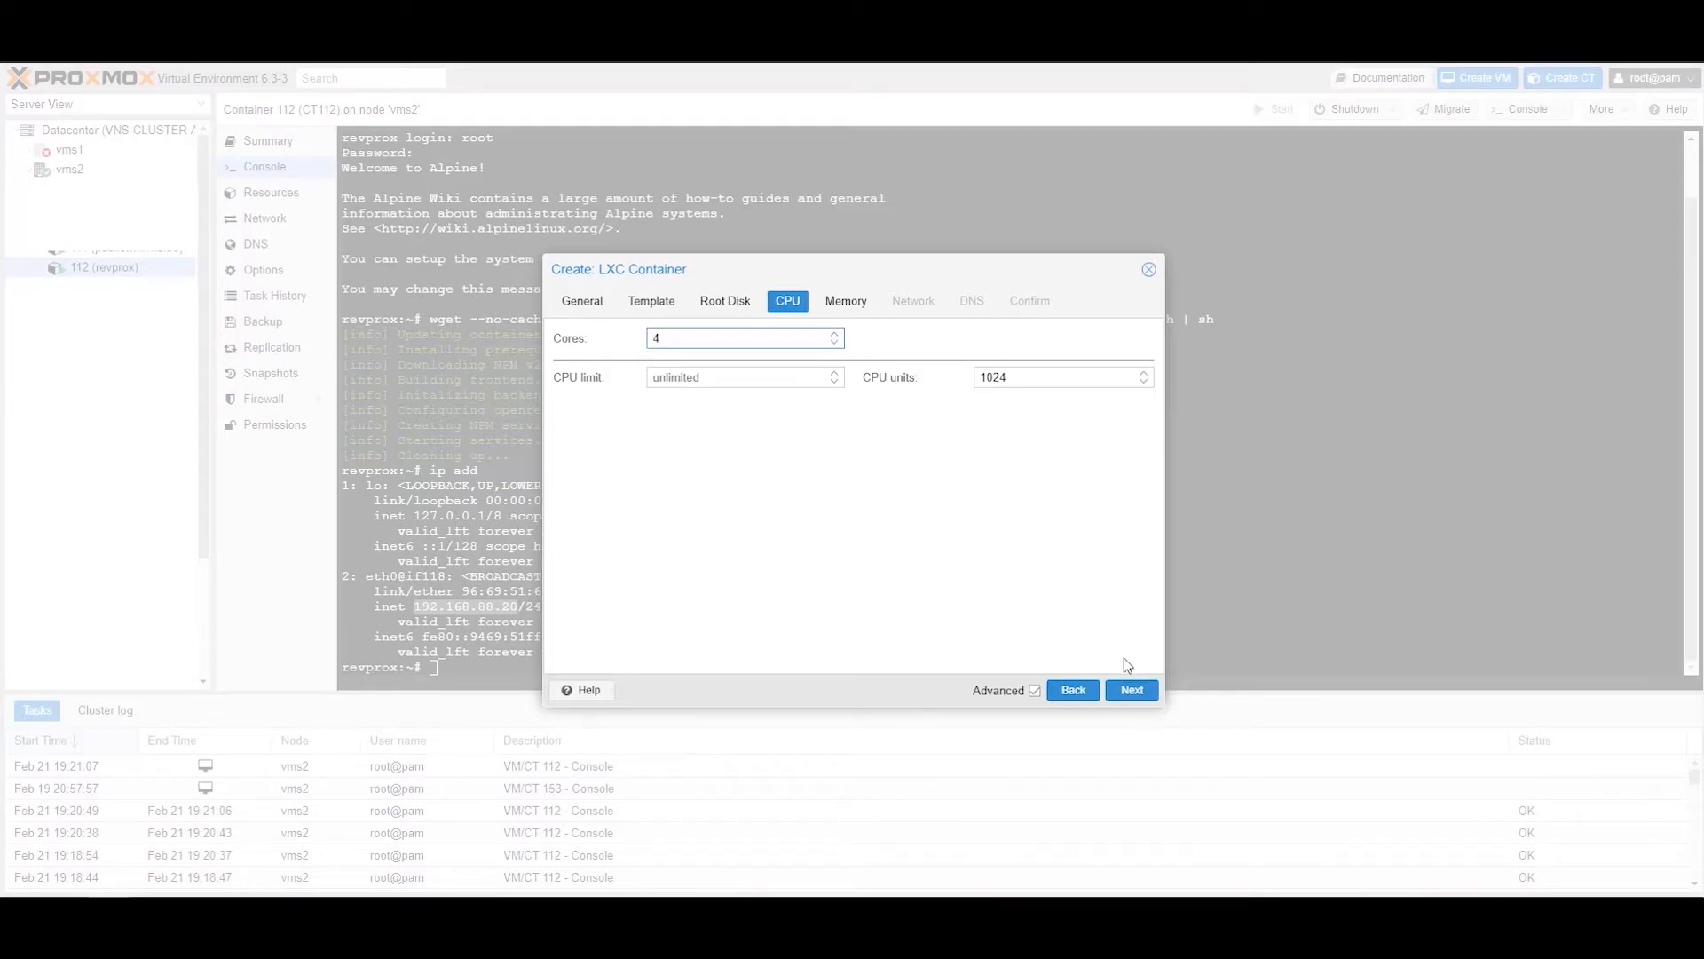
left_click(1130, 689)
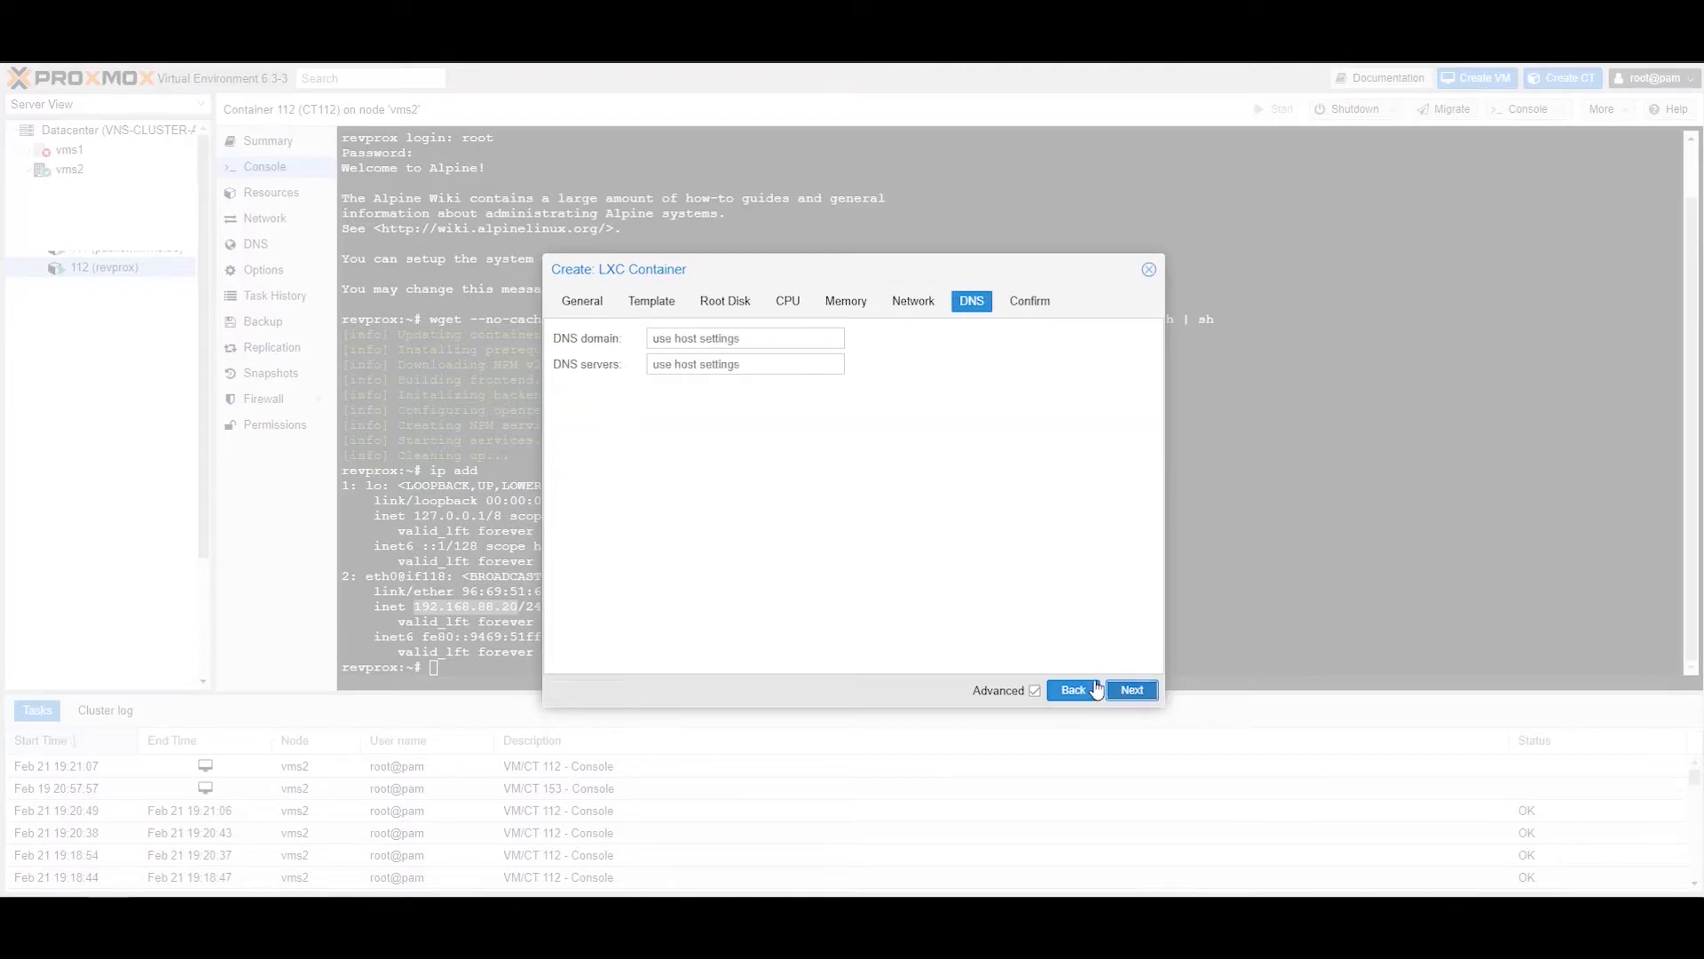
left_click(1130, 689)
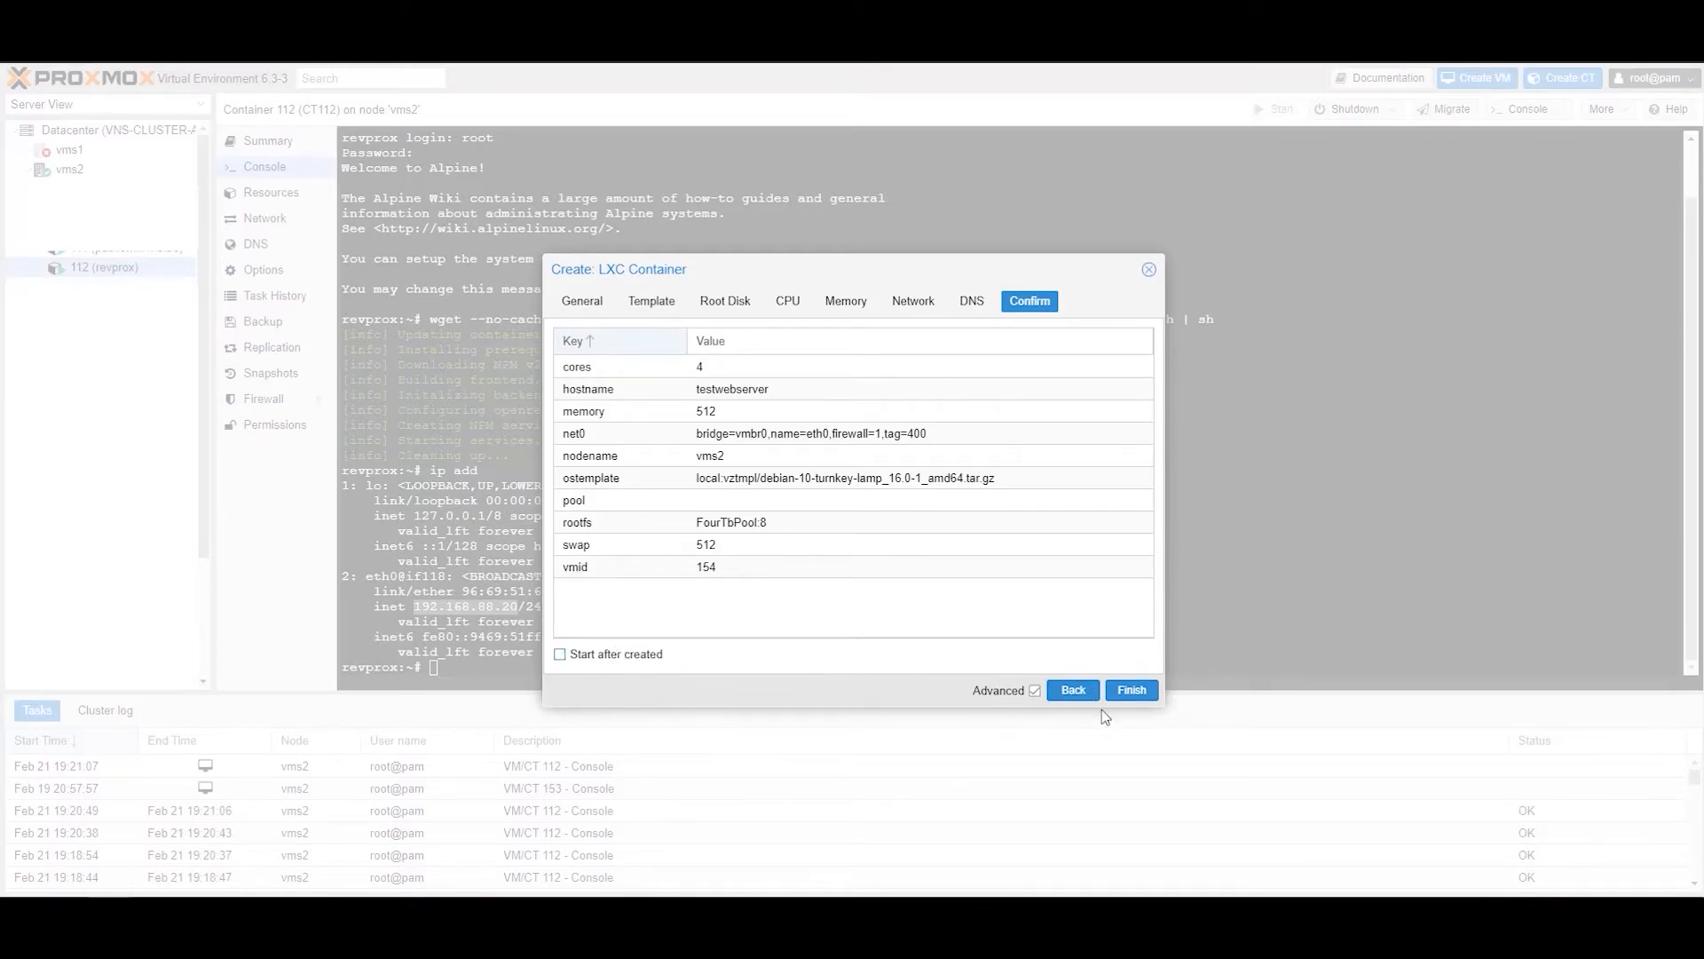
left_click(1130, 689)
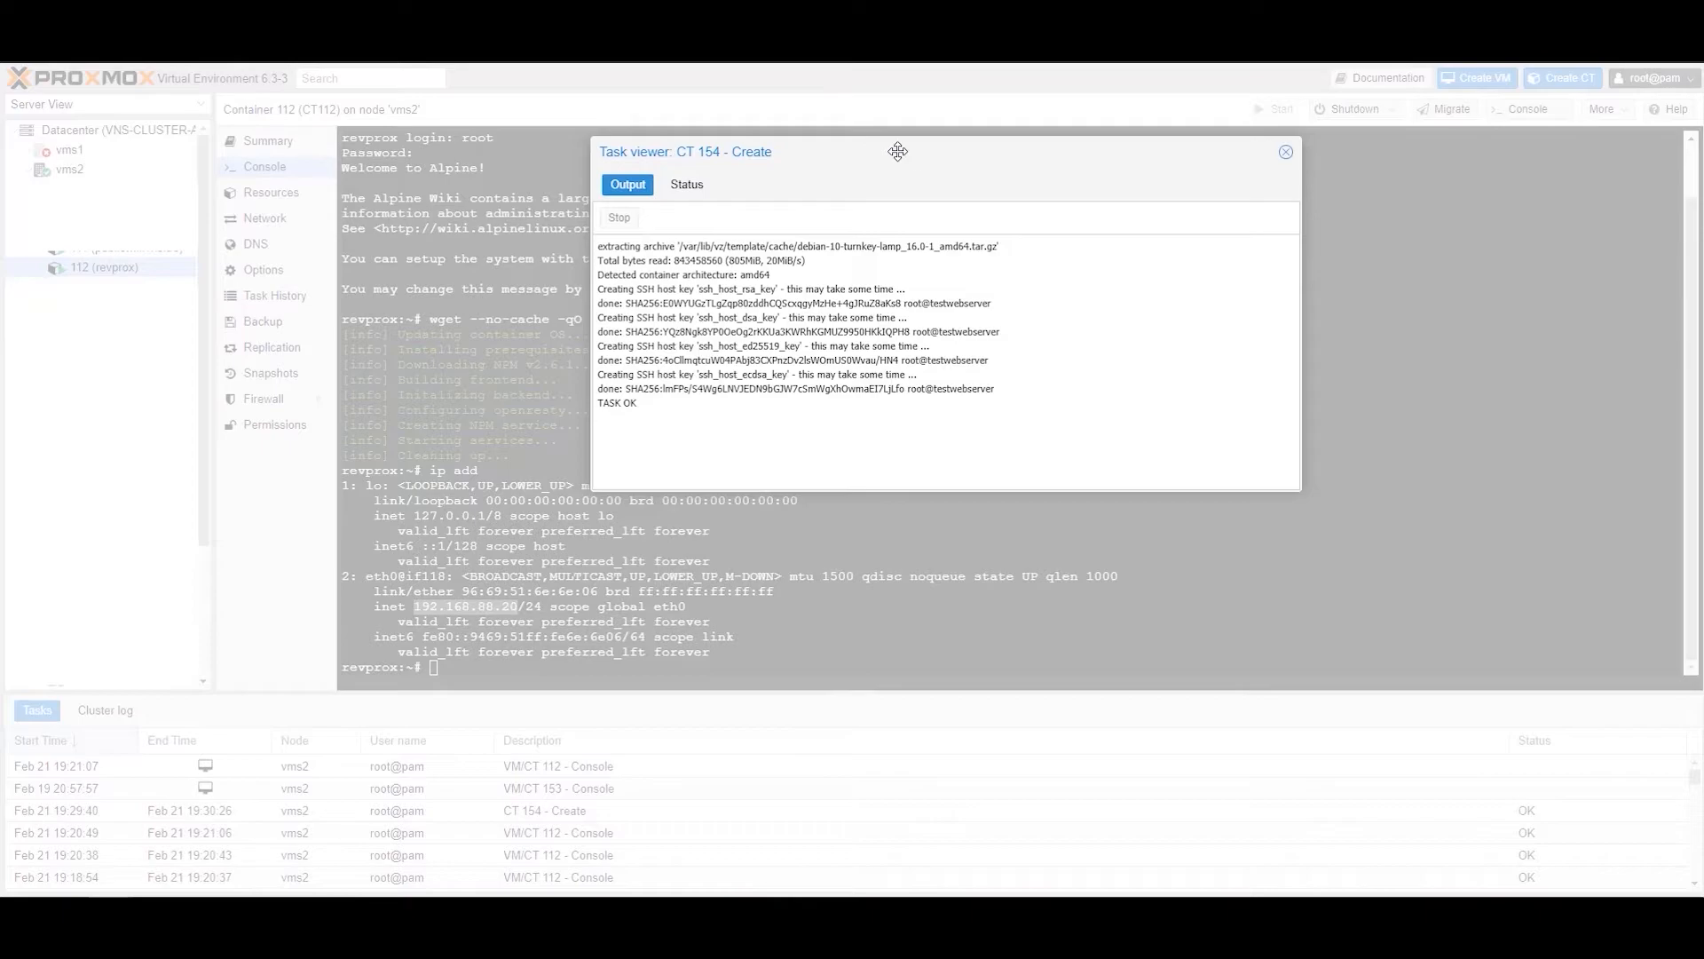
left_click(1286, 151)
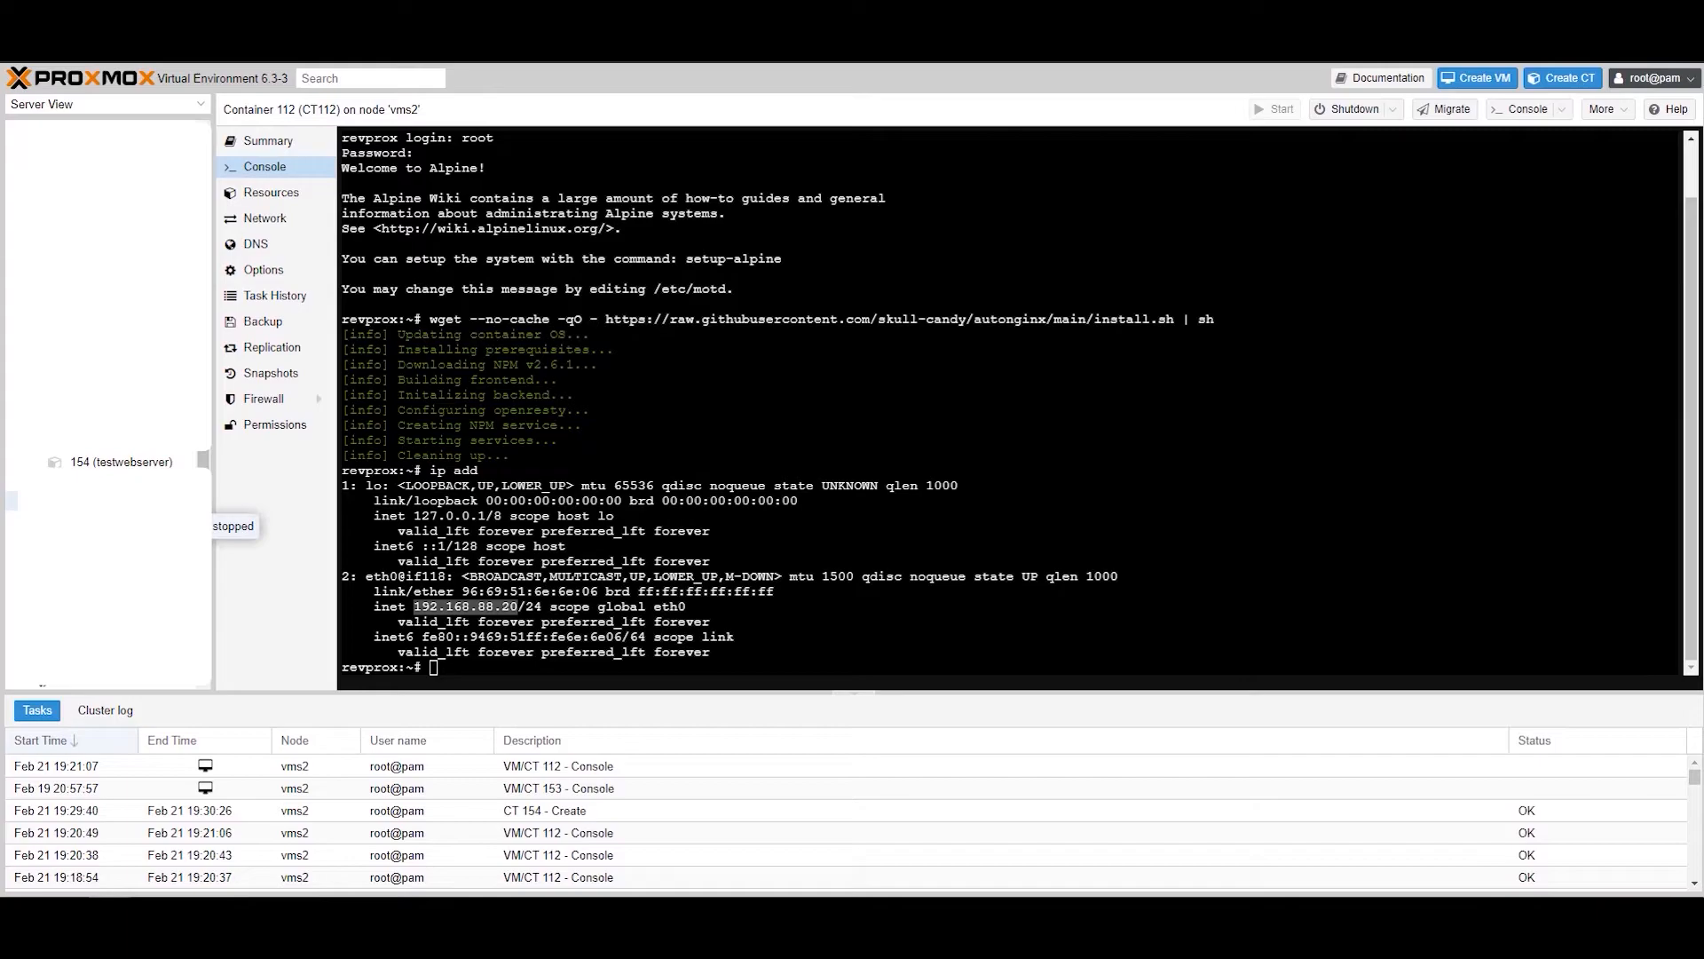
left_click(121, 461)
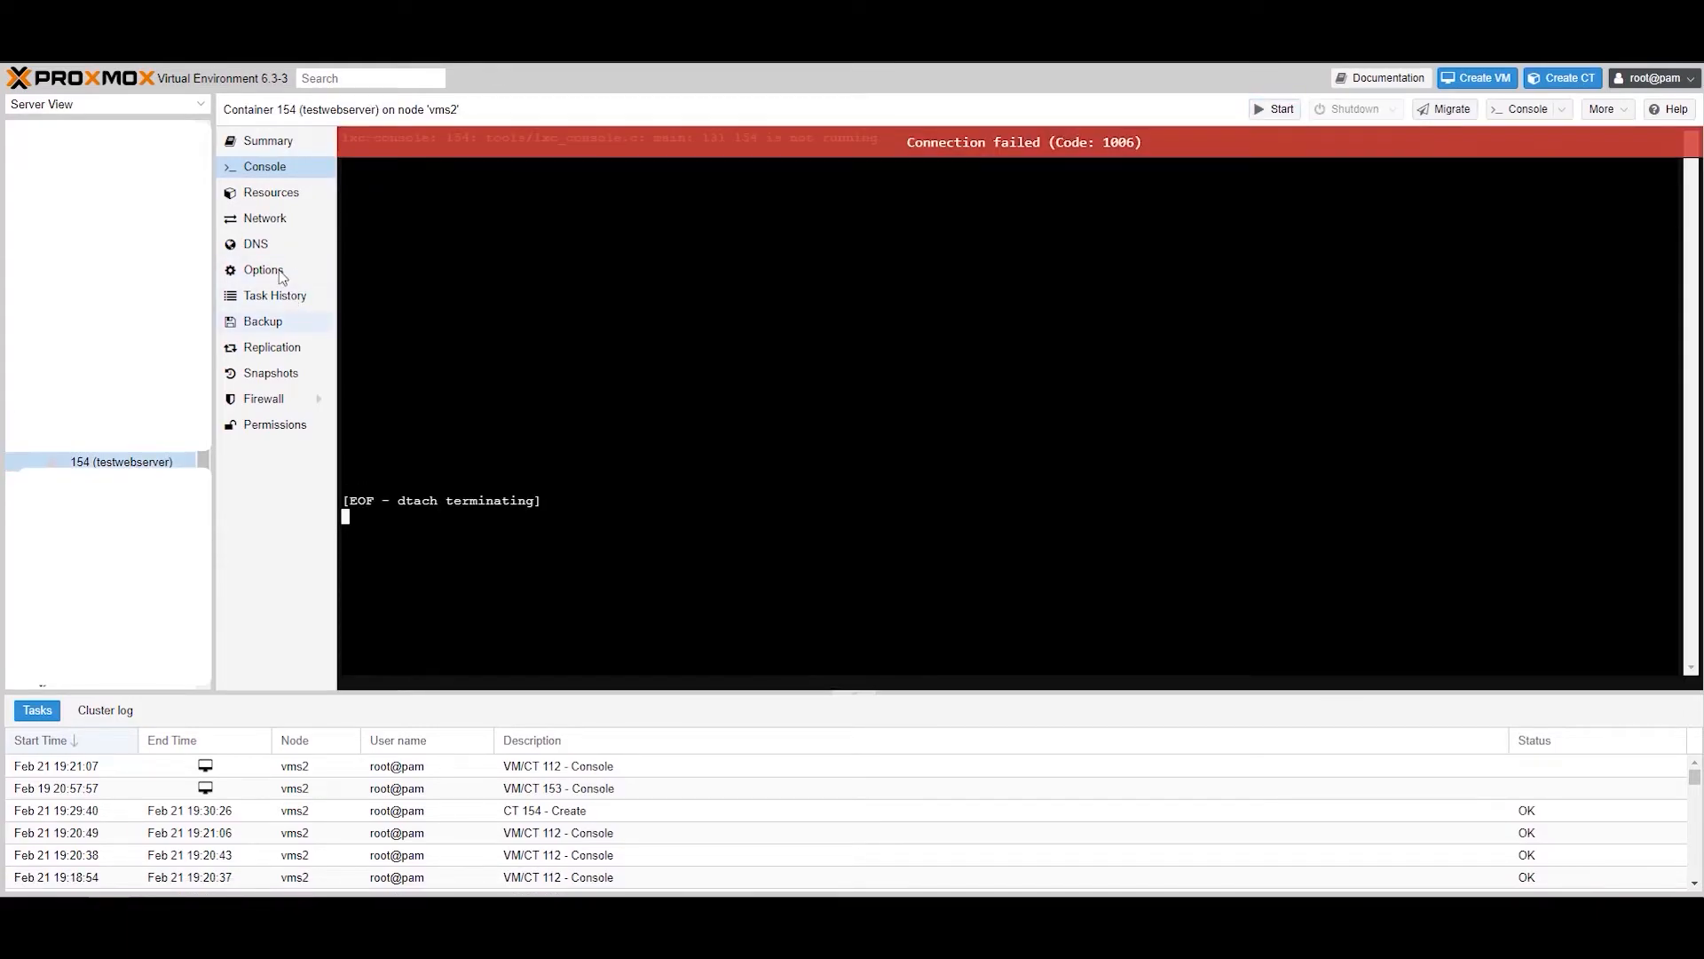
left_click(263, 270)
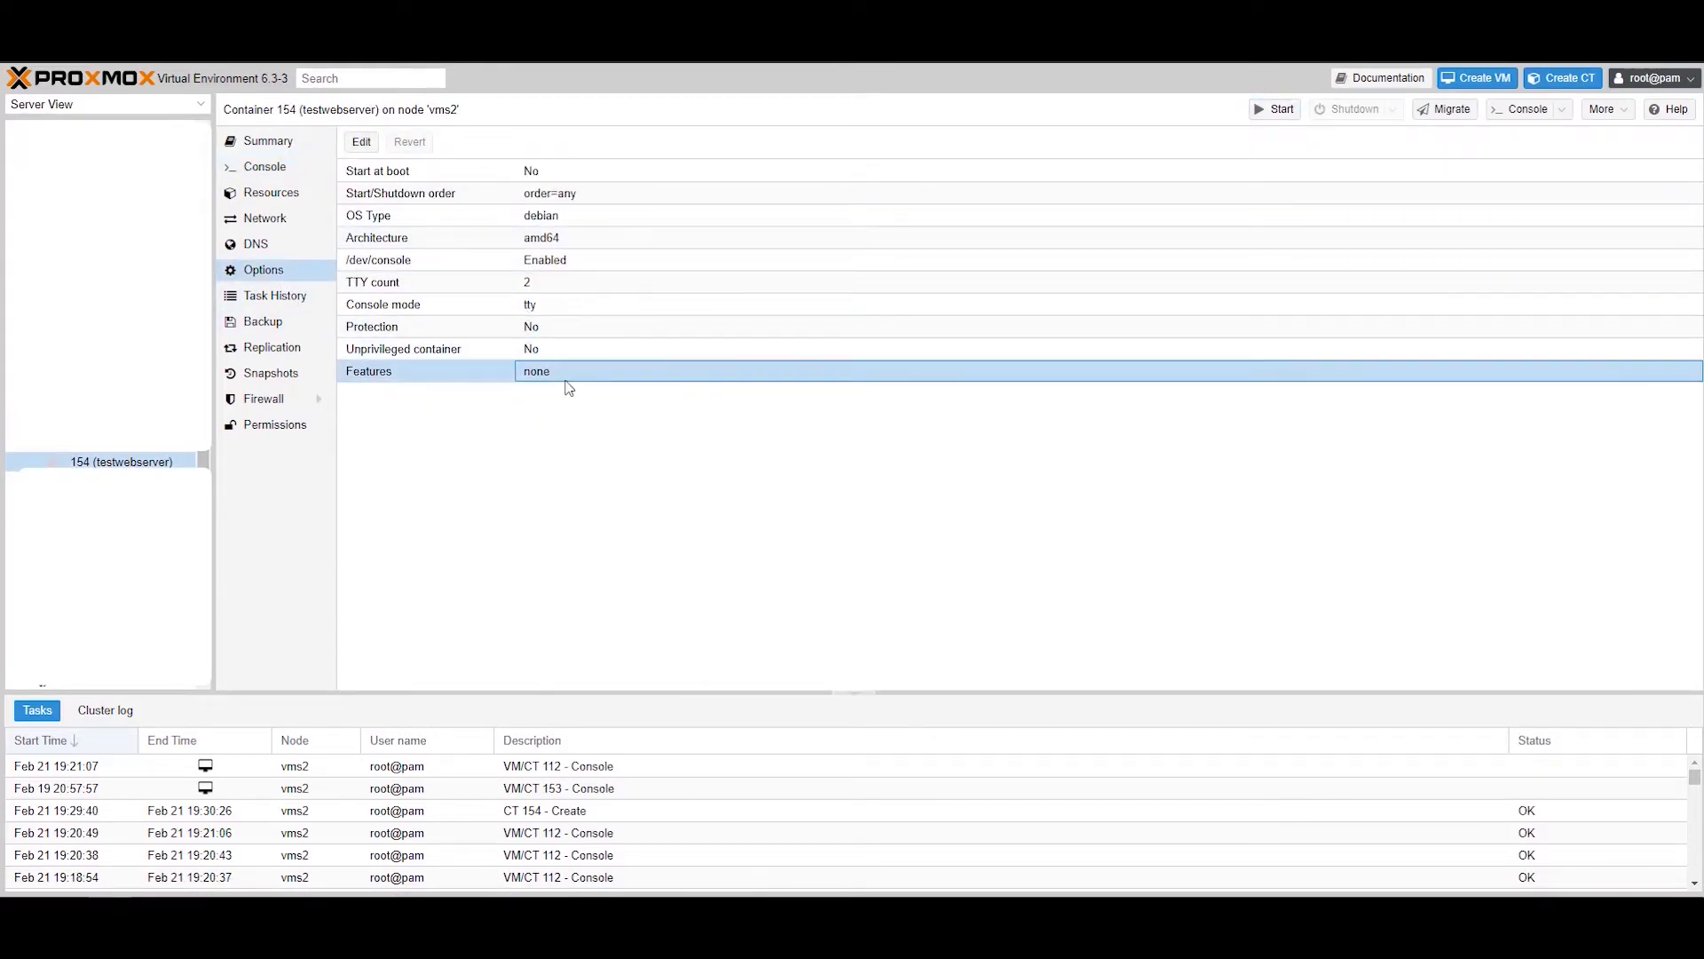
left_click(265, 166)
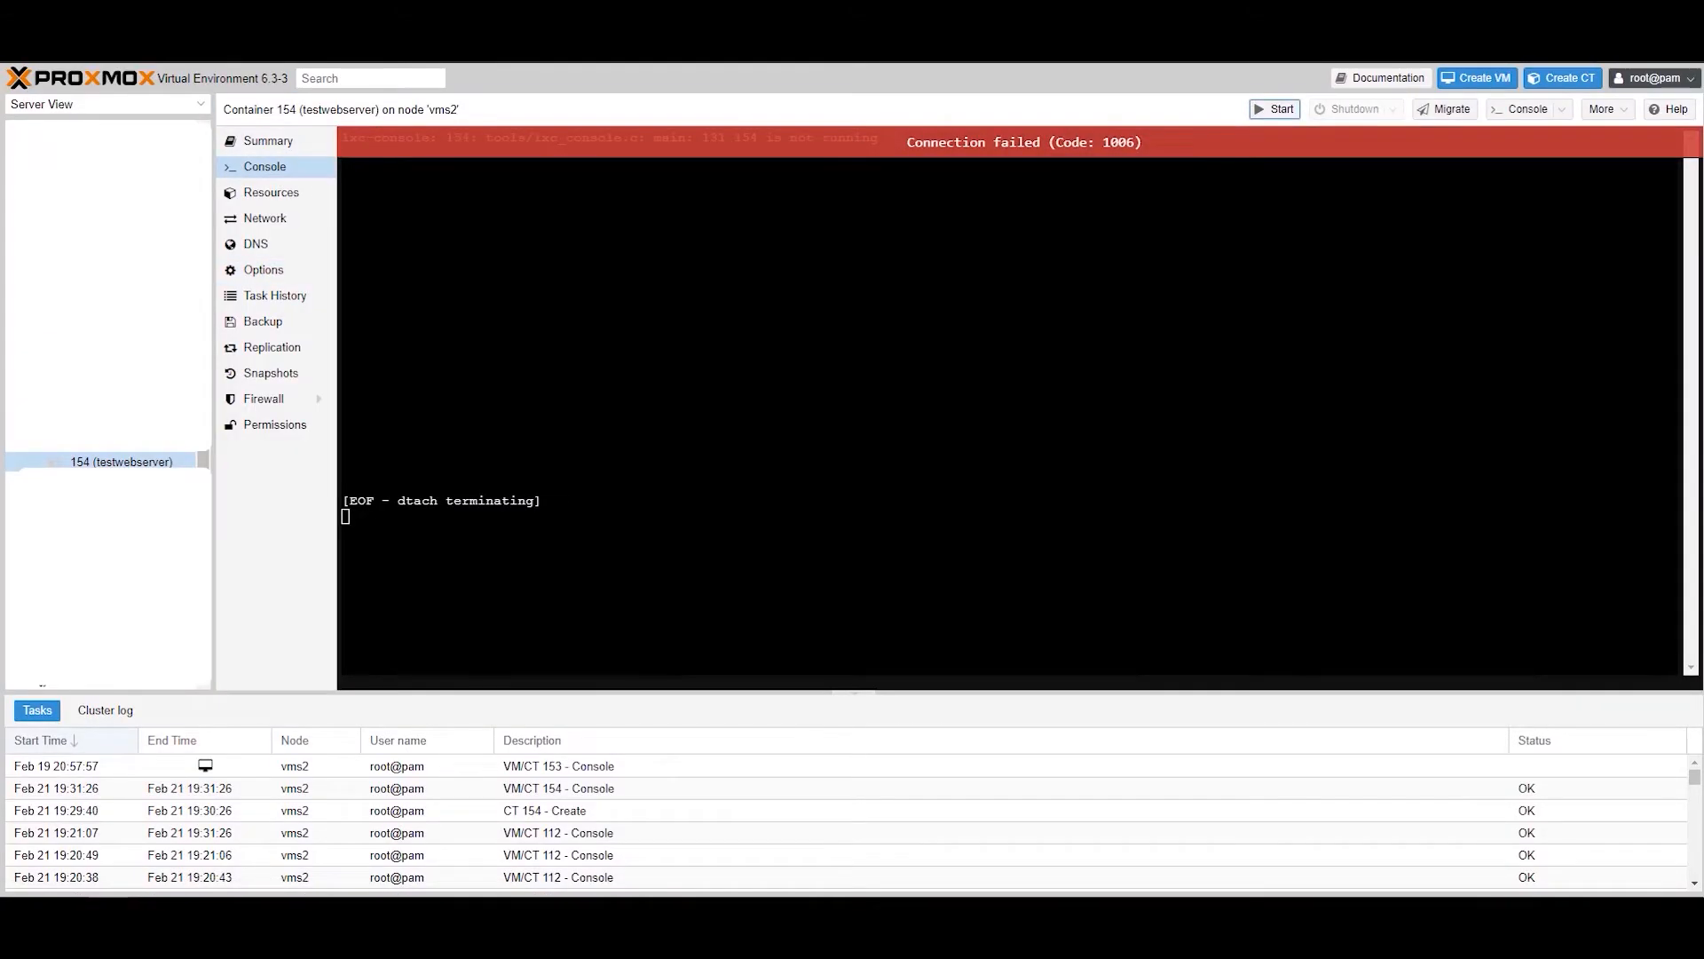
Start container 154, log in as root, and skip Hub services and security updates.
left_click(1275, 109)
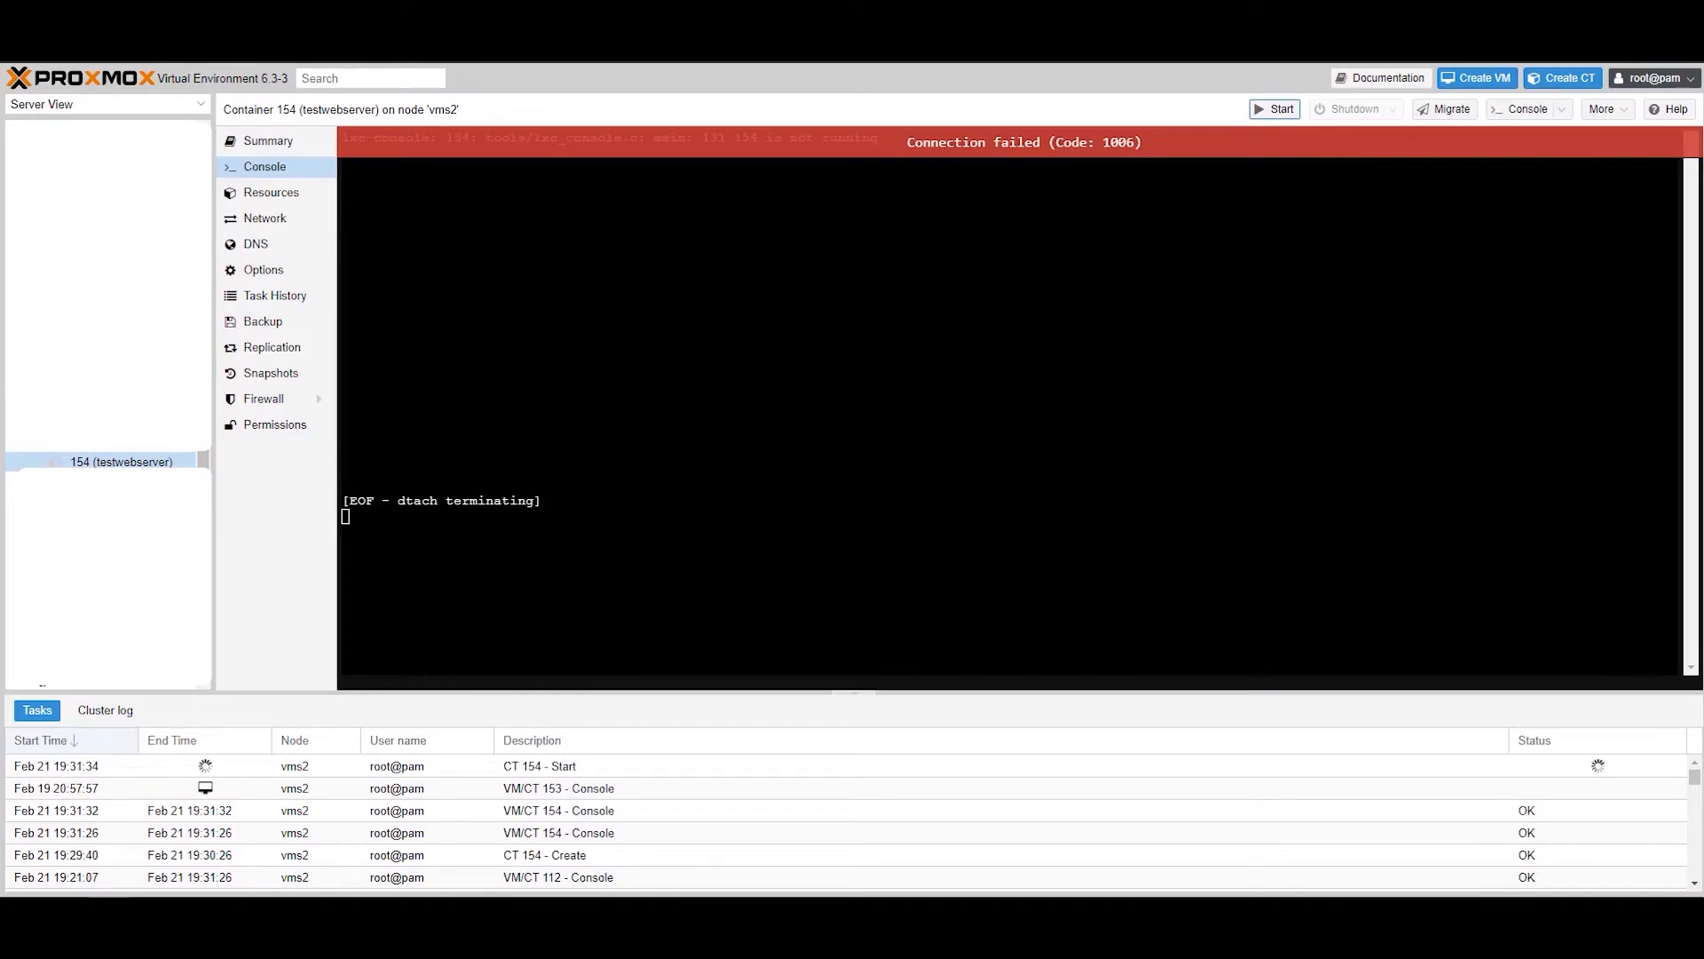
left_click(1275, 108)
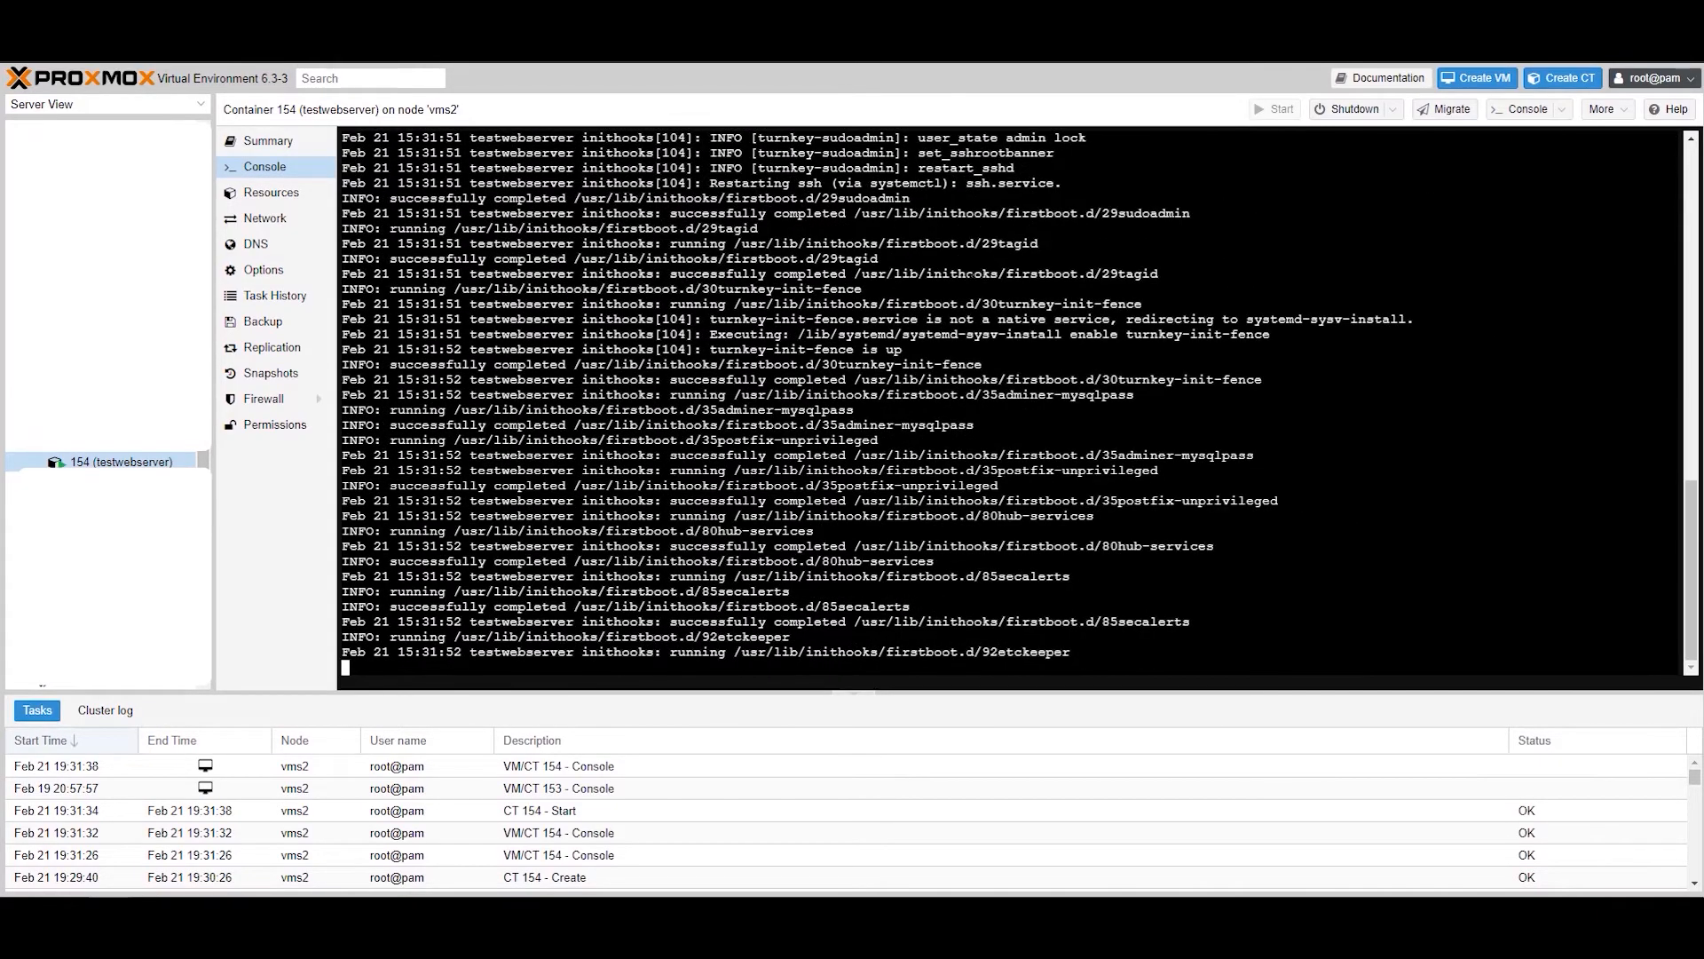
scroll("down", 3)
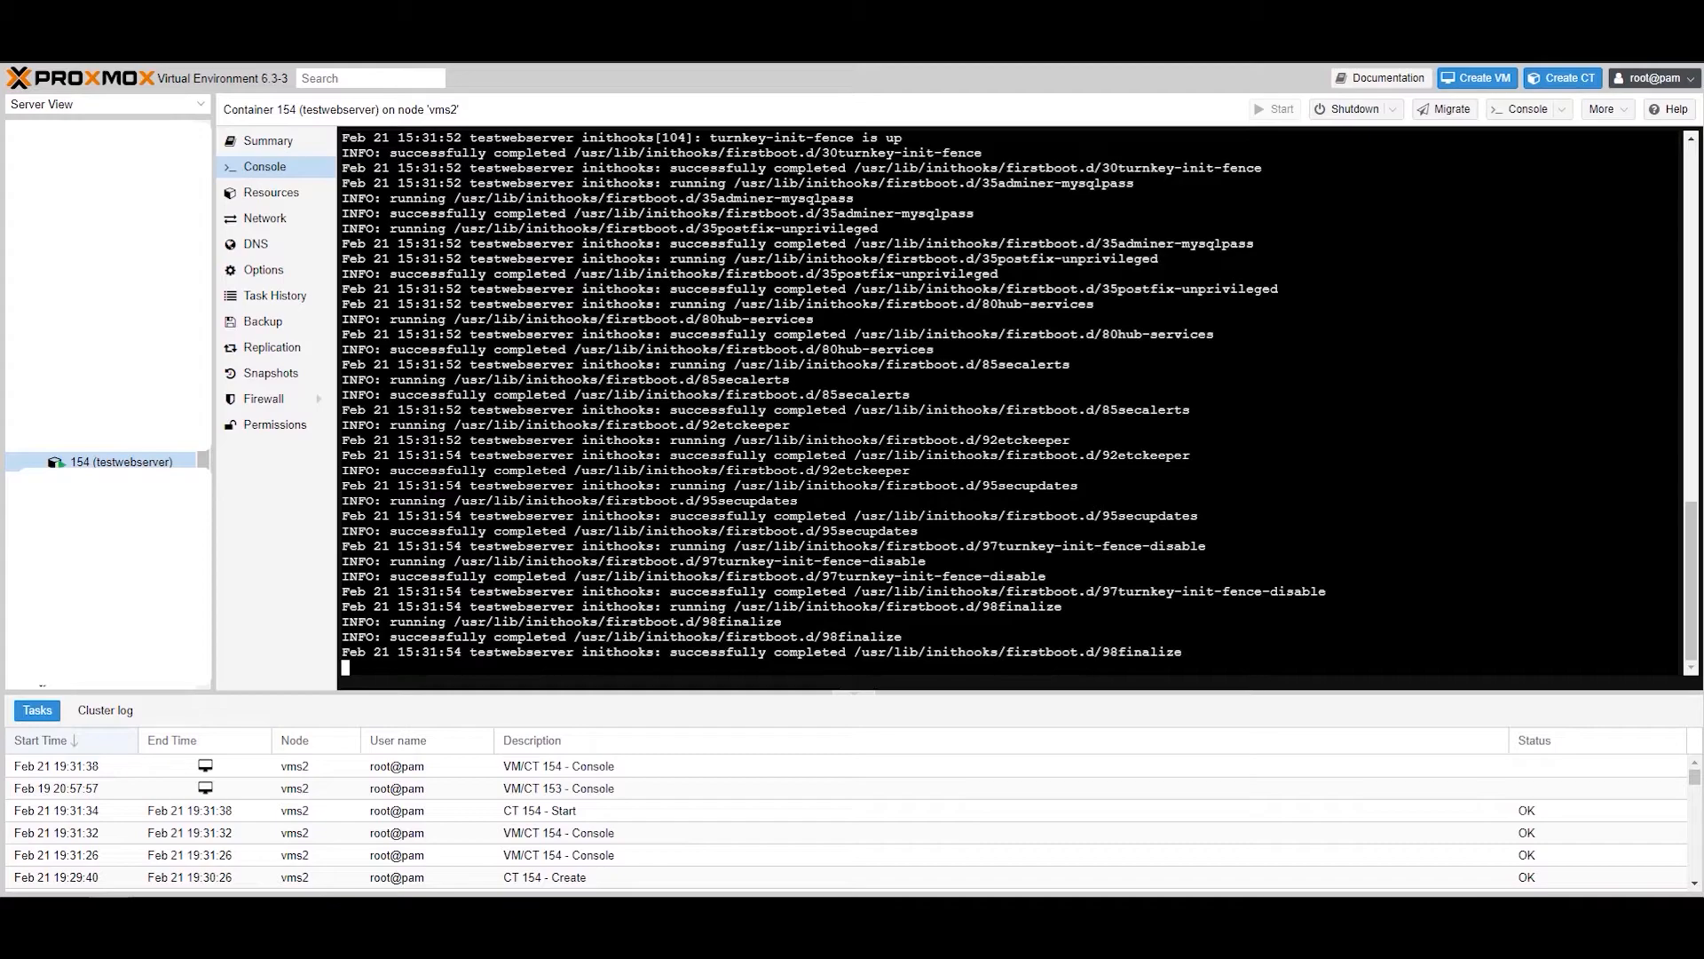
scroll("down", 3)
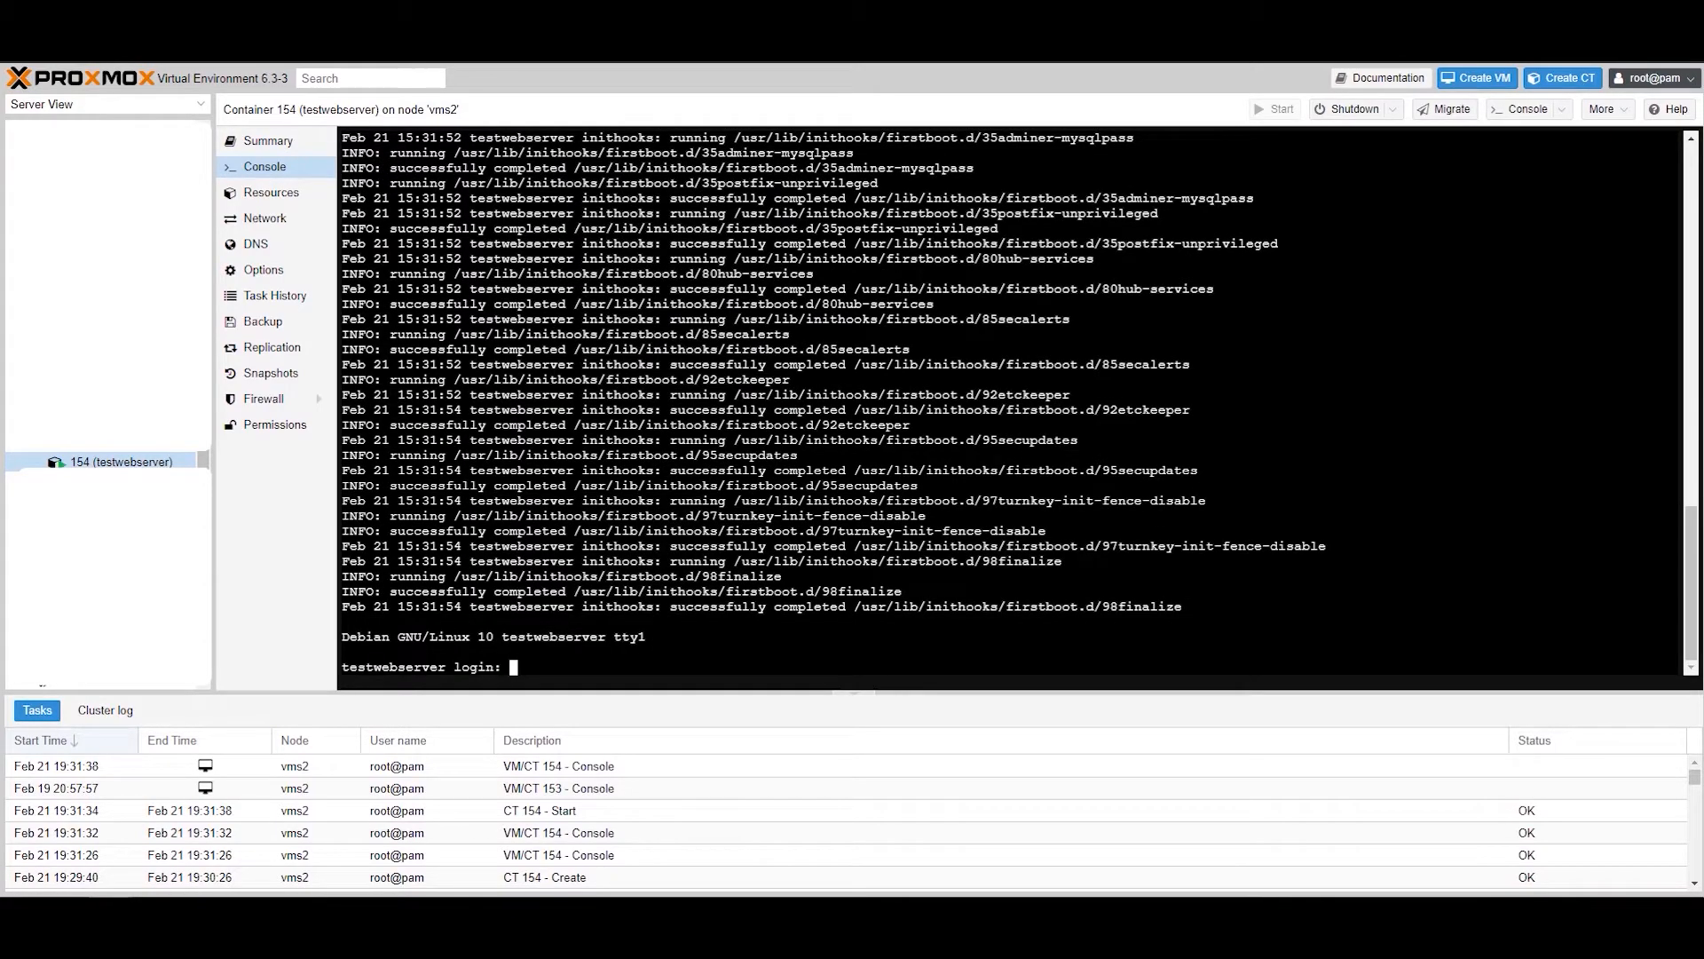
type("root")
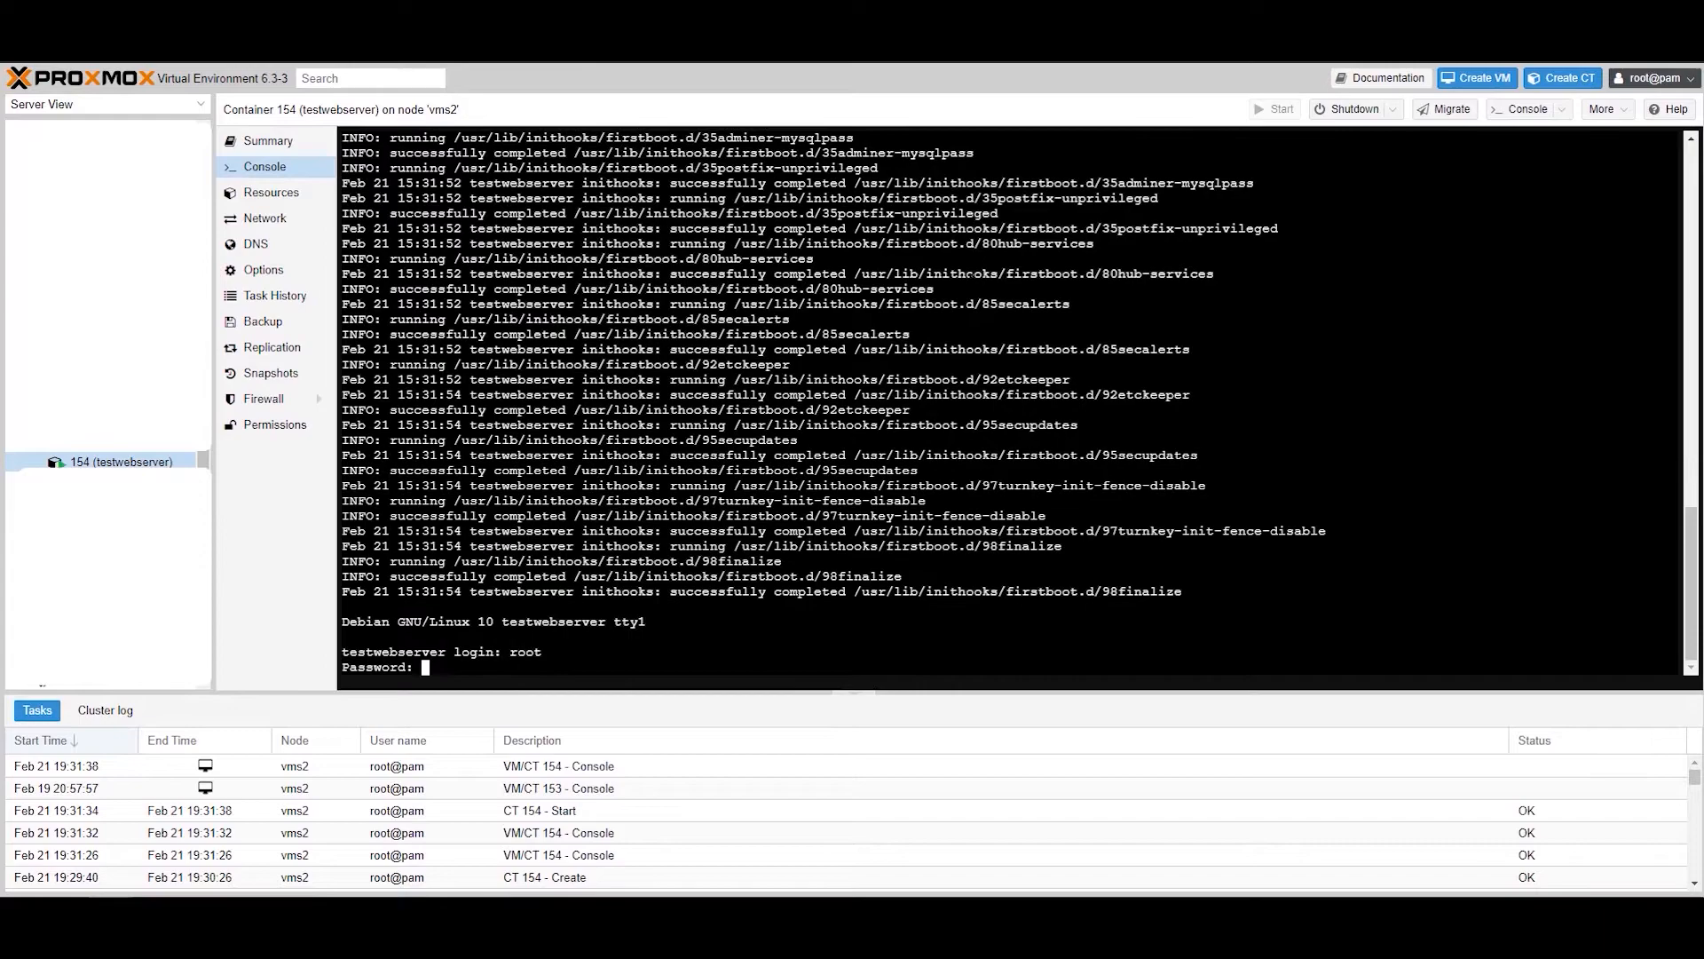
scroll("up", 3)
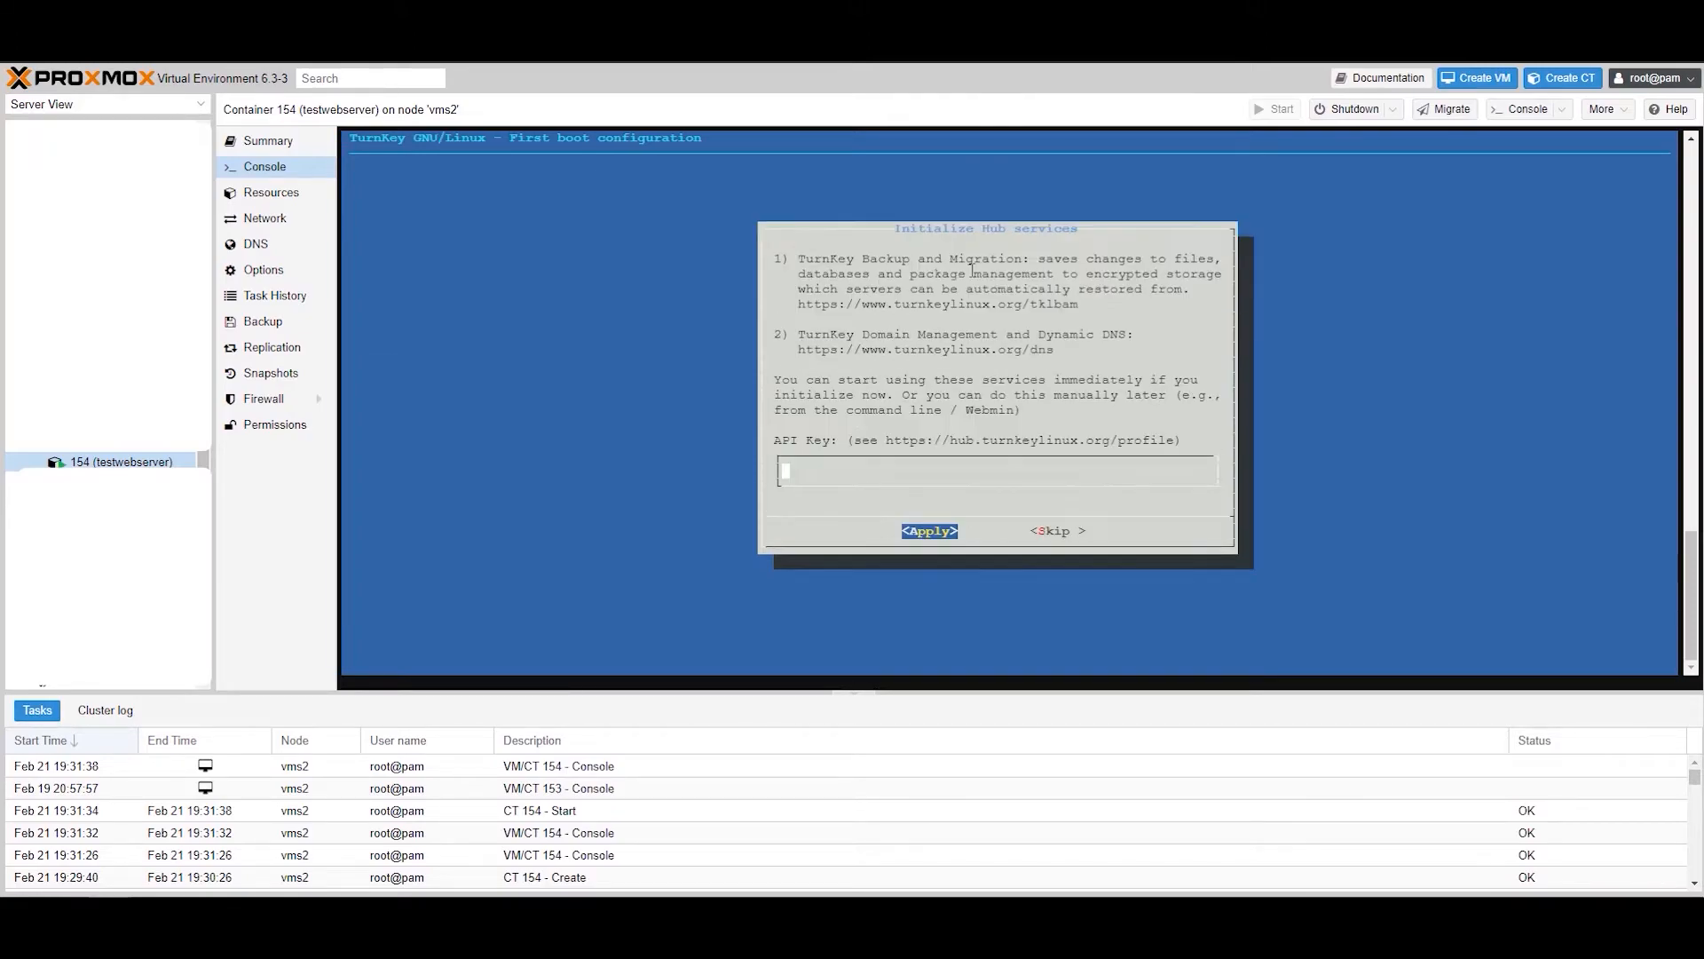
left_click(1054, 531)
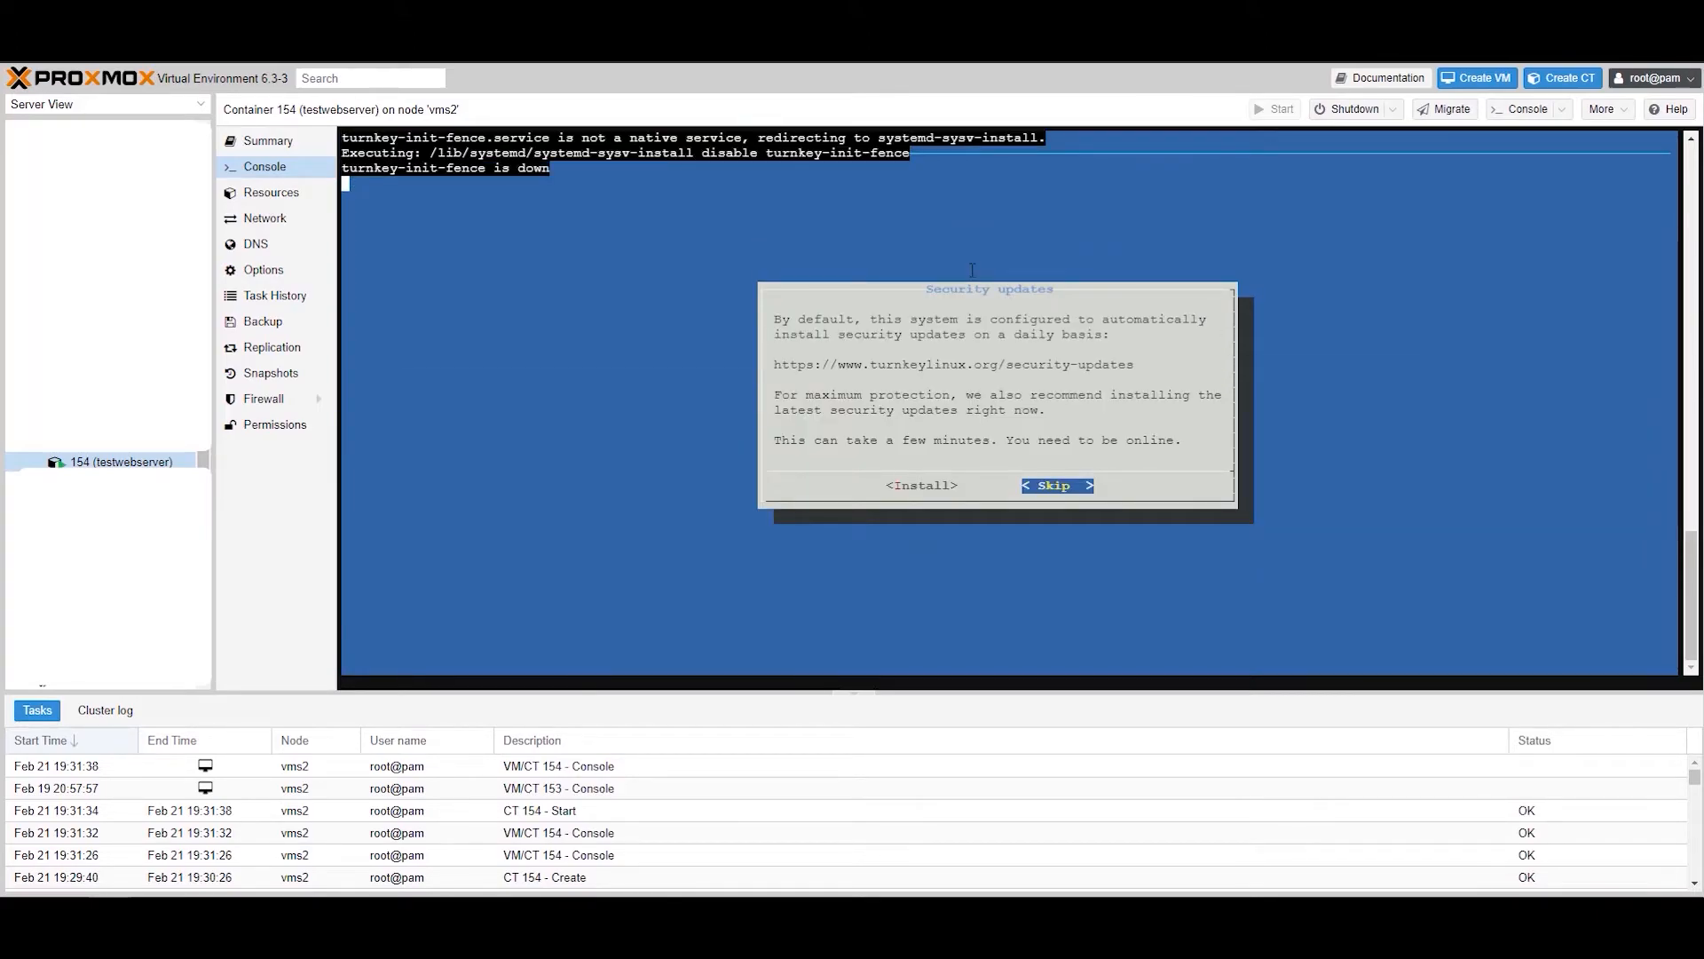
left_click(1055, 485)
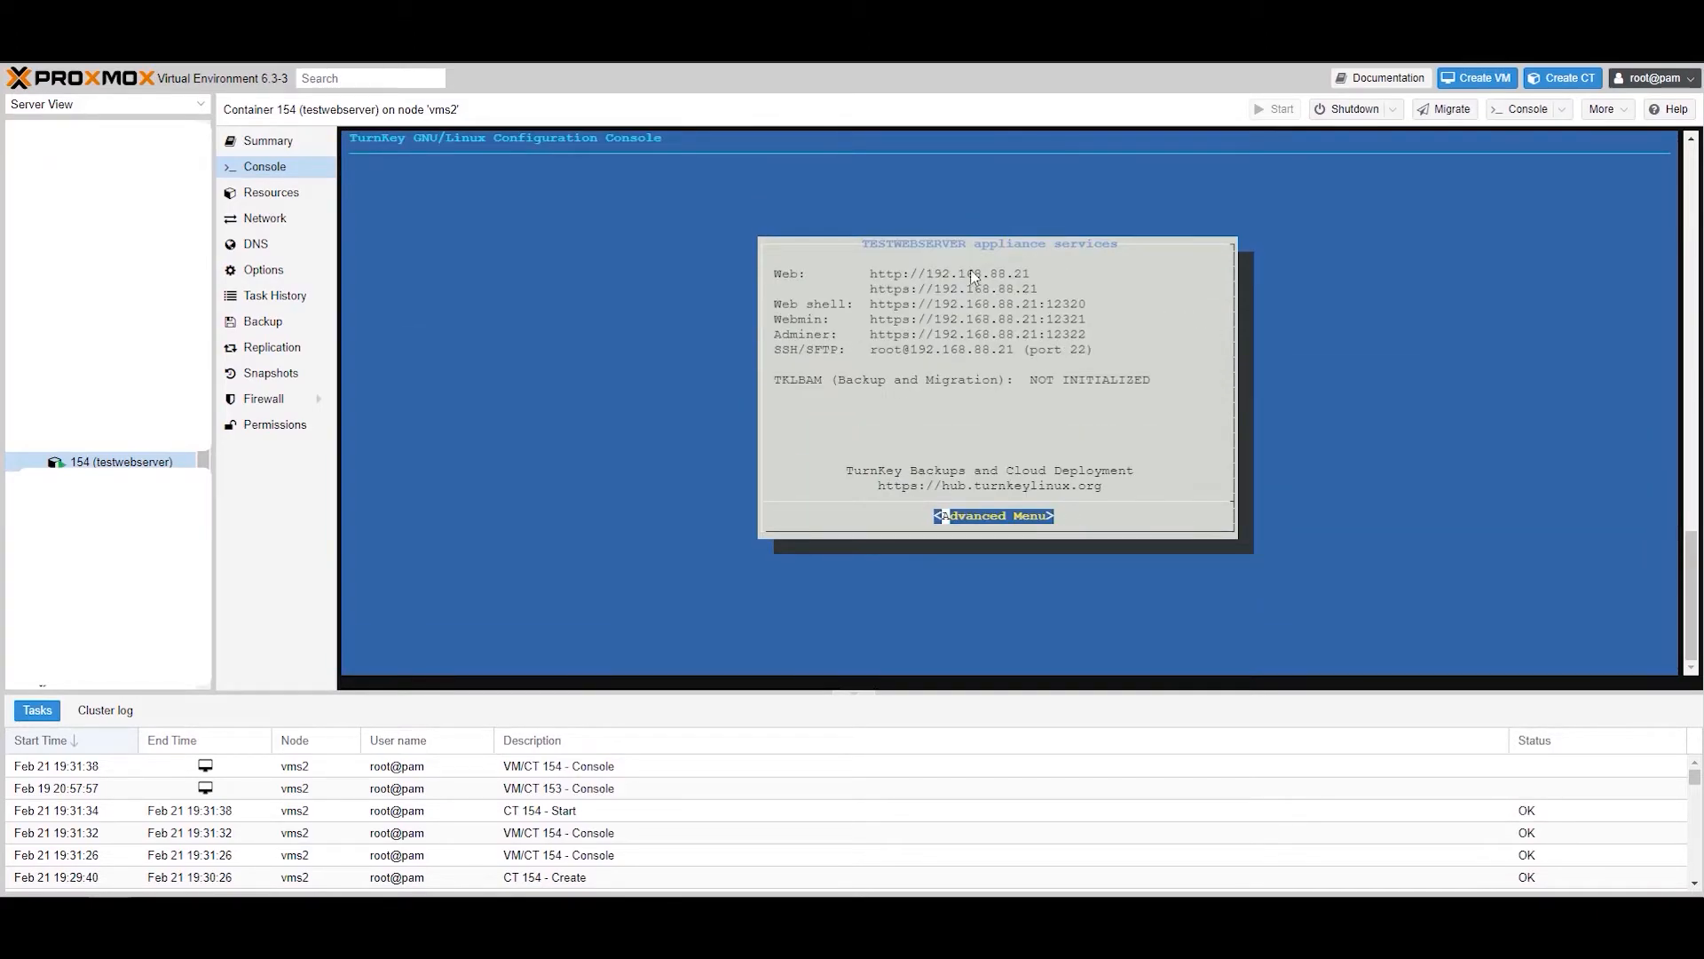
mouse_move(1027, 274)
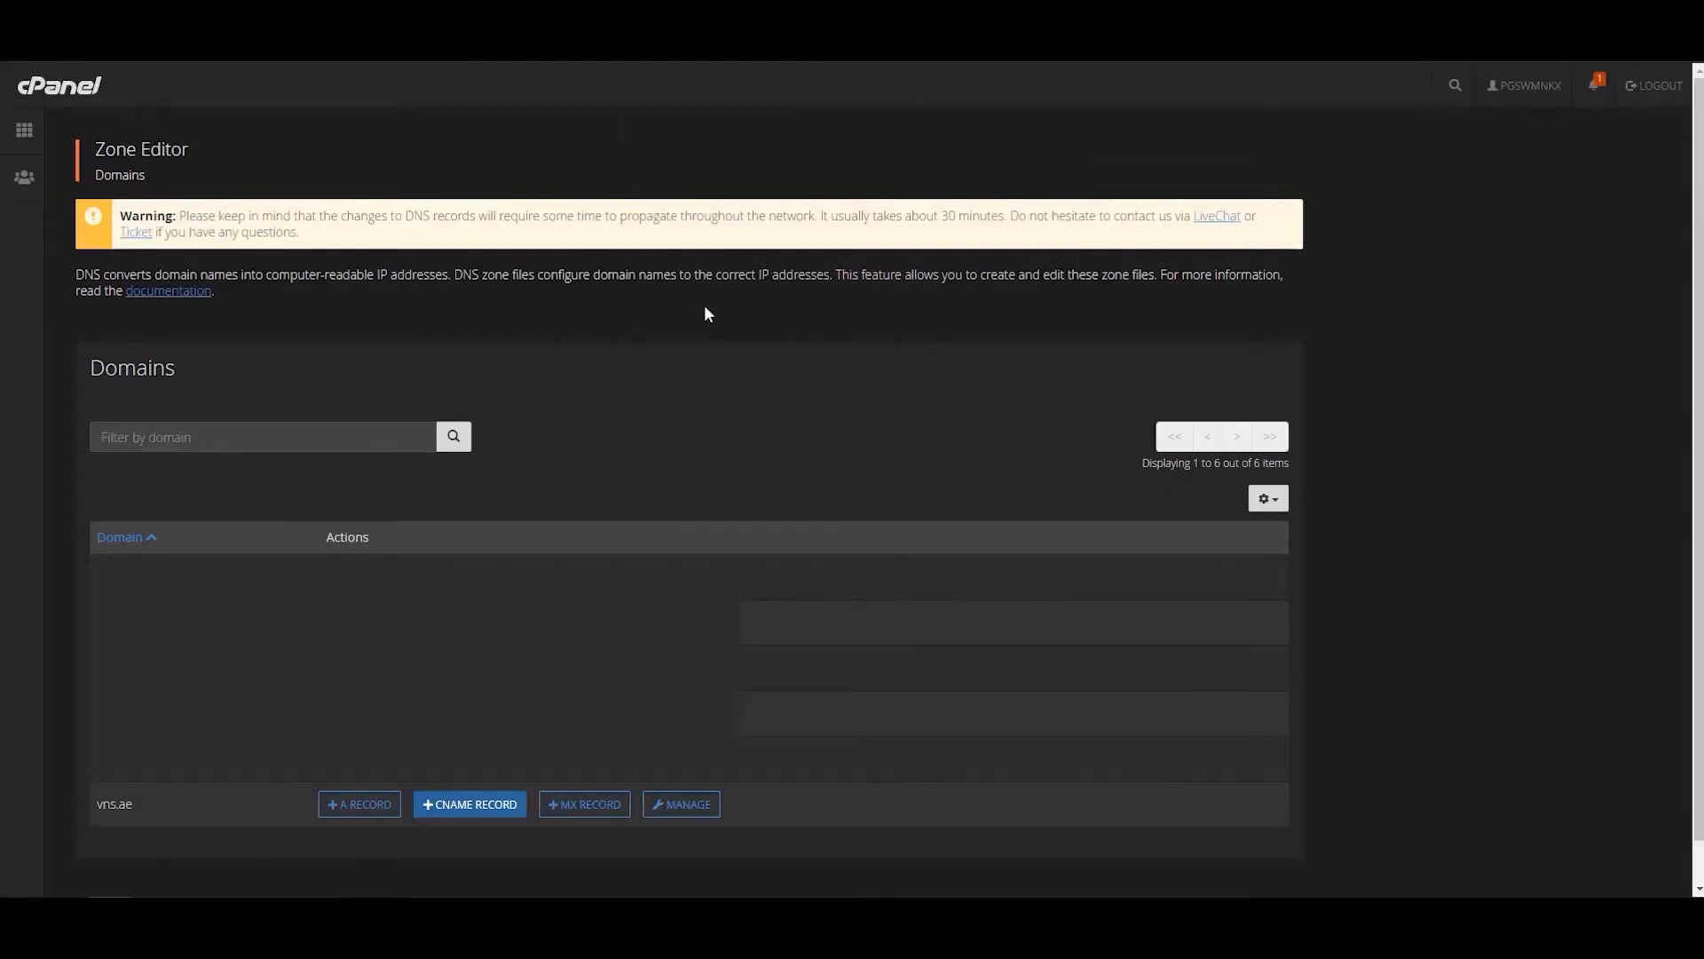
Add a CNAME record subdomain.vns.ae to the vns.ae zone and select its name.
left_click(469, 803)
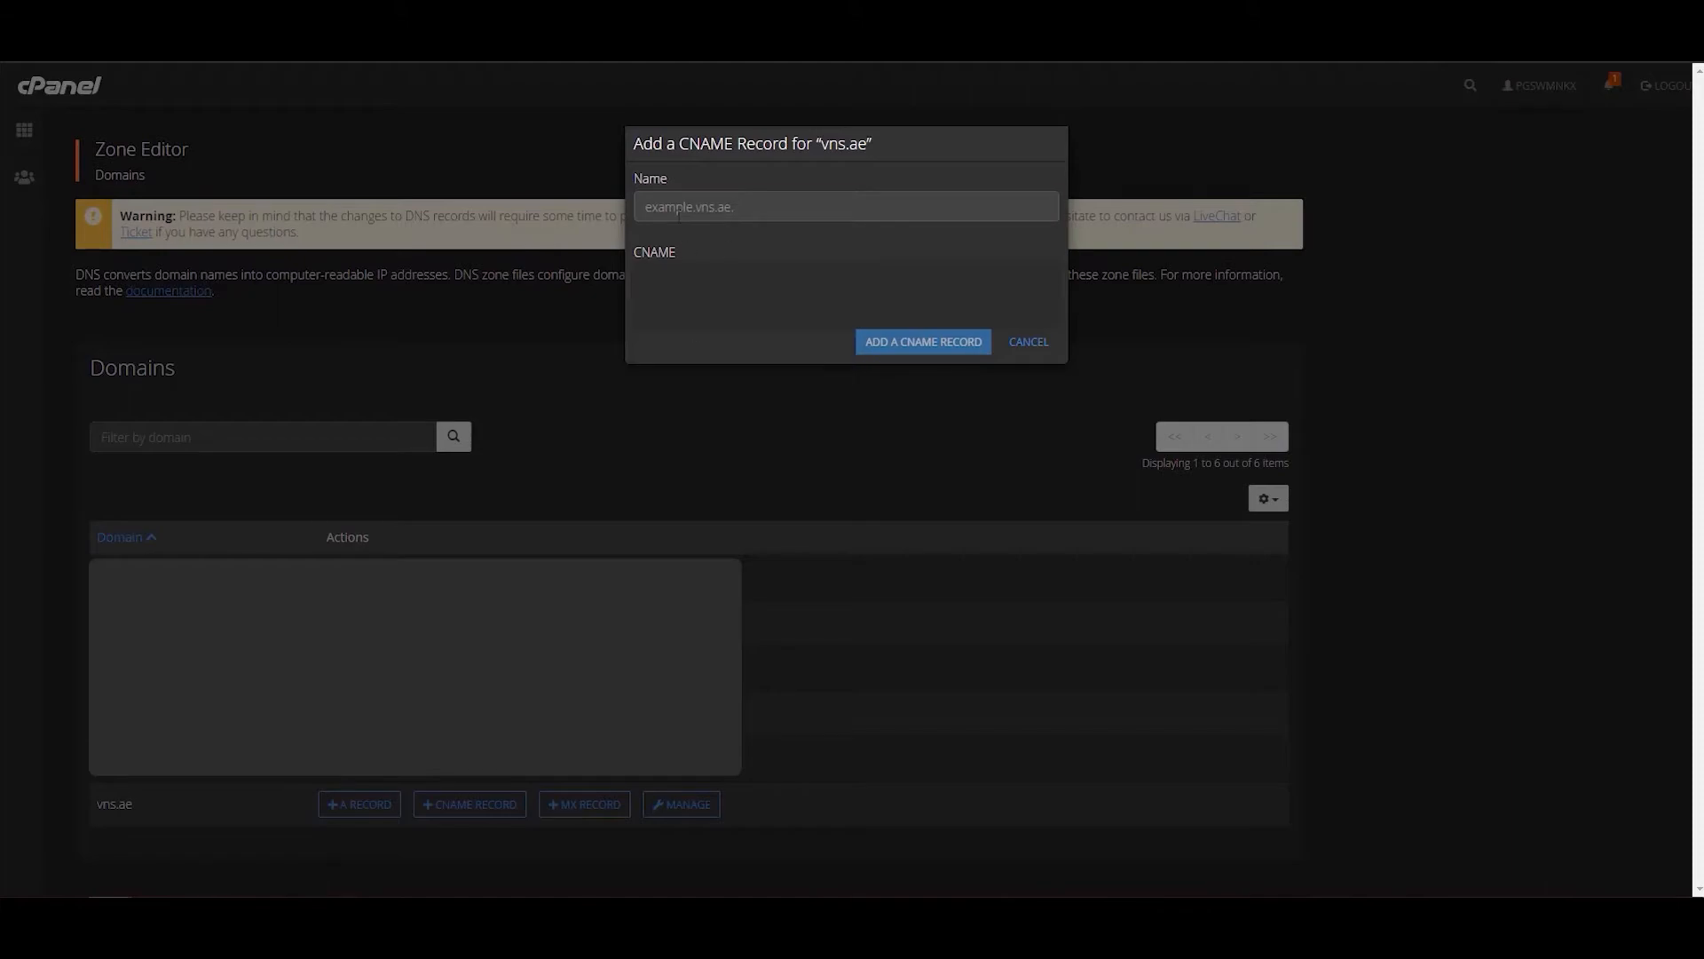
type("subdomain.v")
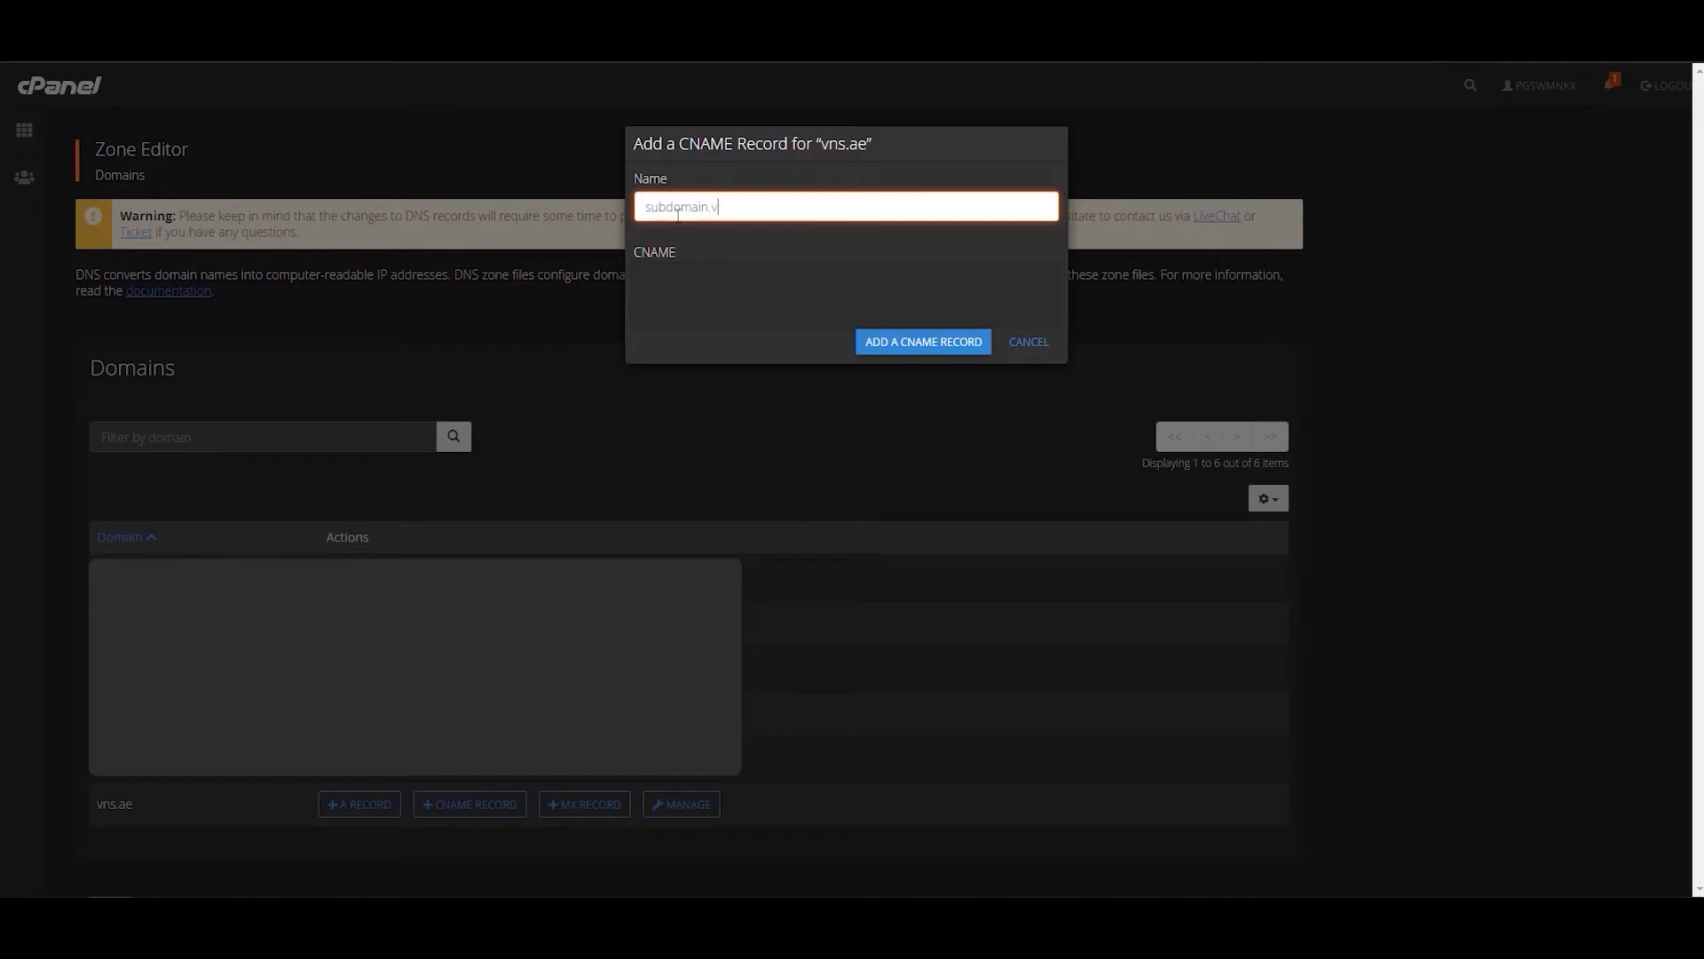
type("ns.ae.")
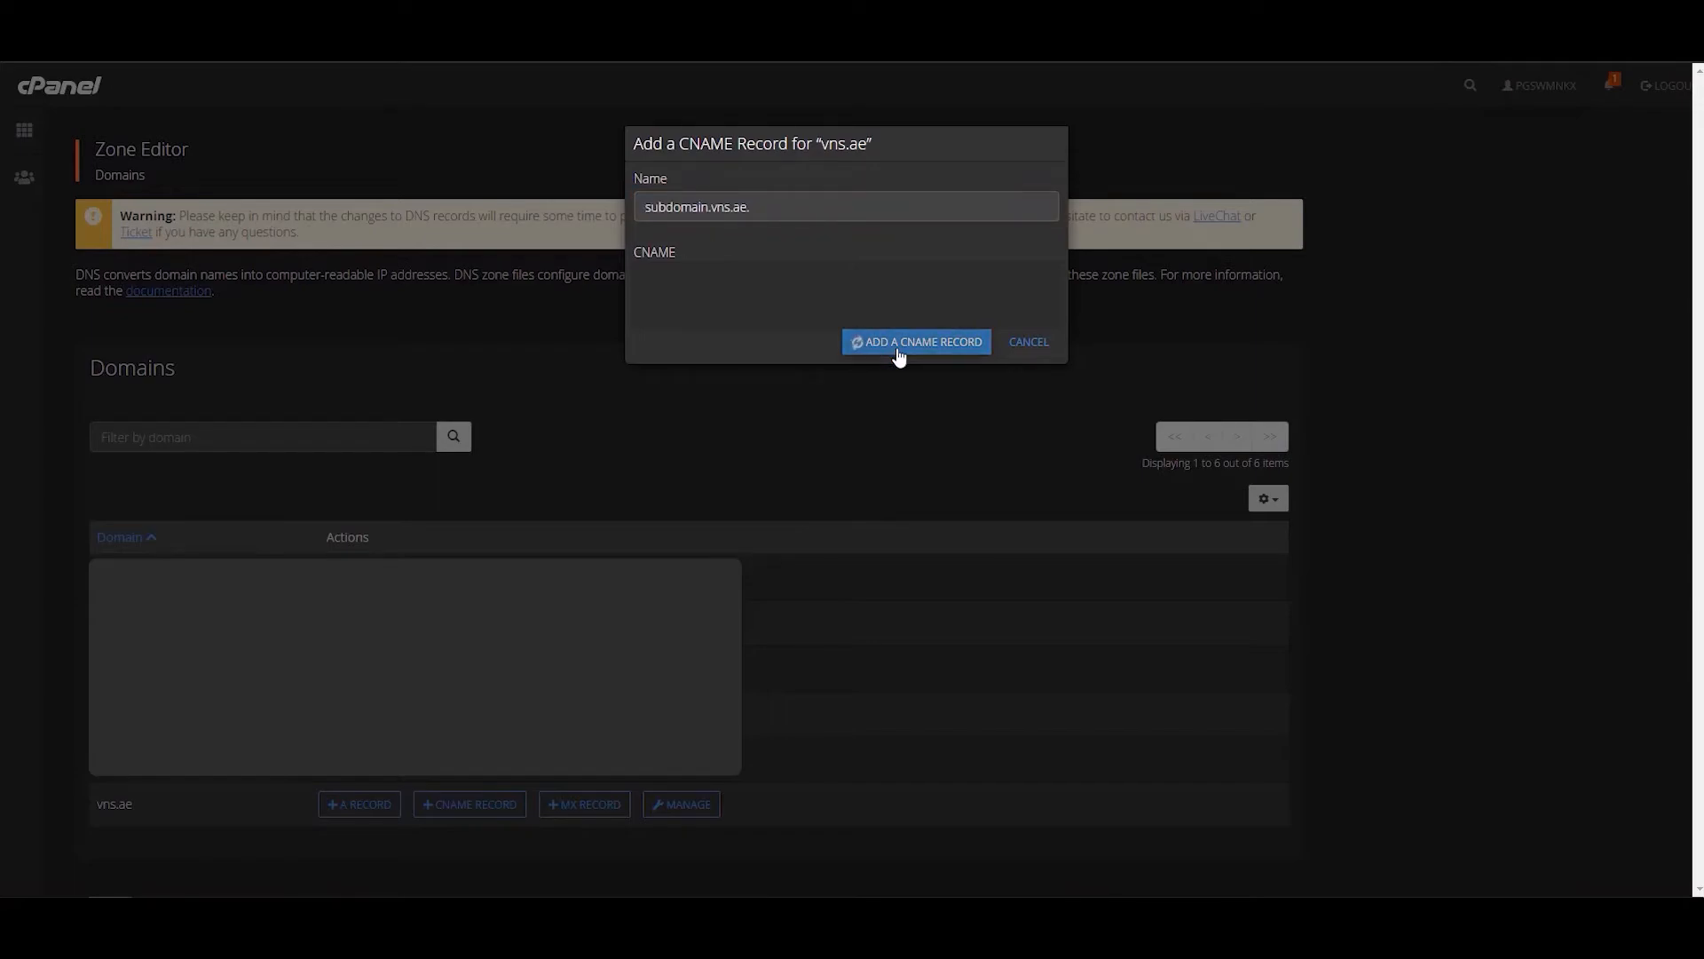
left_click(916, 340)
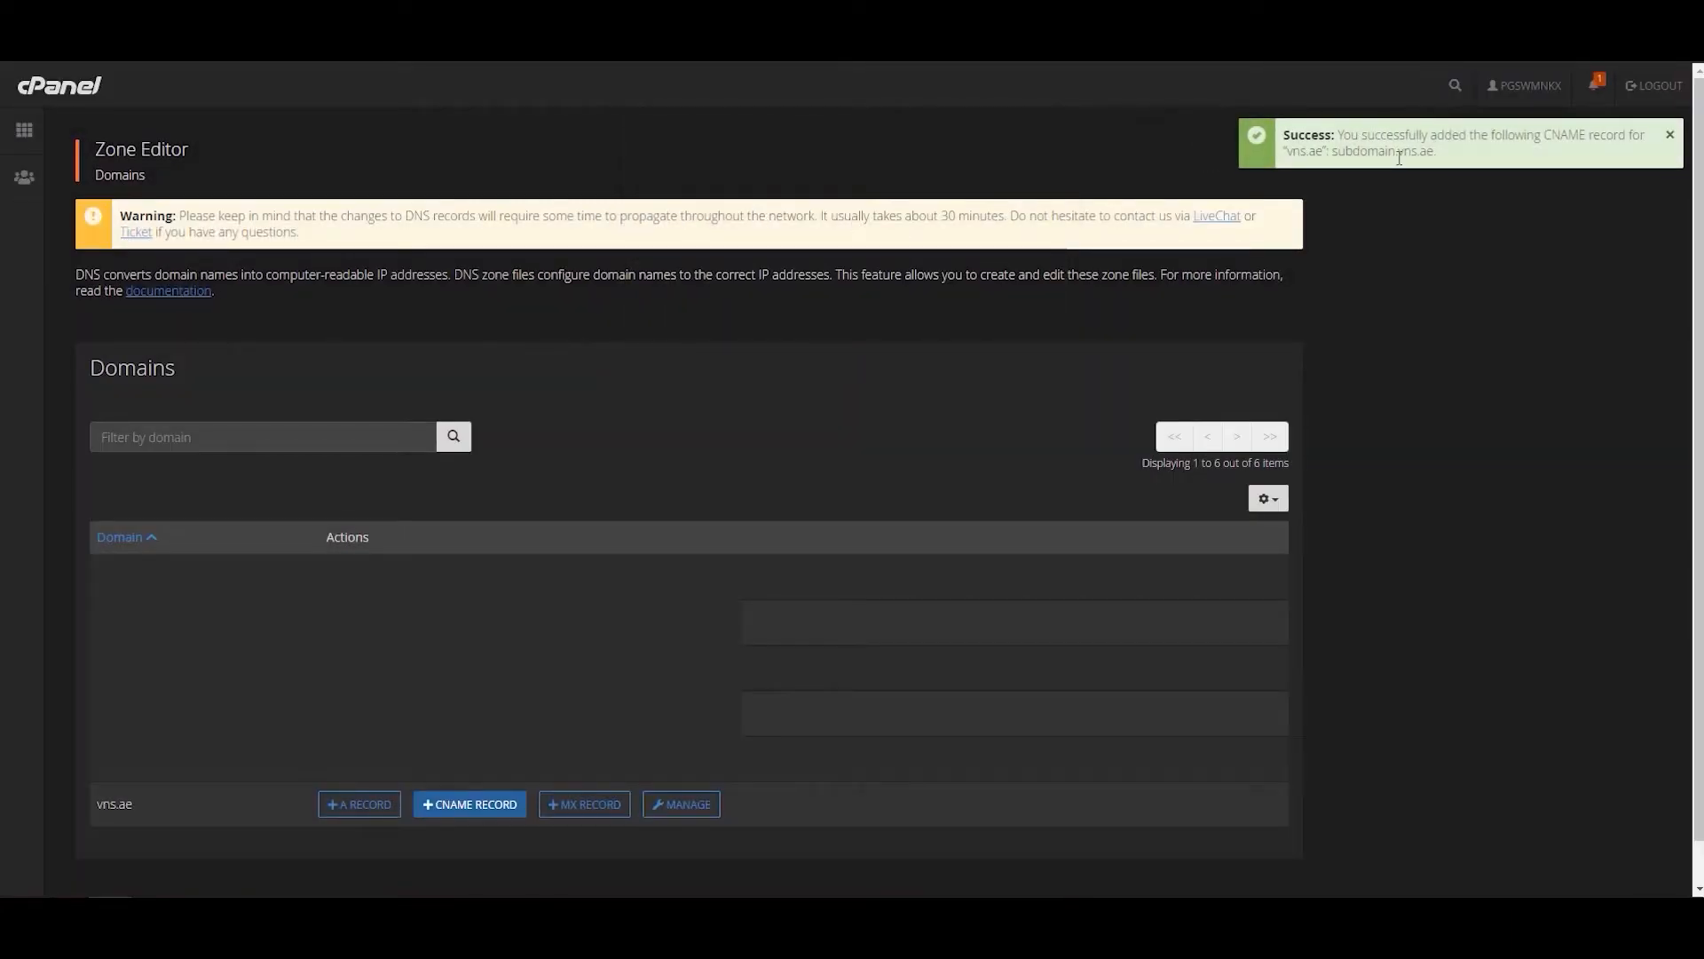
double_click(1381, 151)
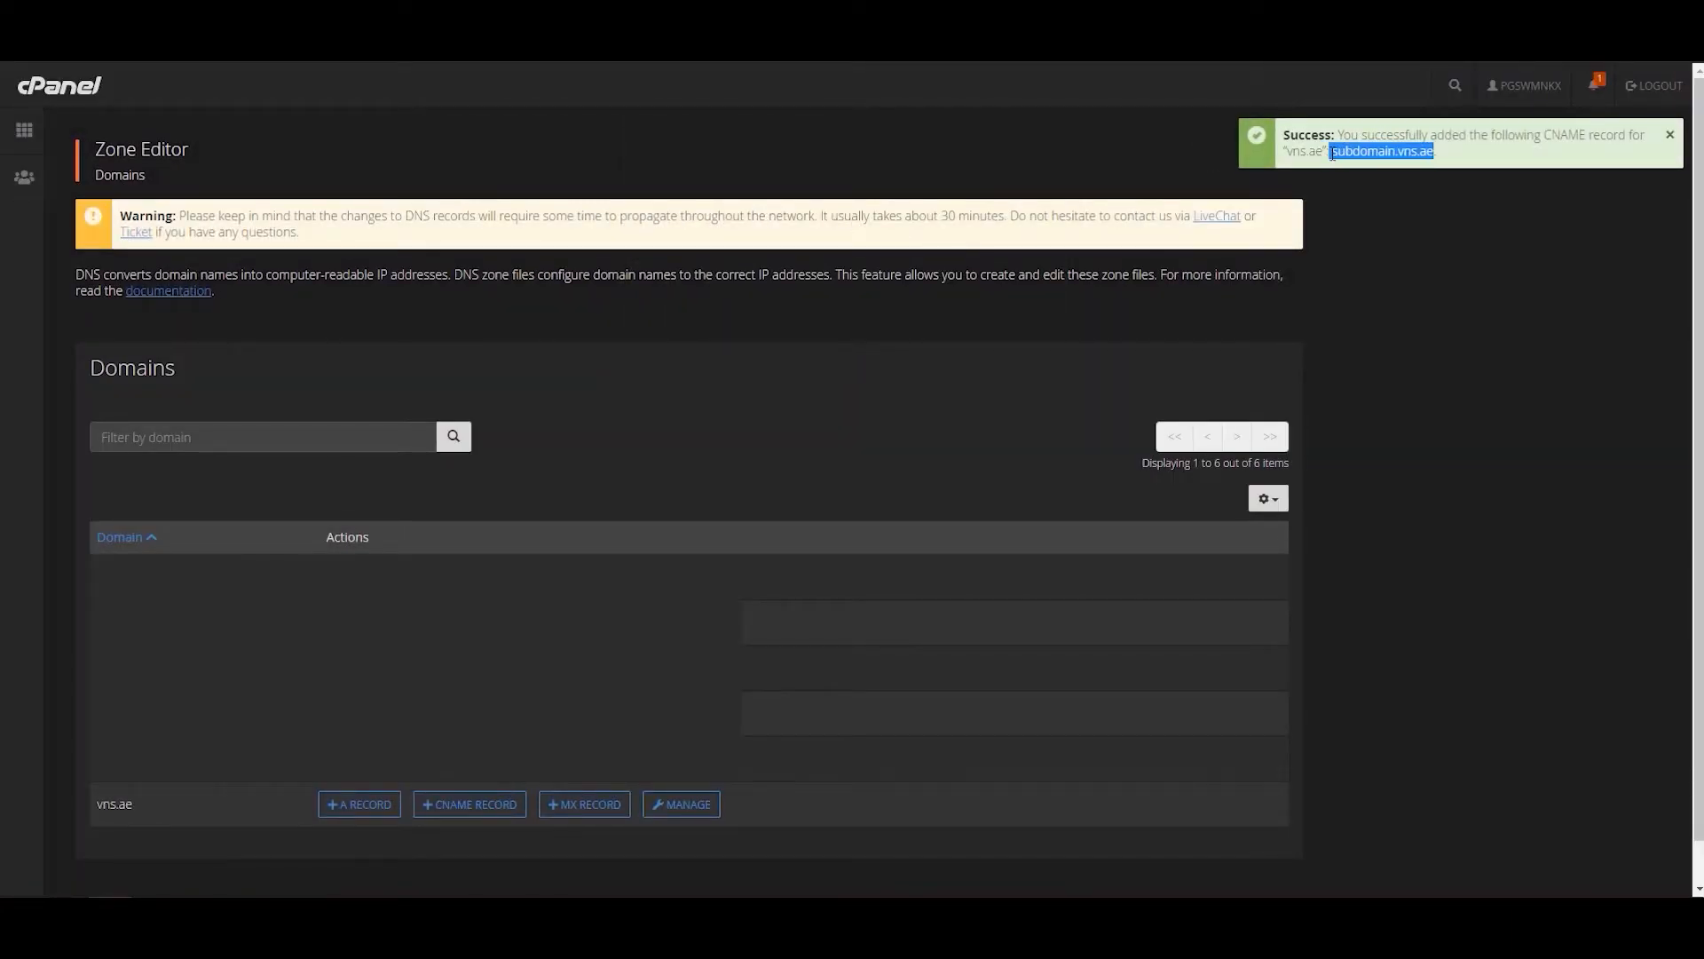
mouse_move(950, 132)
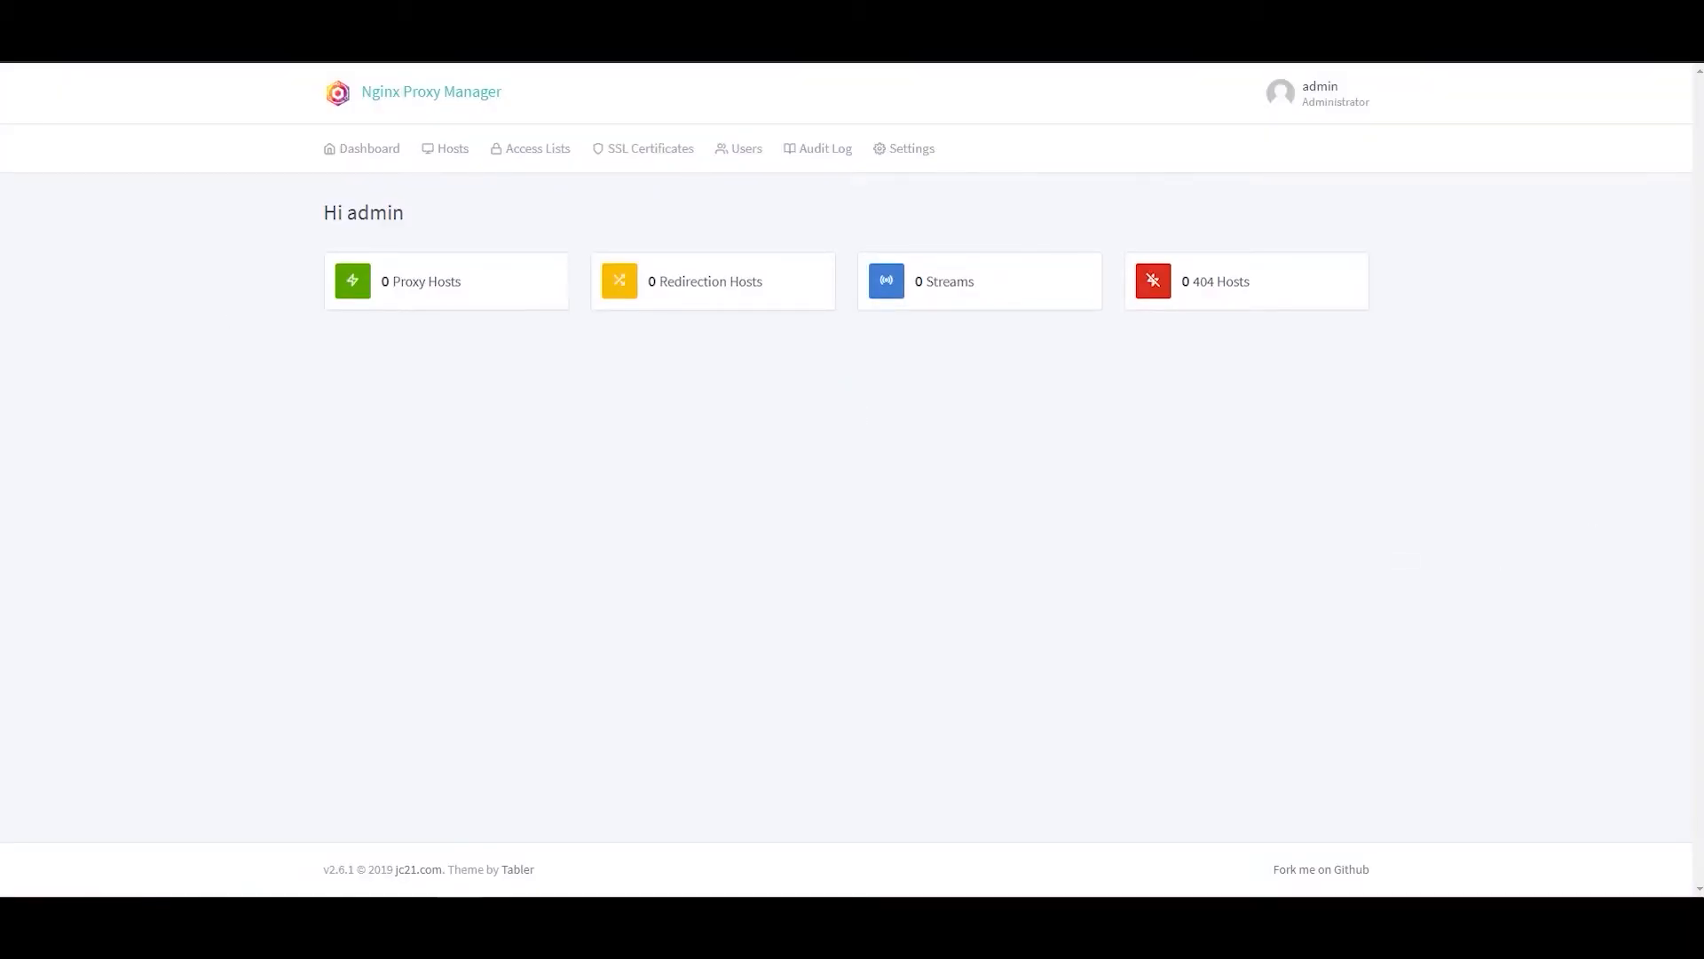
mouse_move(440, 299)
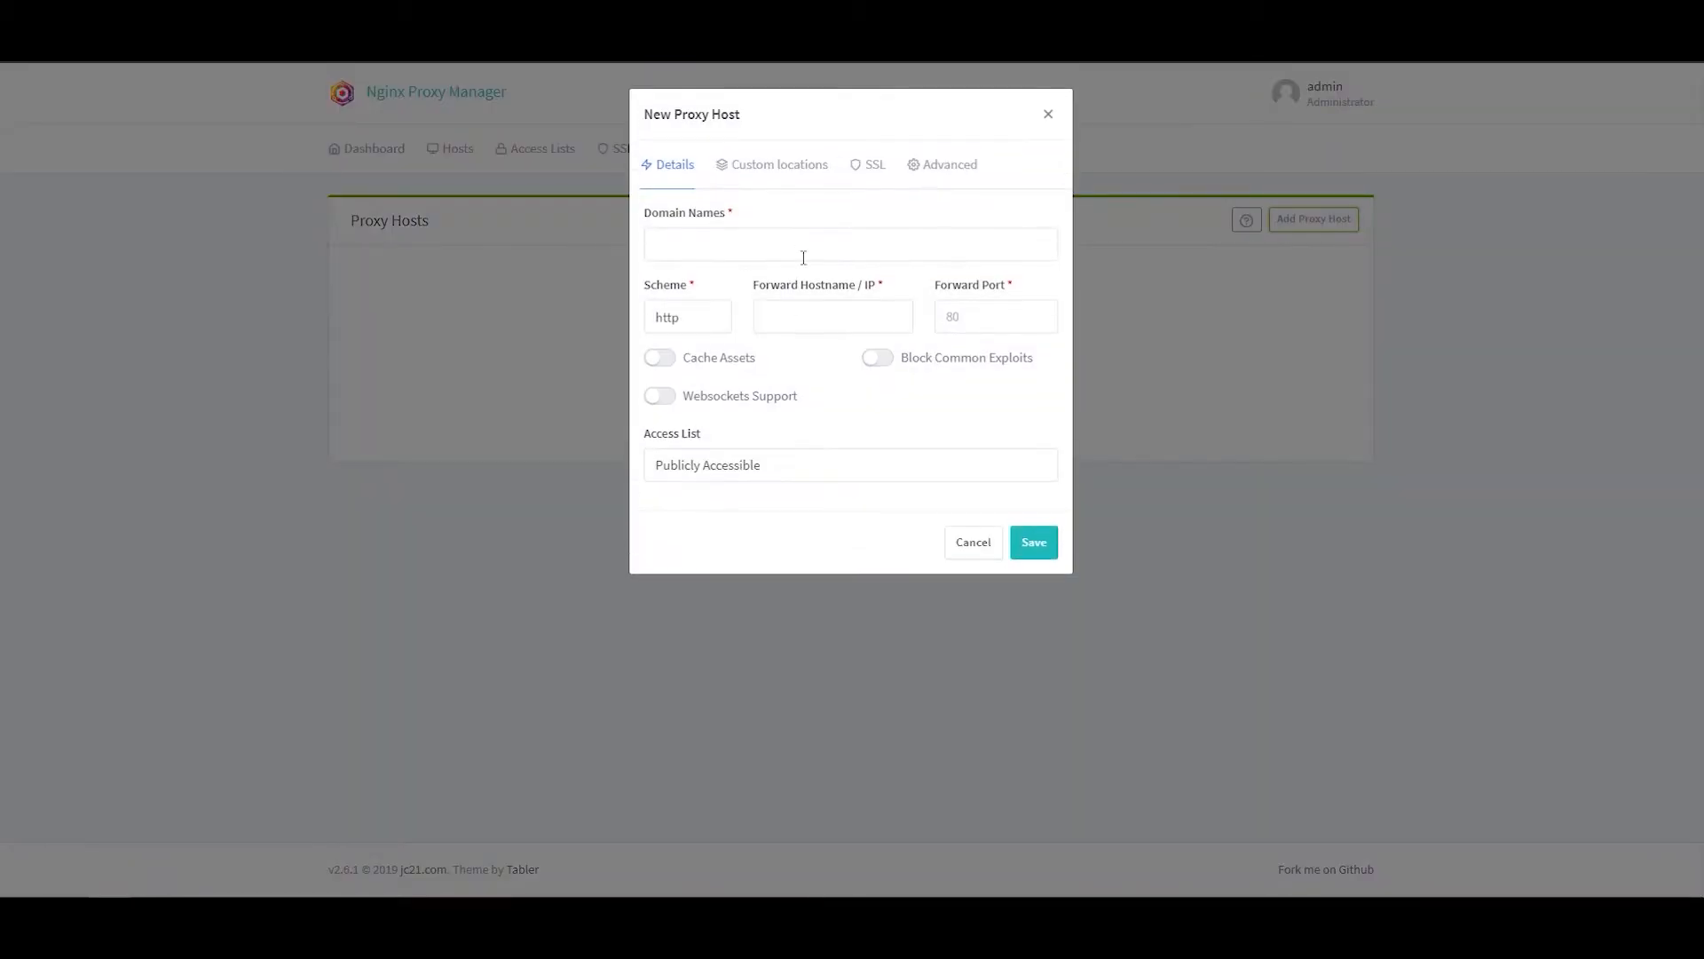
left_click(849, 243)
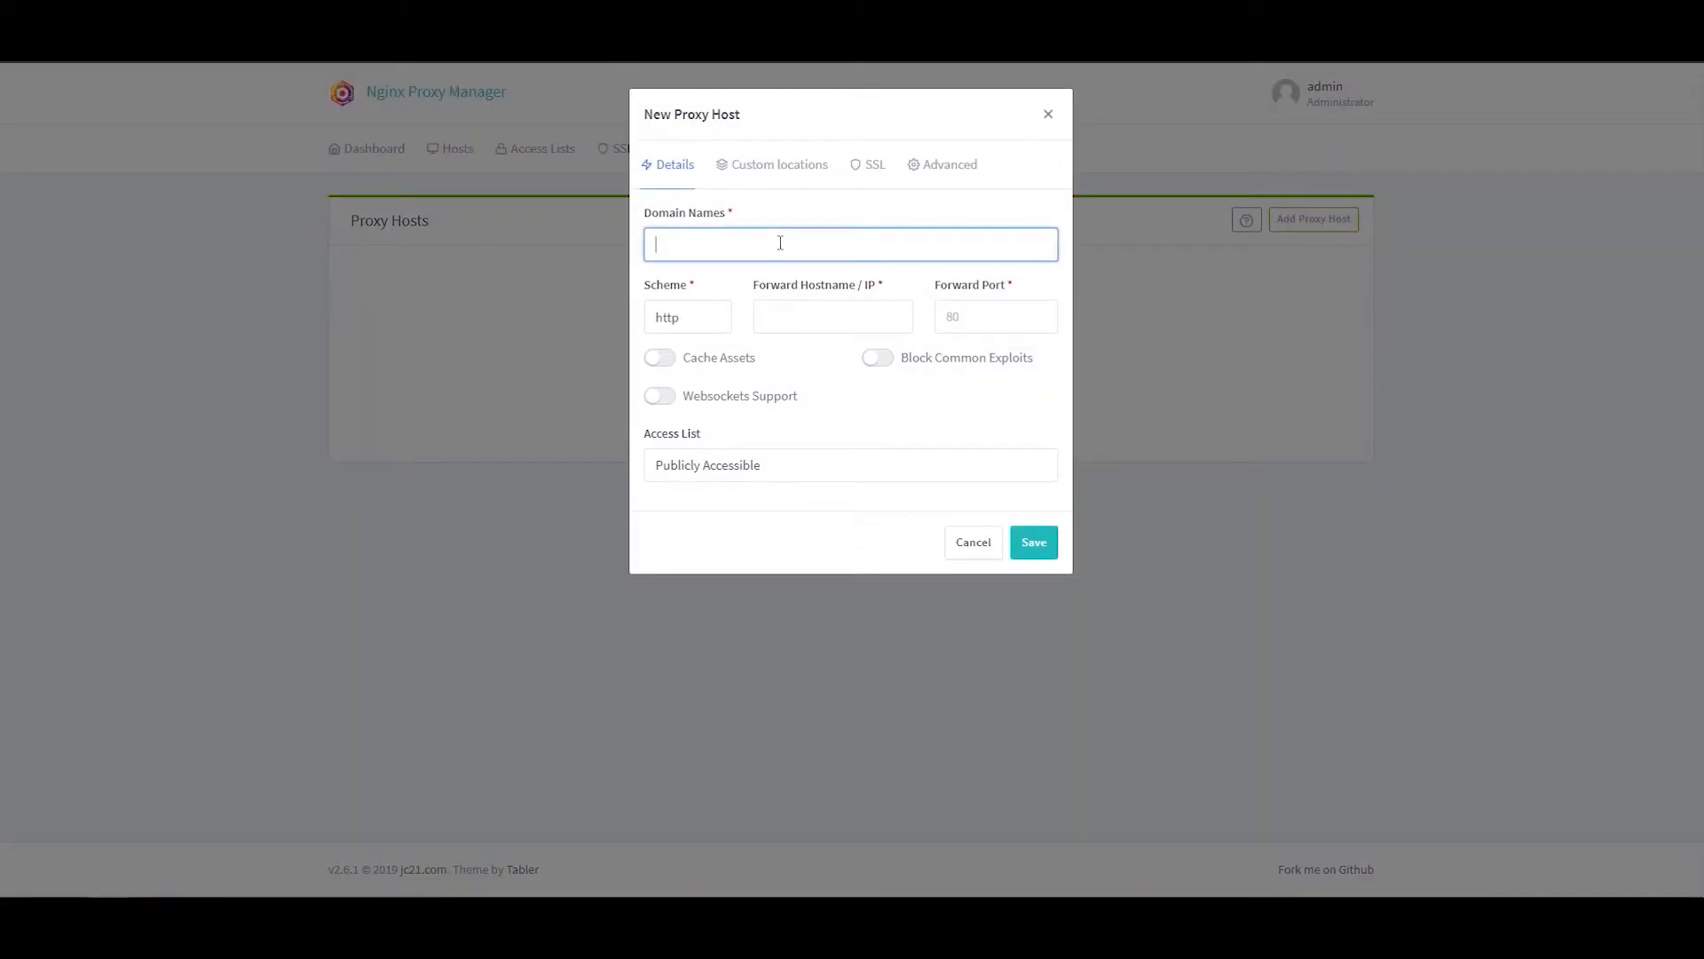
type("sub")
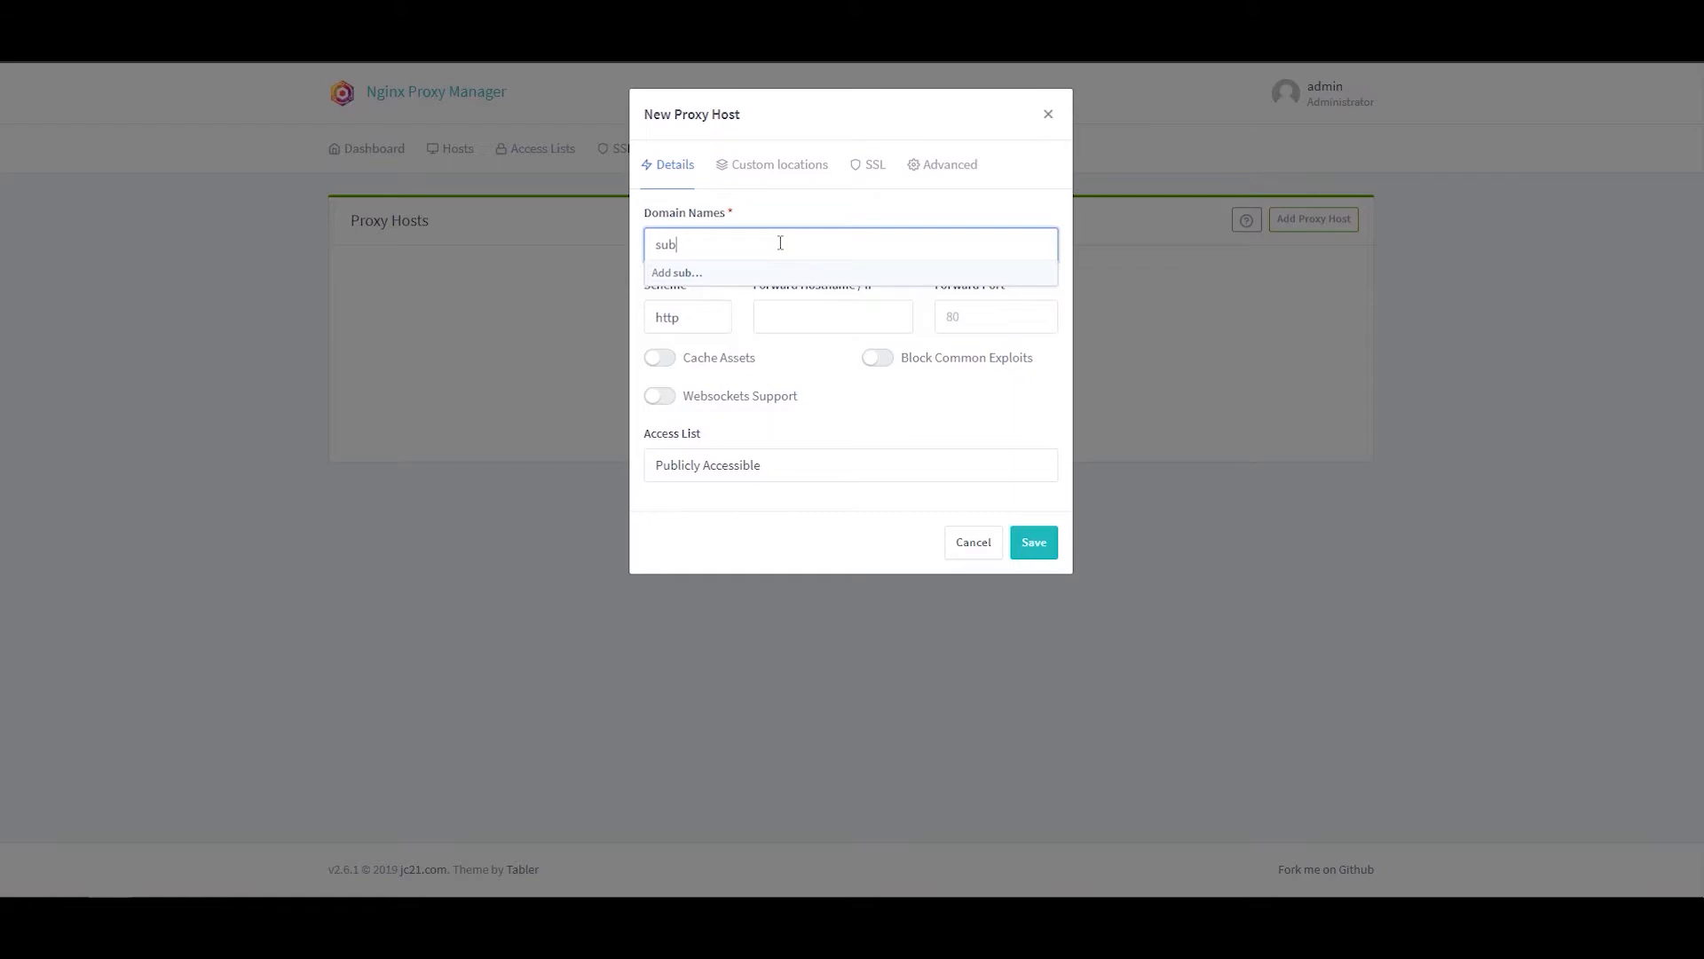
type("domain")
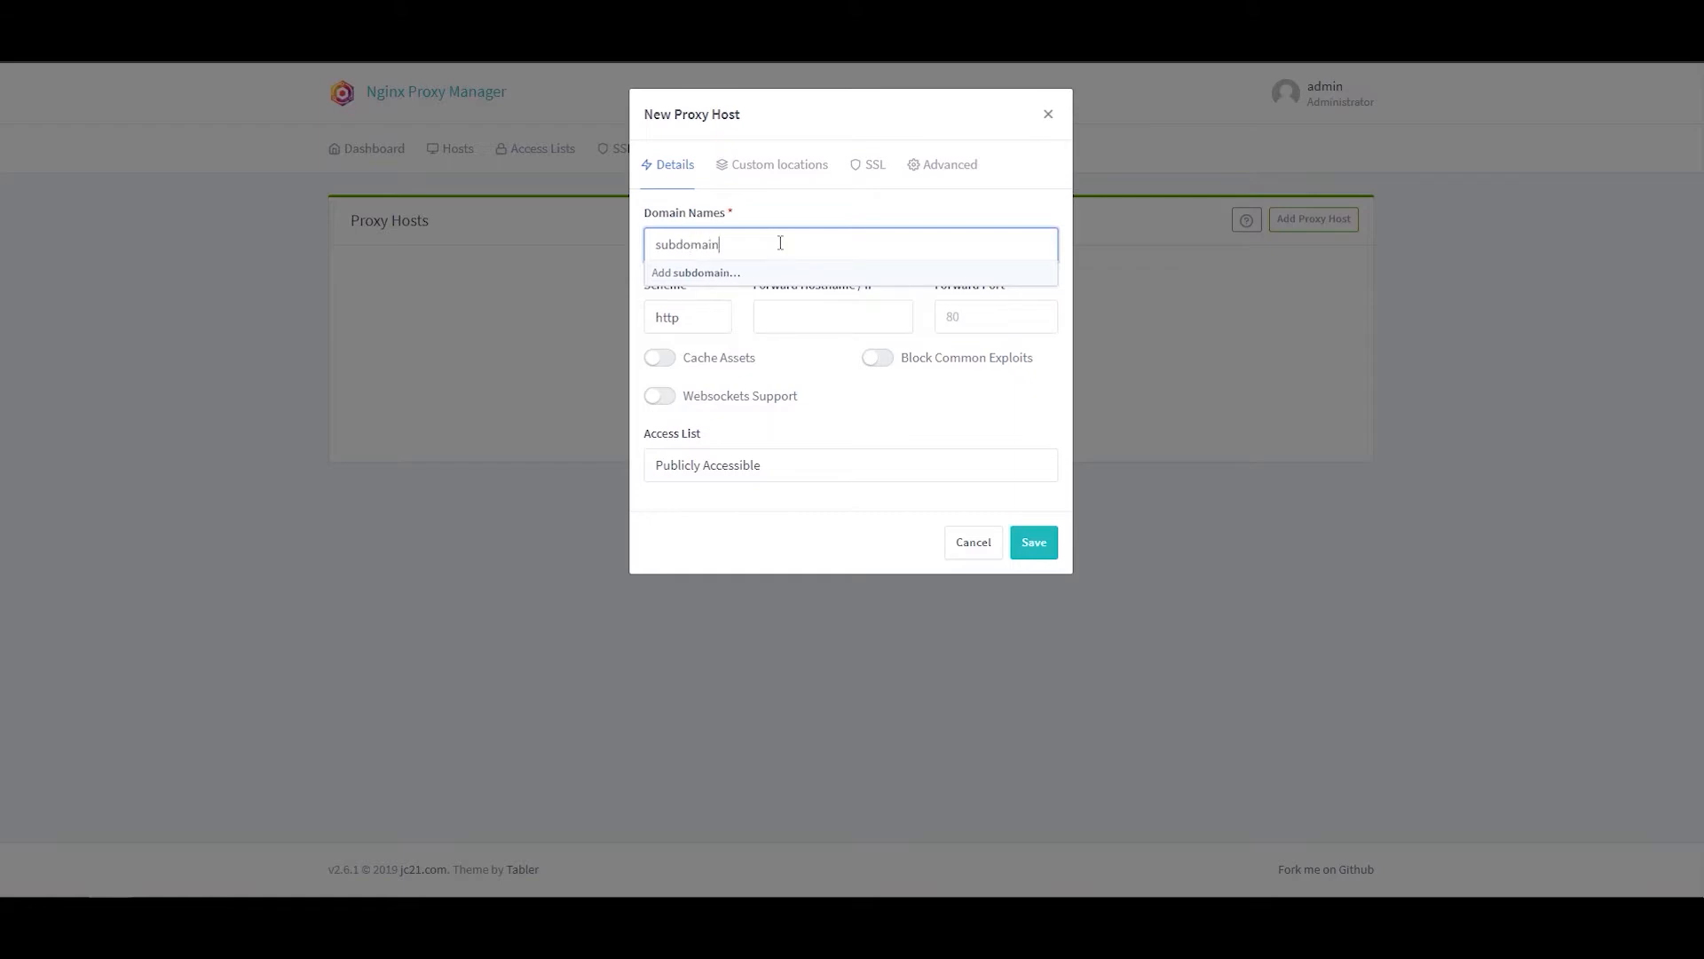
type(".vns.ae")
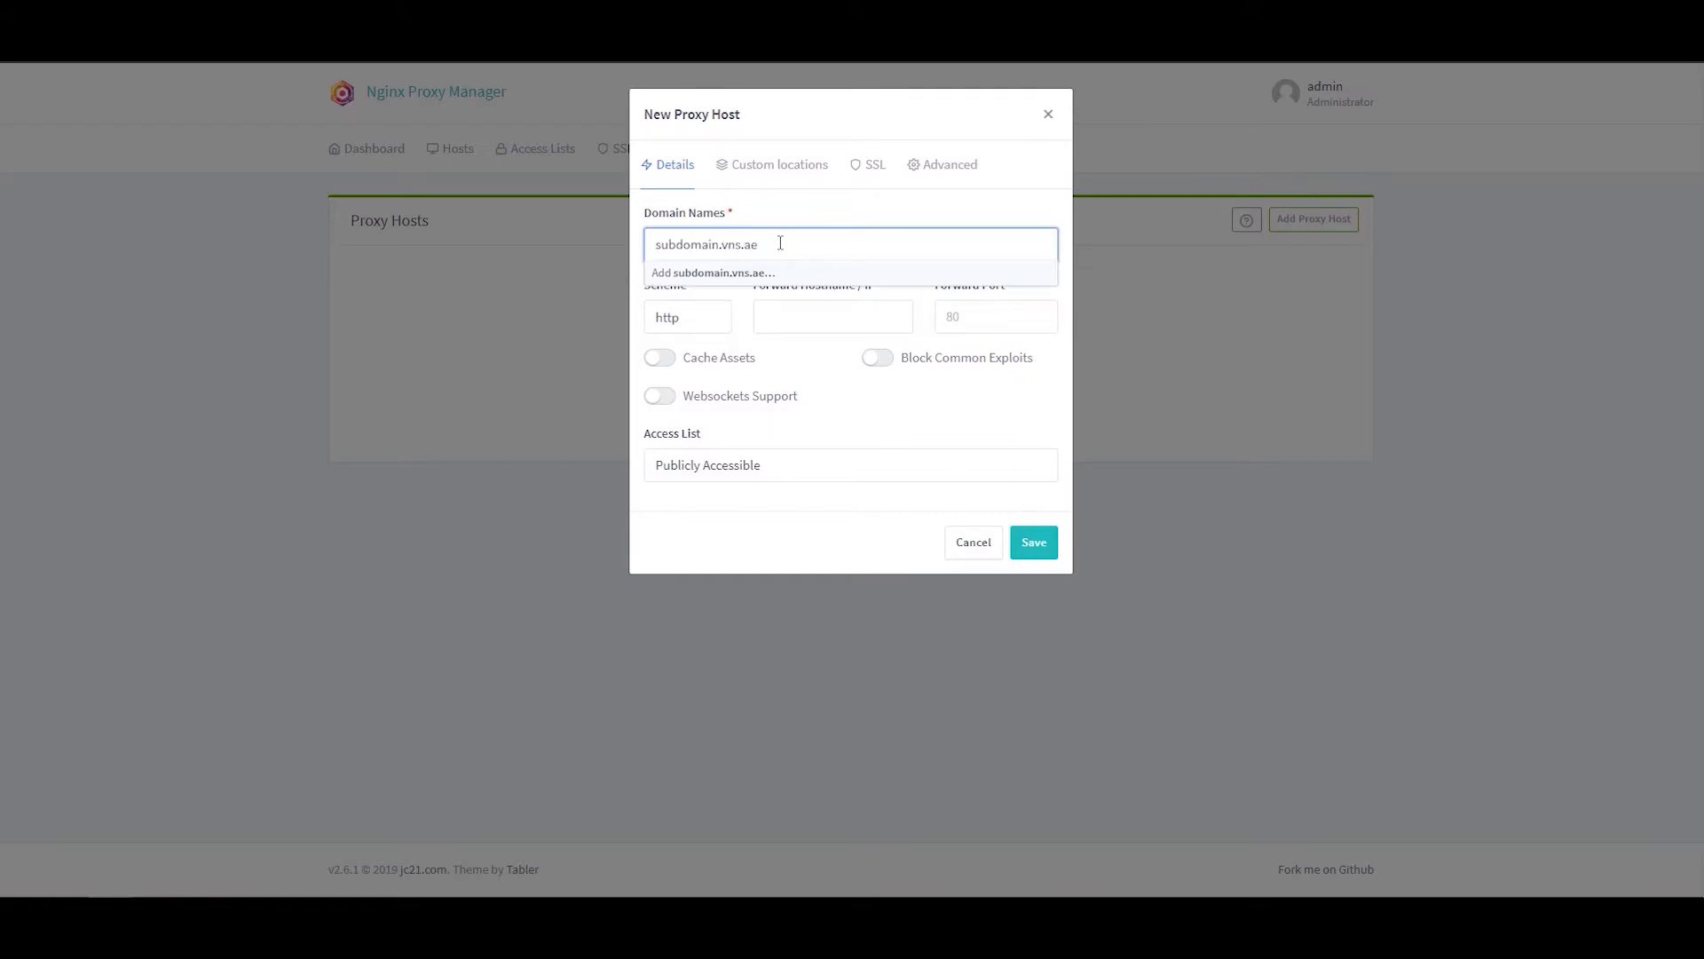
left_click(714, 272)
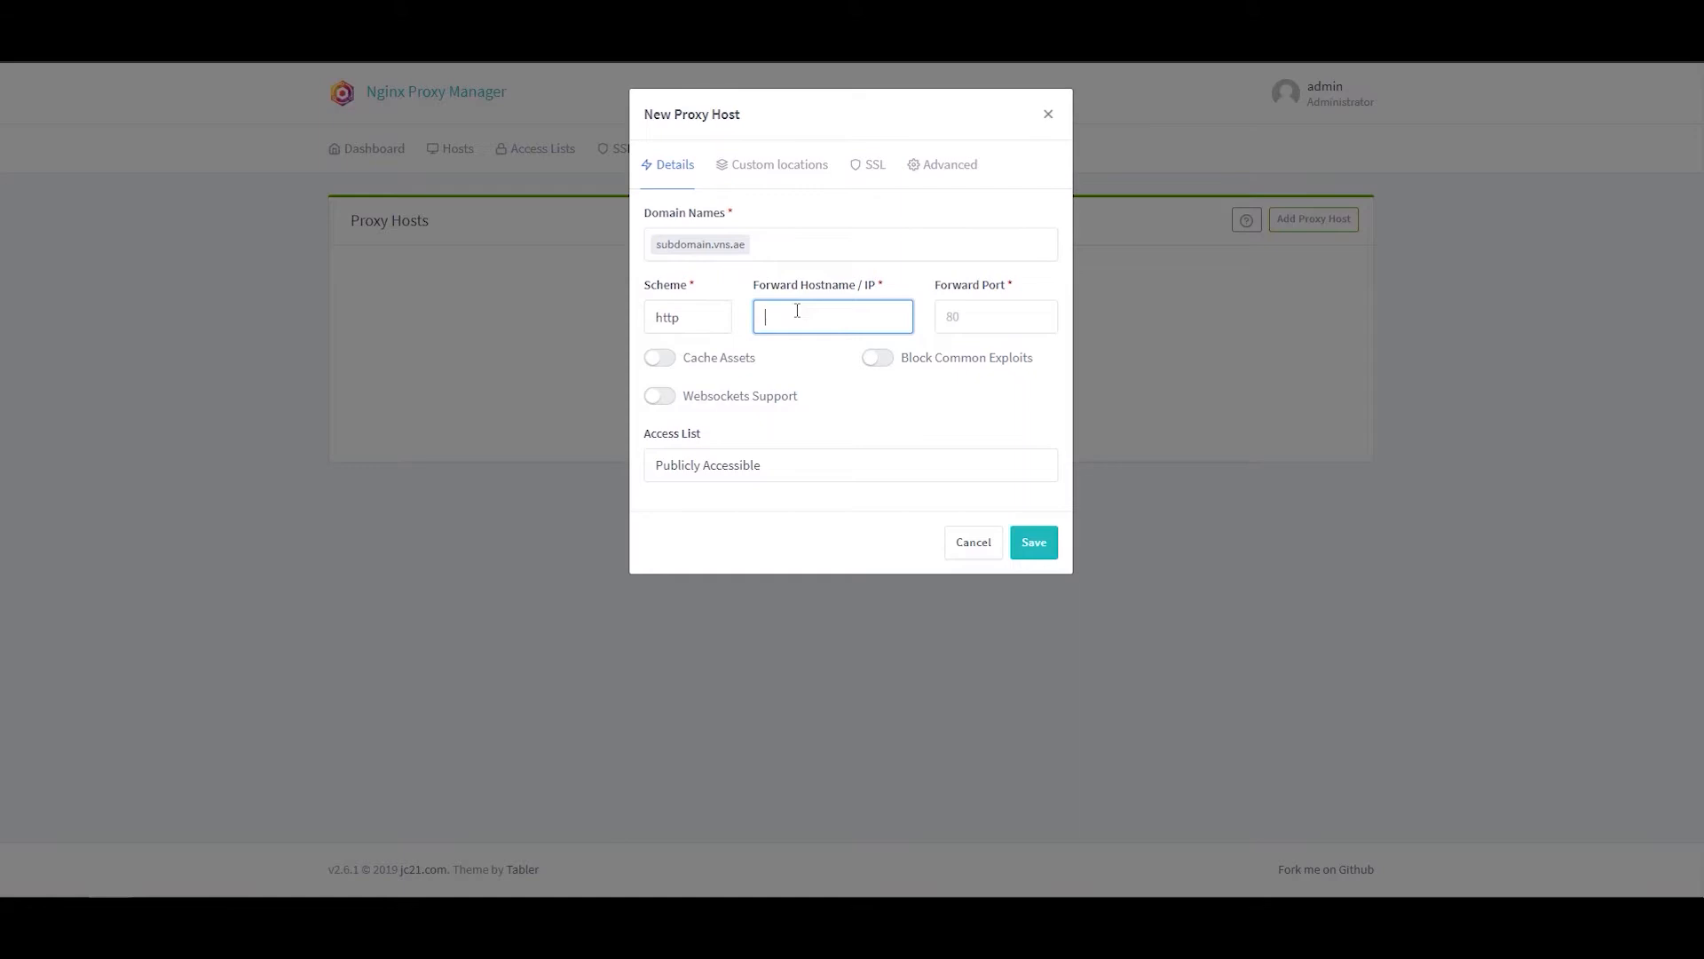
mouse_move(815, 316)
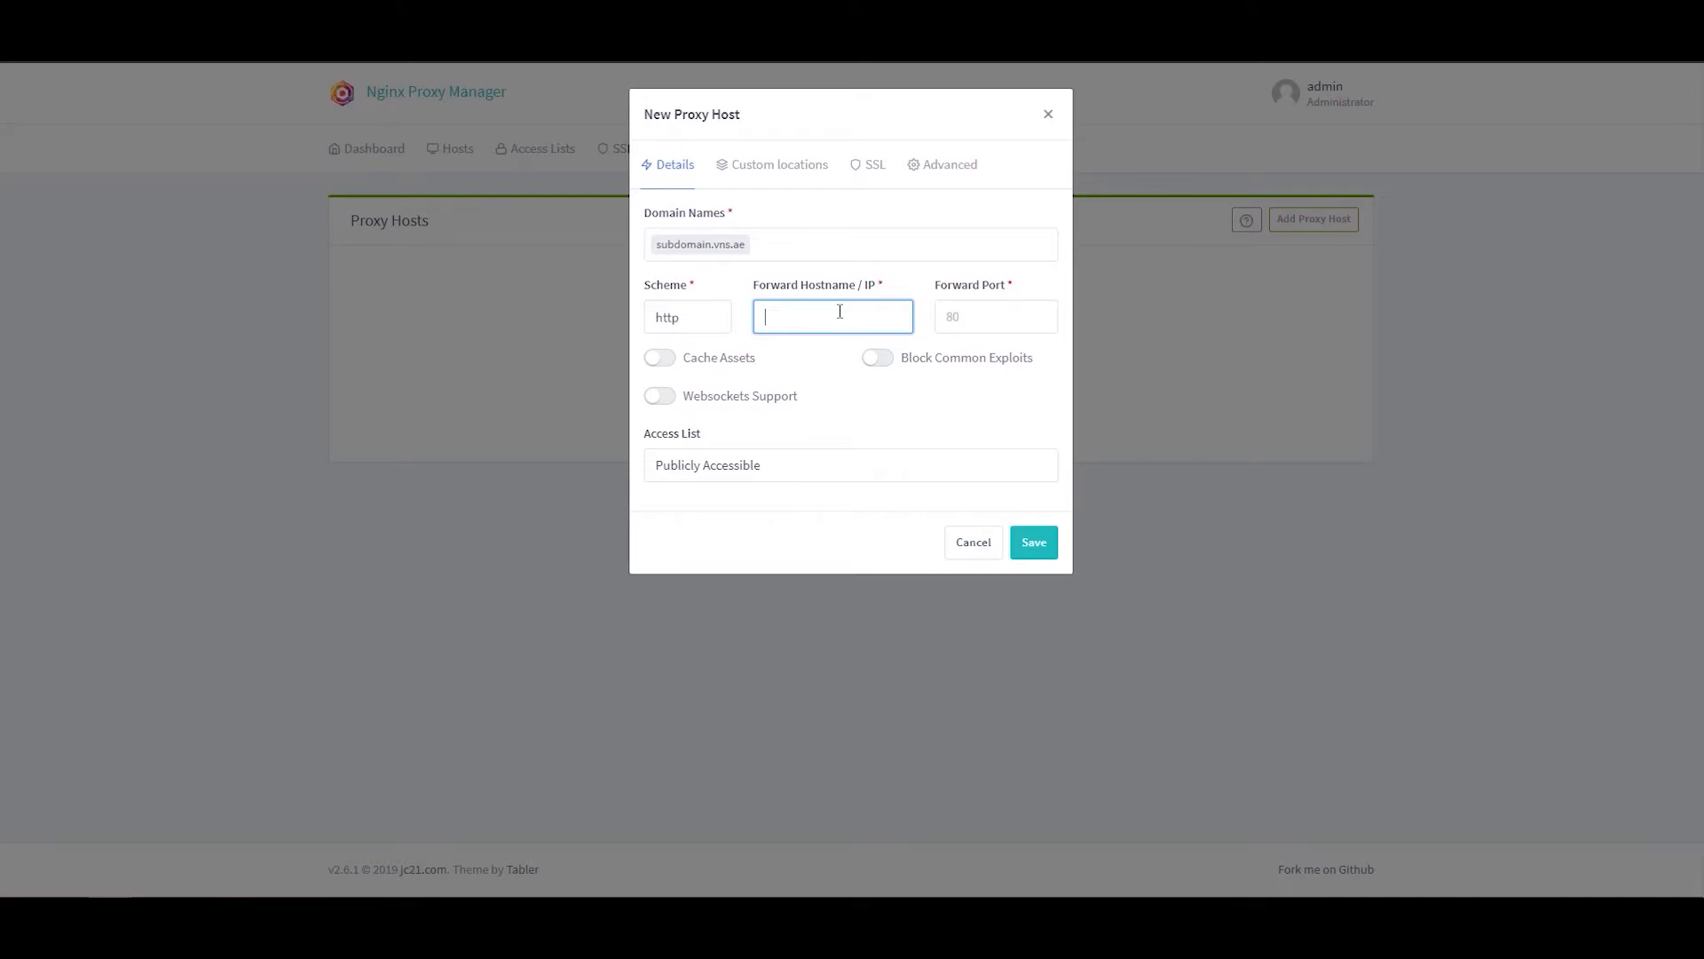
type("http://192.168.88.21")
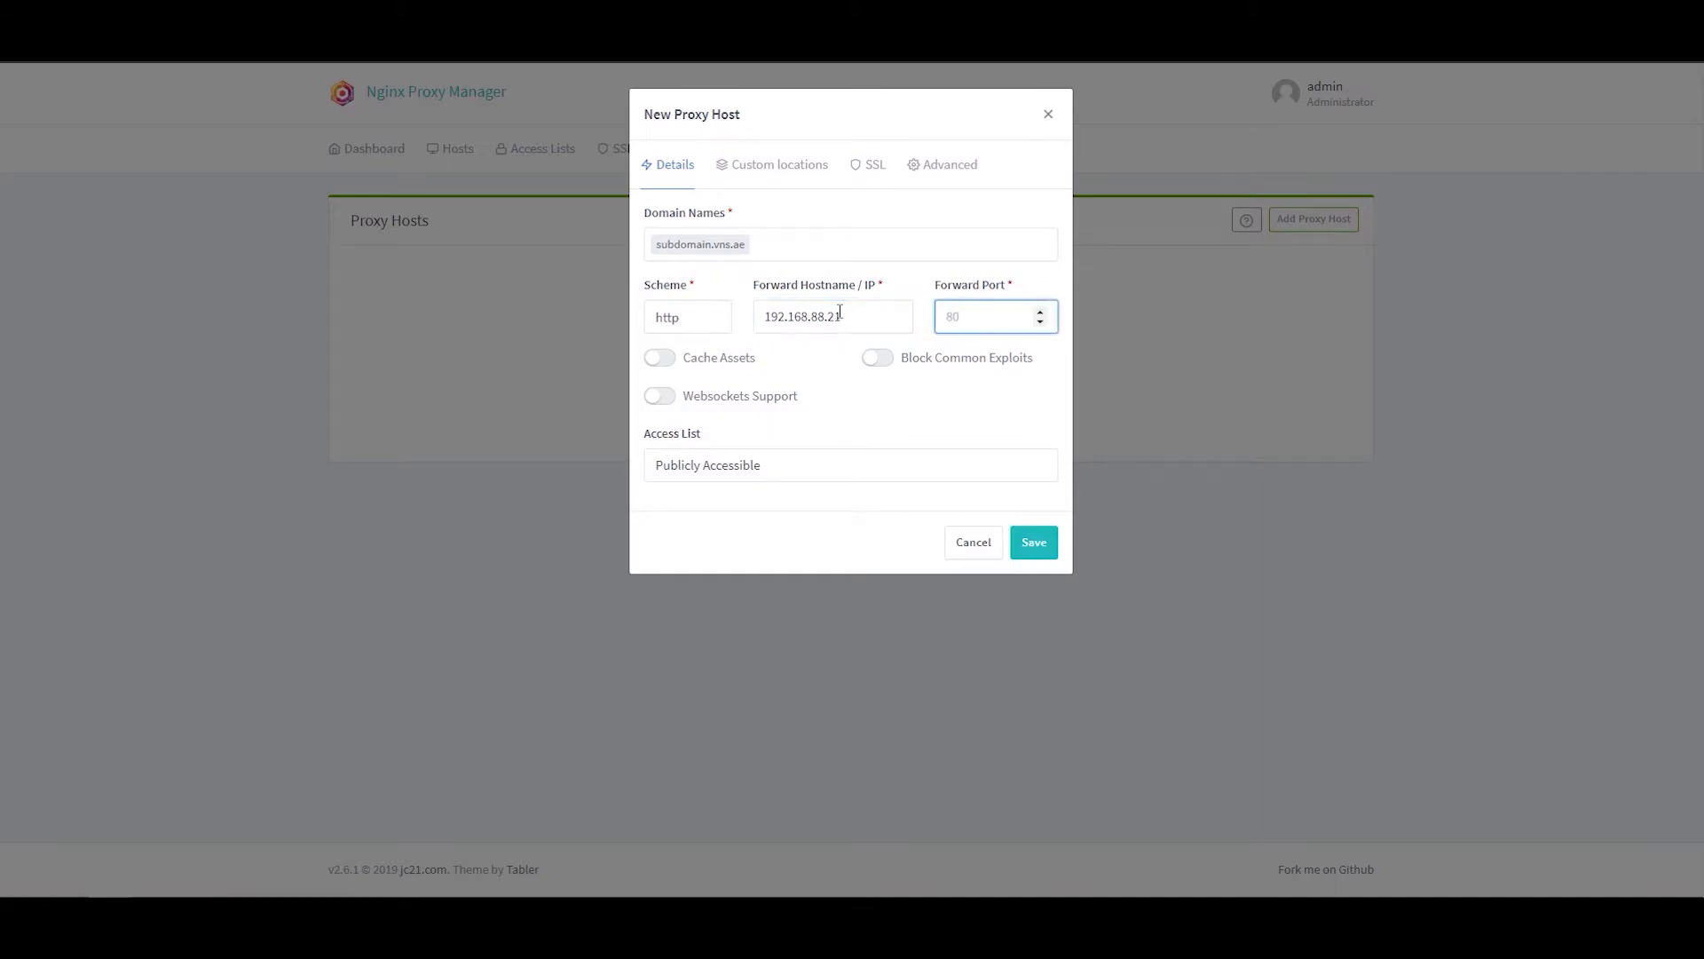
mouse_move(686, 407)
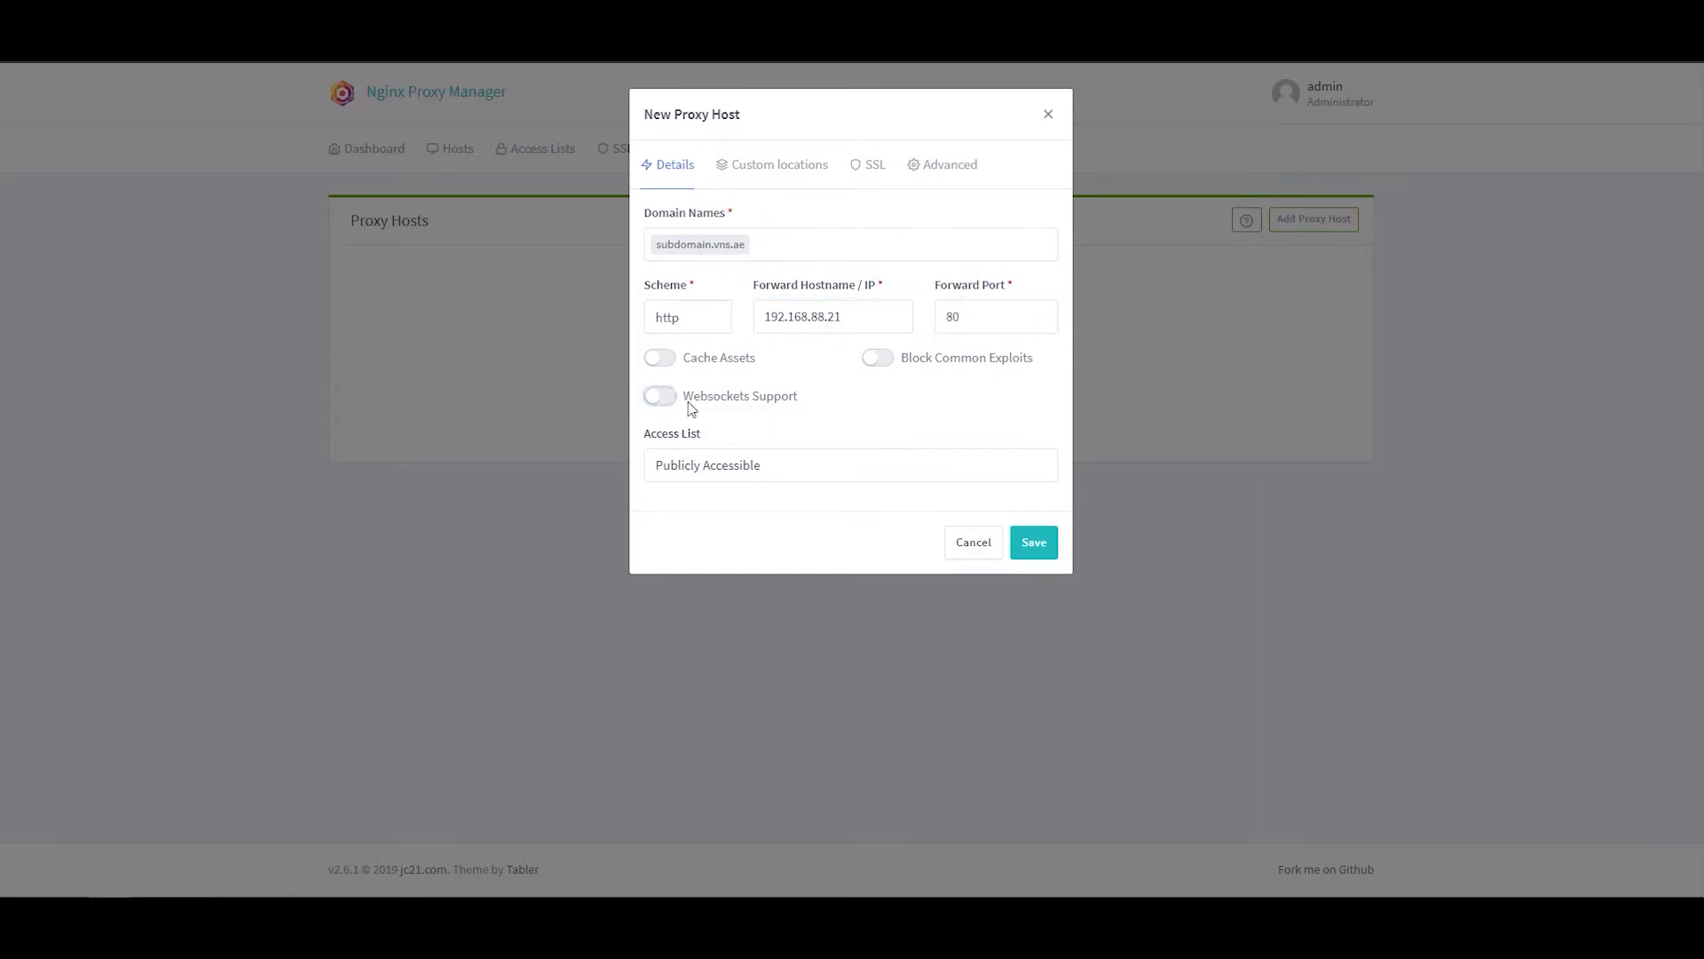
Turn on Force SSL and HSTS, then save to request the certificate.
left_click(874, 164)
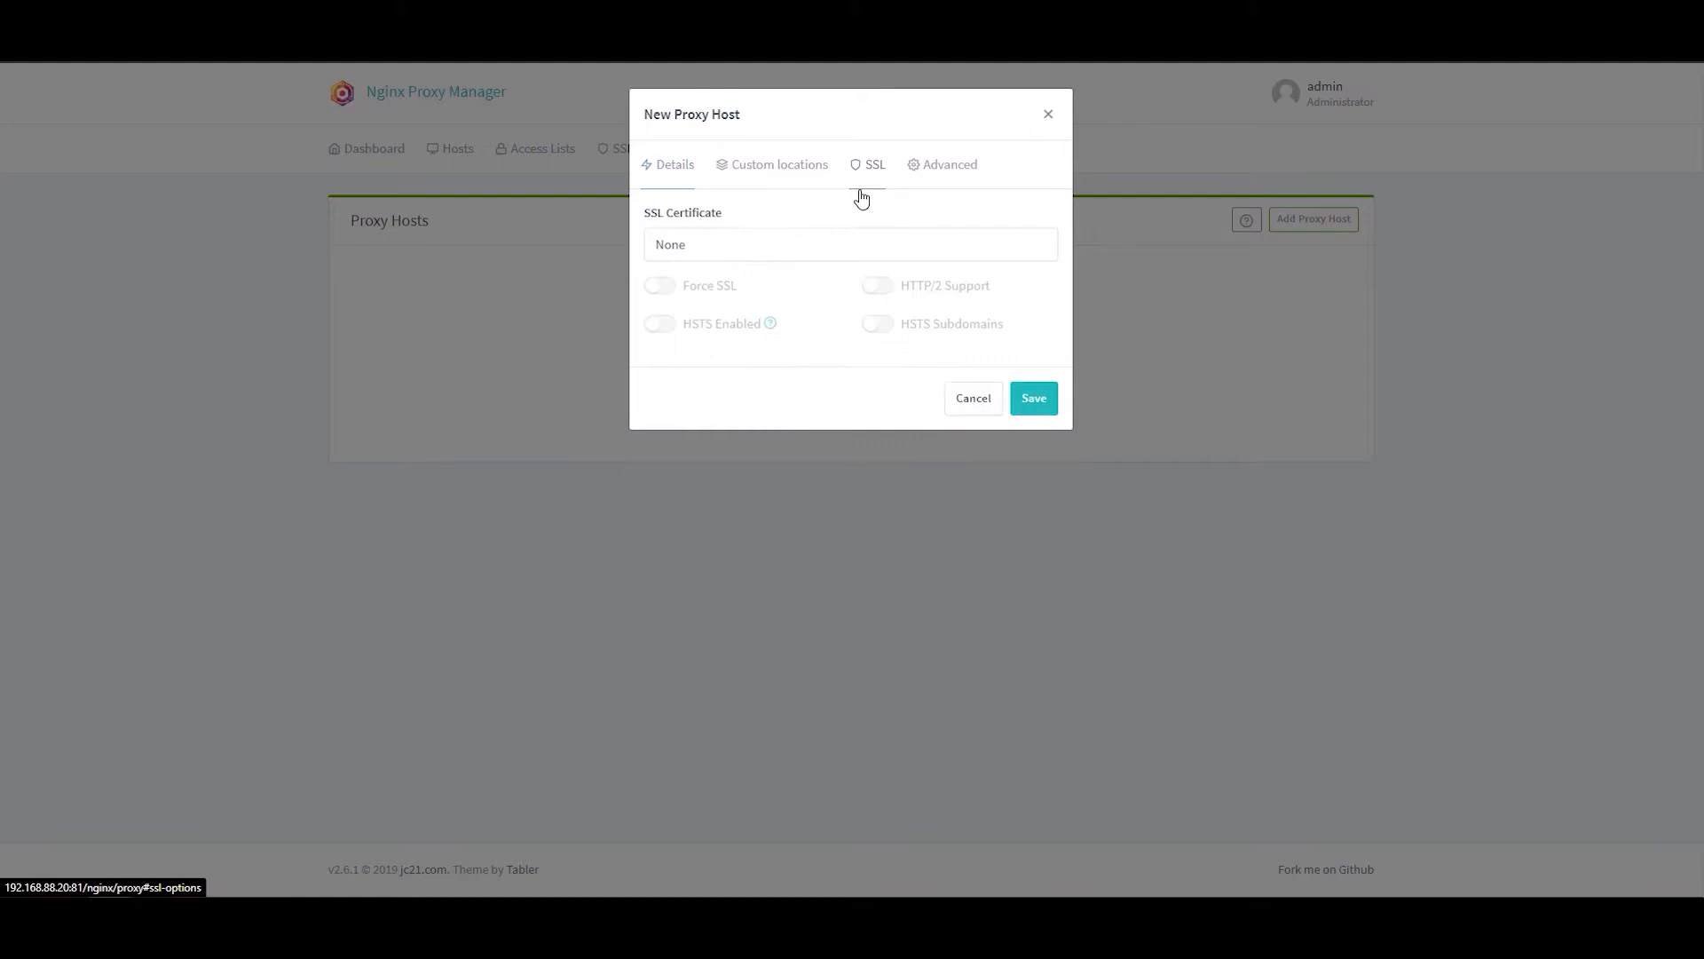
left_click(850, 243)
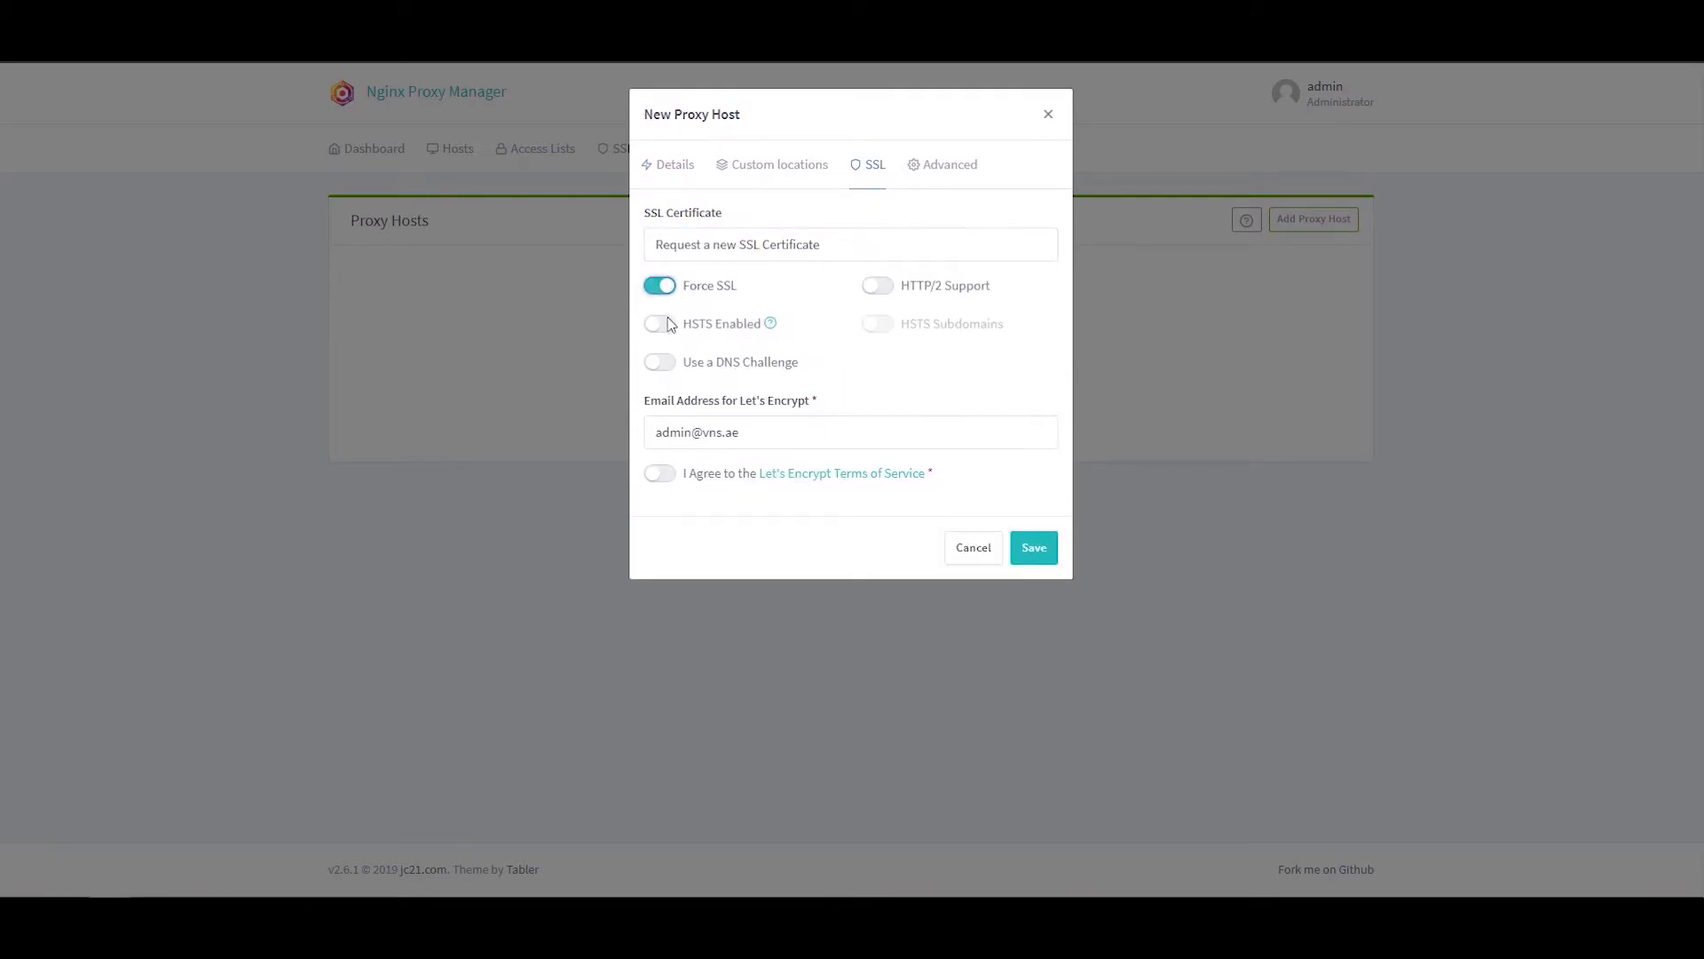
left_click(658, 323)
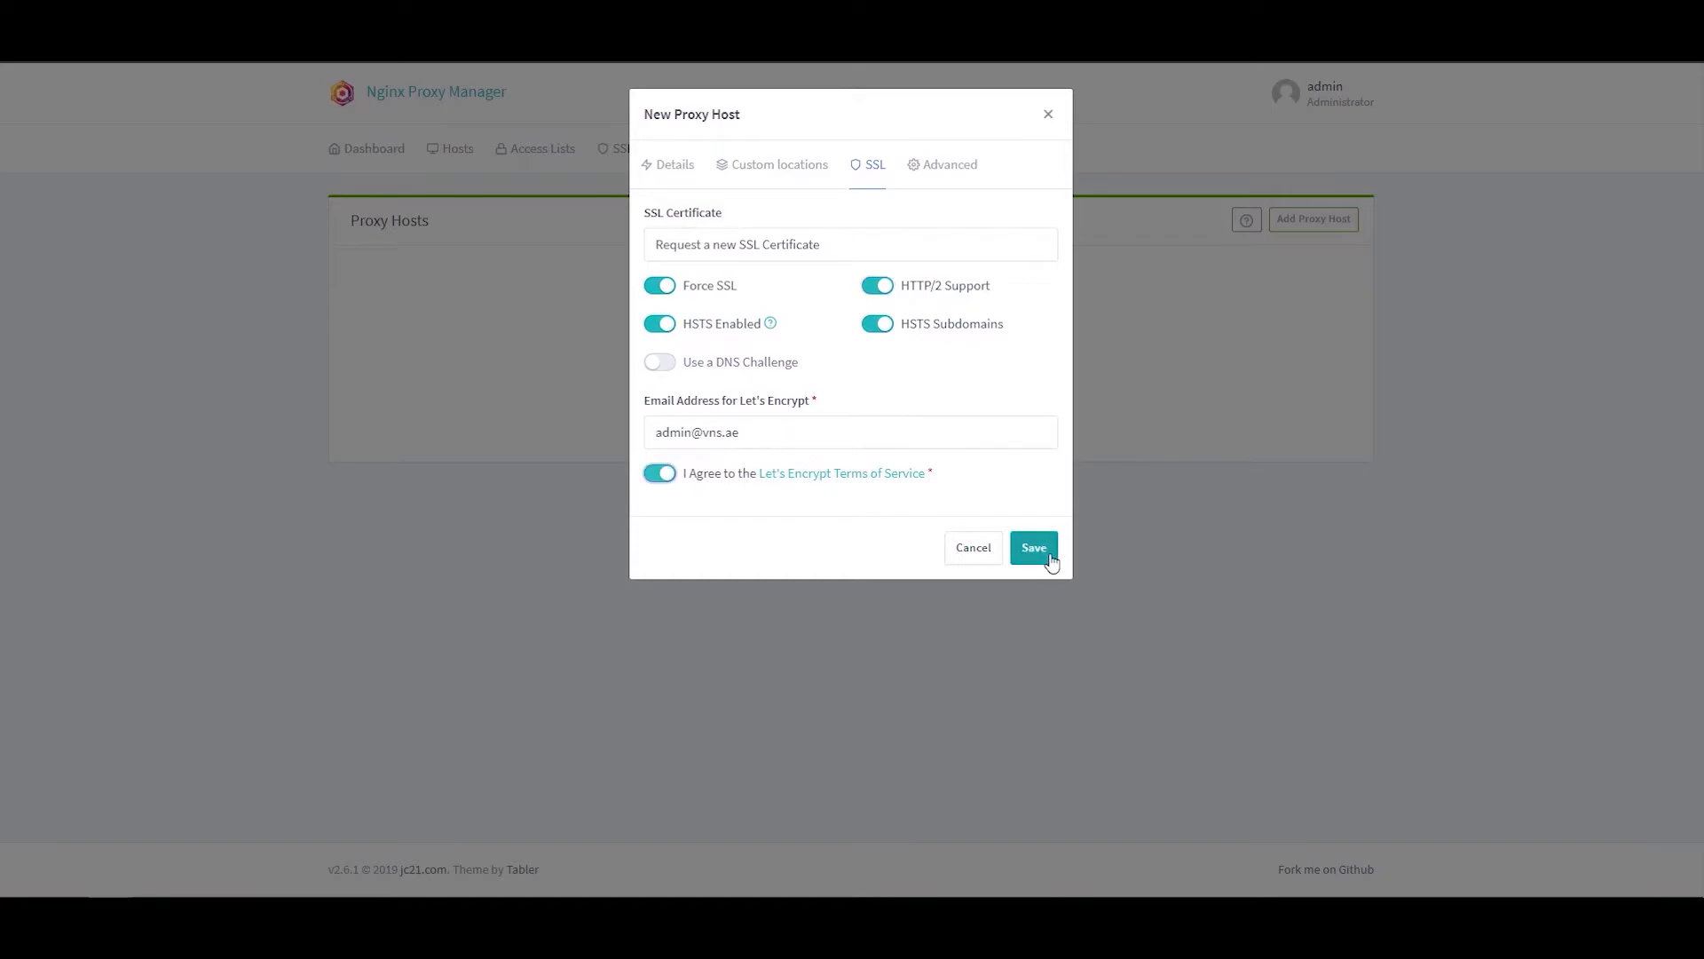
left_click(1032, 546)
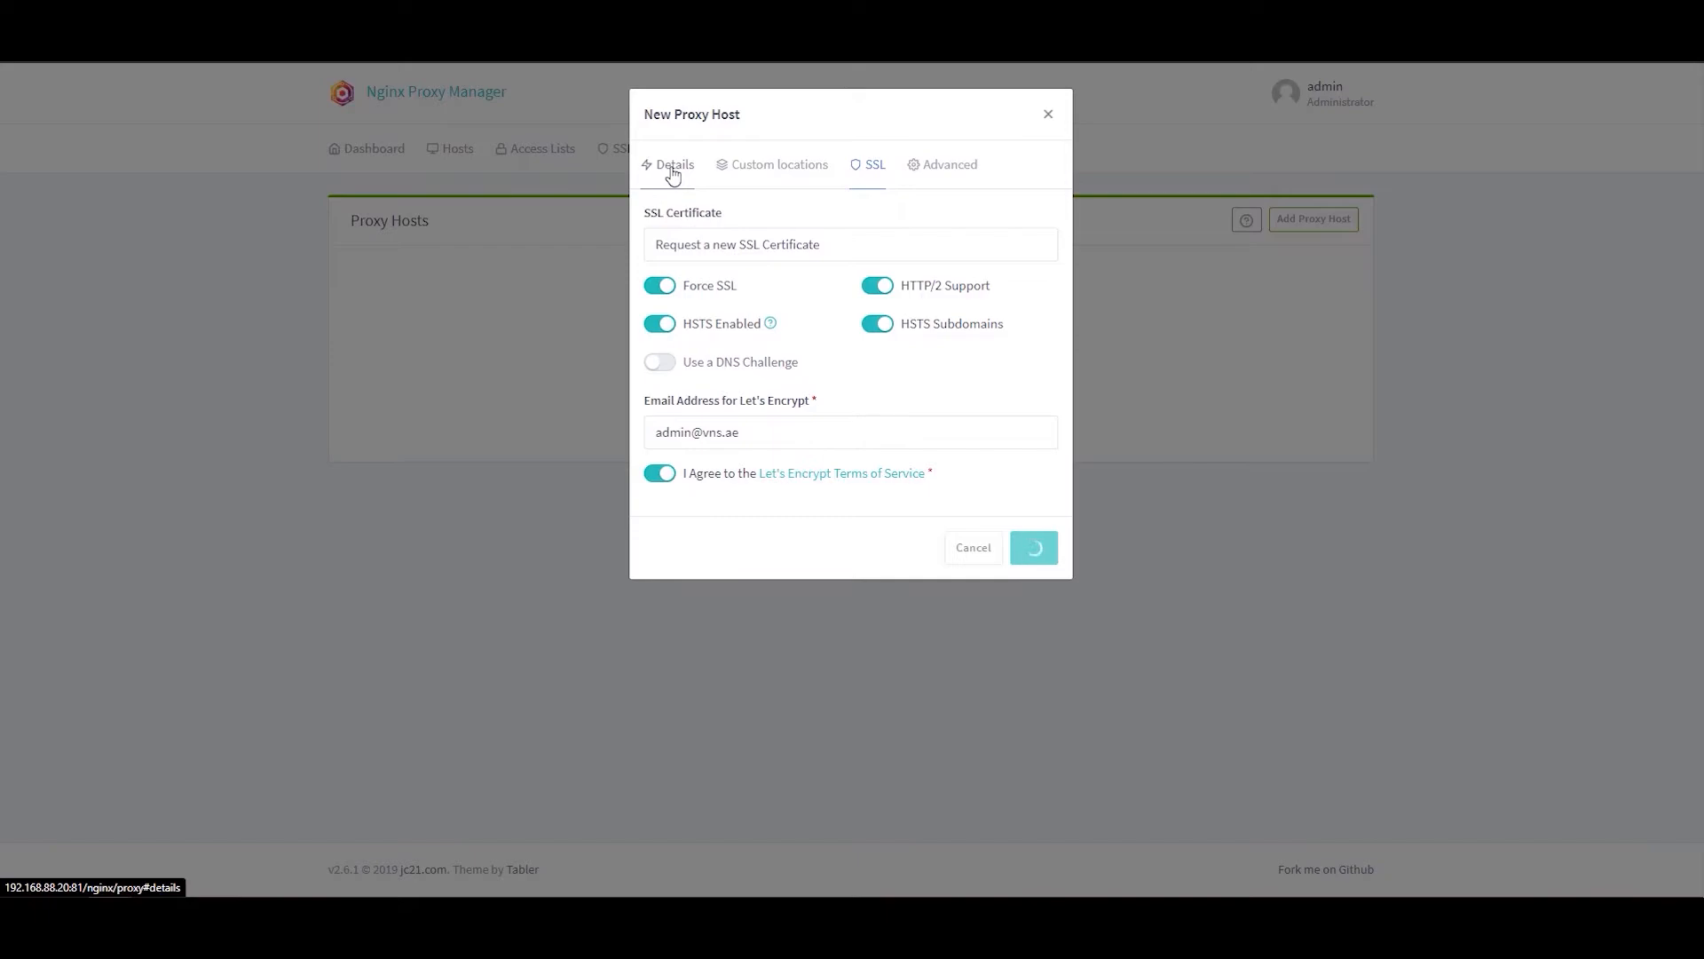
left_click(1031, 547)
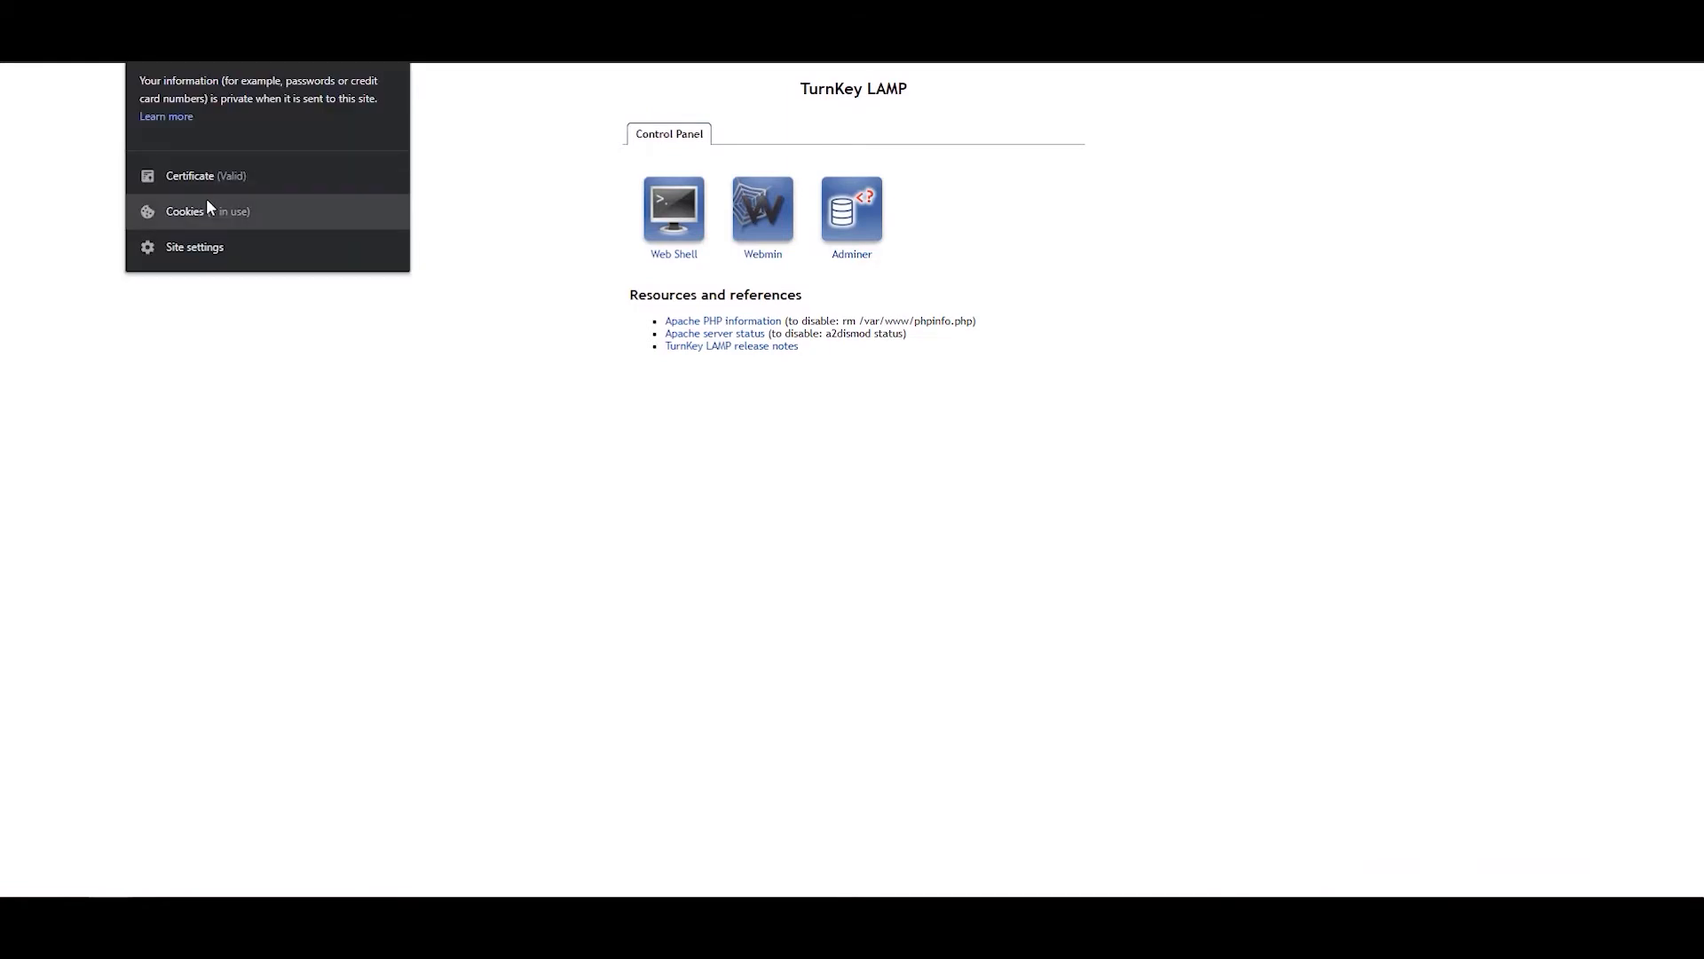
mouse_move(311, 284)
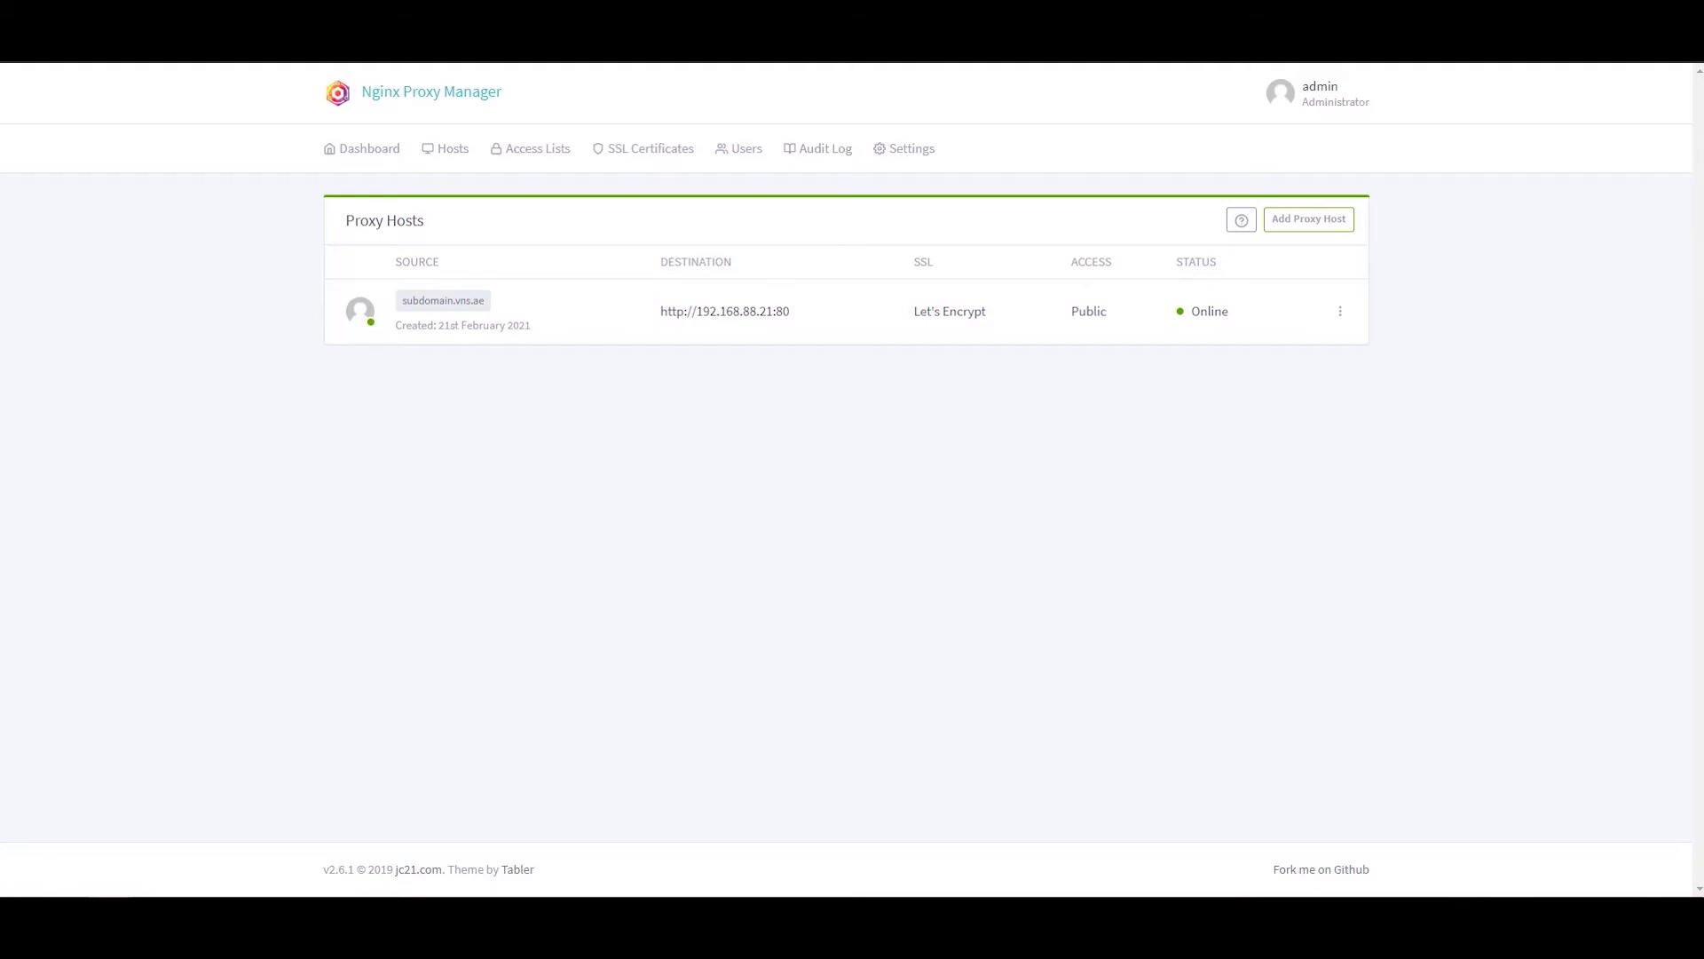
mouse_move(198, 340)
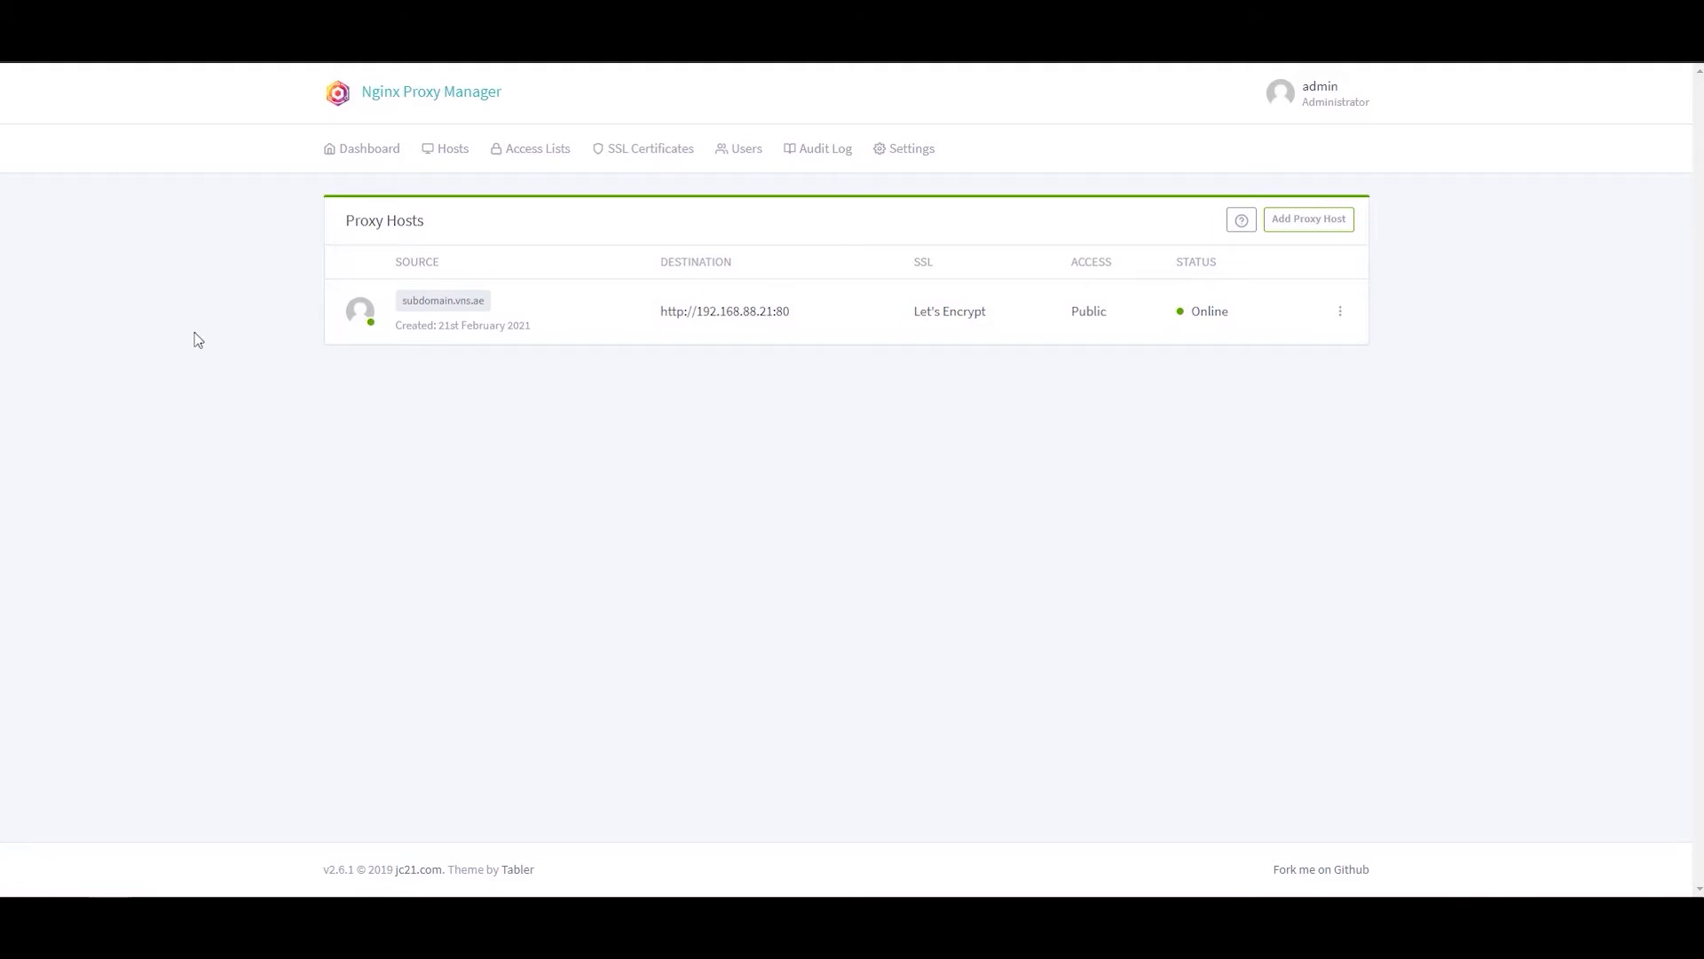
mouse_move(292, 258)
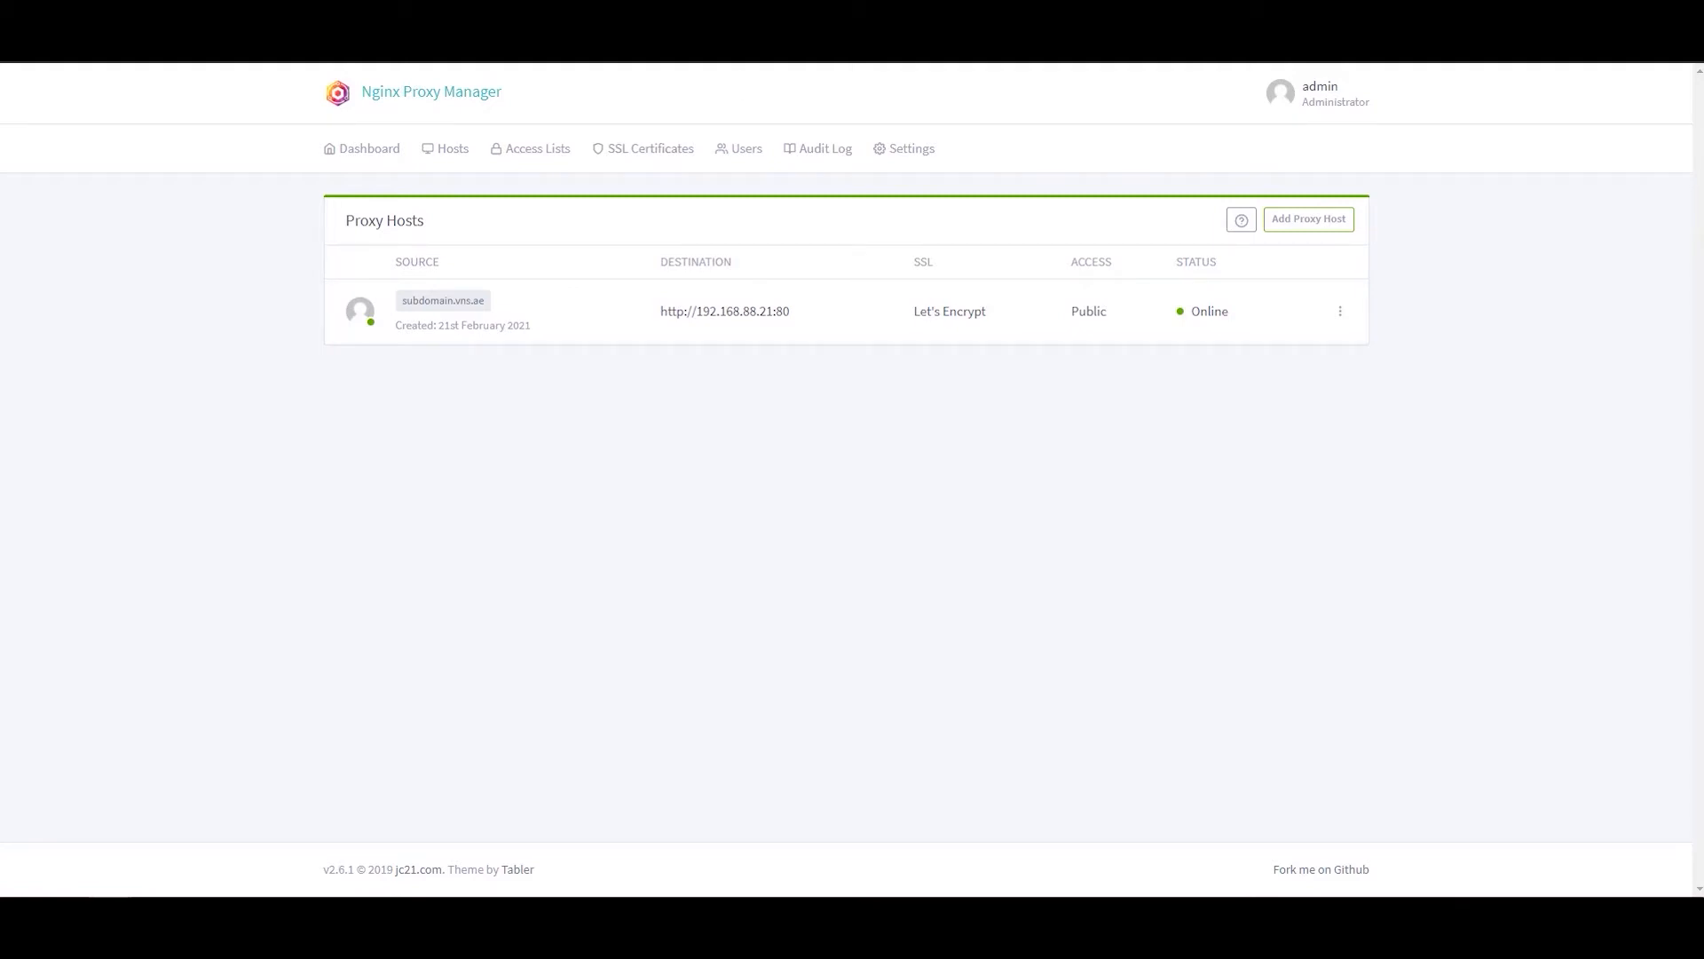
mouse_move(476, 534)
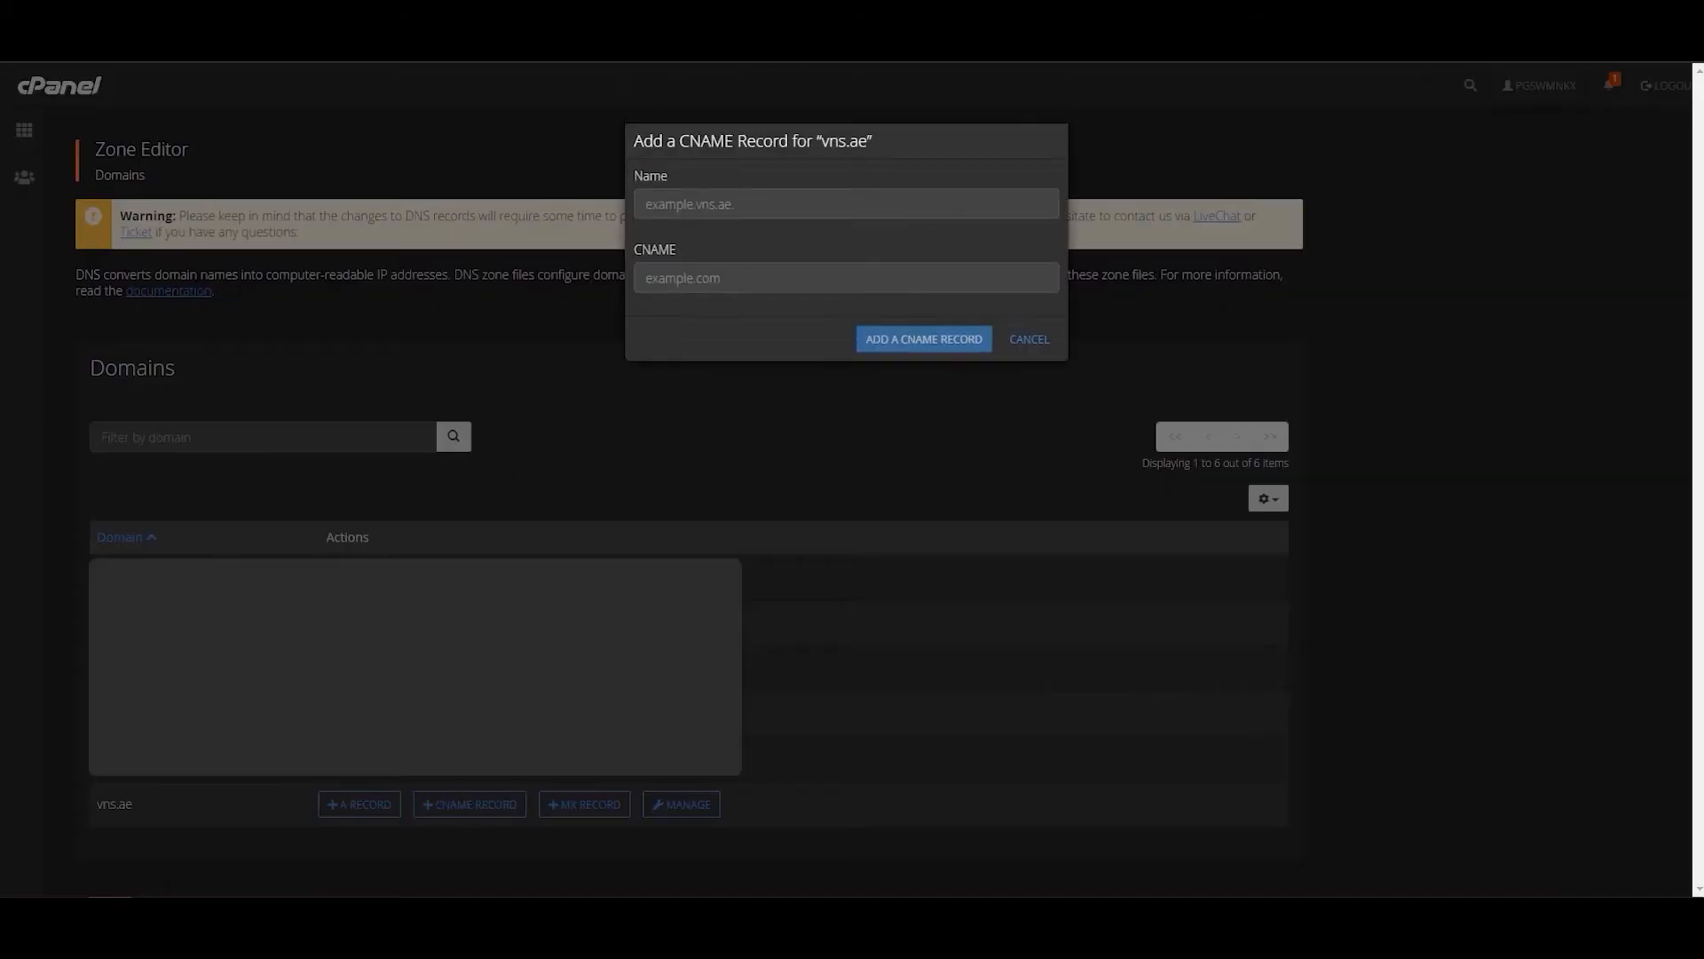
Add CNAME record 2ndsubdomain.vns.ae to the vns.ae zone with the suggested target.
left_click(846, 205)
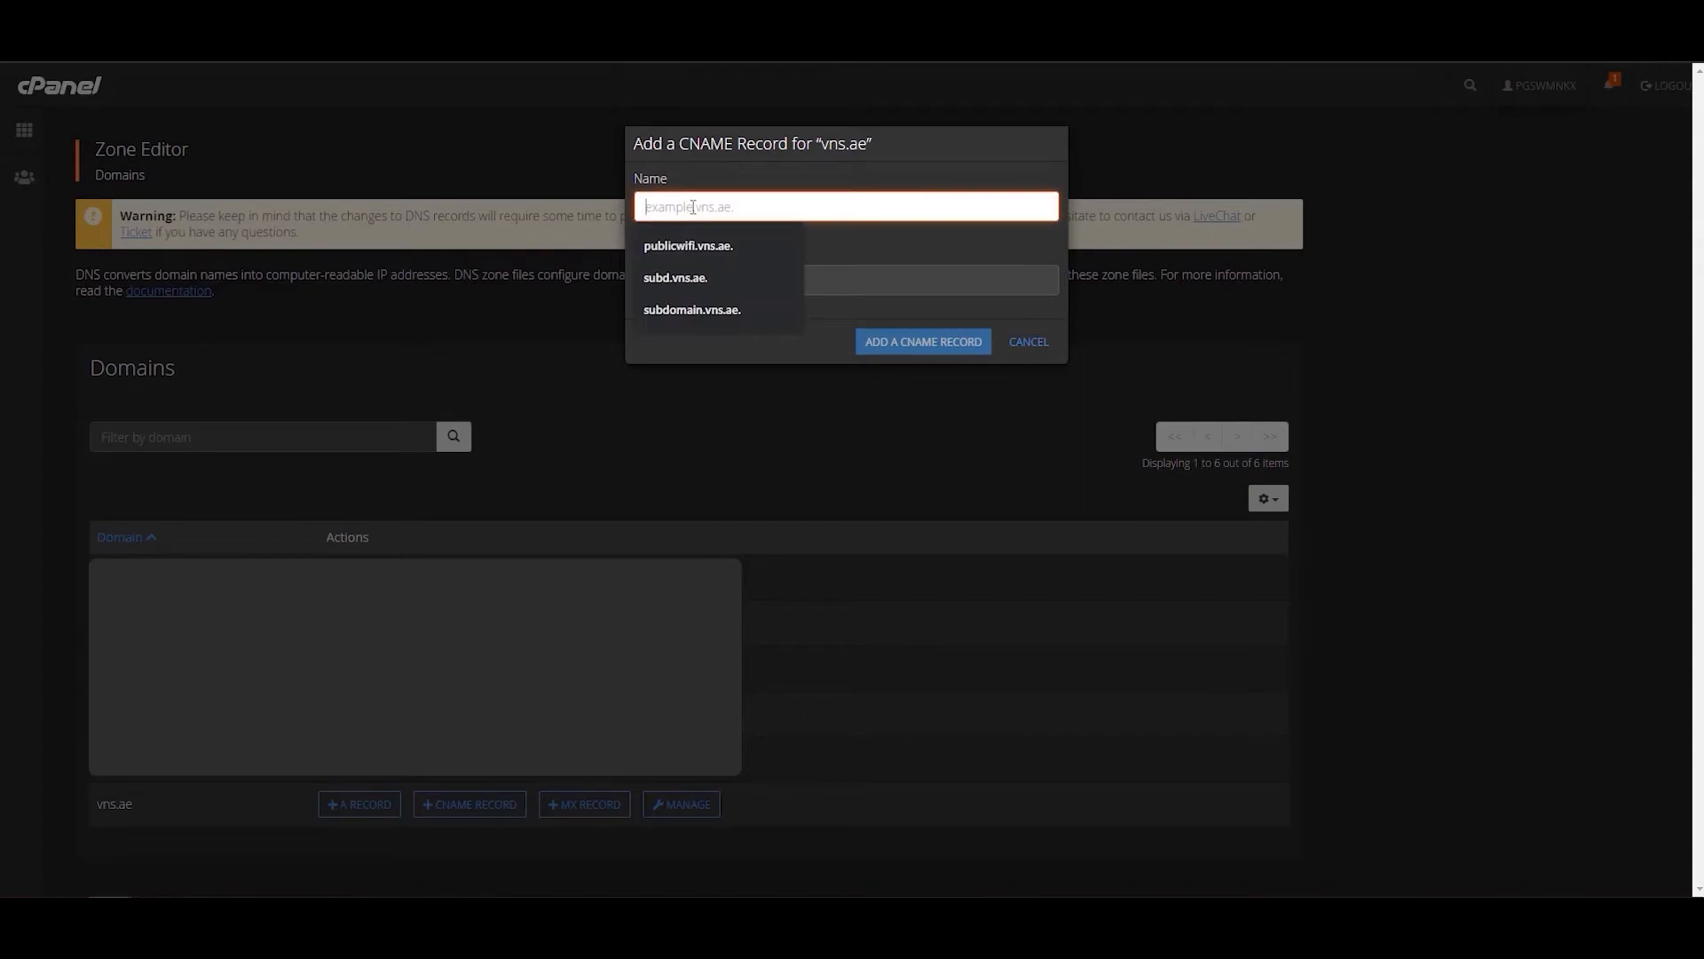
left_click(693, 310)
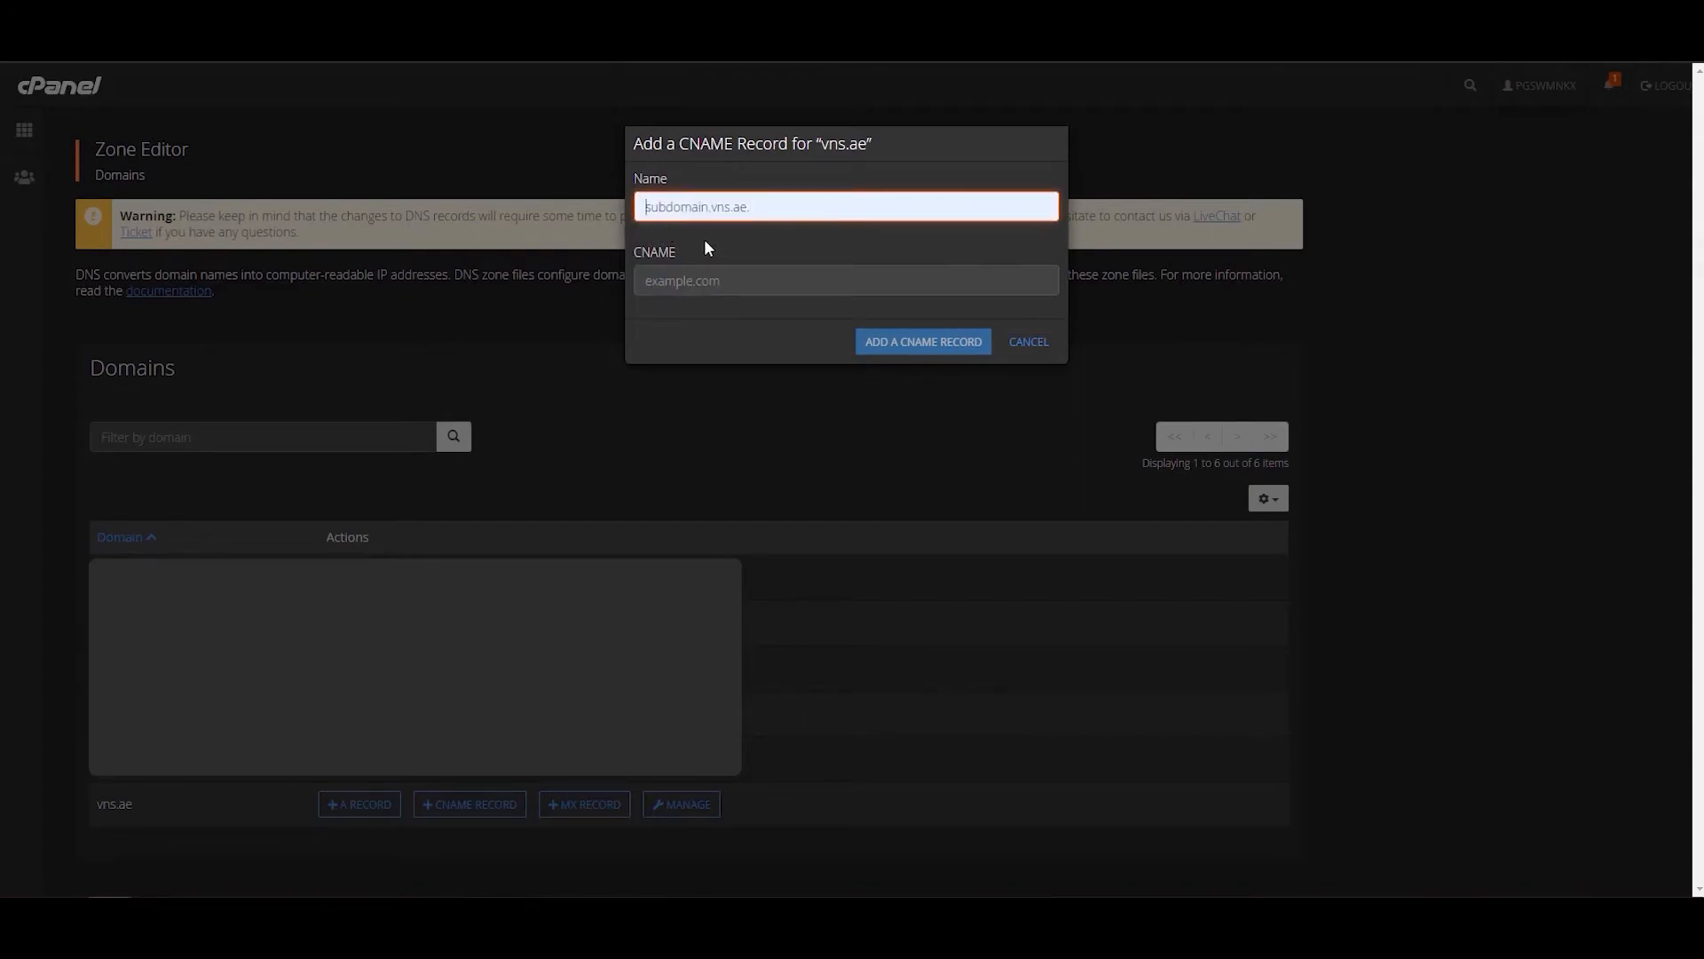
type("2ndsubdomain.vns.ae.")
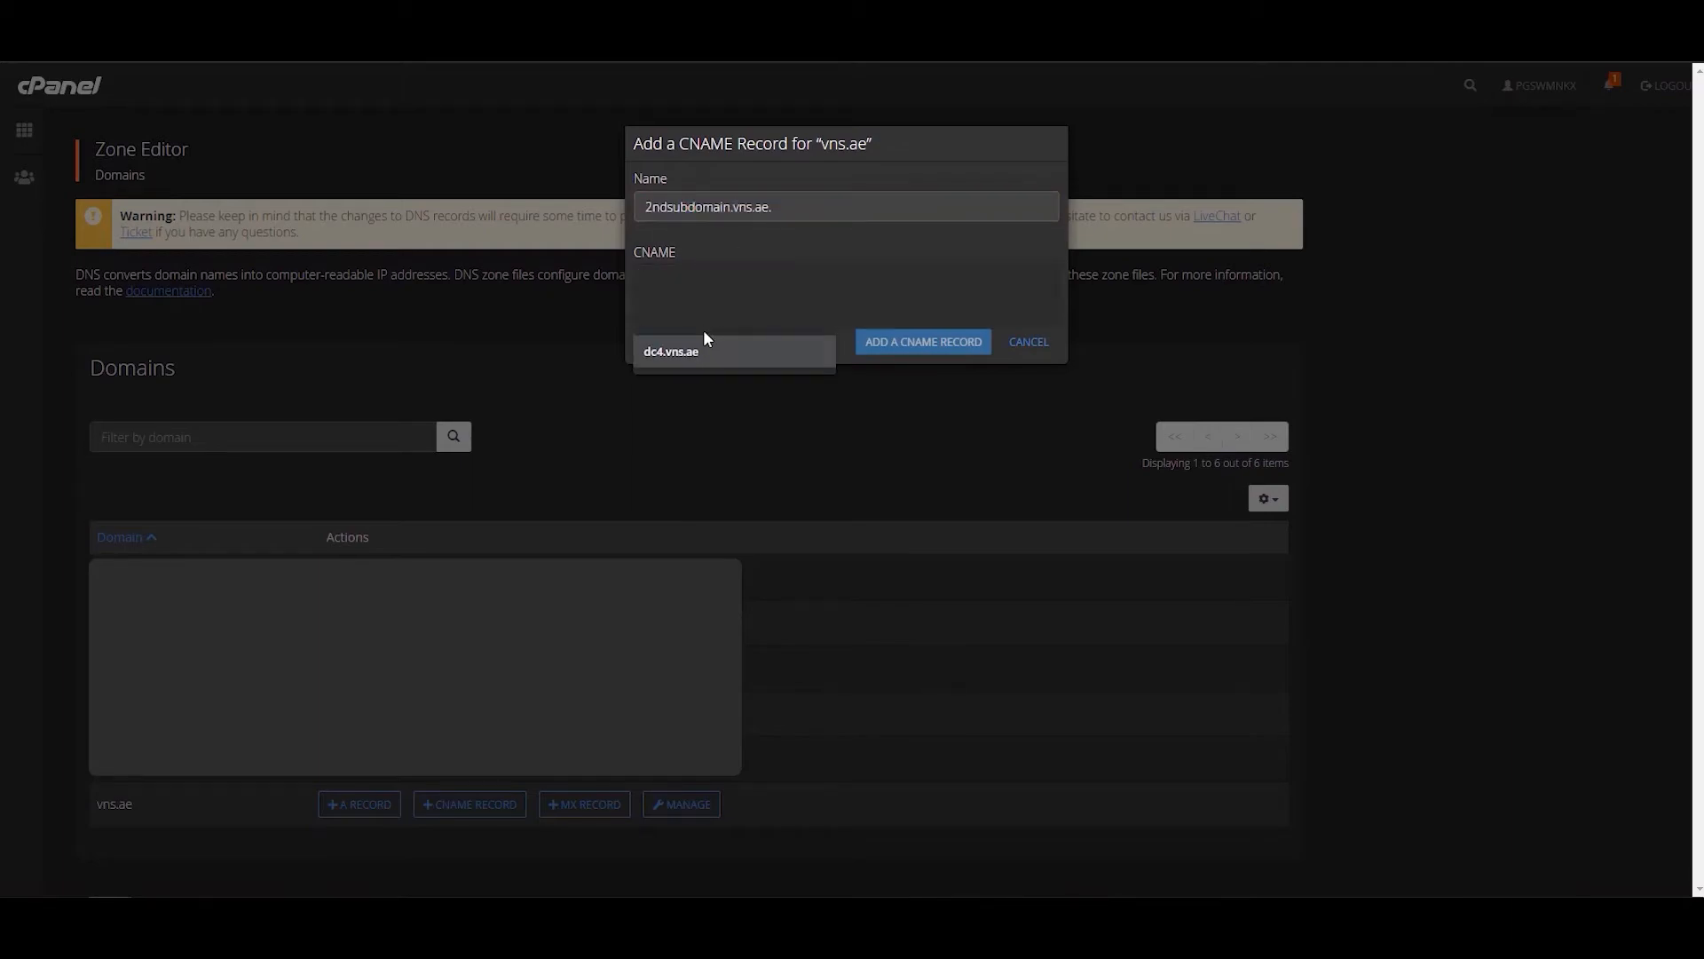
left_click(922, 341)
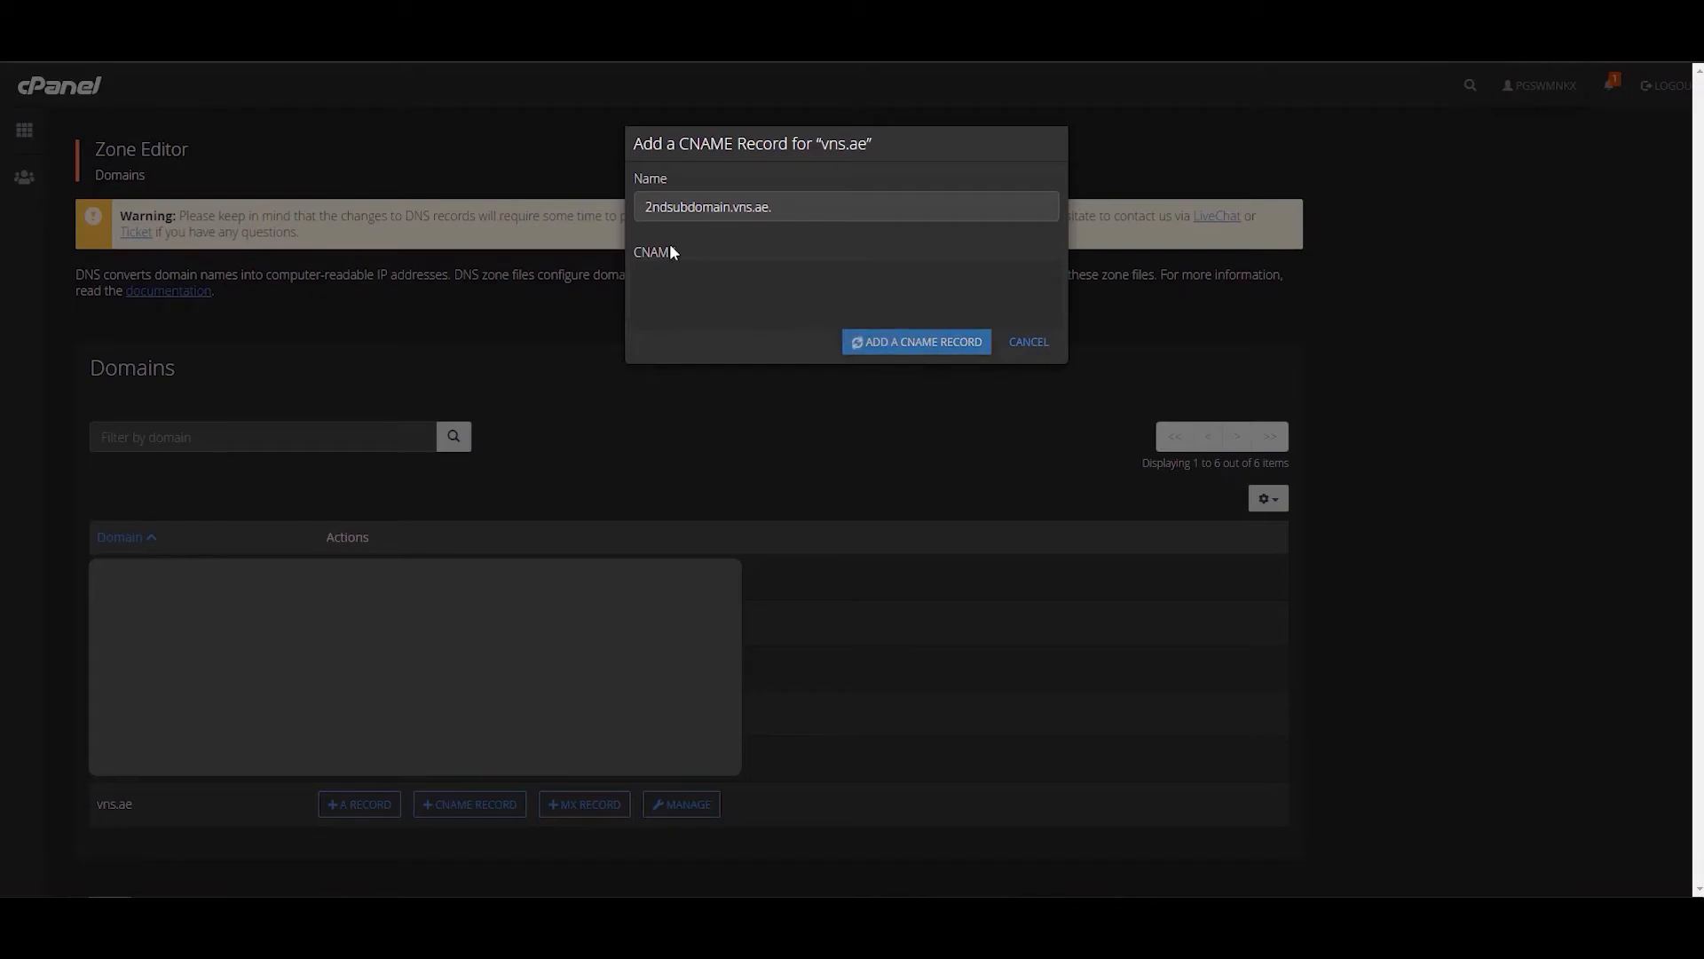
left_click(915, 340)
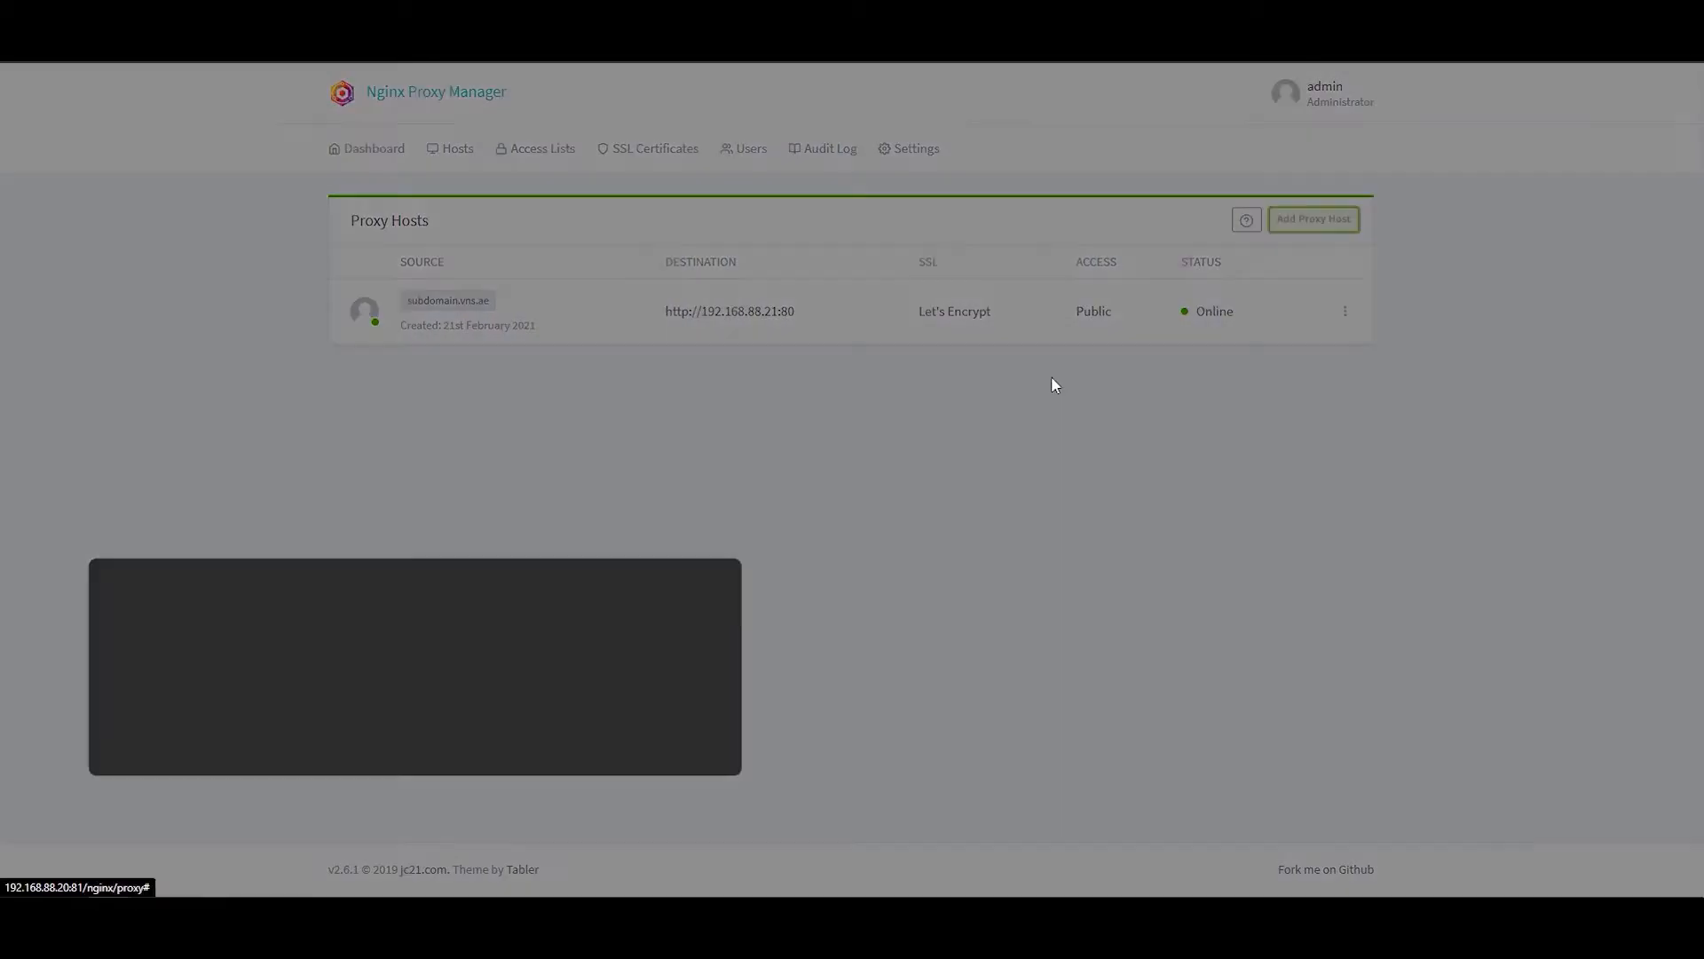
left_click(1312, 218)
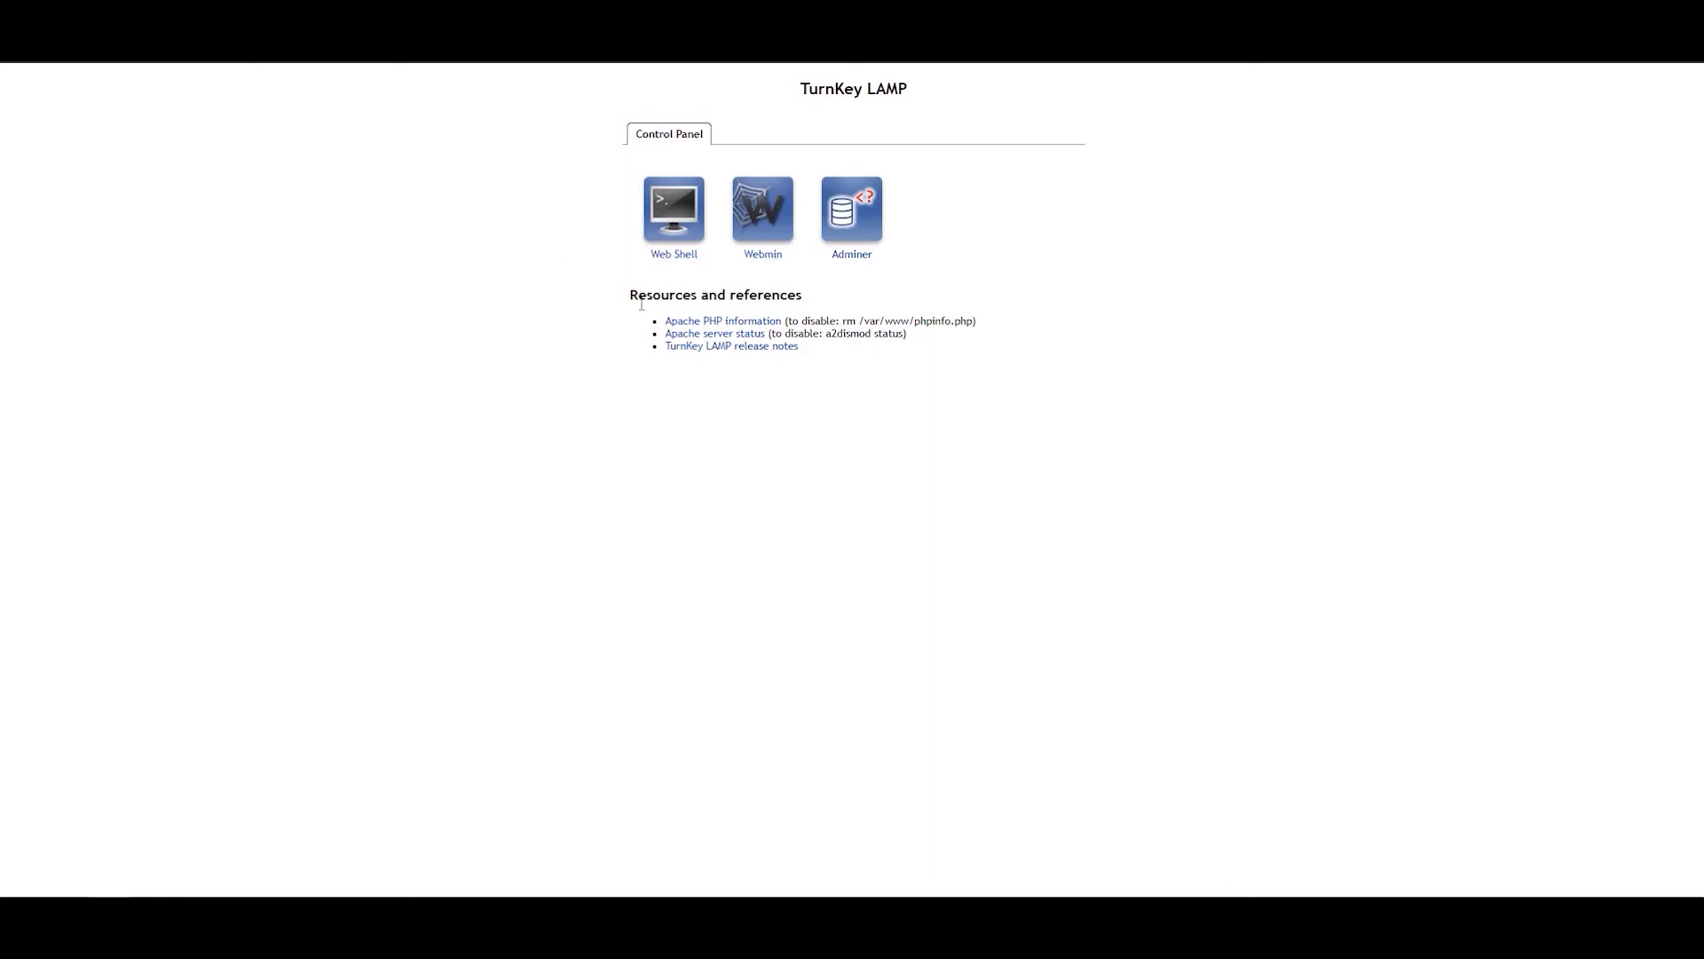
mouse_move(713, 334)
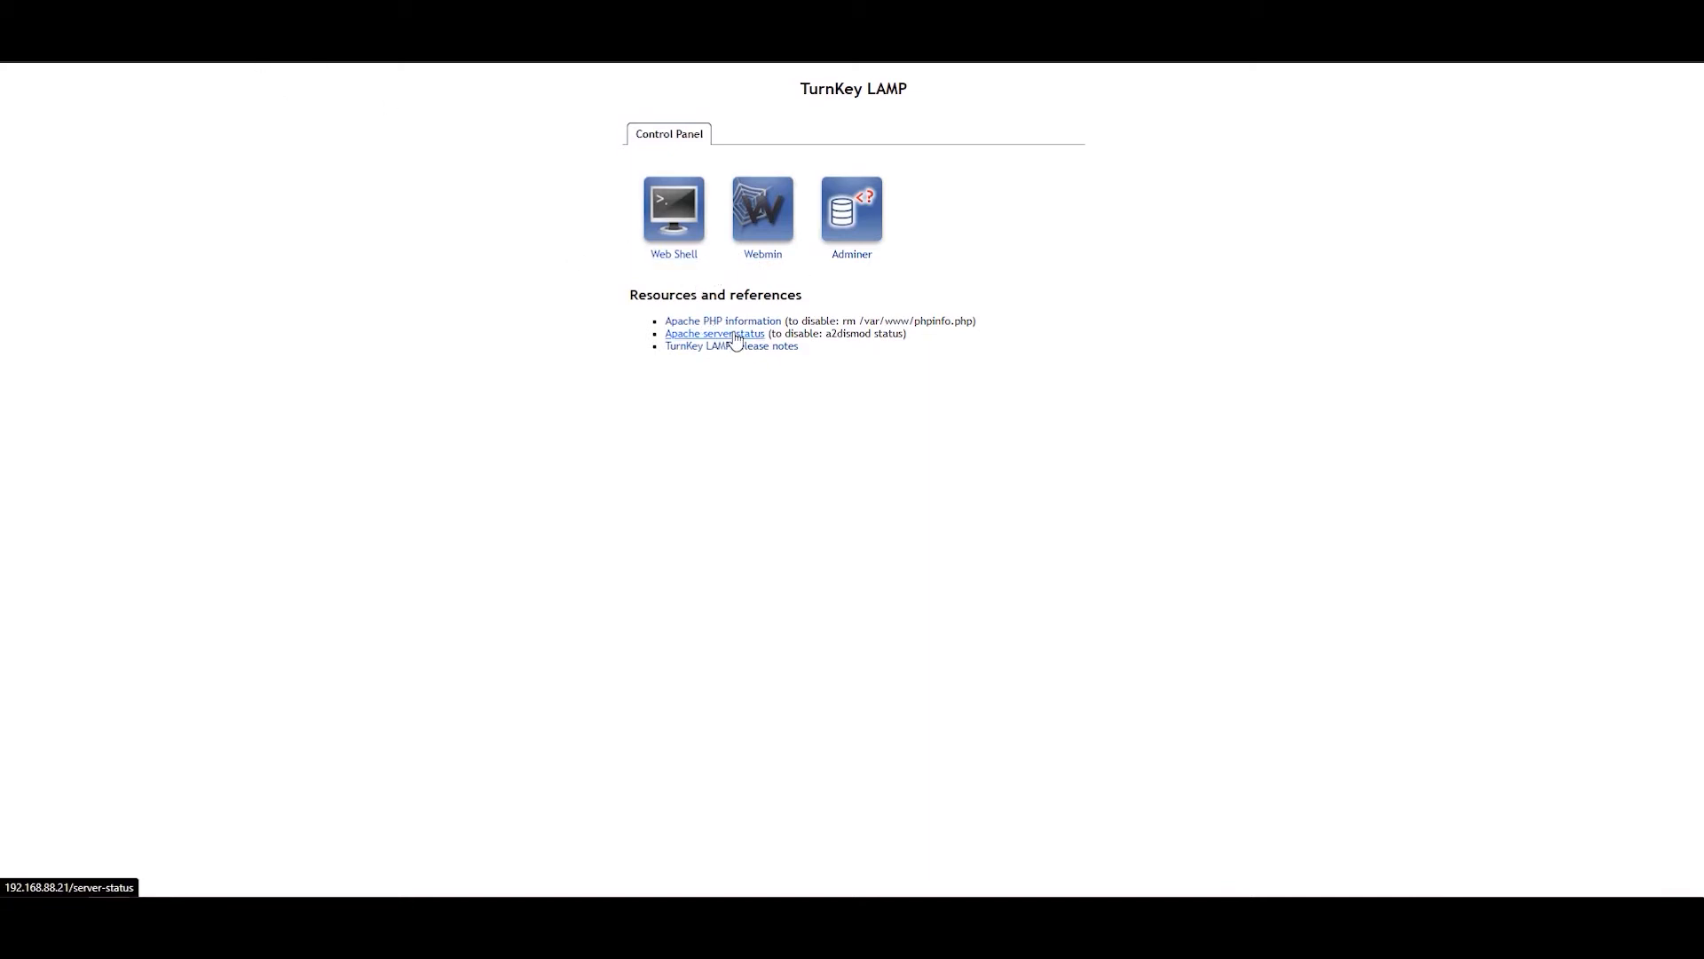
mouse_move(762, 253)
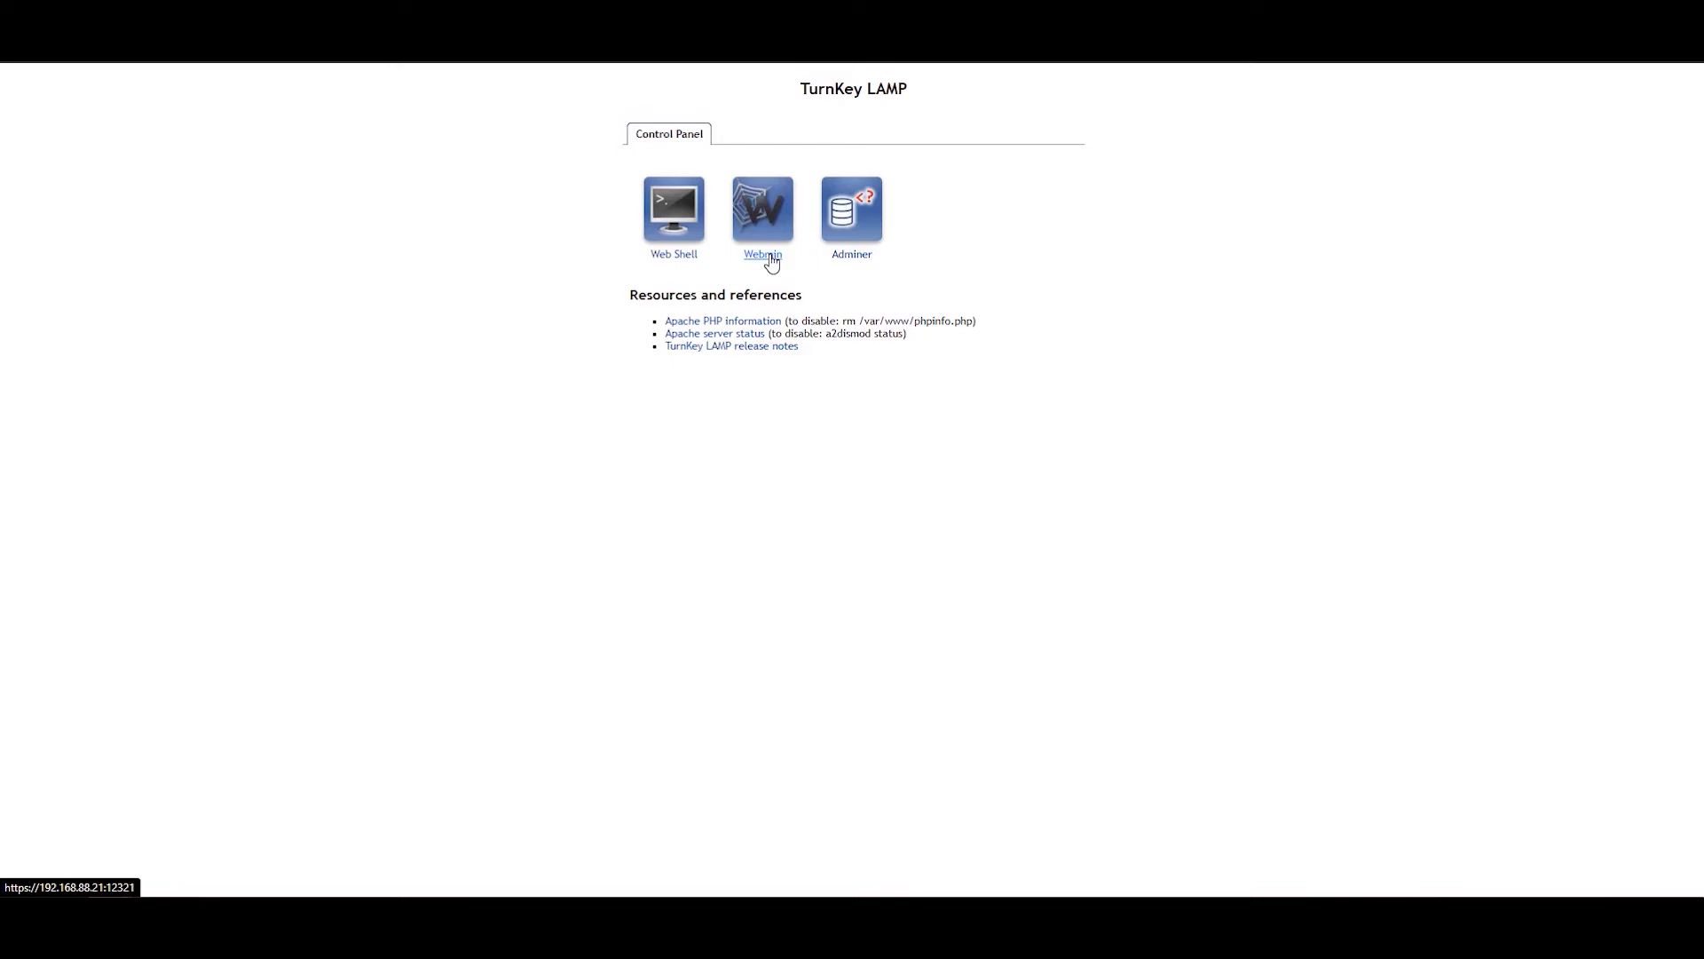
Open Webmin from the TurnKey page, proceed past the certificate warning and sign in.
left_click(761, 210)
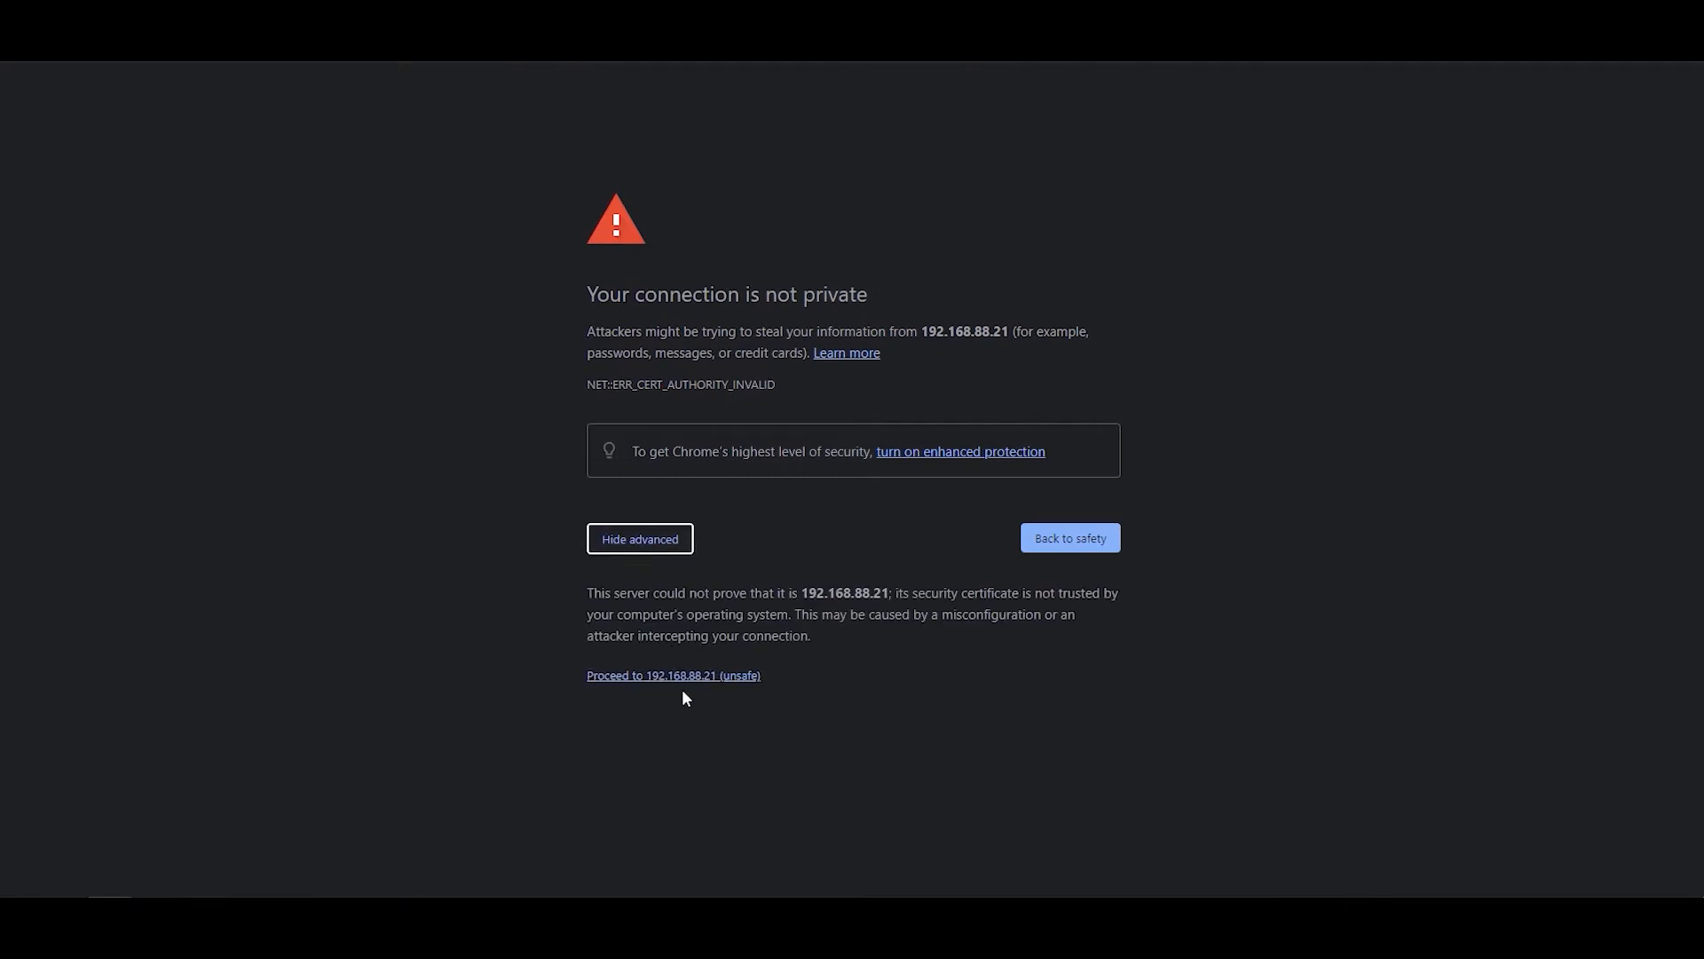
mouse_move(580, 463)
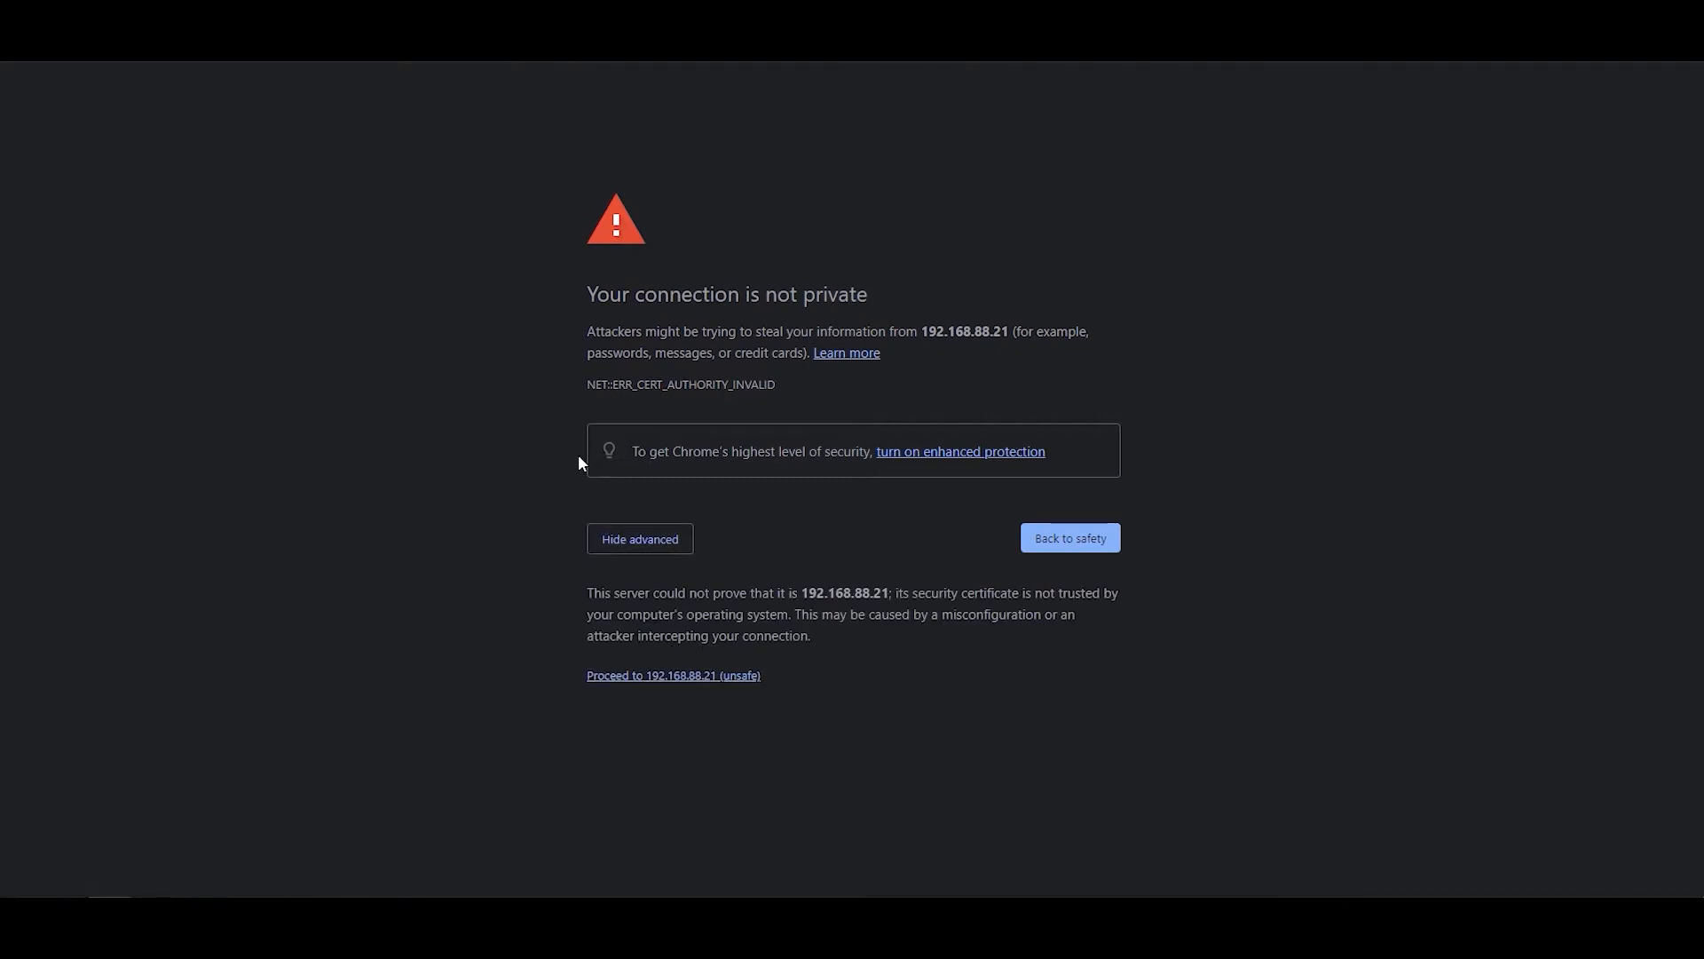
left_click(673, 674)
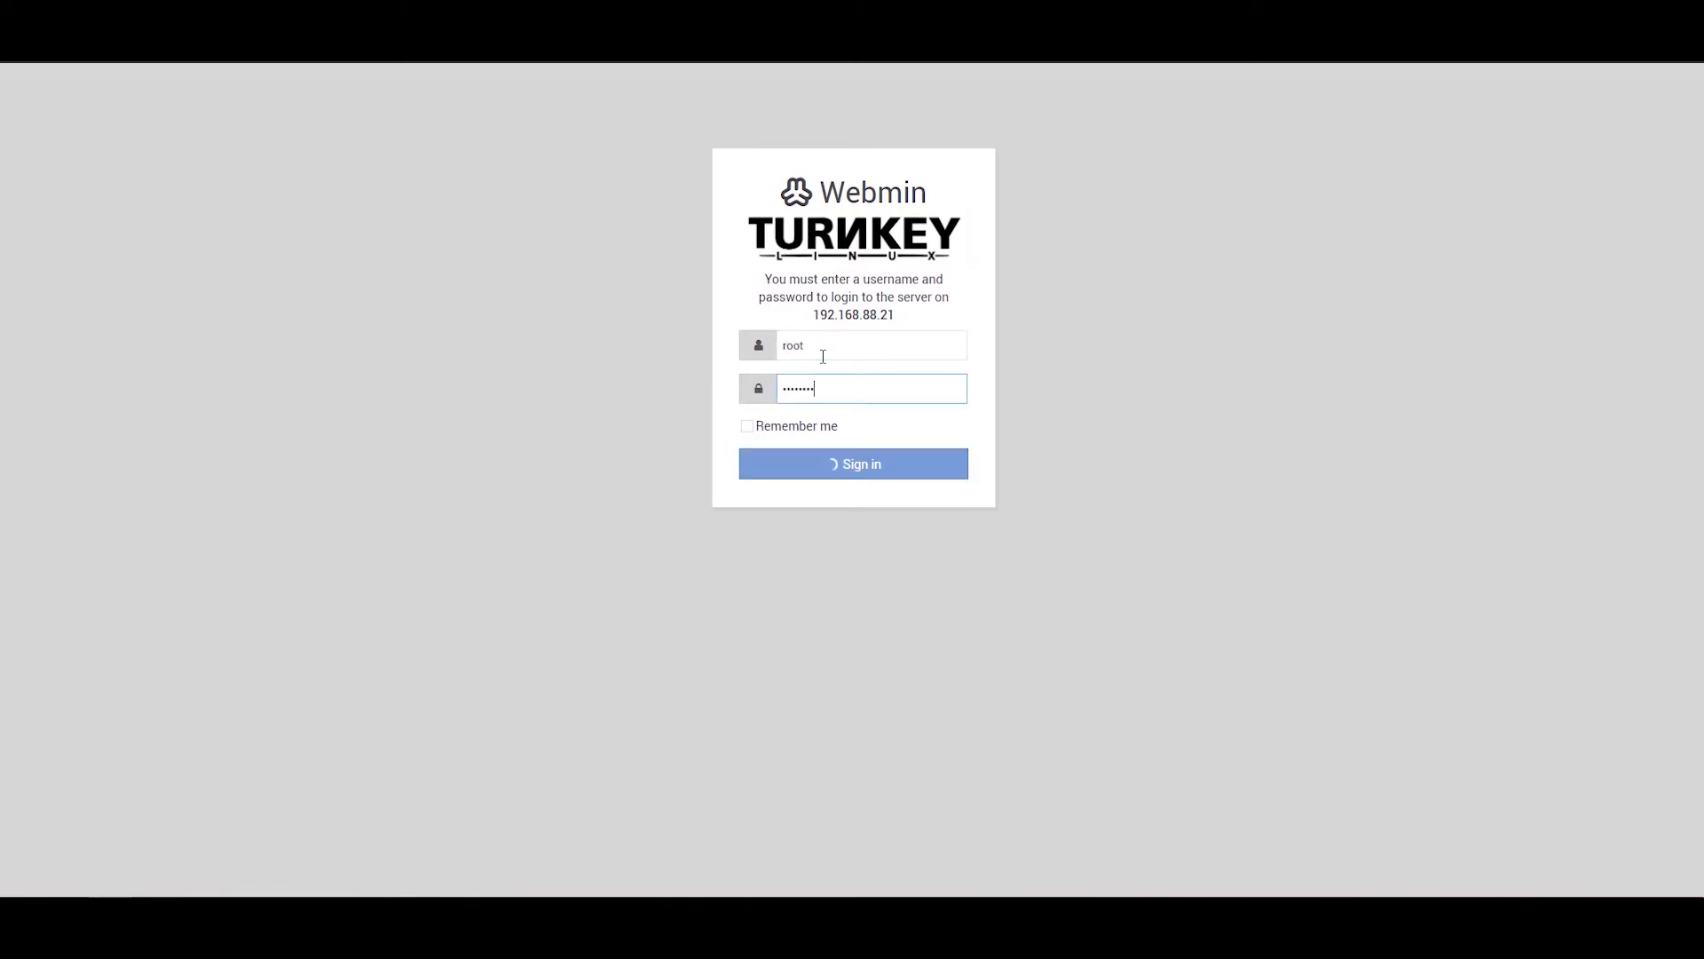
left_click(852, 463)
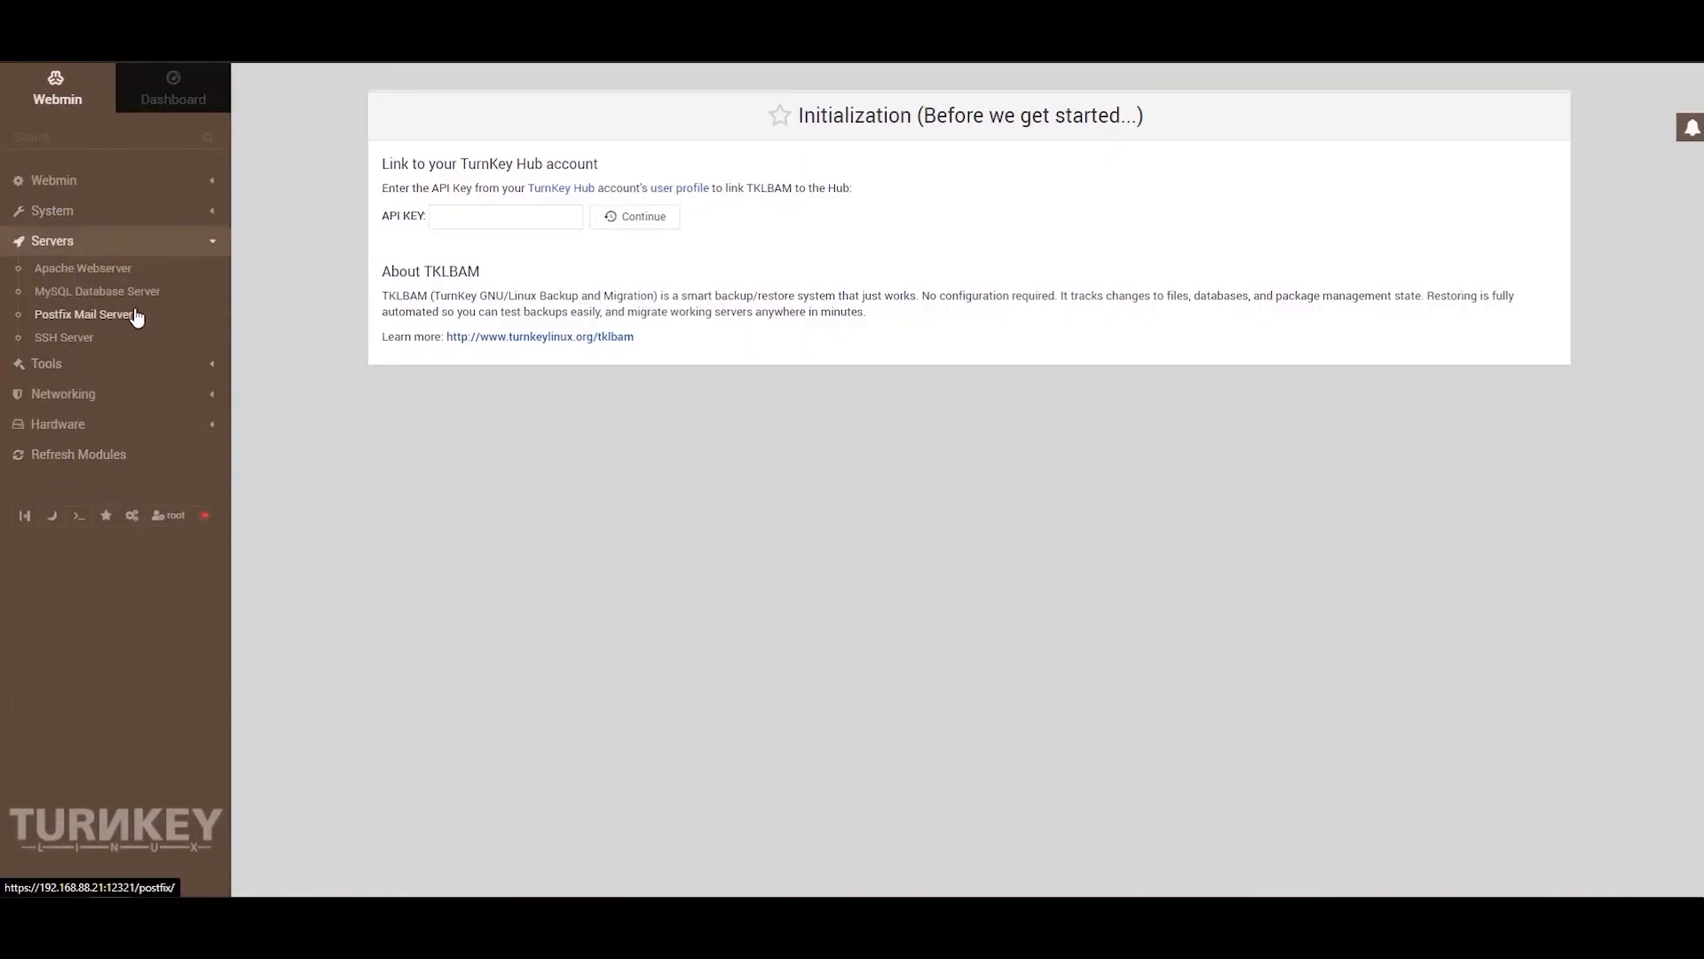
left_click(53, 209)
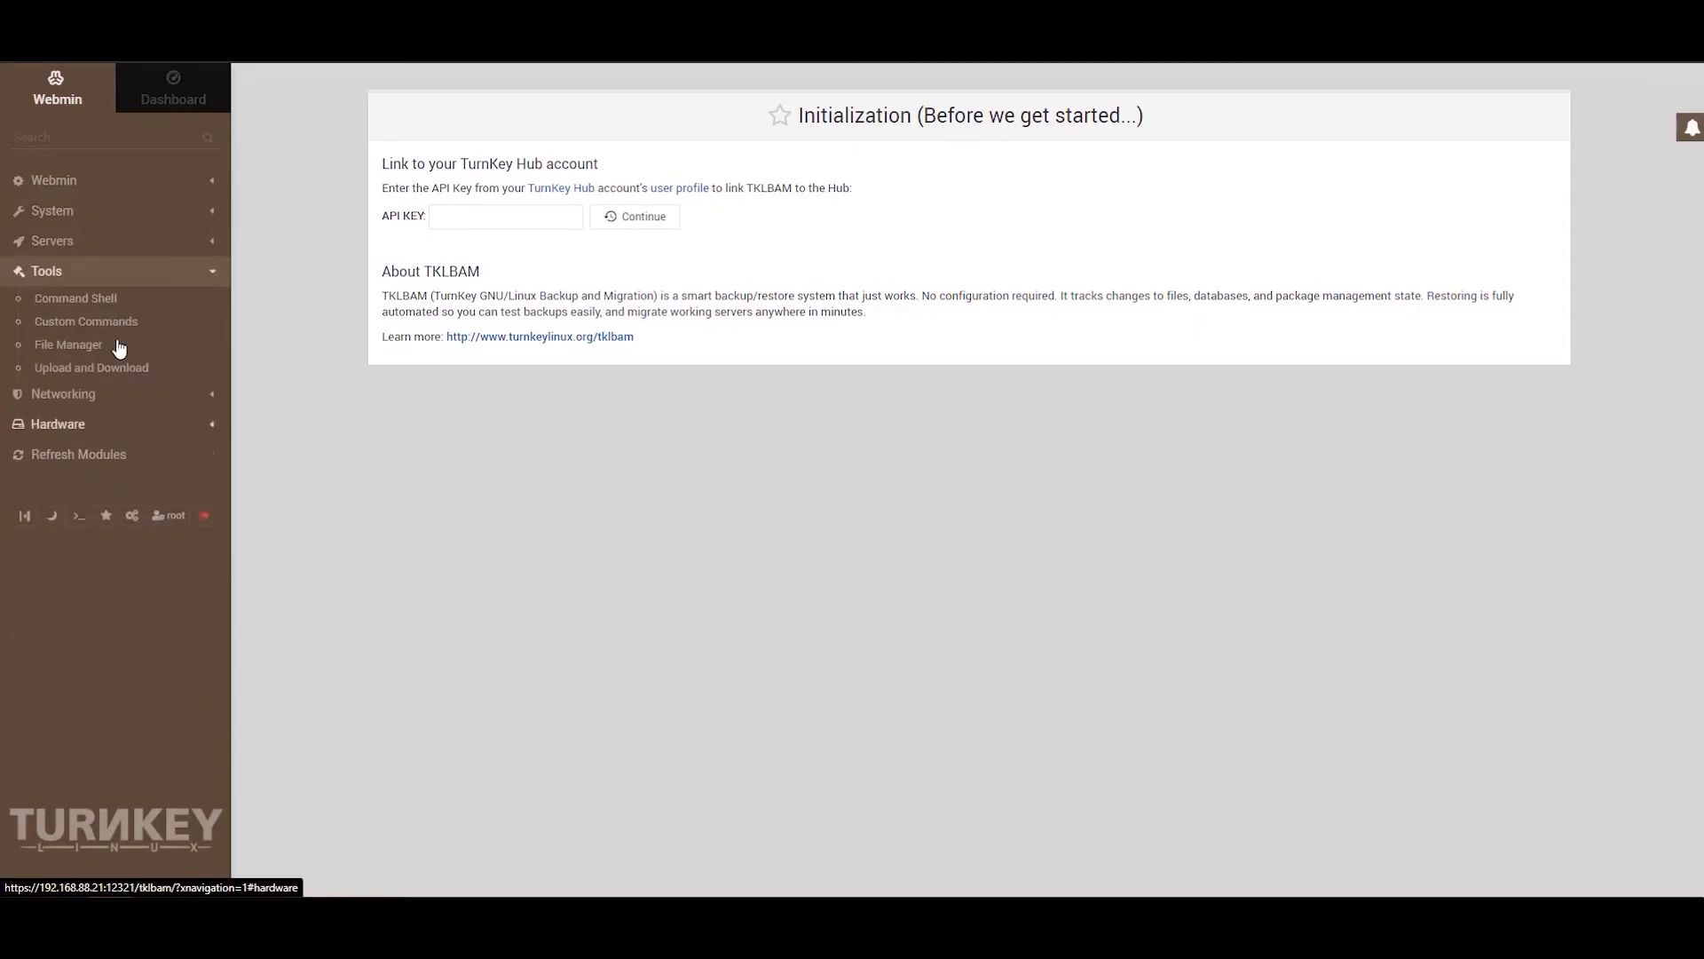
Open File Manager and browse into the /var/www folder.
left_click(67, 344)
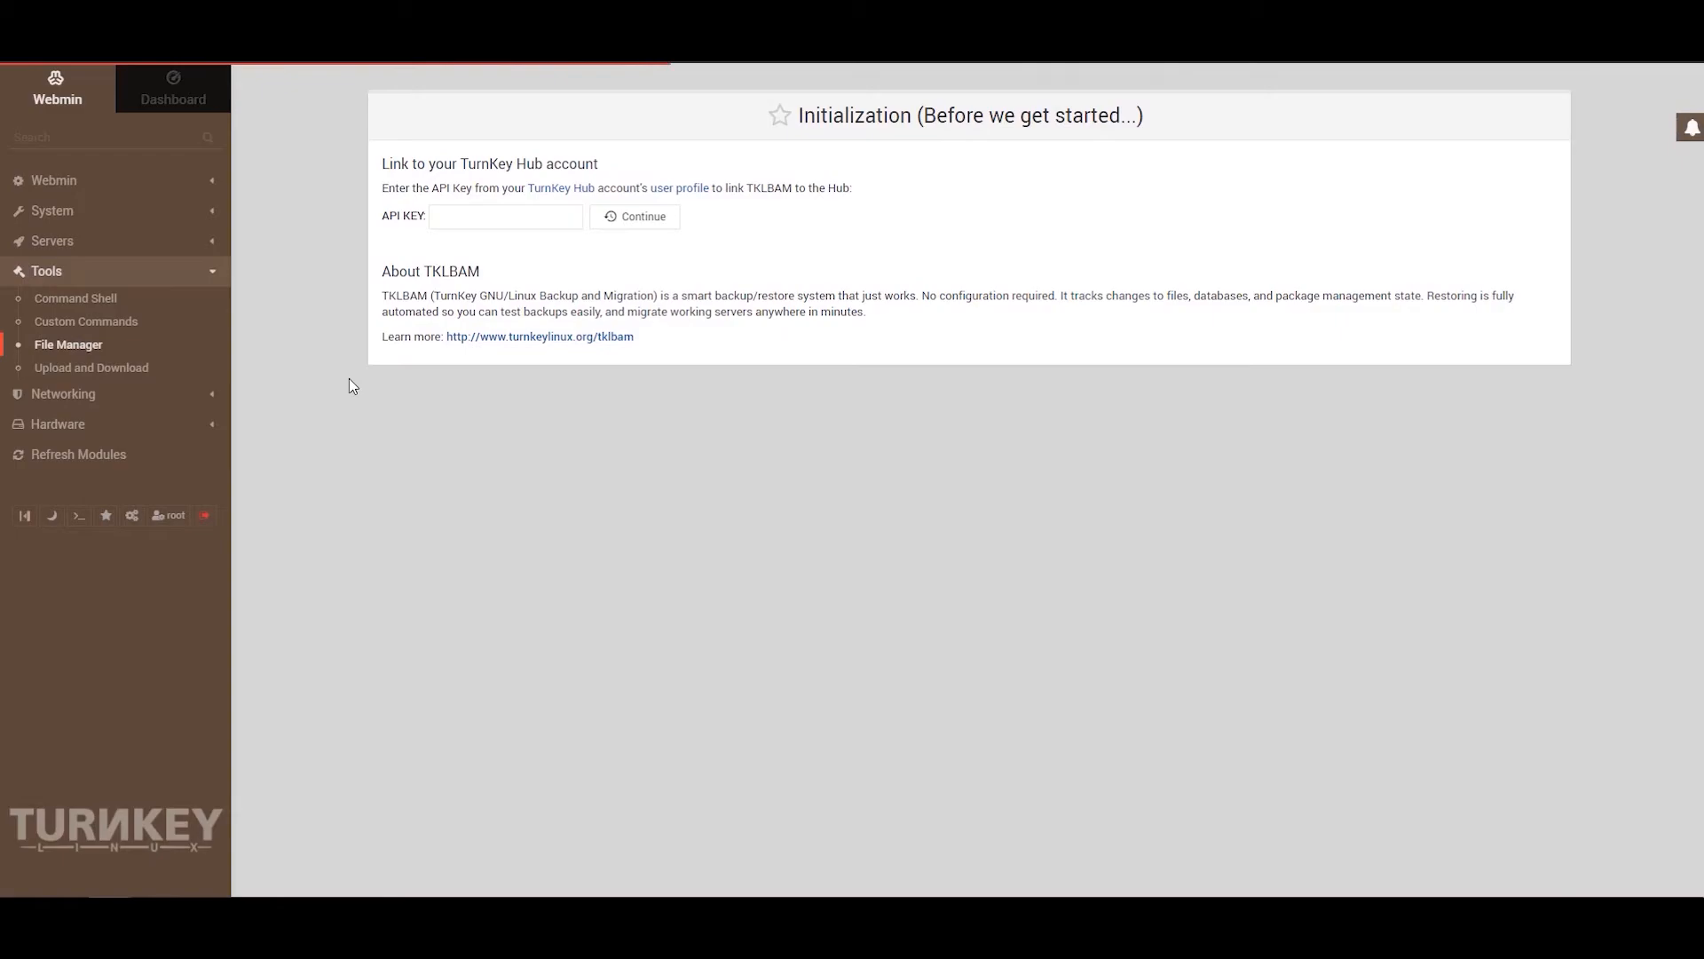
left_click(68, 344)
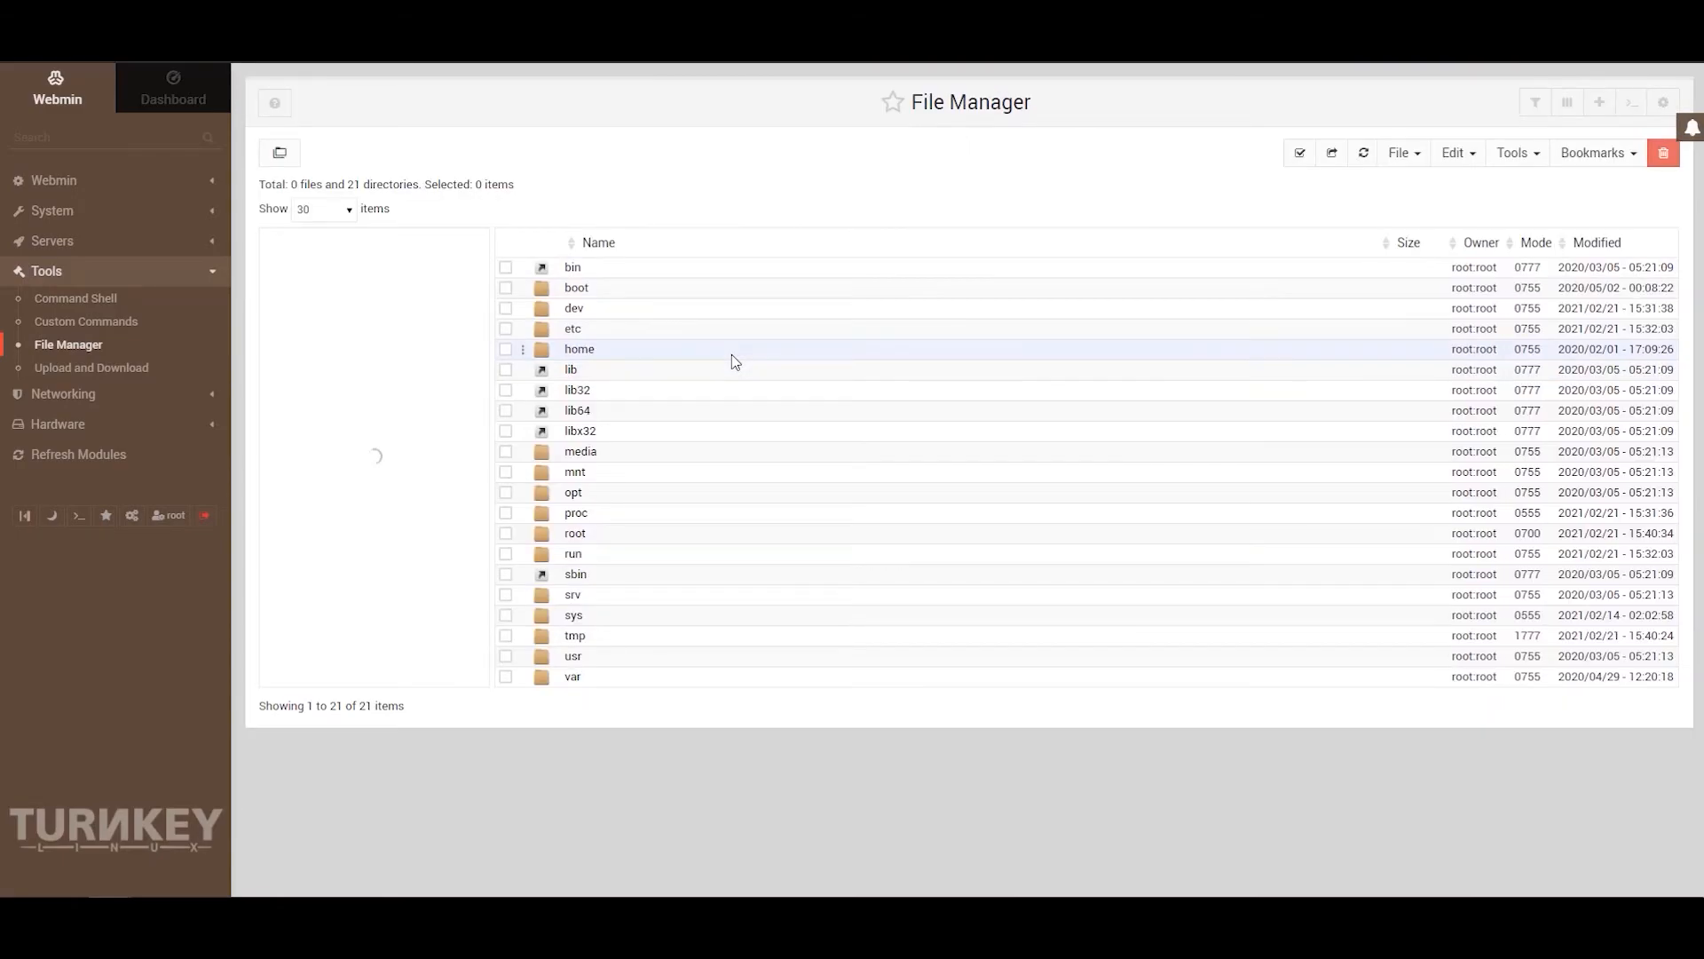
left_click(280, 152)
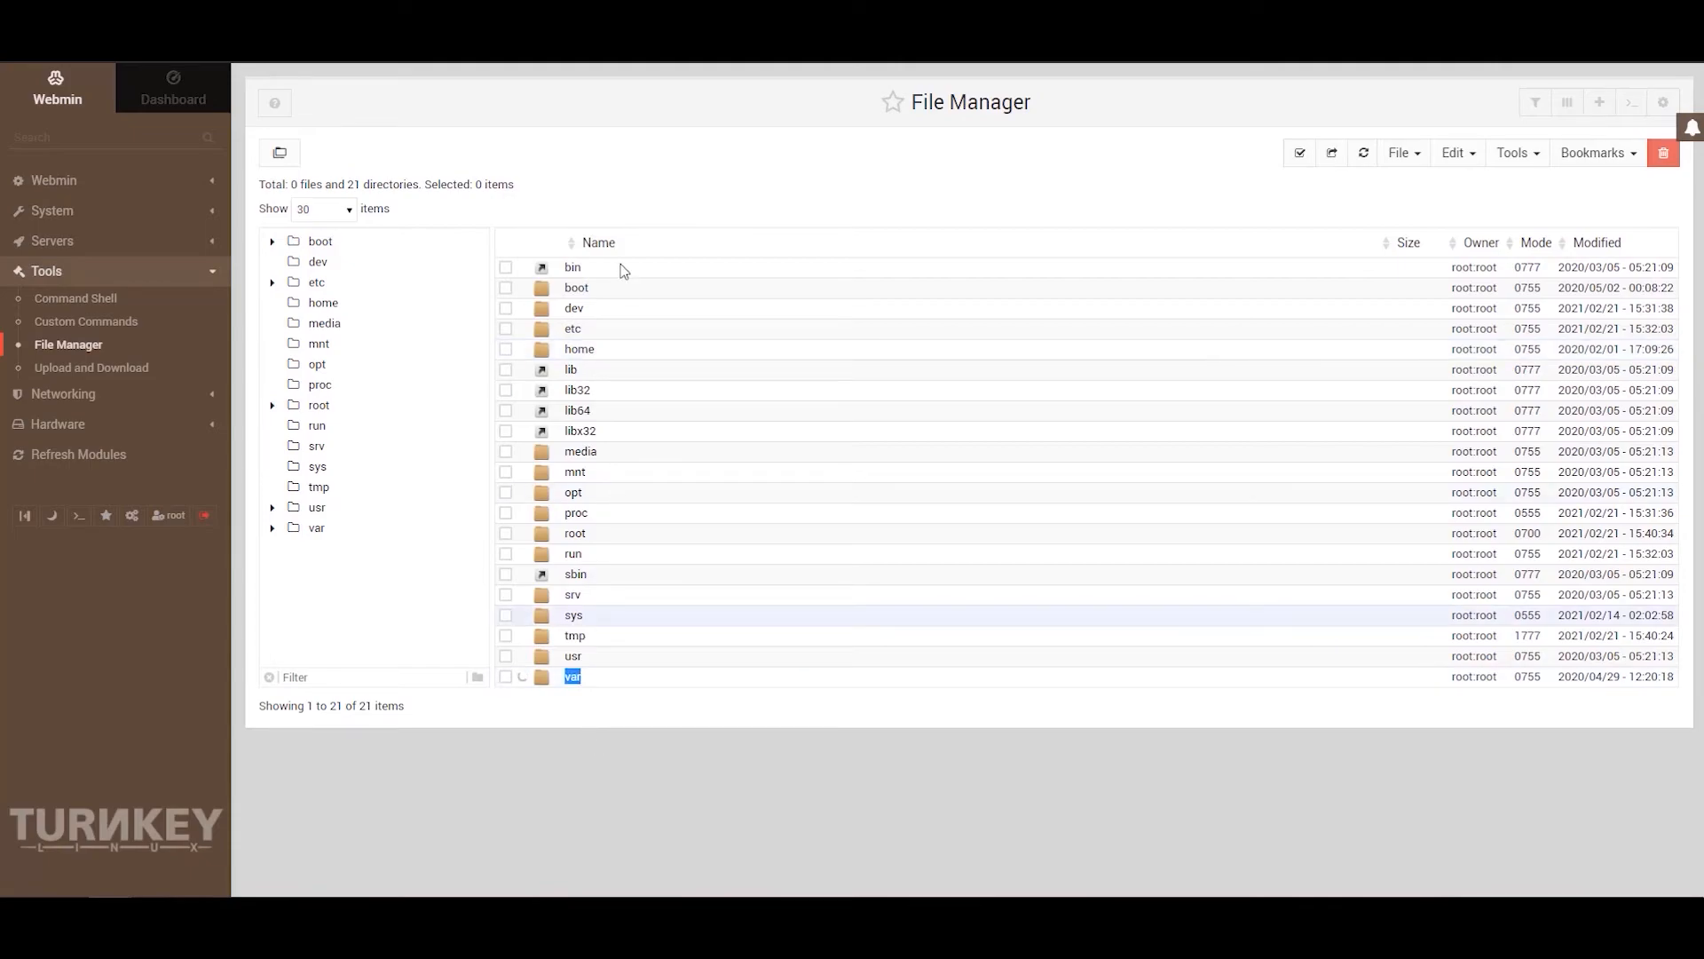
double_click(571, 674)
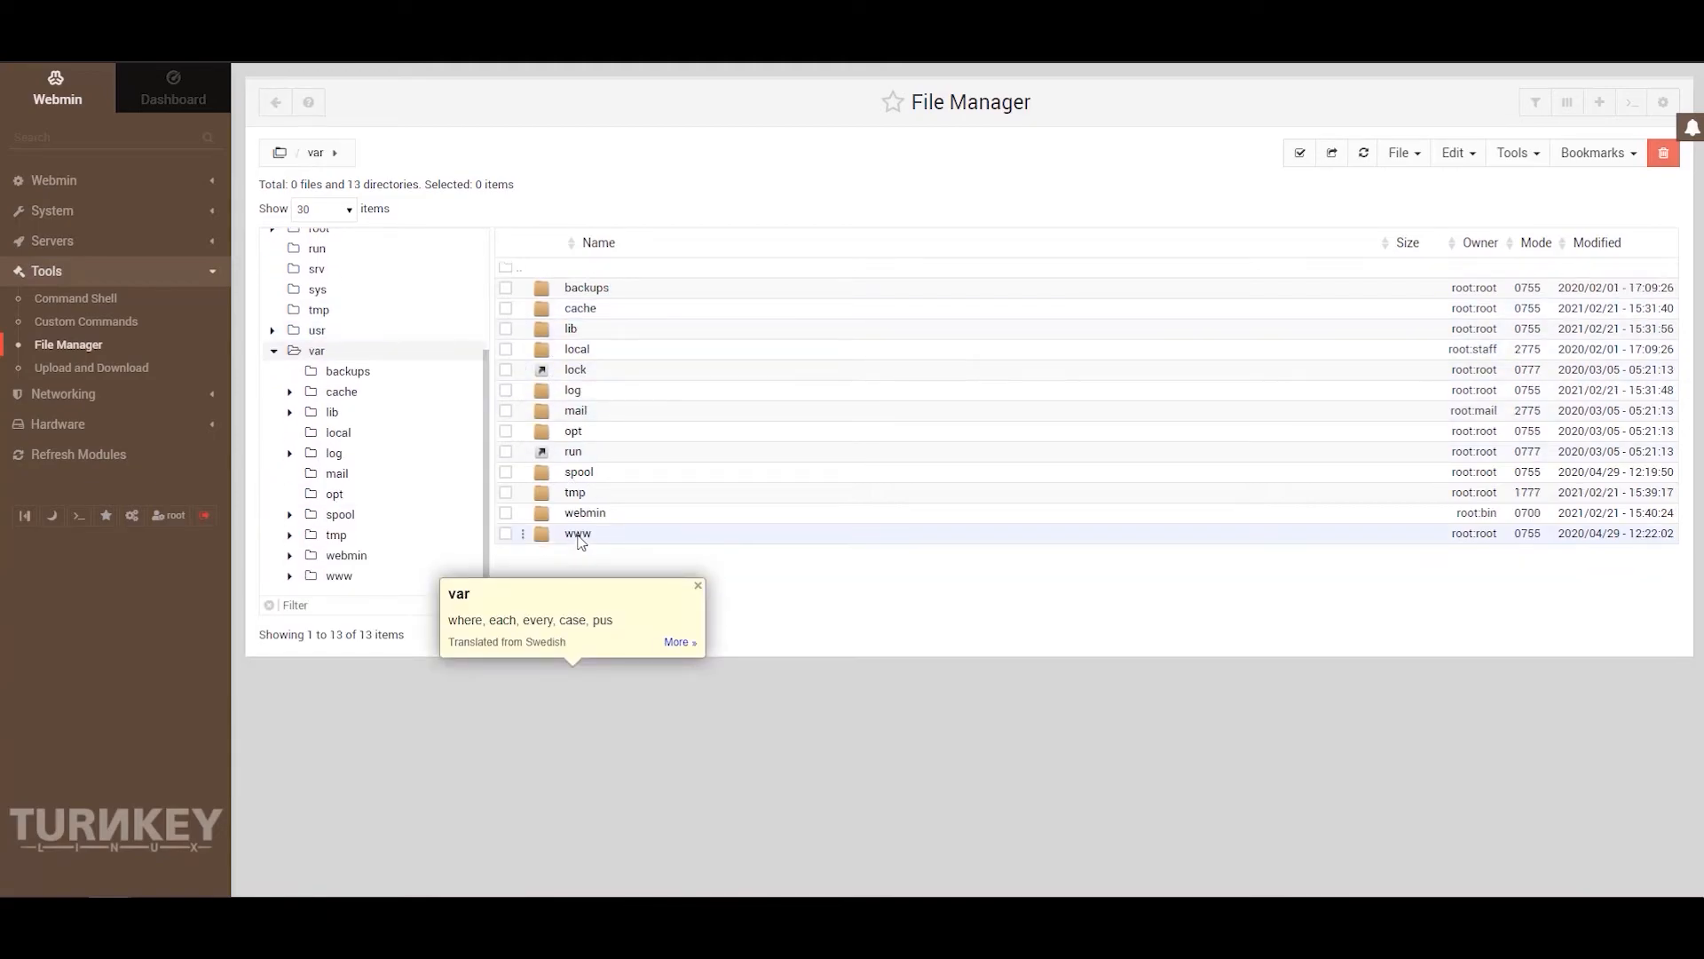
double_click(577, 532)
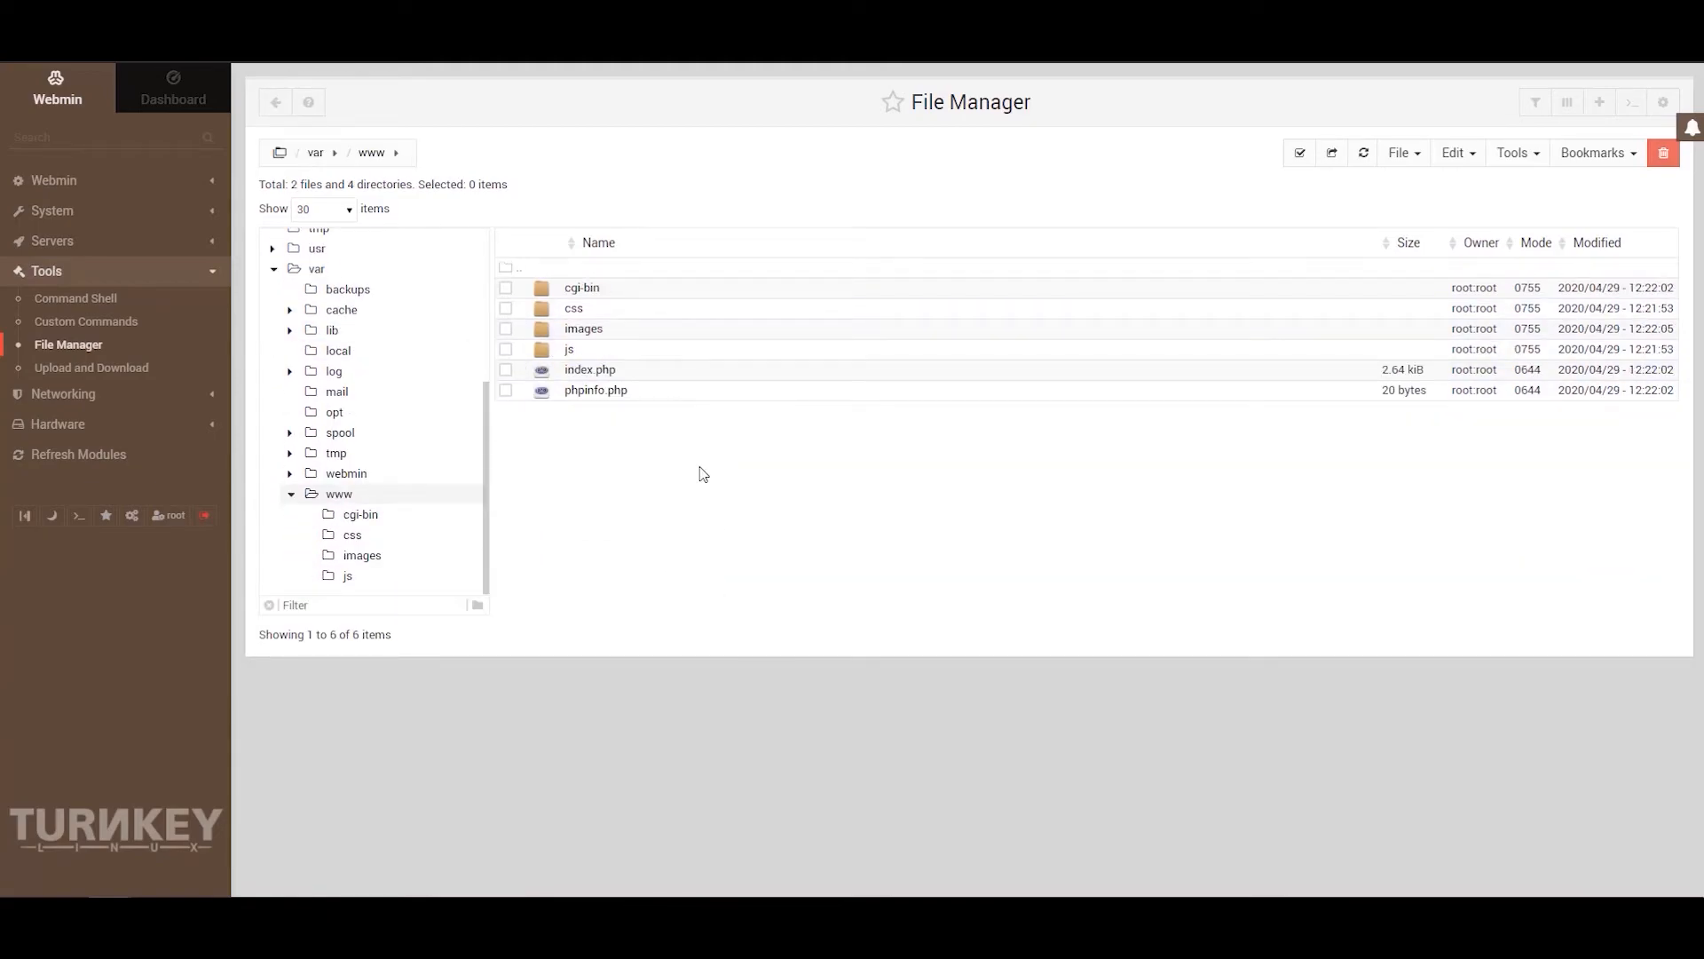
mouse_move(1007, 417)
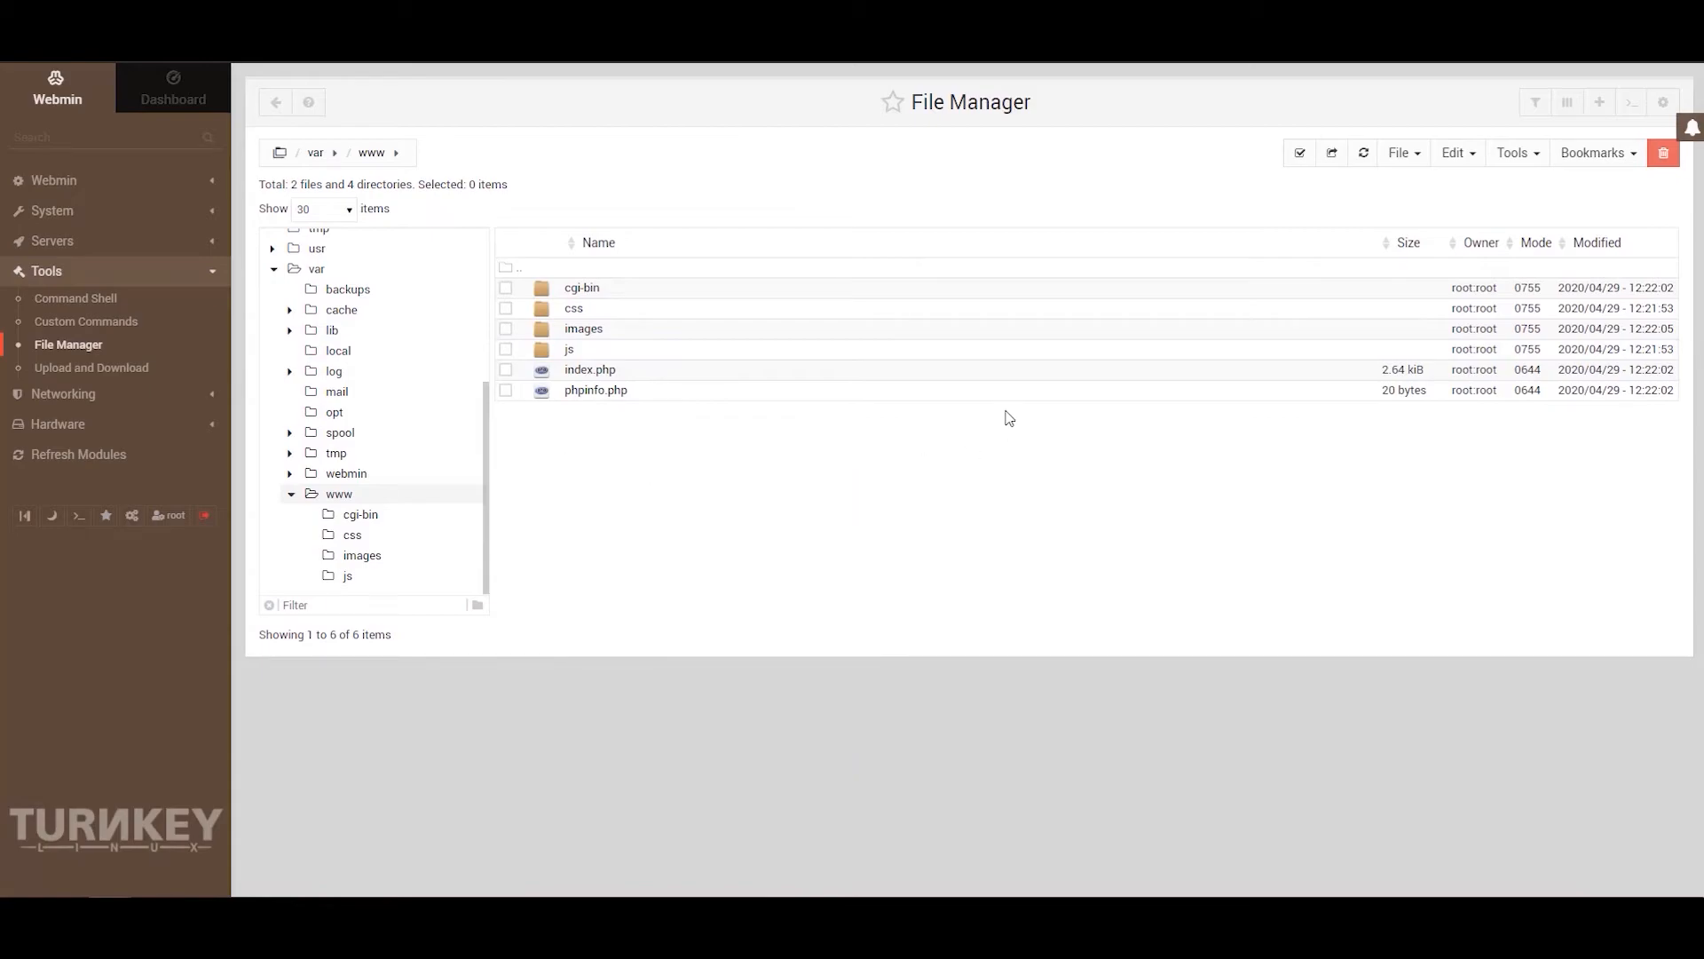
left_click(1401, 152)
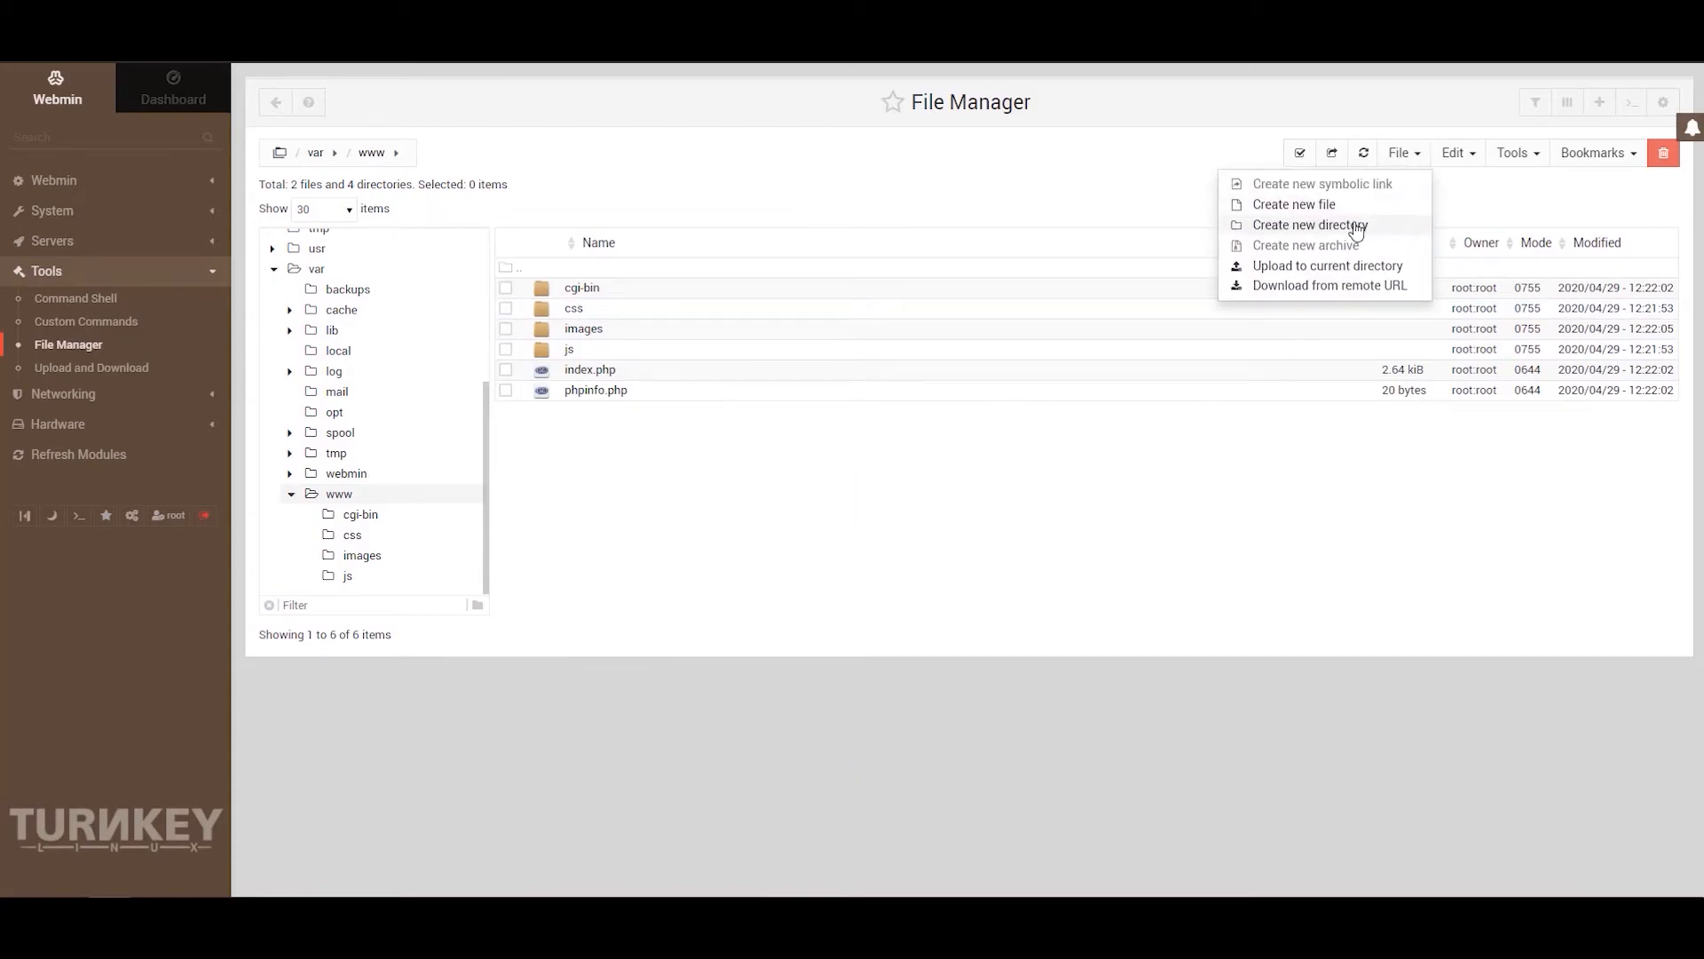
left_click(1310, 225)
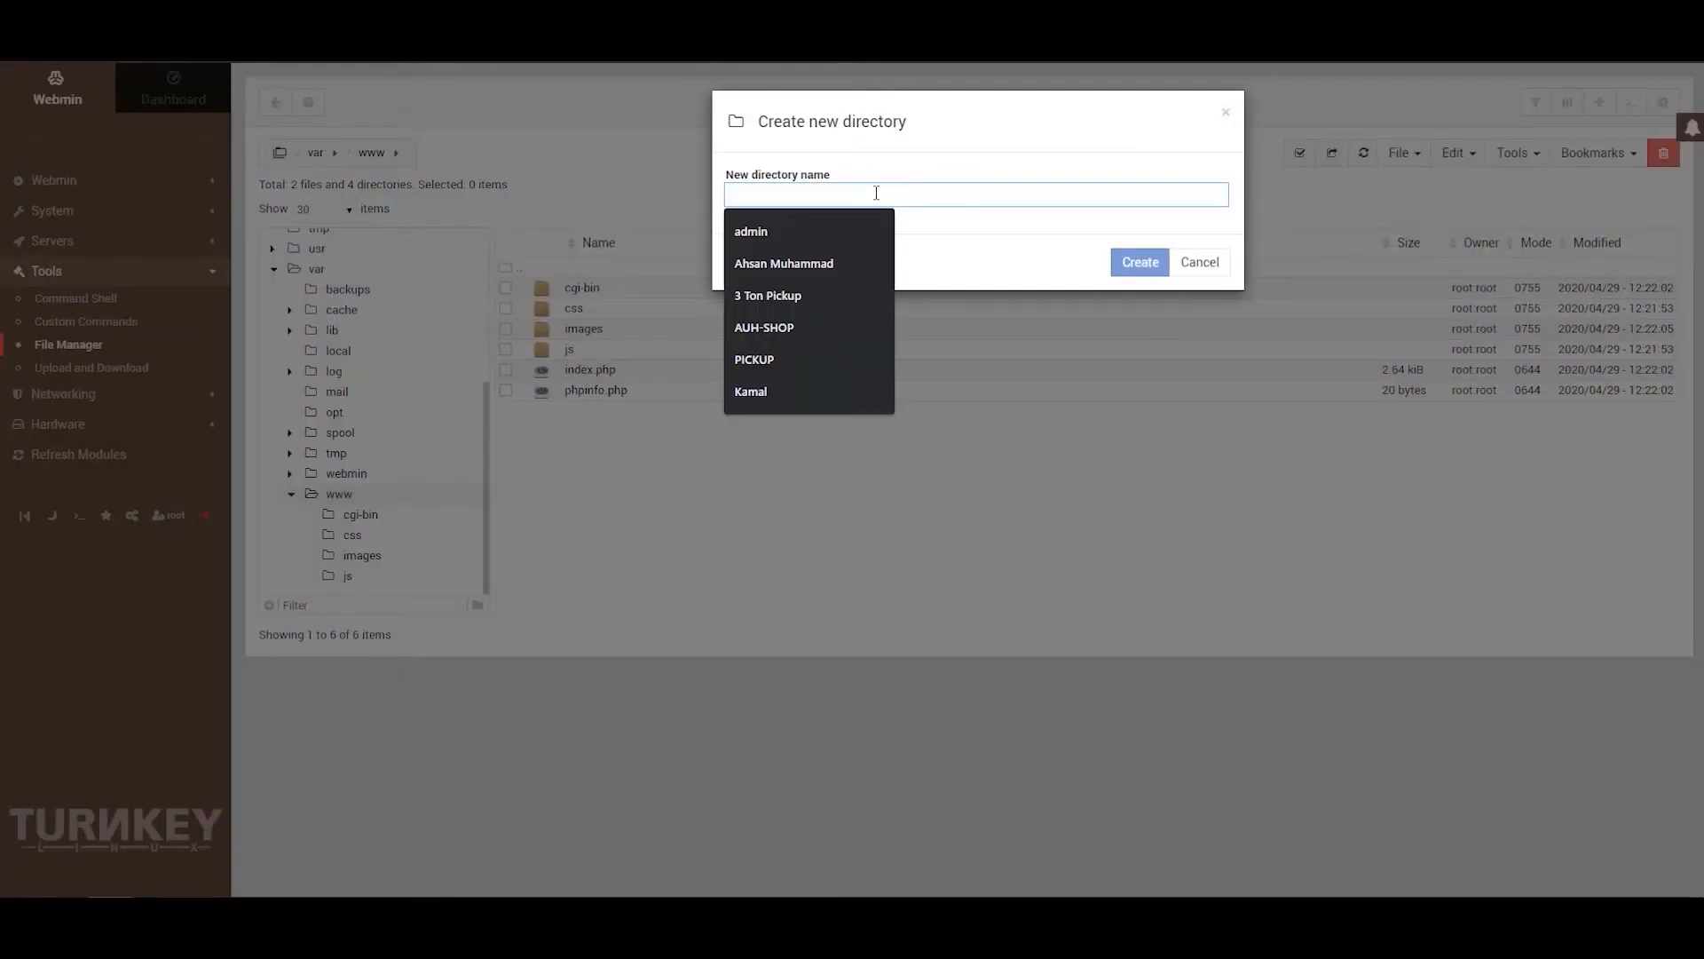
type("test")
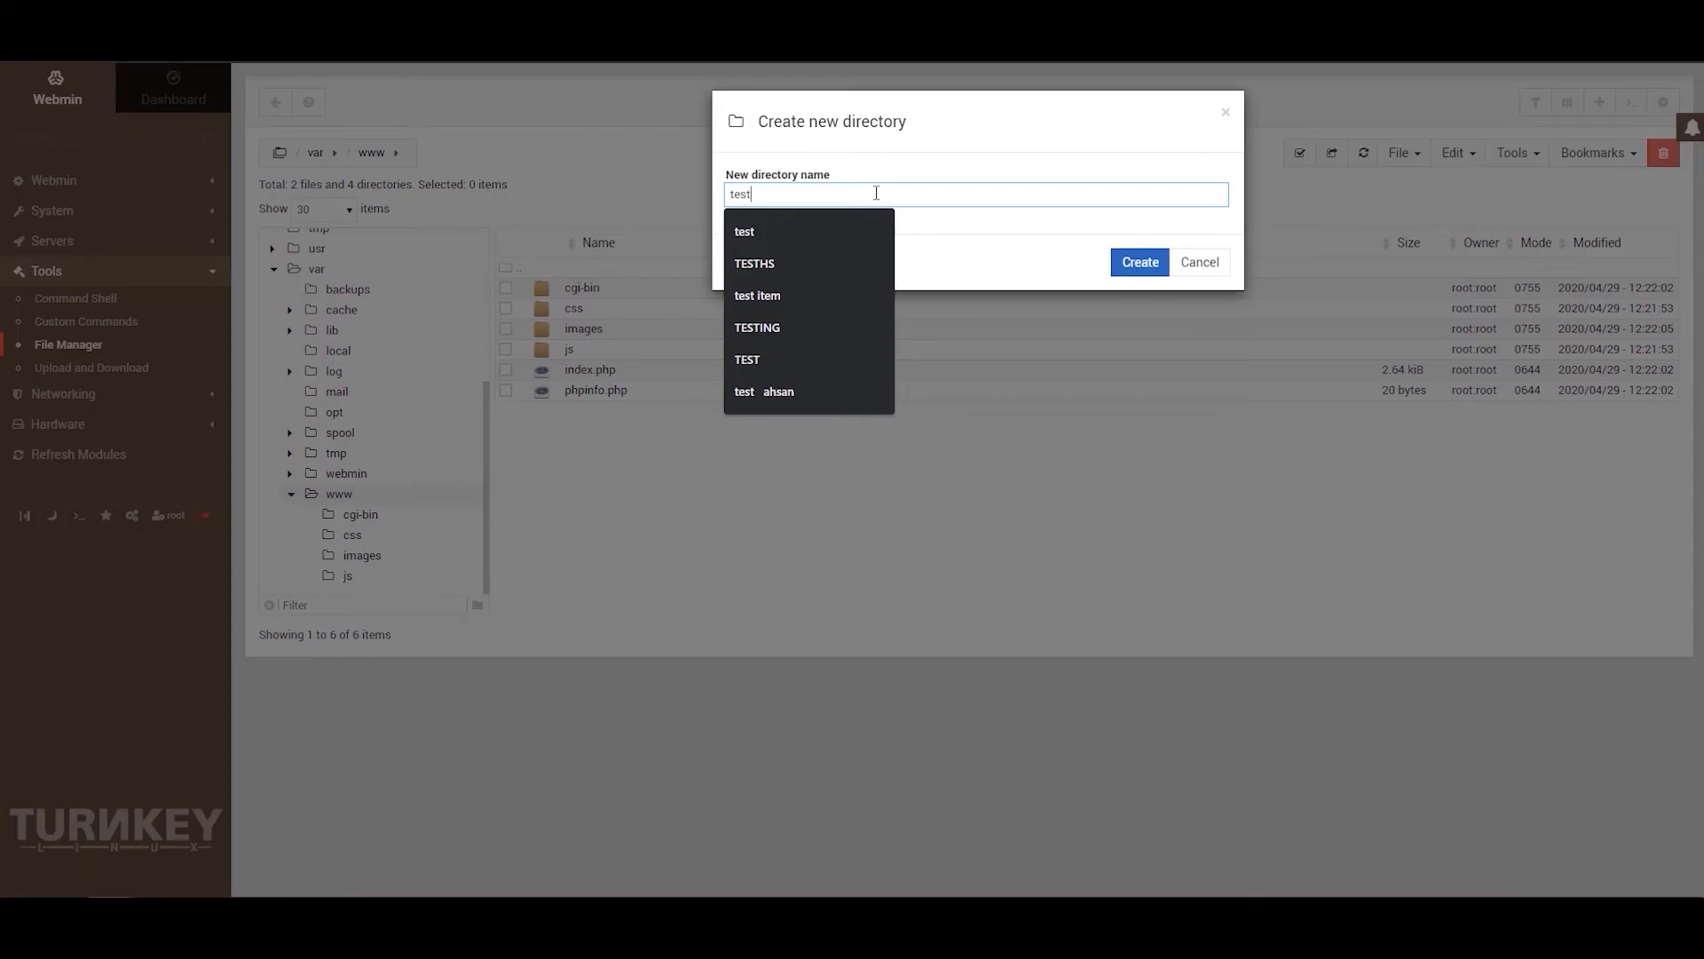
type("app2")
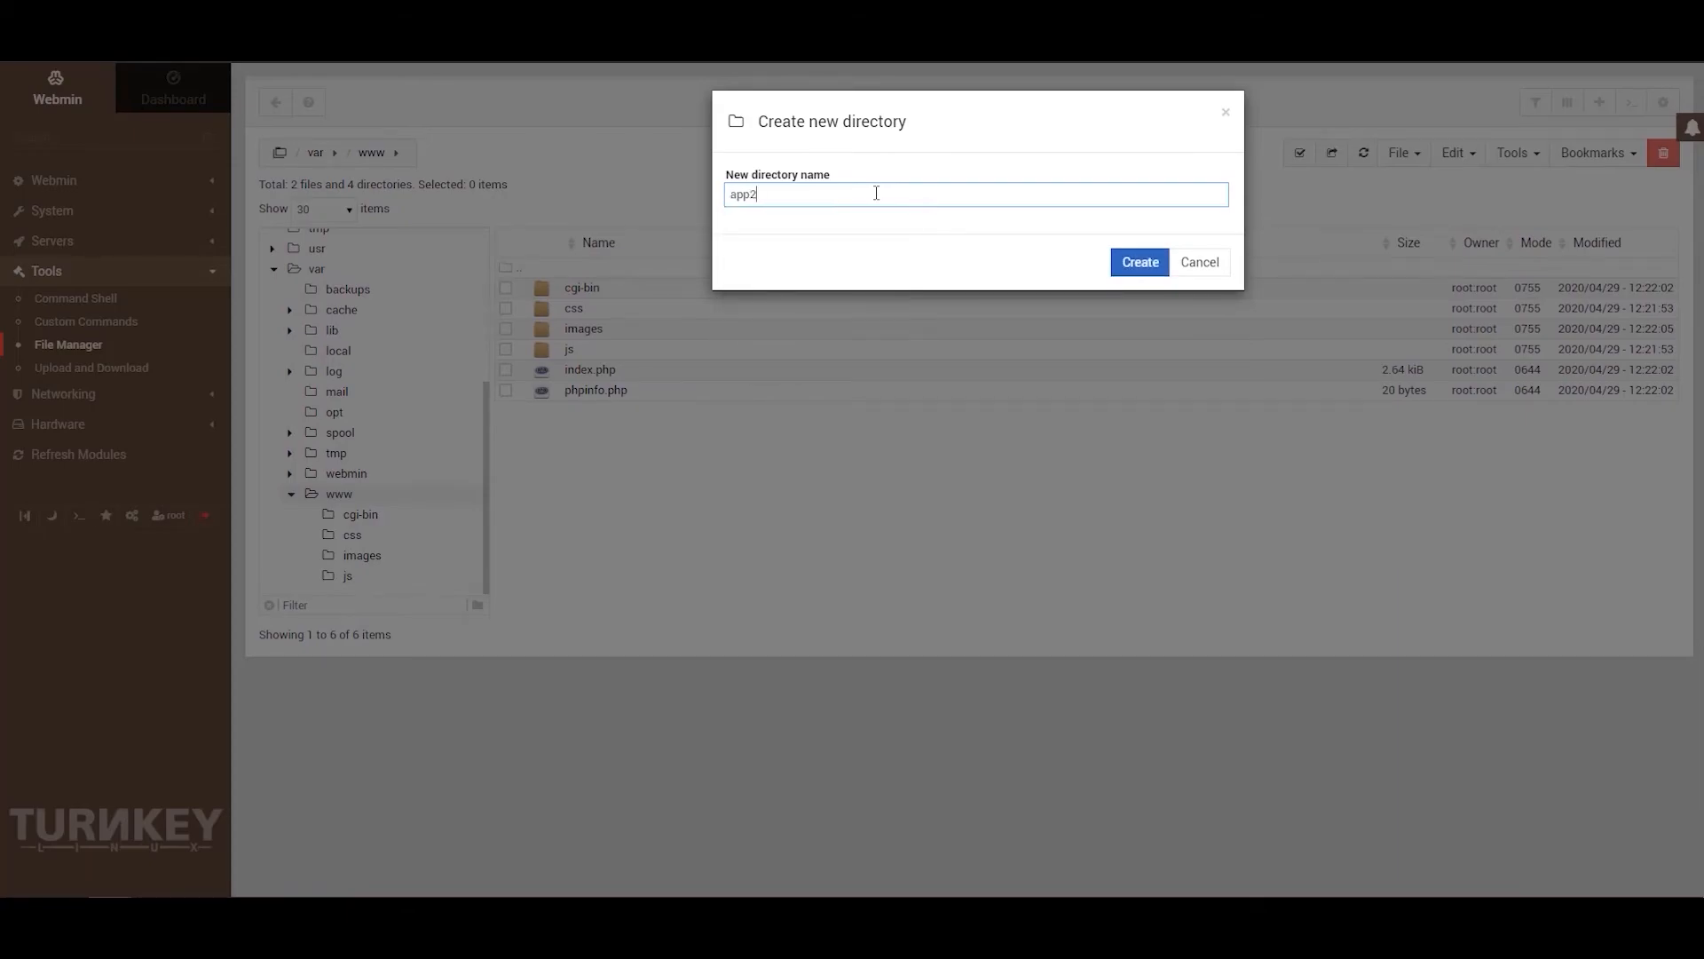
left_click(1139, 262)
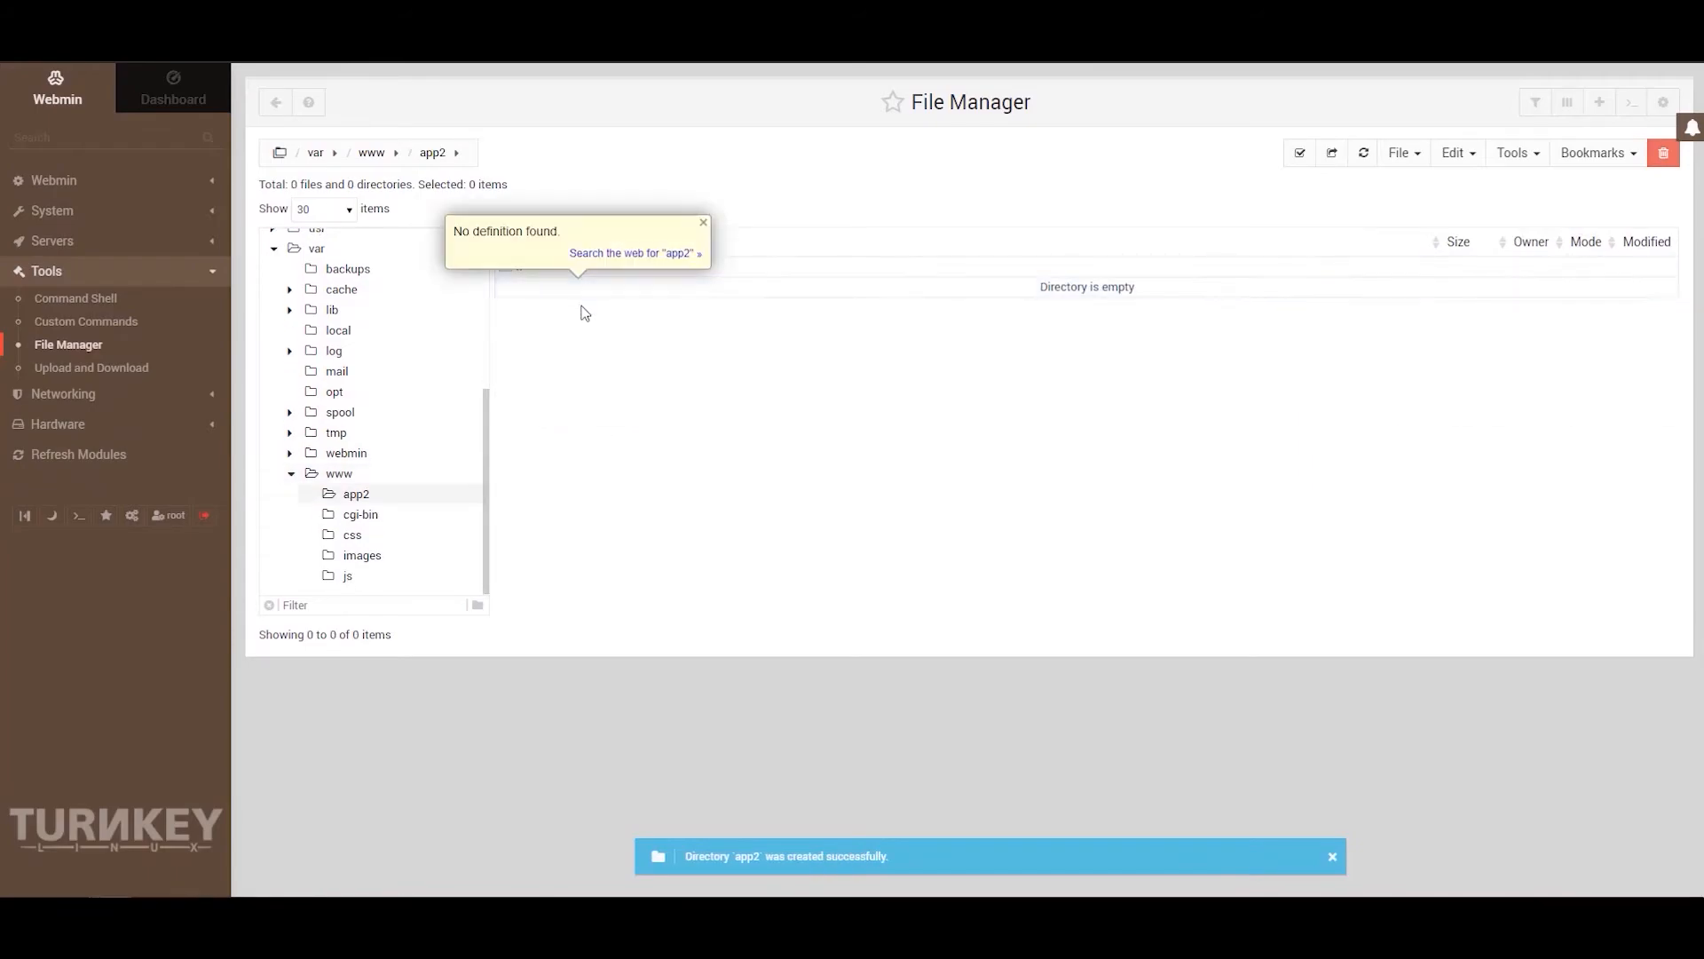
left_click(1400, 152)
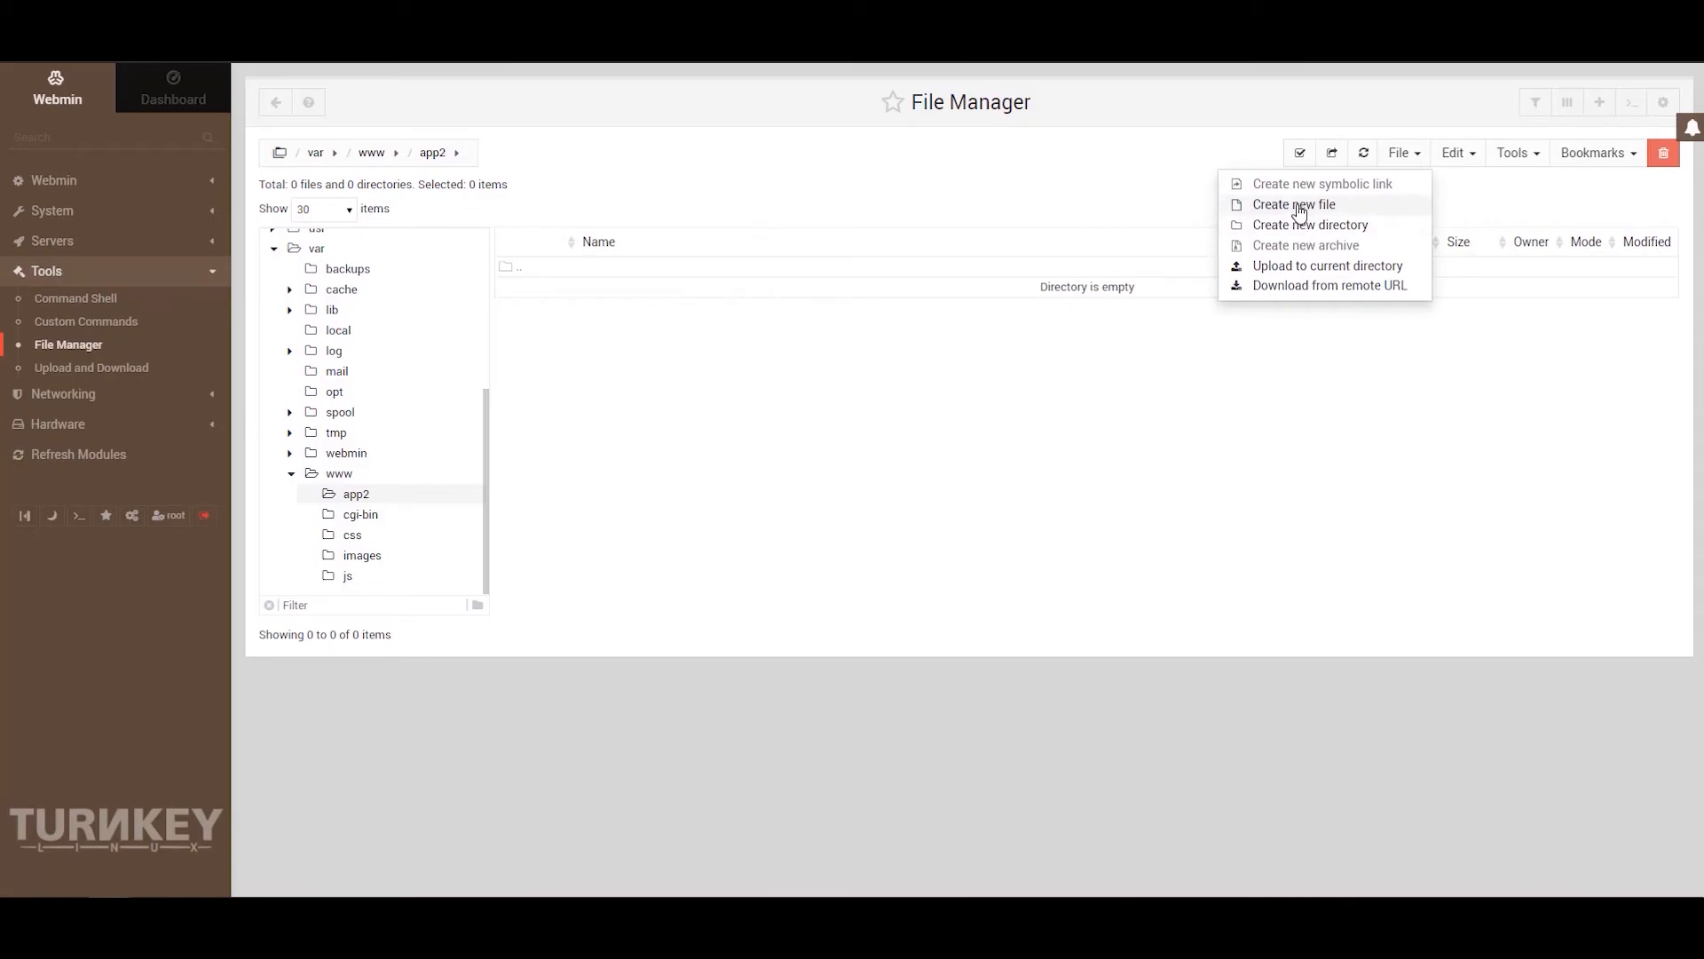
Create index.php in app2 and open it in the editor.
left_click(1293, 204)
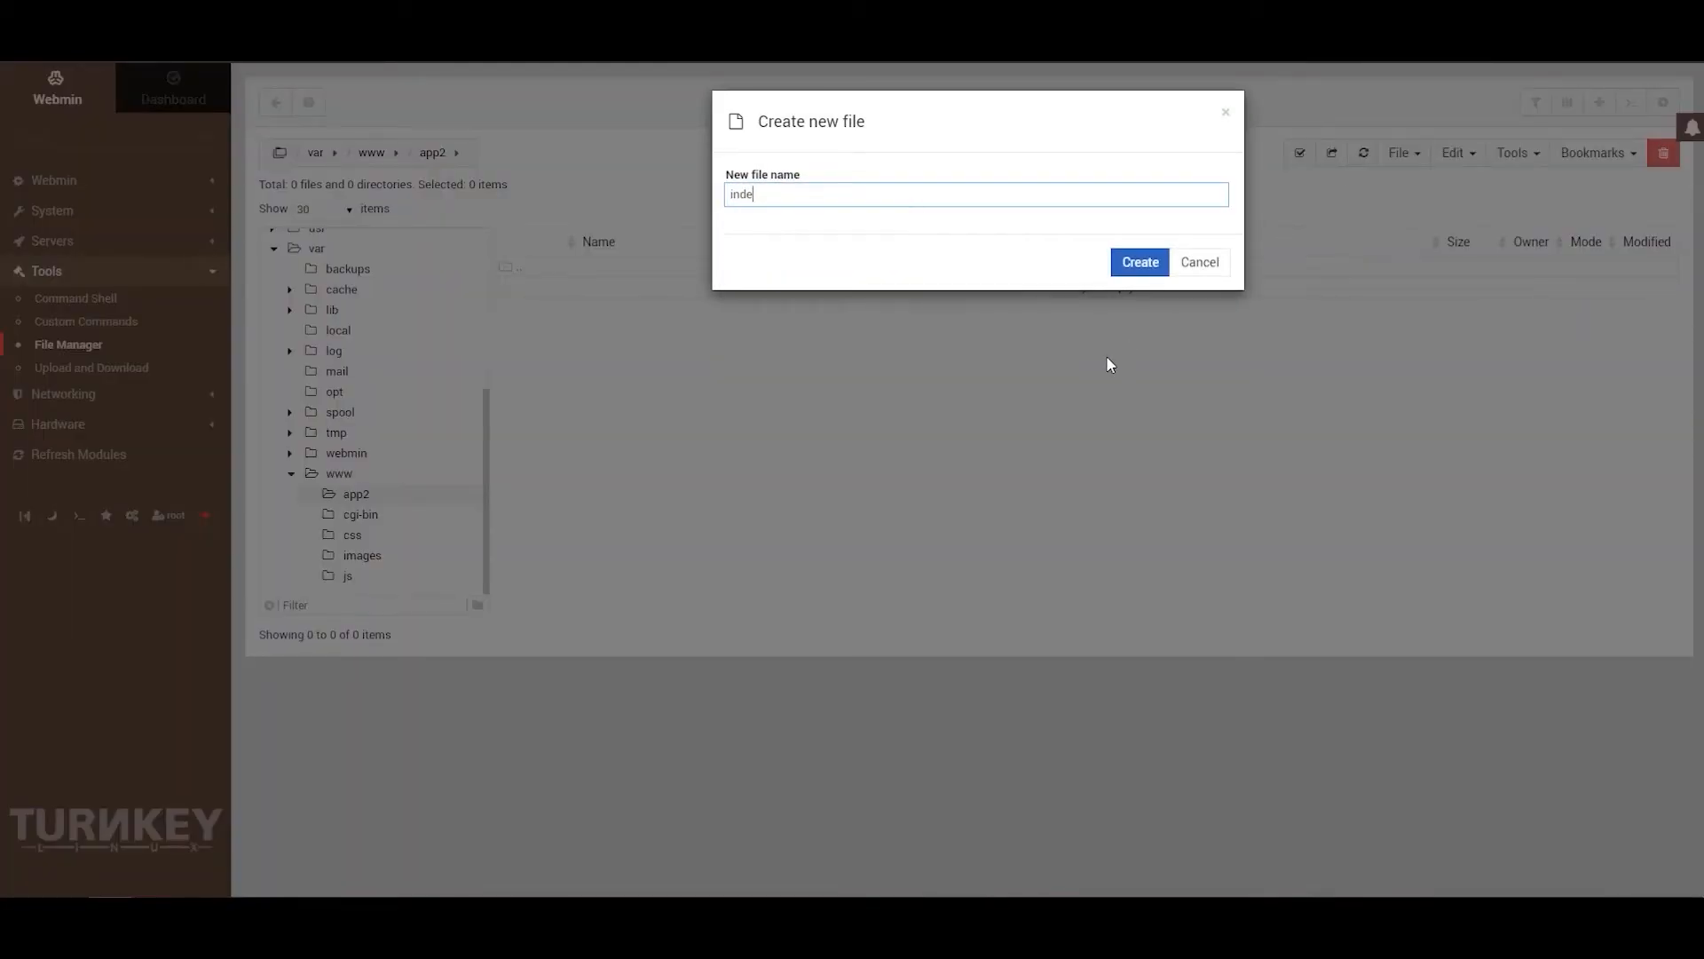
type("x.p")
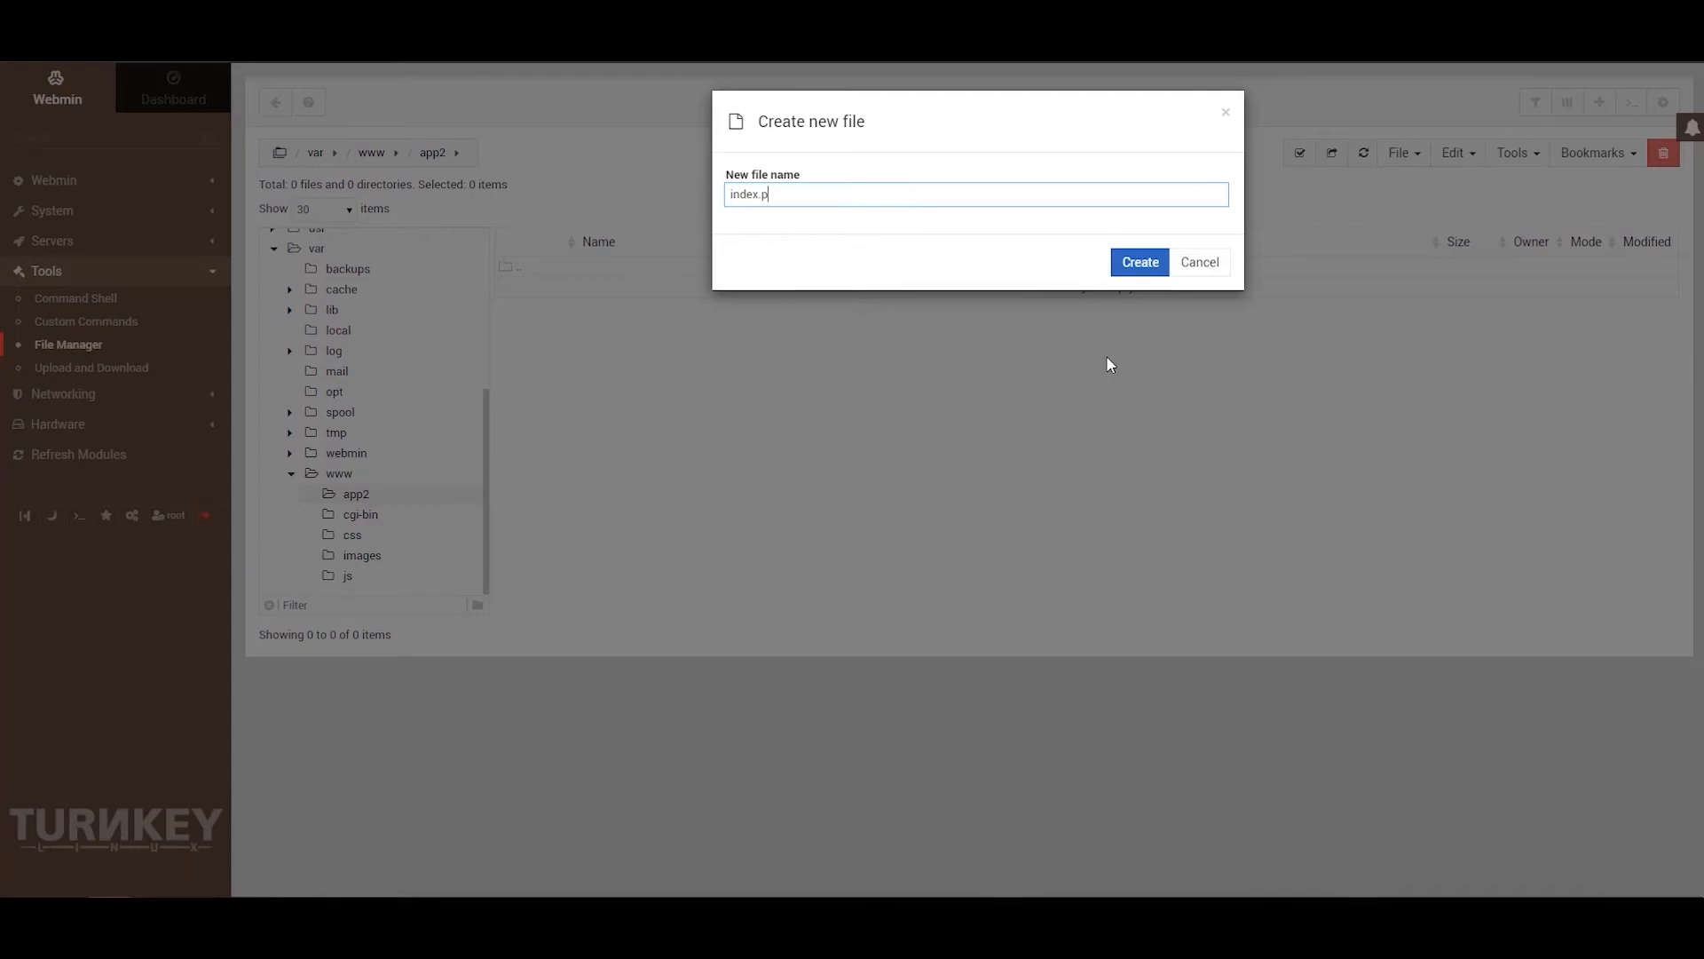
left_click(1138, 261)
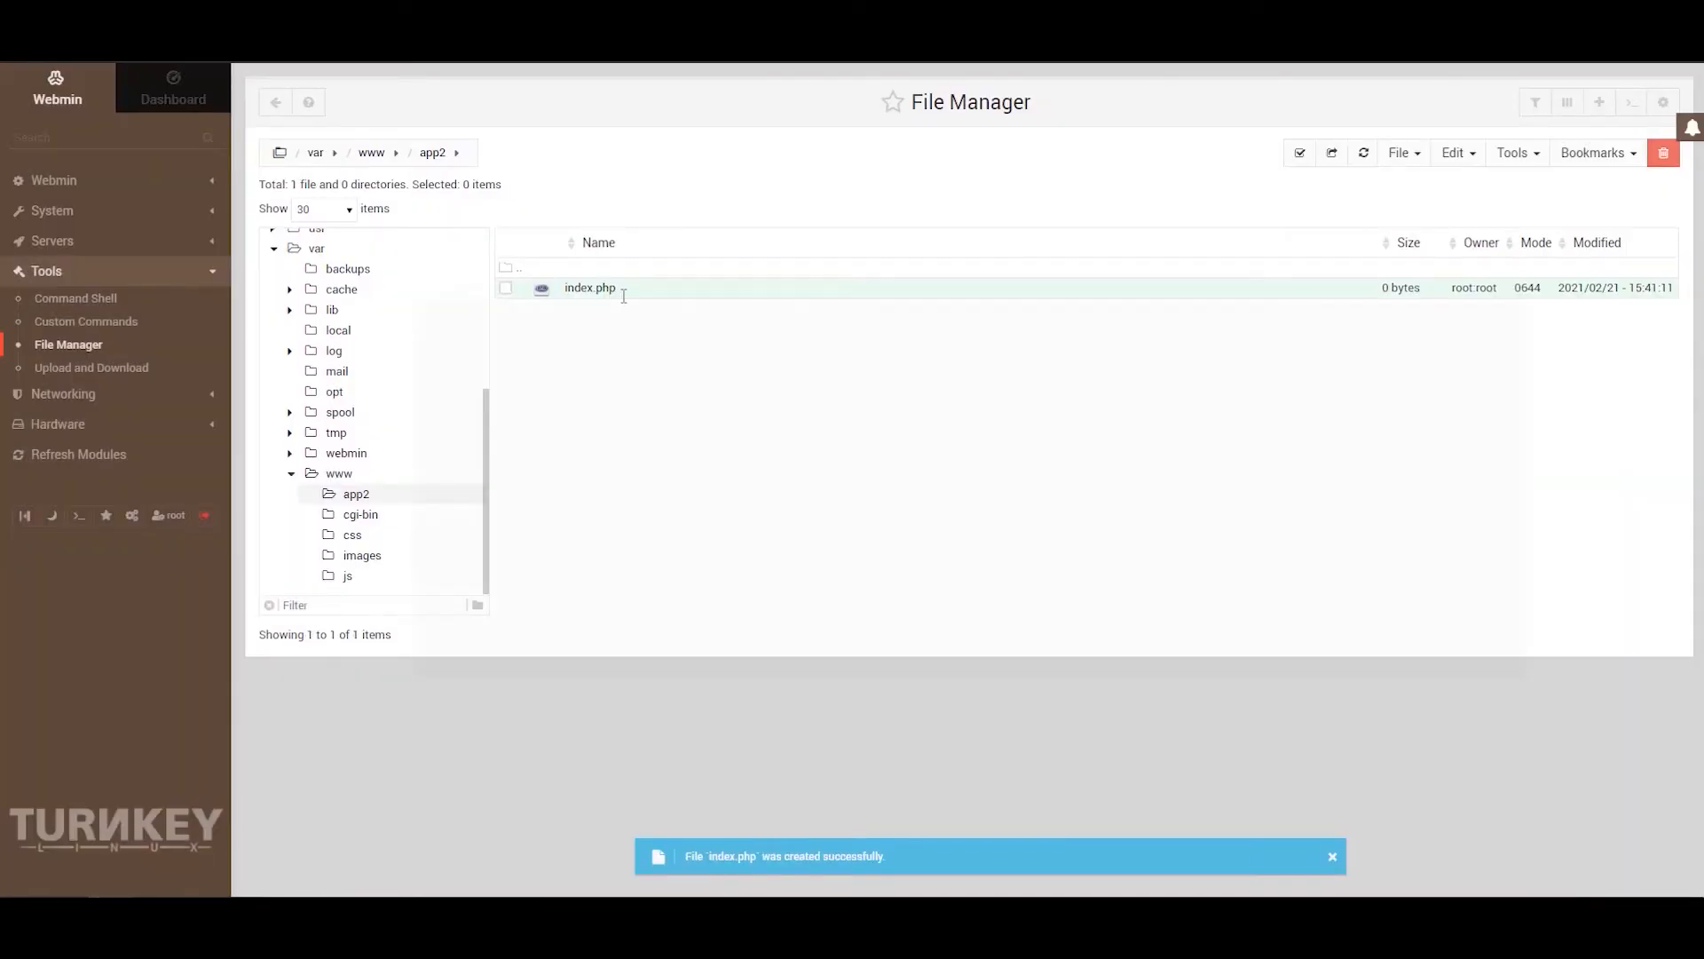
double_click(590, 286)
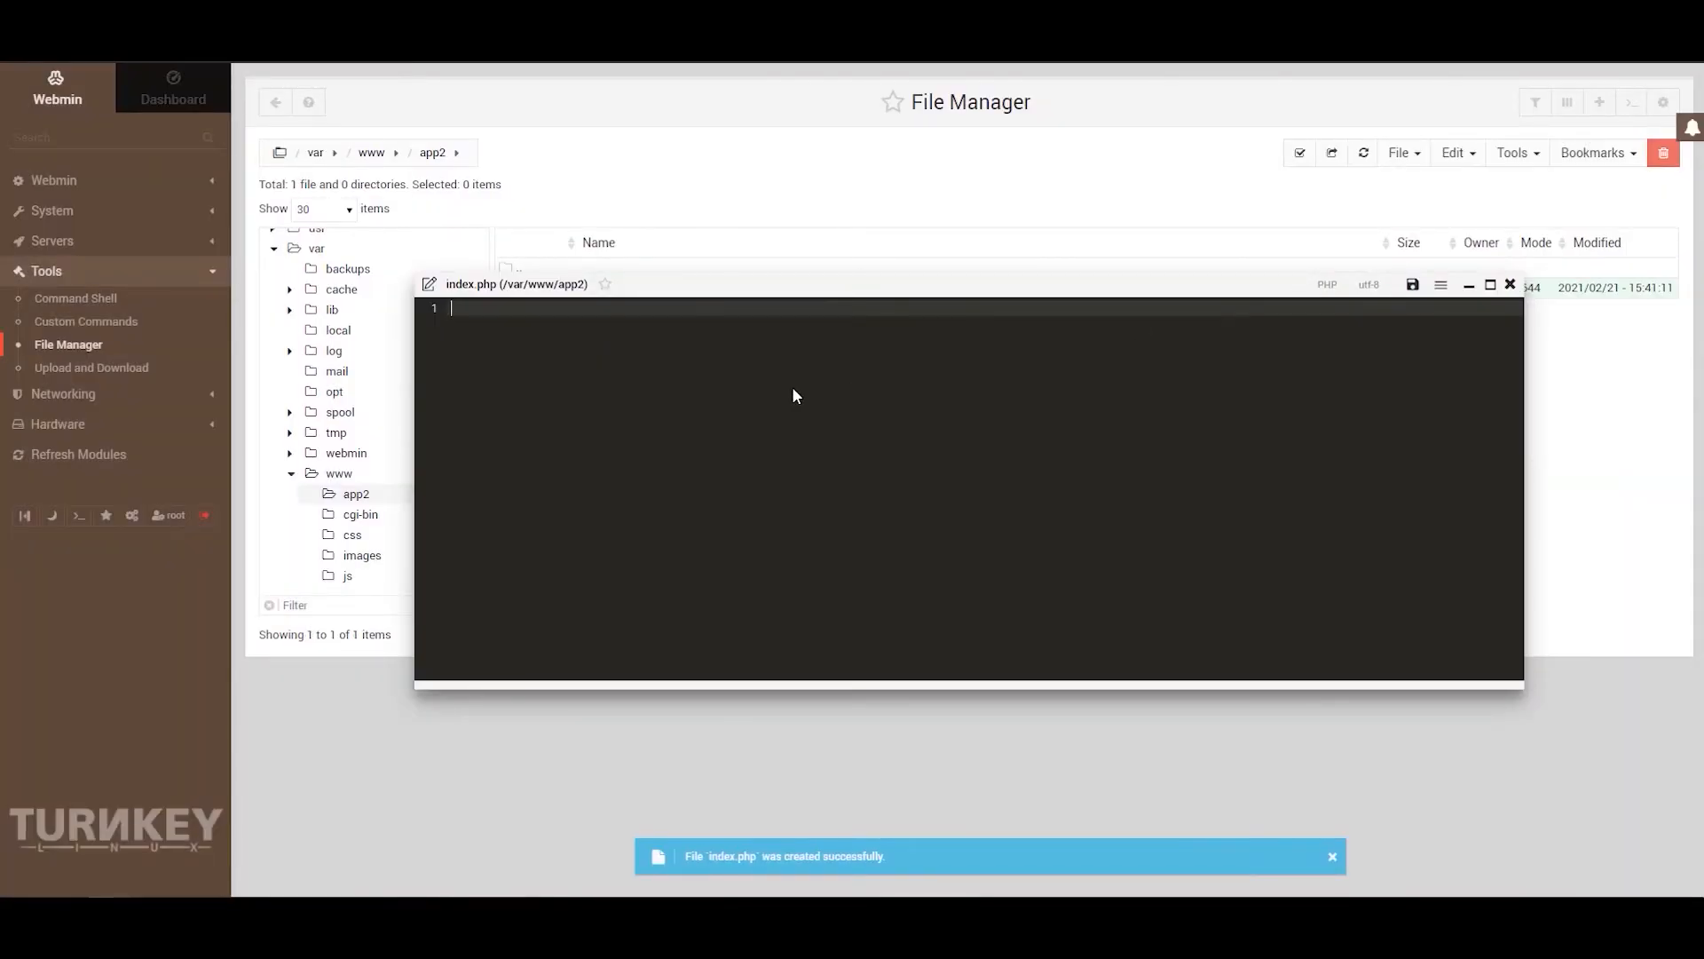
Type the page text 'HI THERE, THIS IS THE SECOND APP' into index.php.
type("<?php")
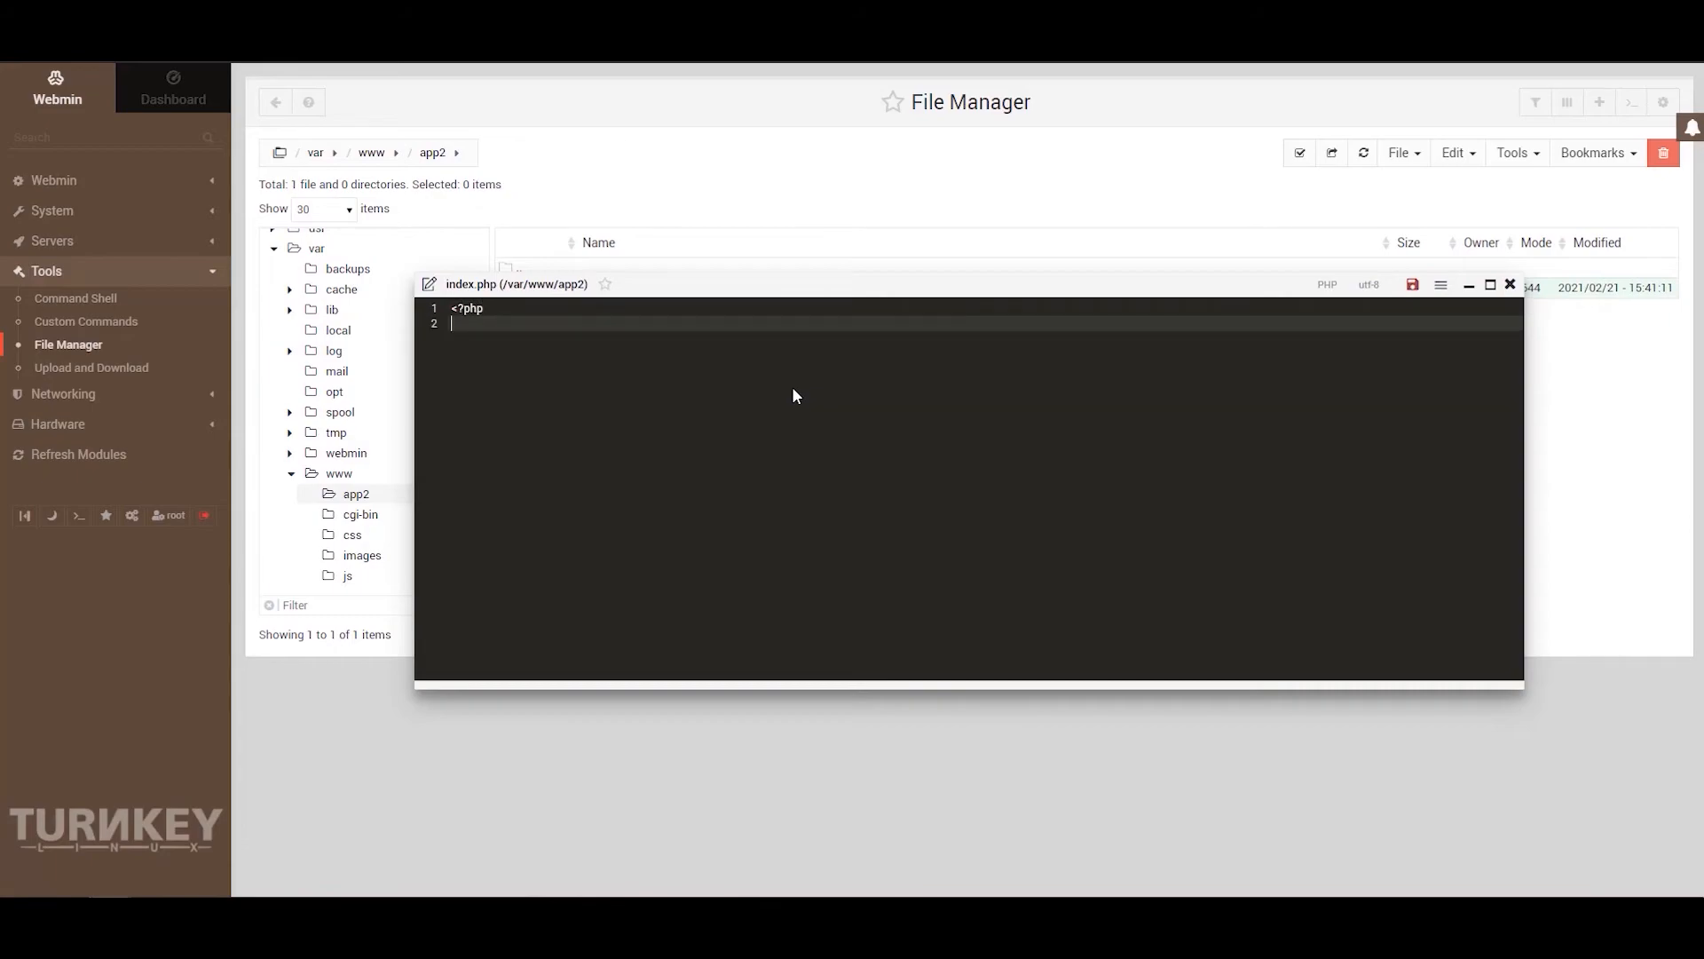
type("HI")
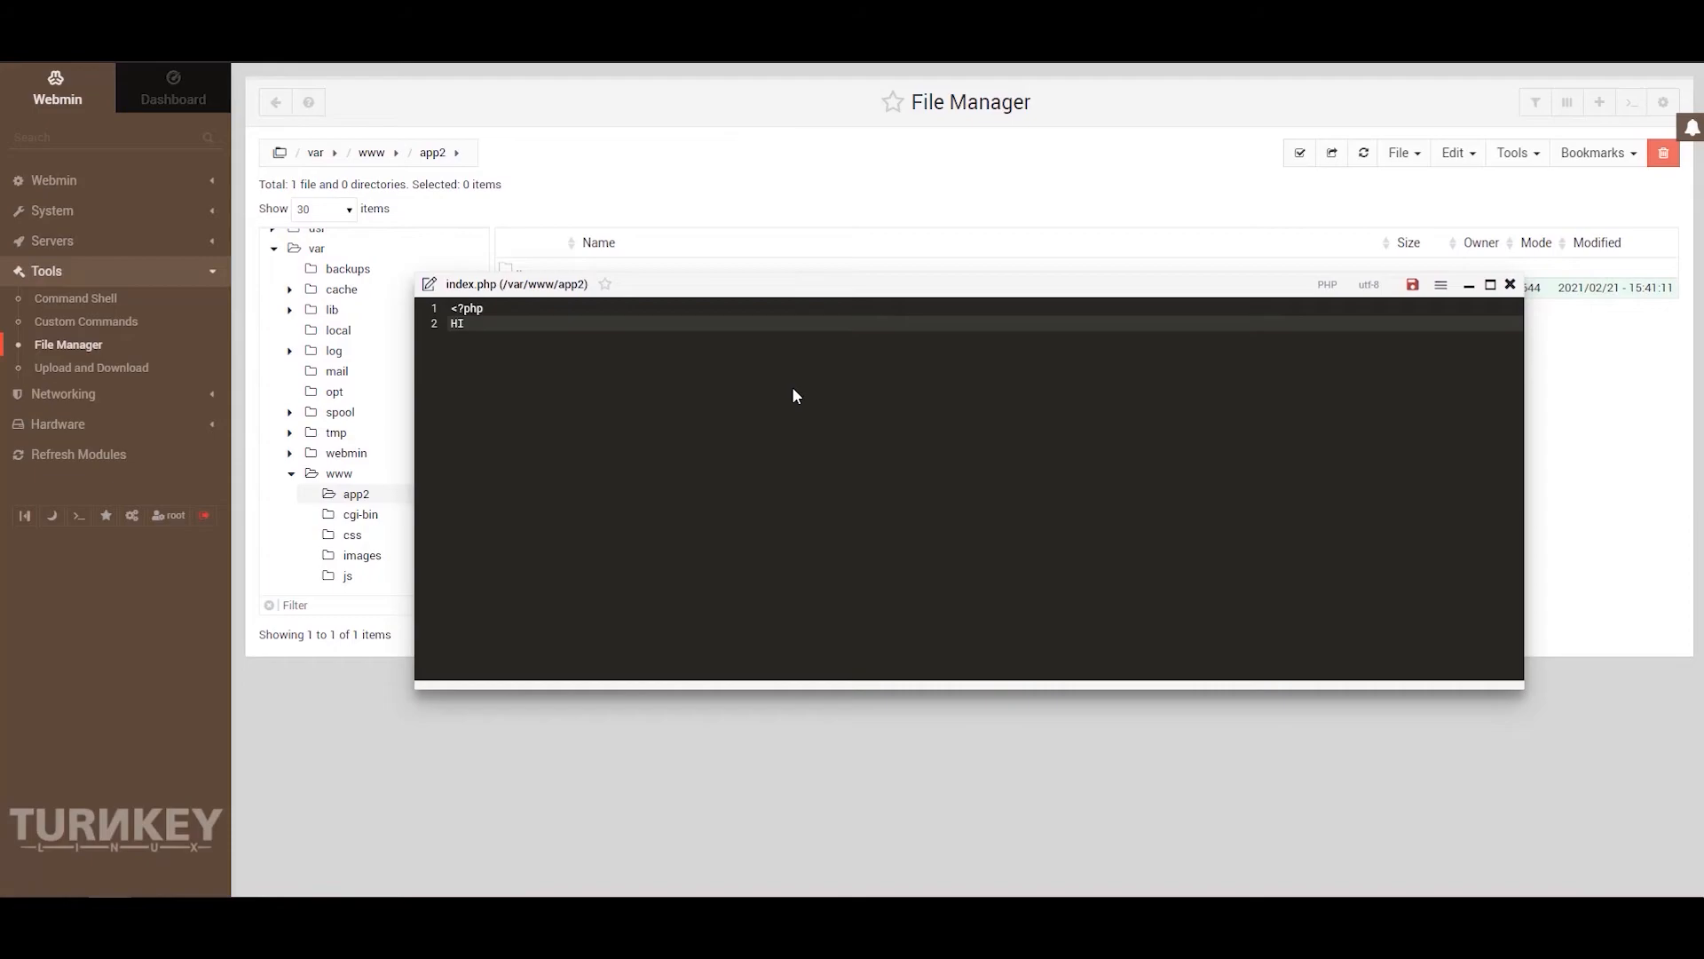
type("THERE")
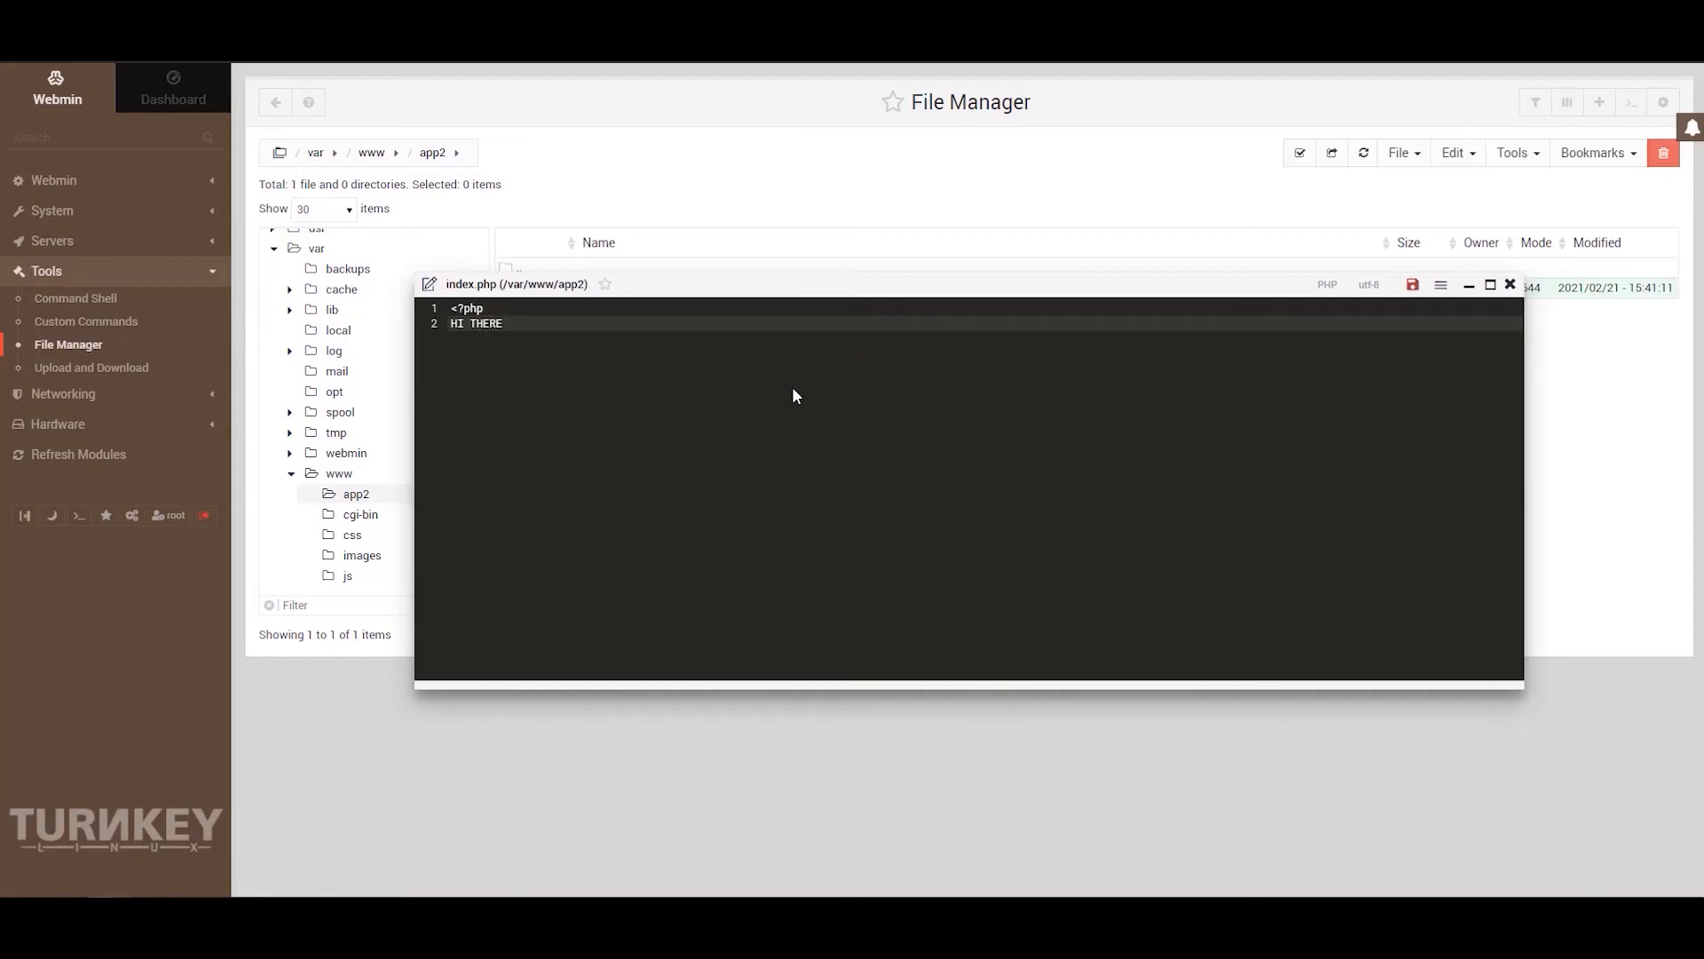
type("THIS IS")
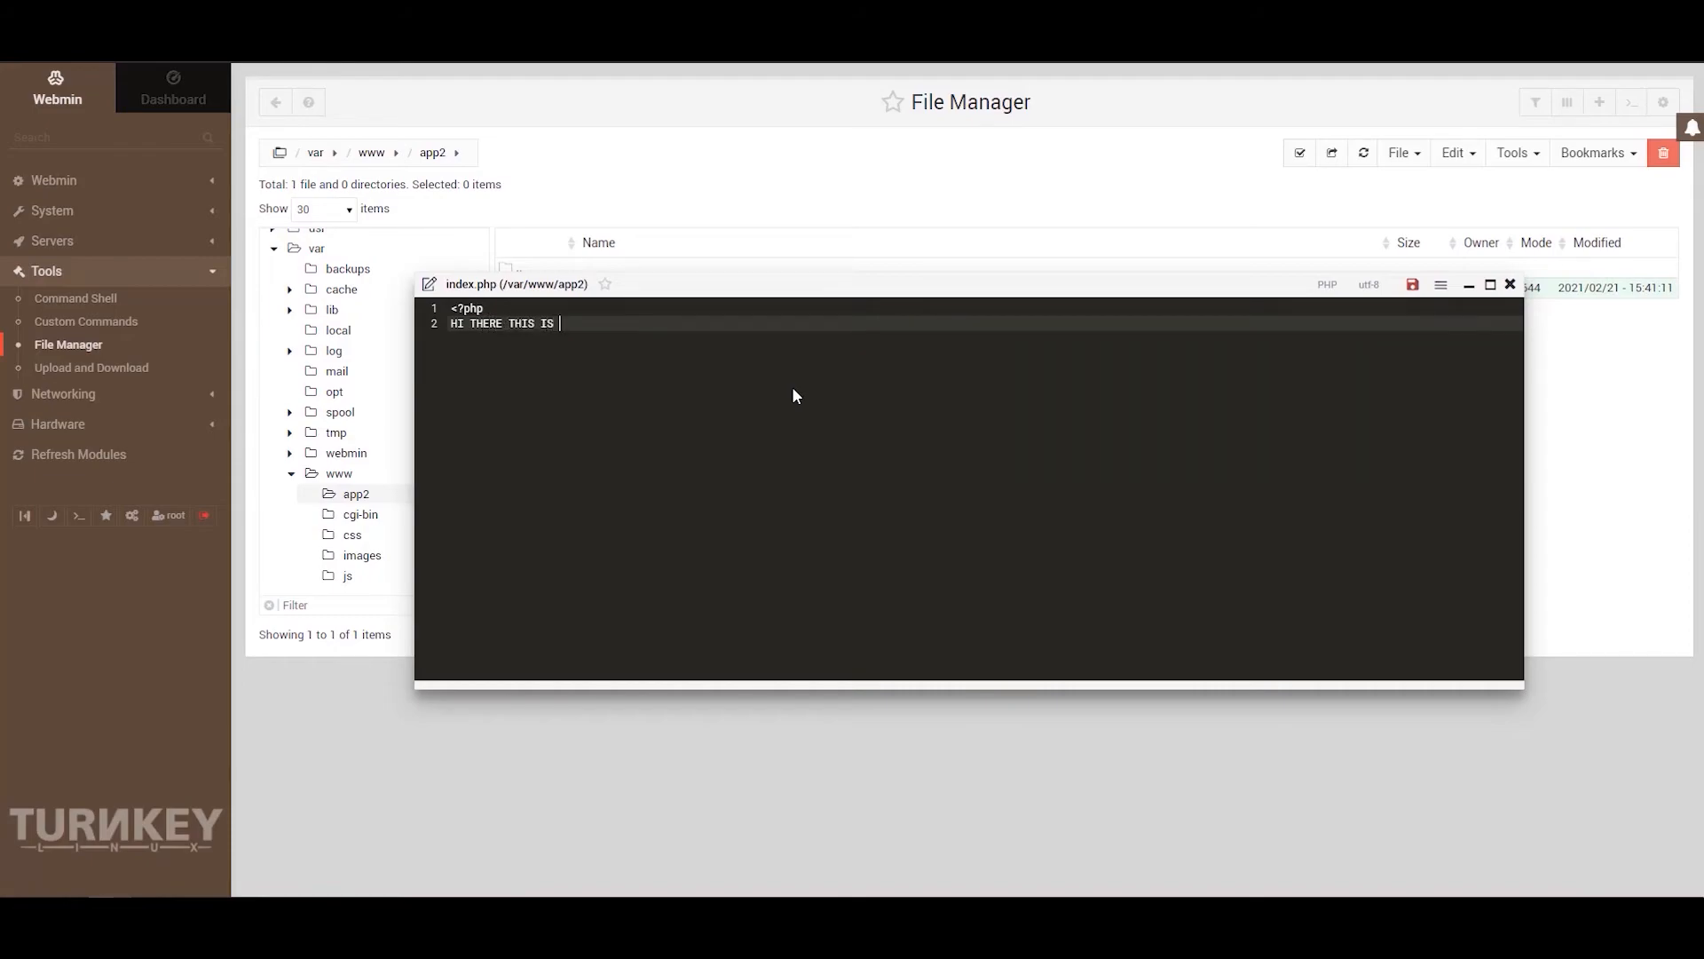
type("THE SECOND")
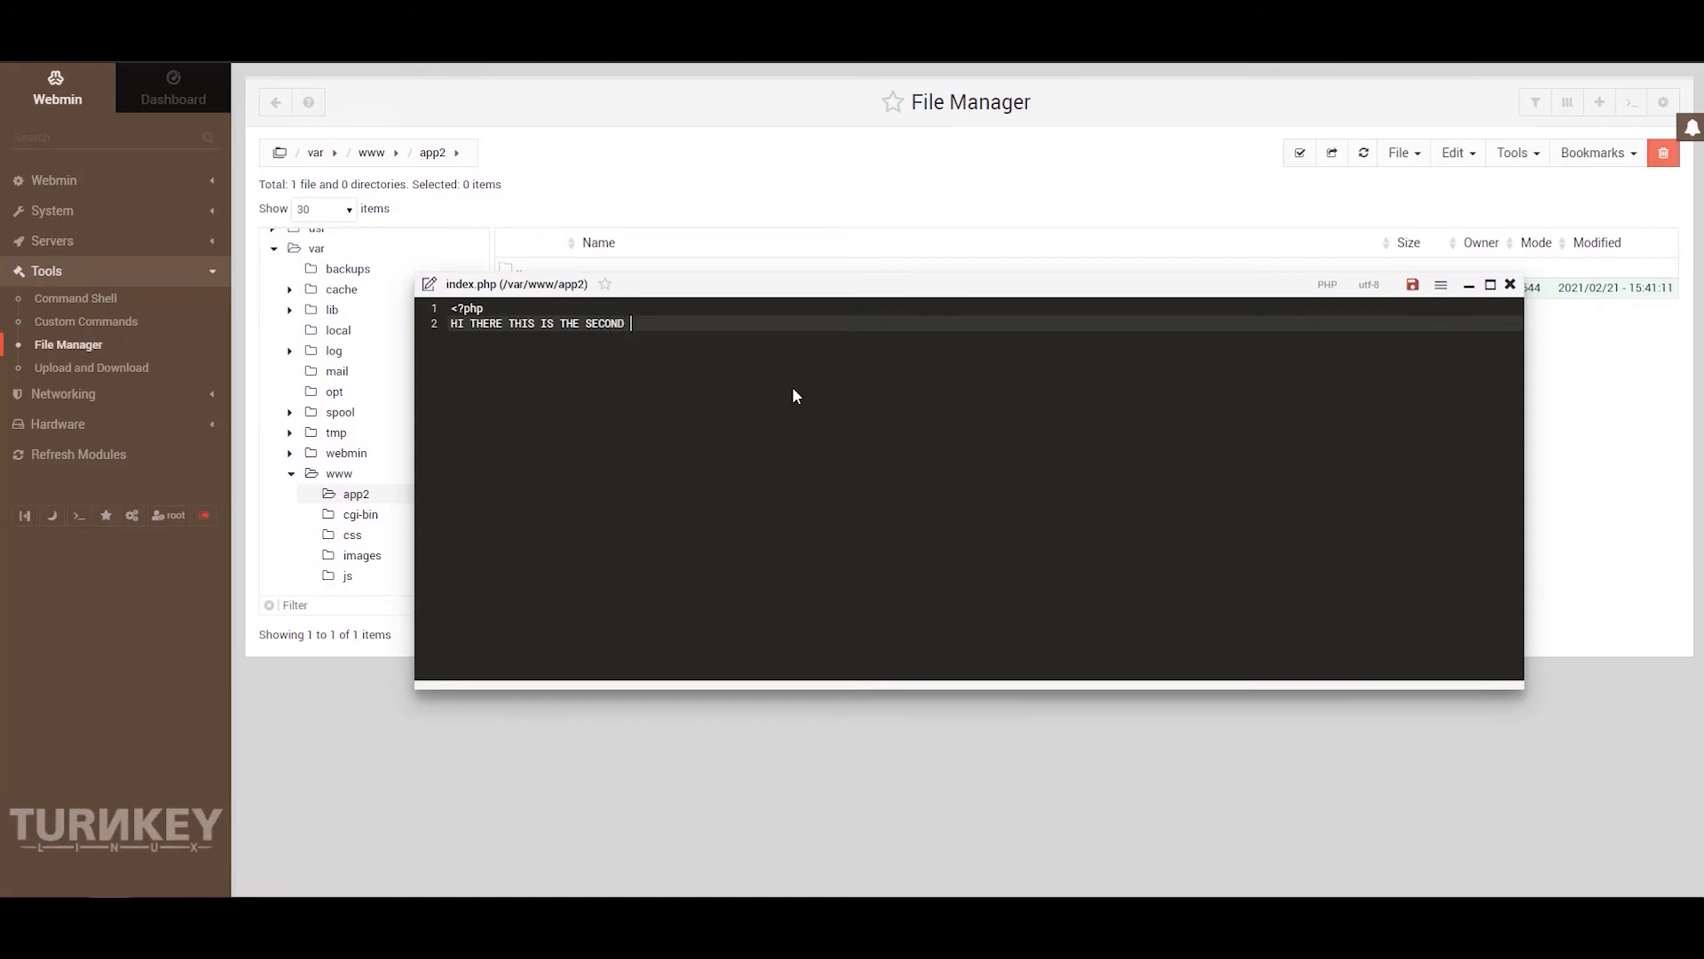
type("APP")
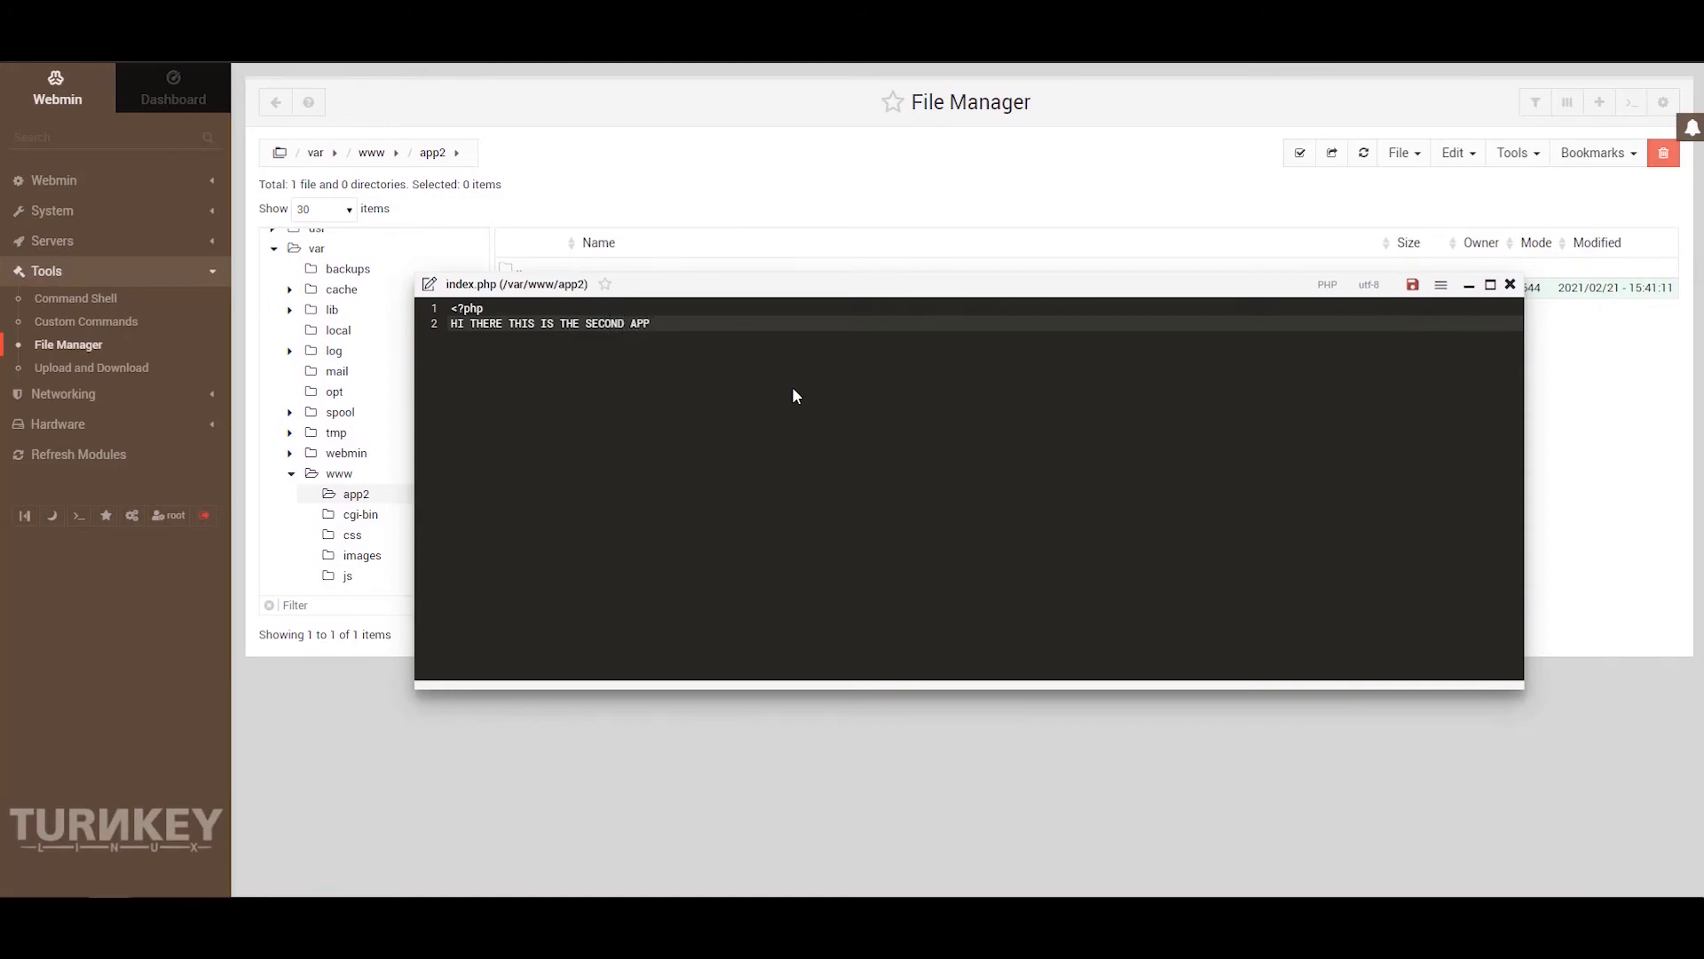
Remove the <?php opening line and save the reworded index.php.
left_click(486, 308)
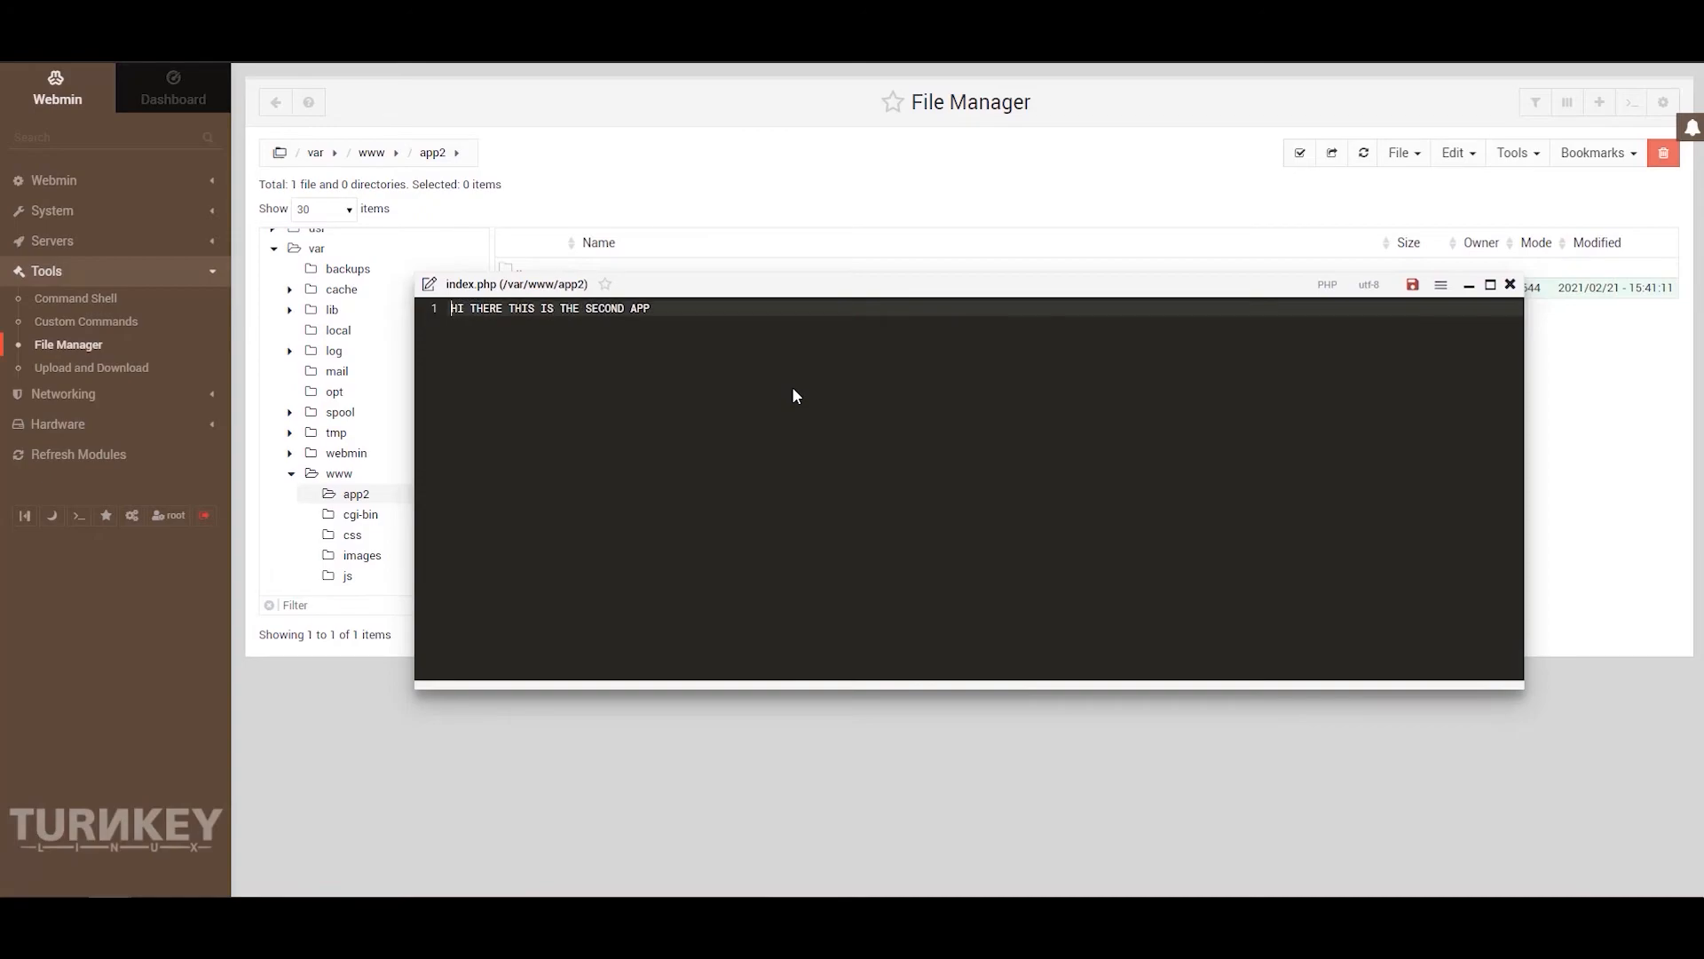
mouse_move(1337, 421)
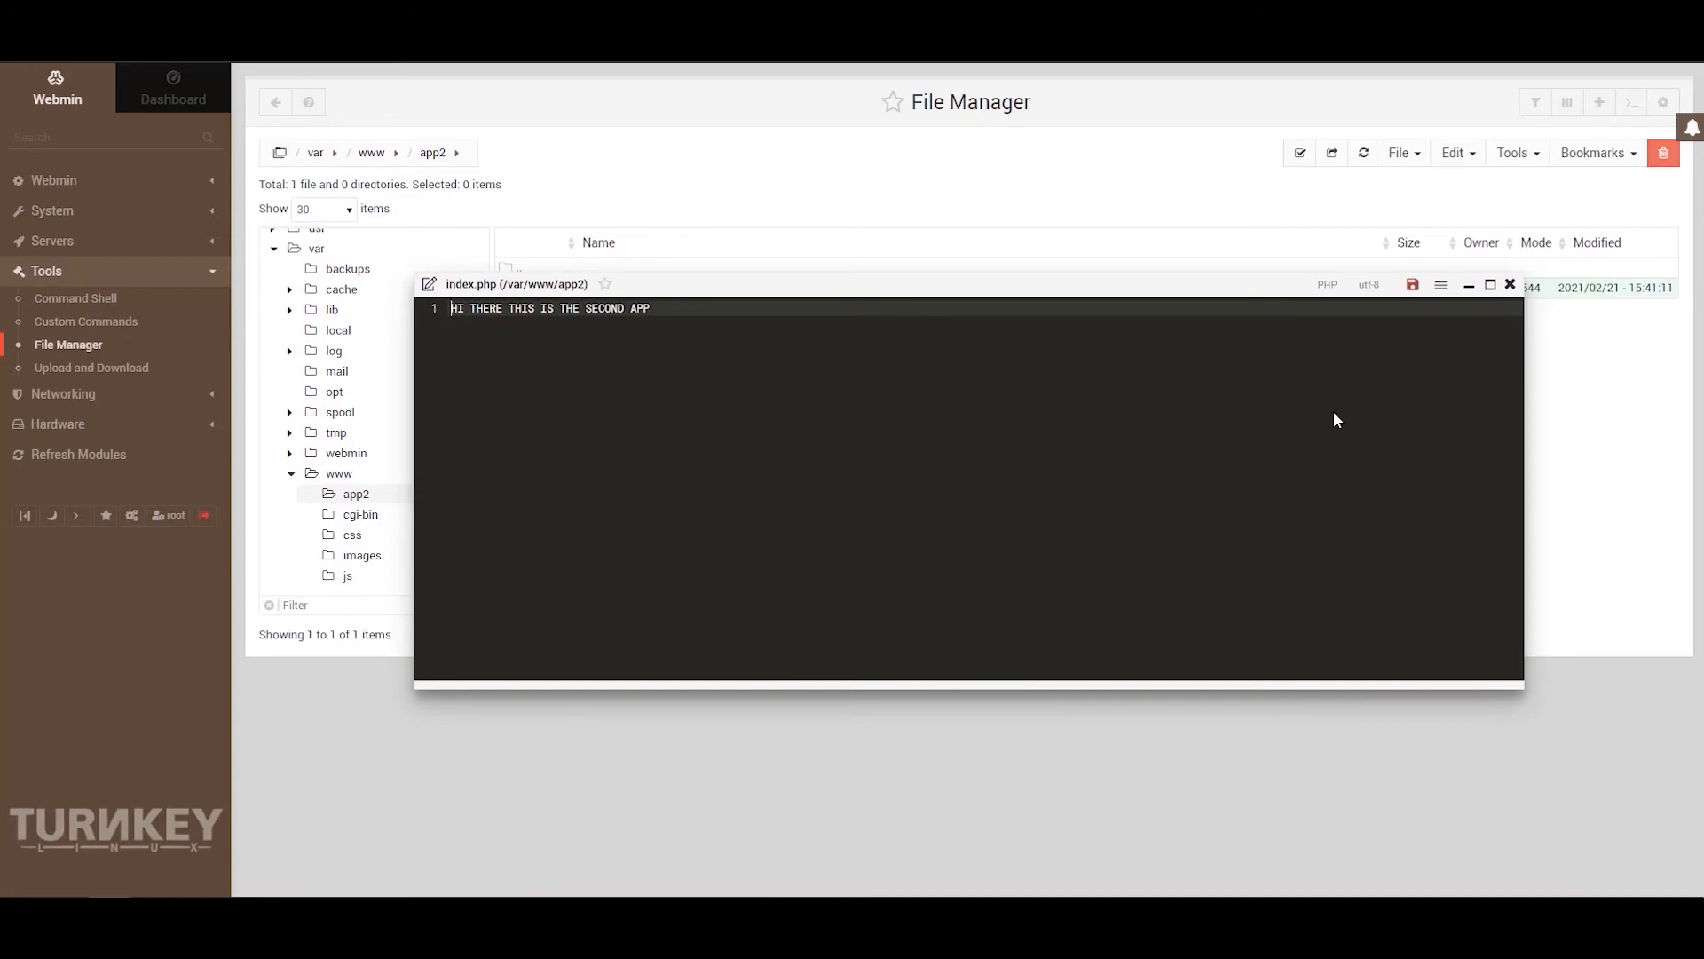
left_click(1412, 285)
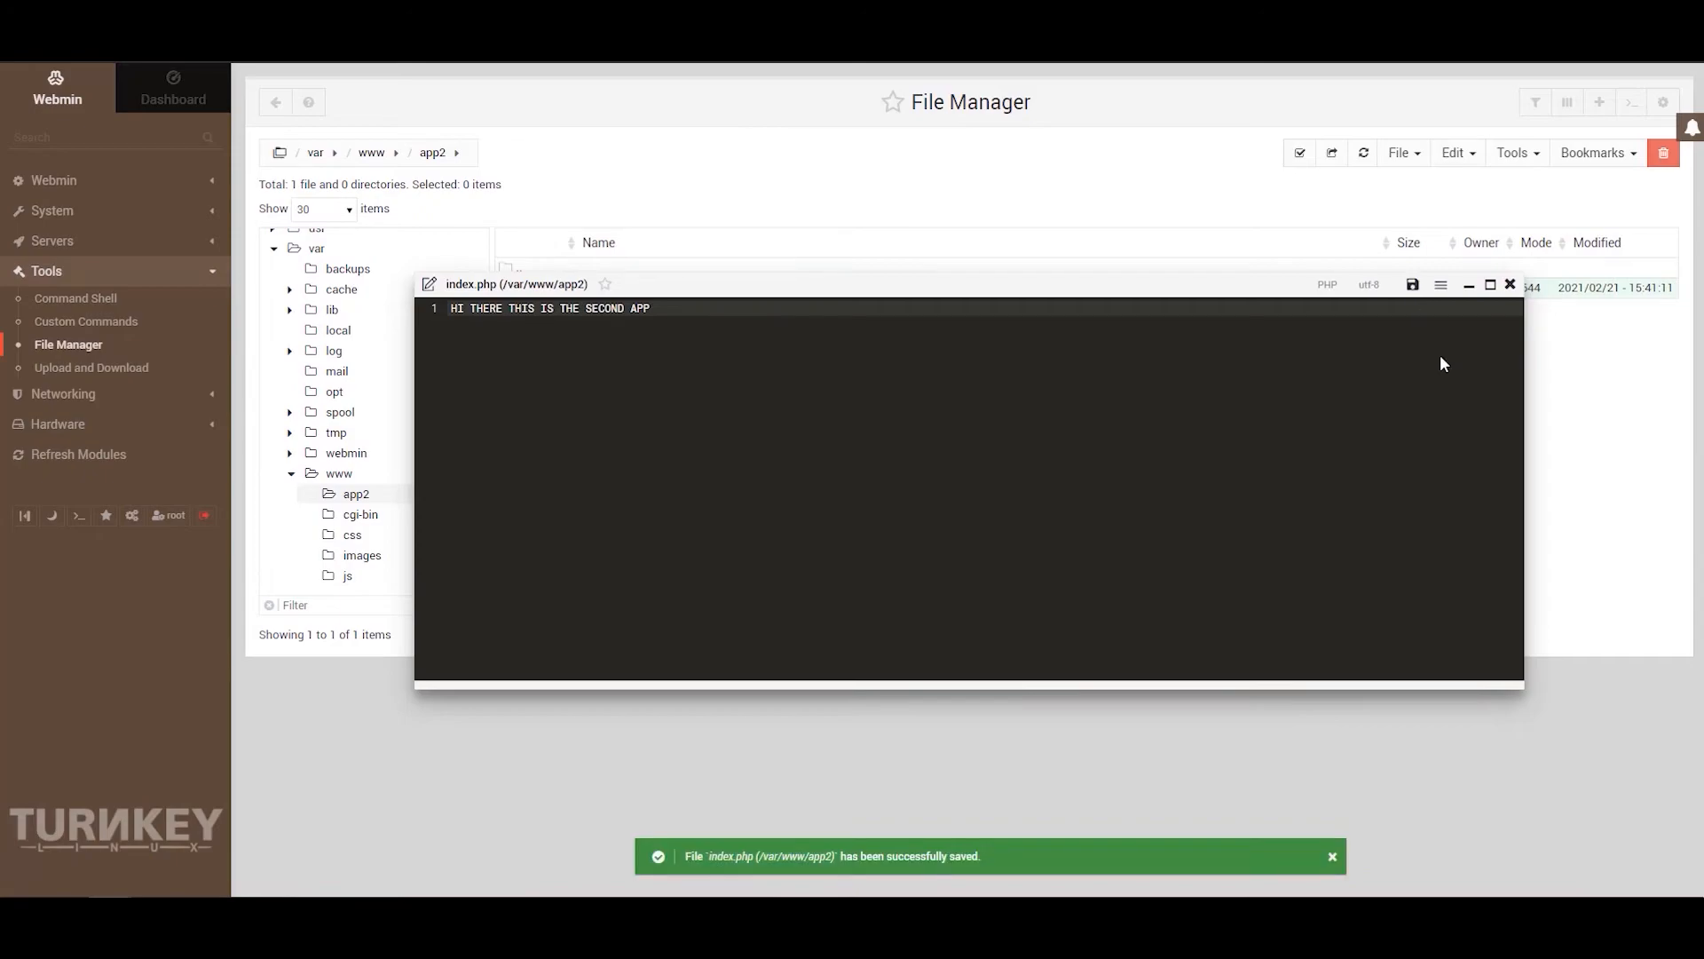
left_click(1331, 855)
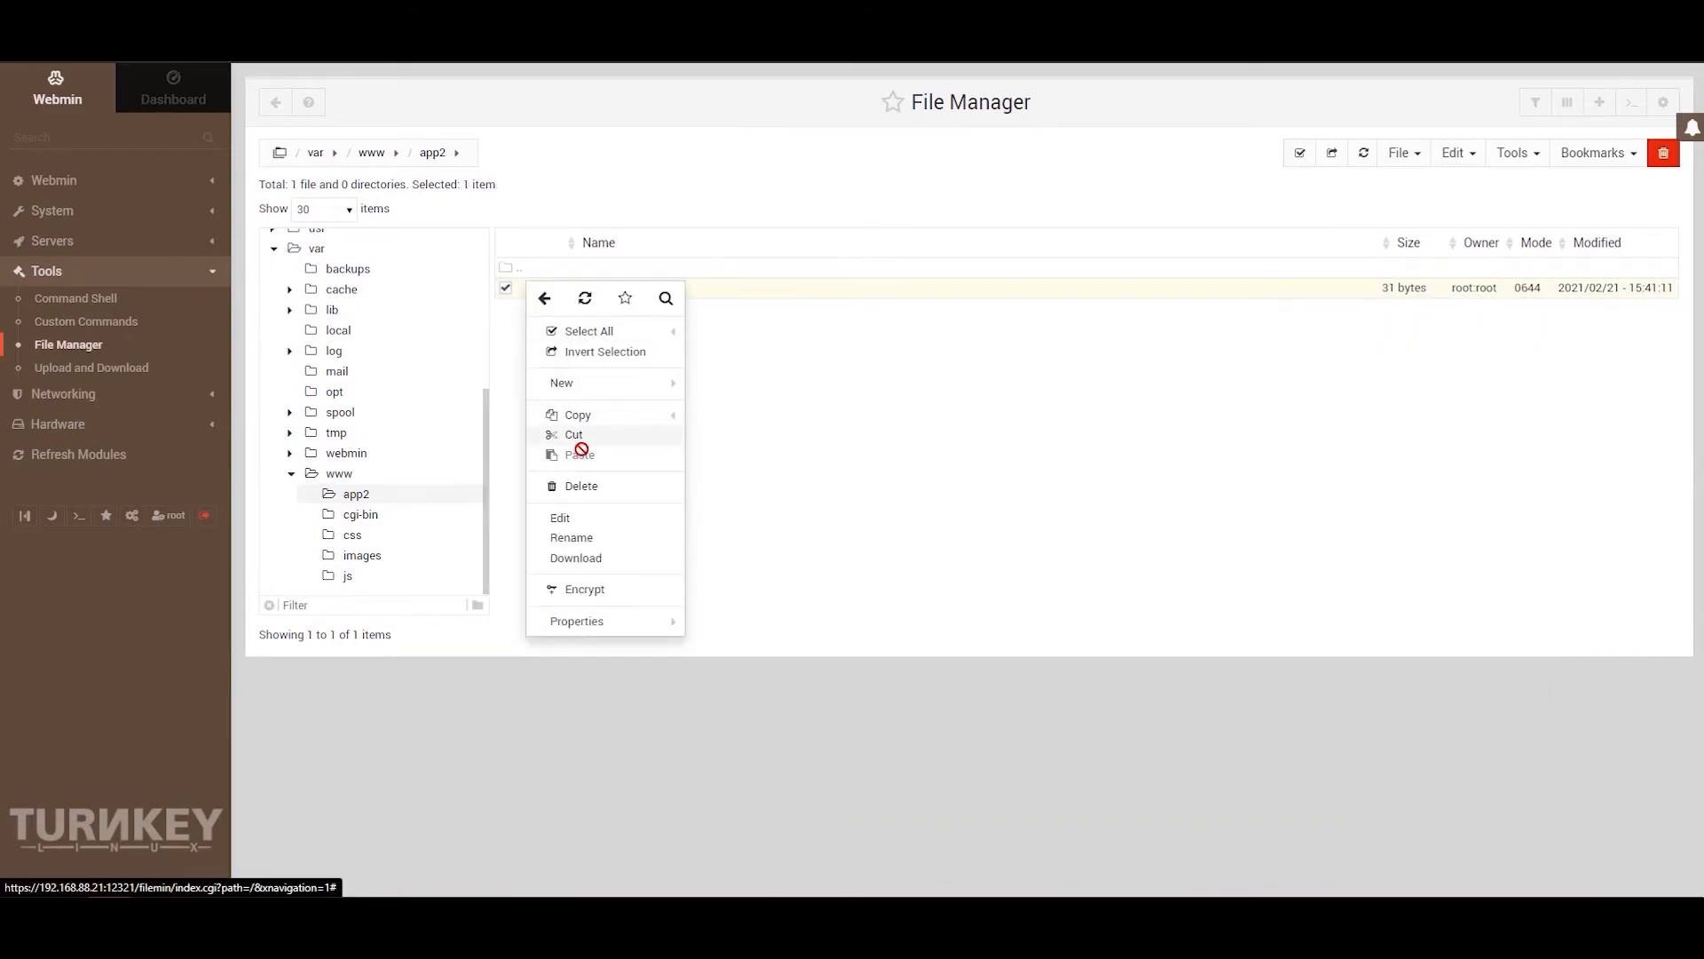
left_click(638, 527)
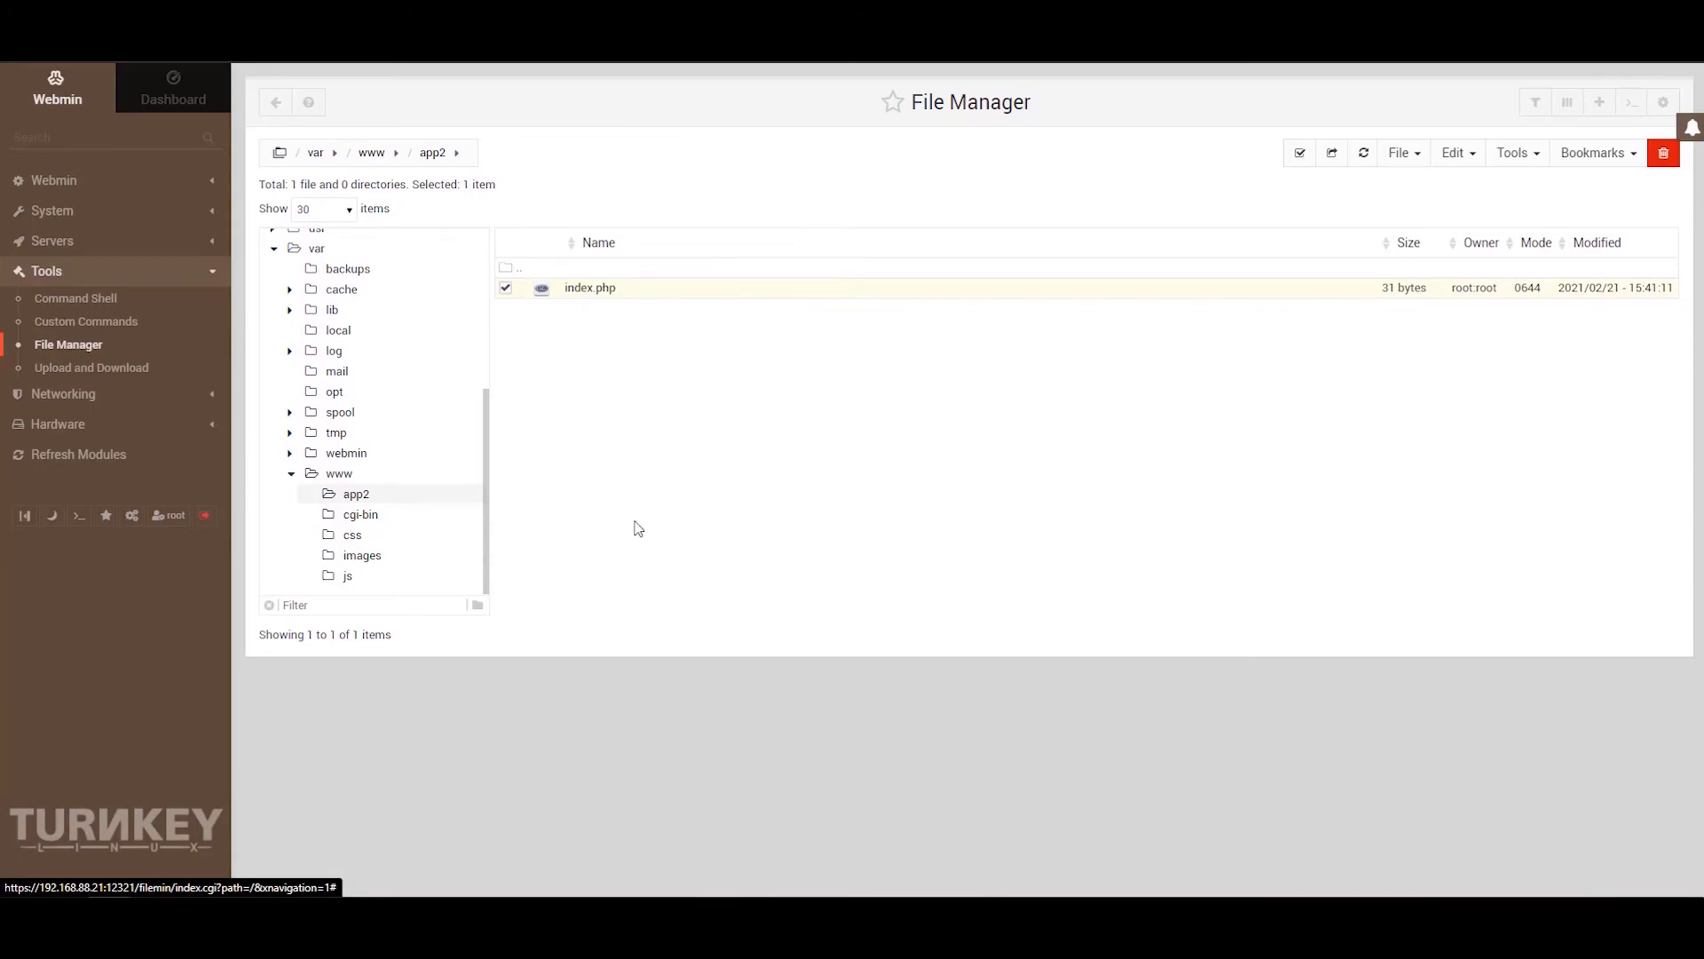
double_click(590, 287)
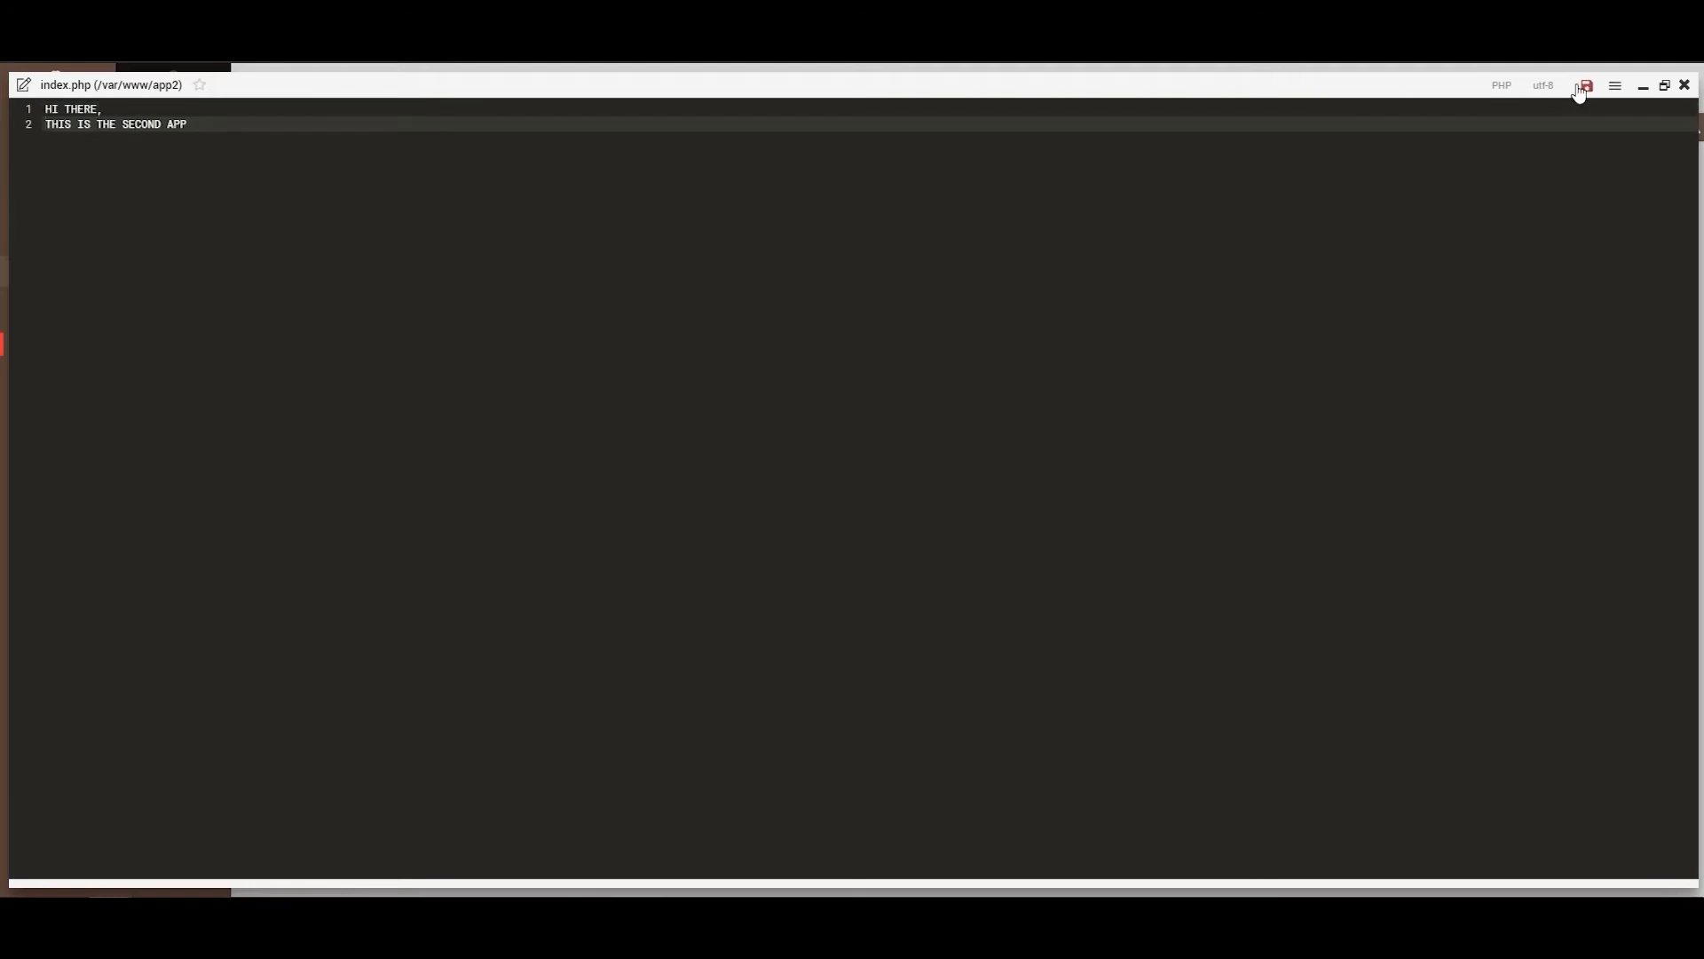
left_click(1584, 86)
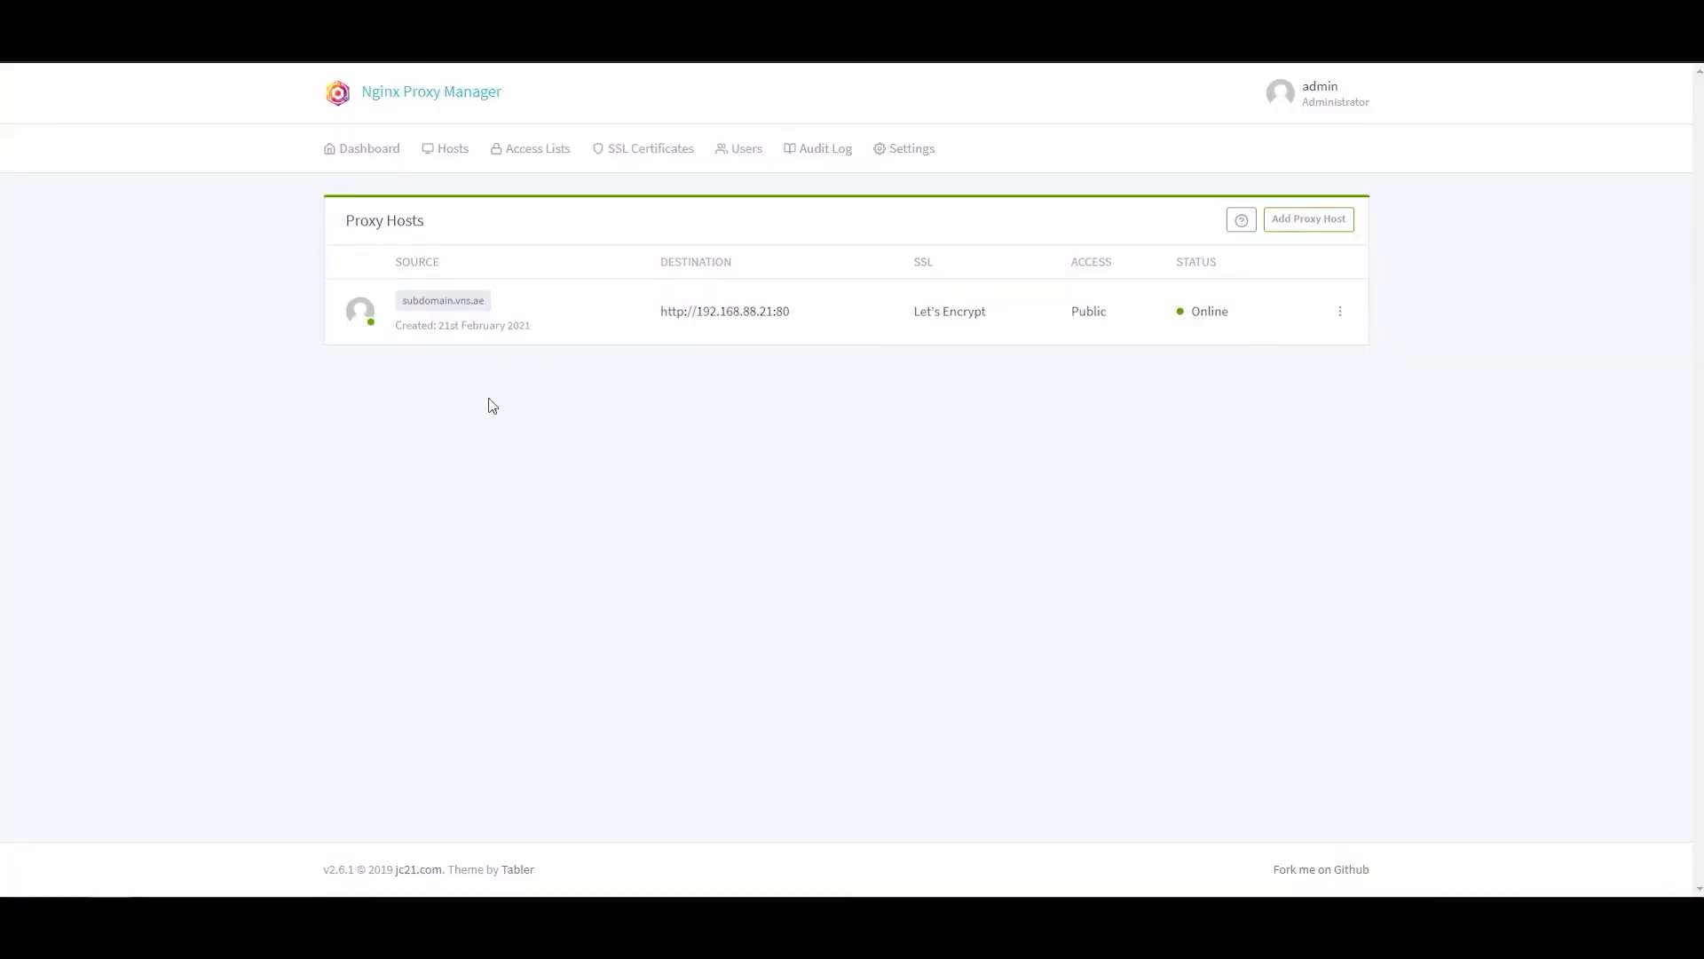
mouse_move(1275, 427)
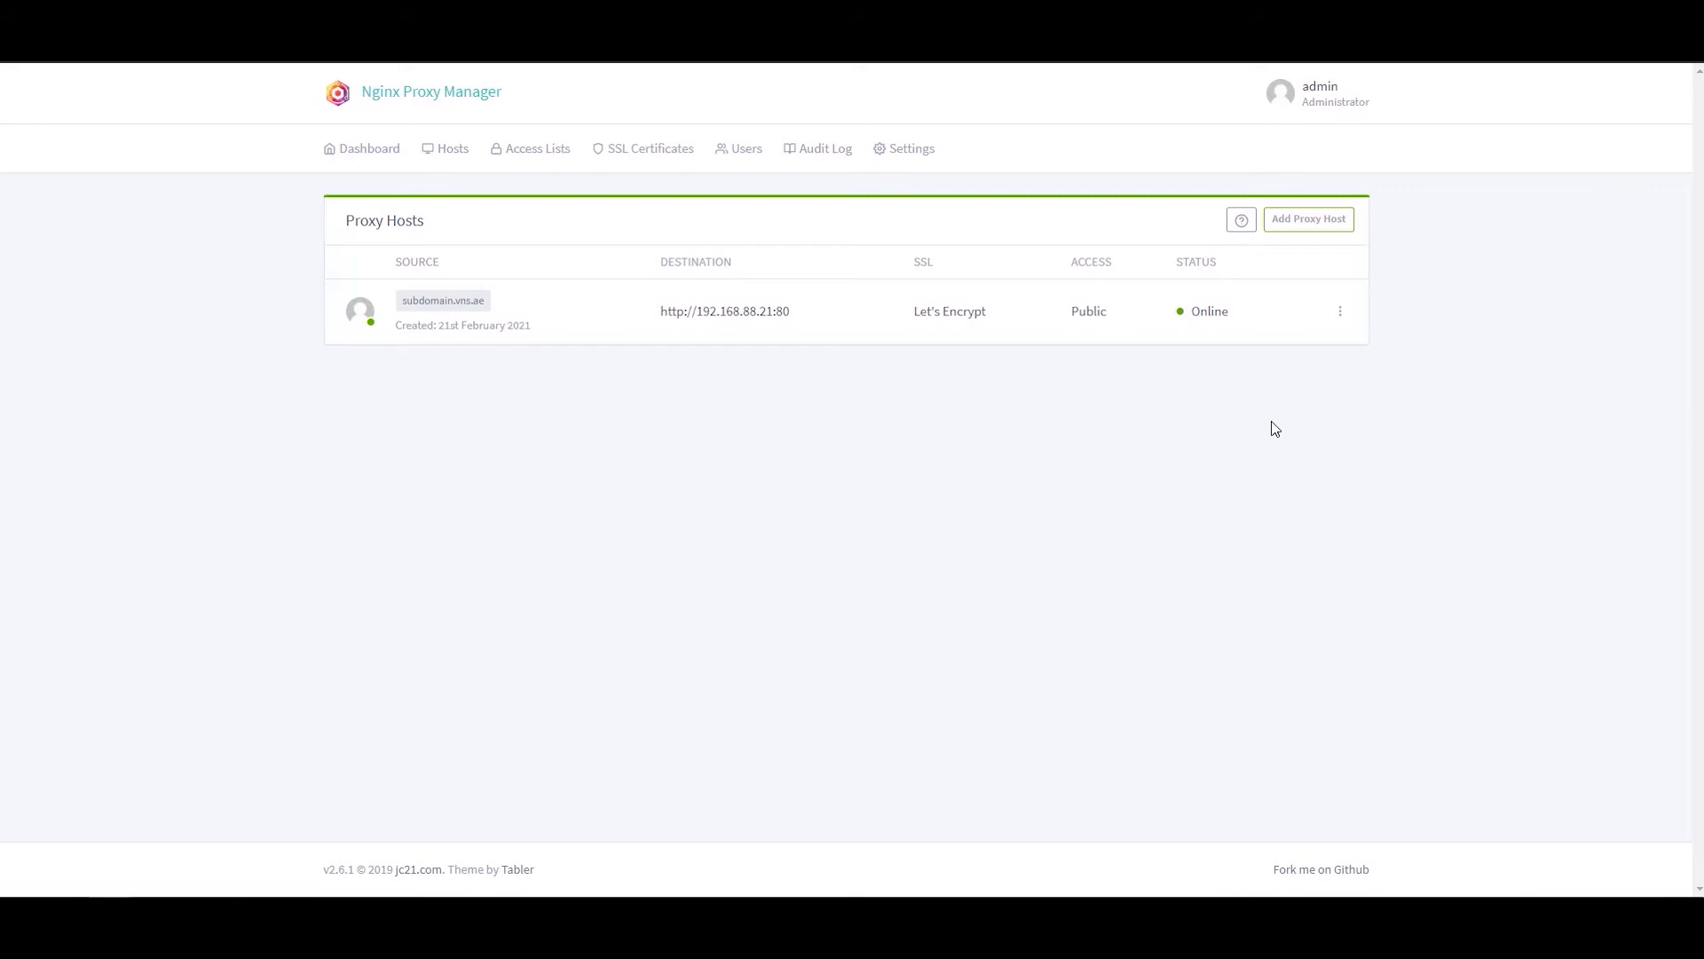
mouse_move(1362, 214)
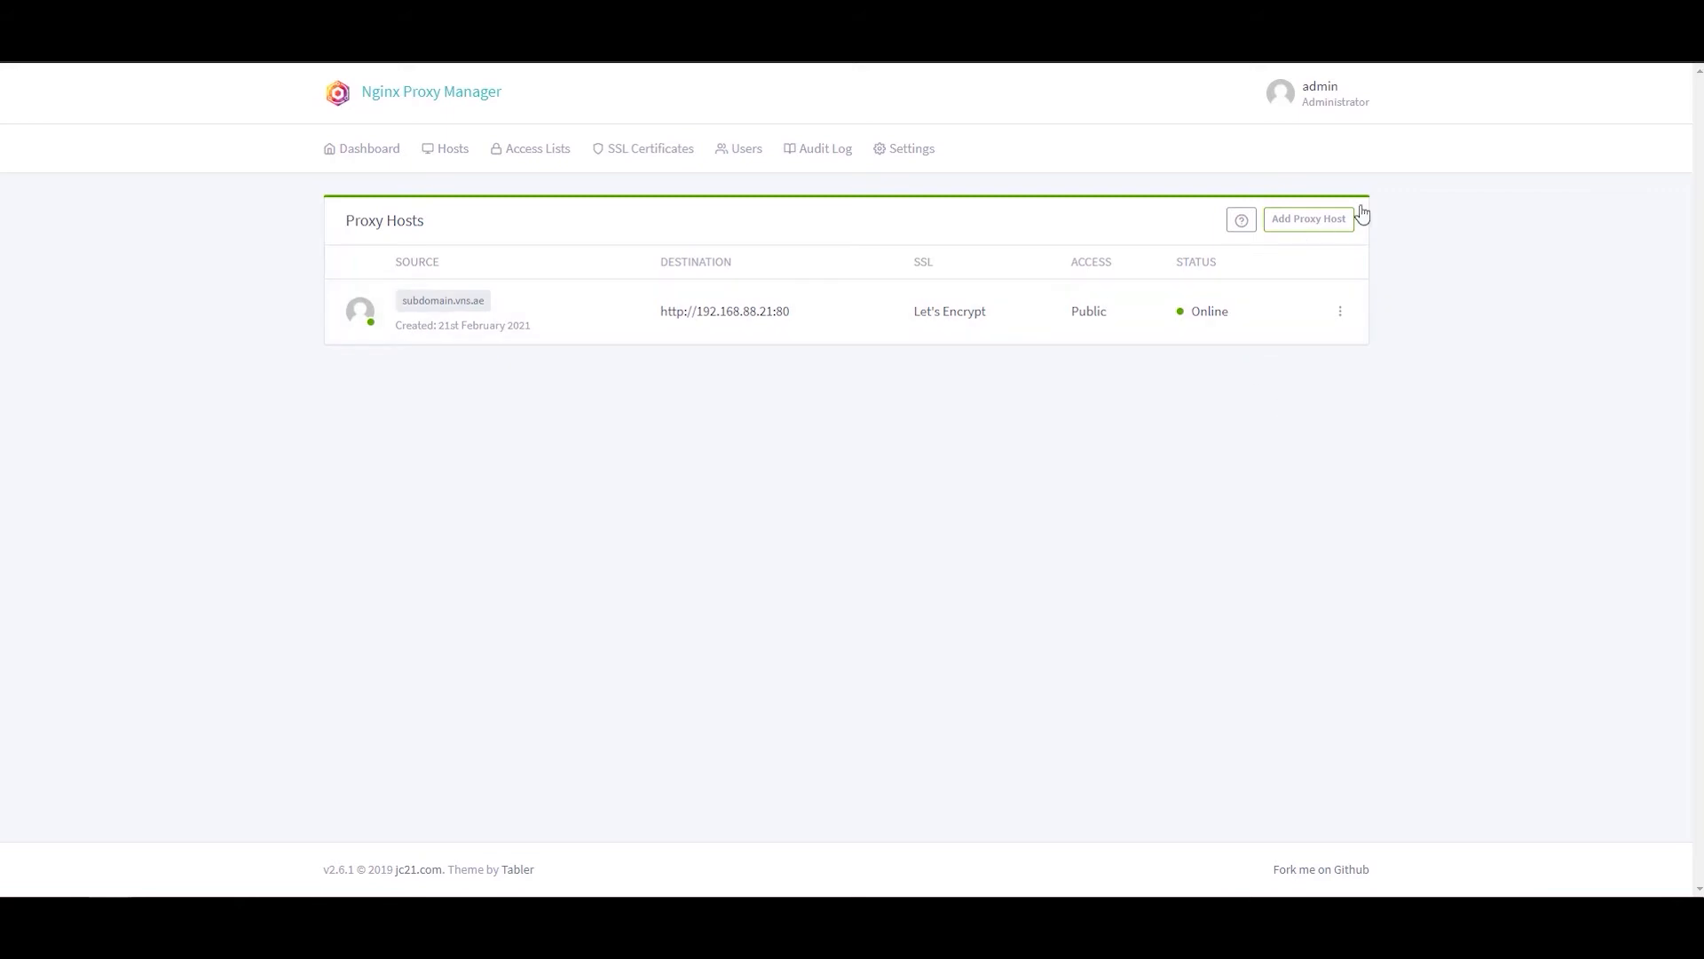
Add proxy host 2ndsubdomain.vns.ae forwarding to 192.168.88.21 port 80 with websockets support.
left_click(1307, 218)
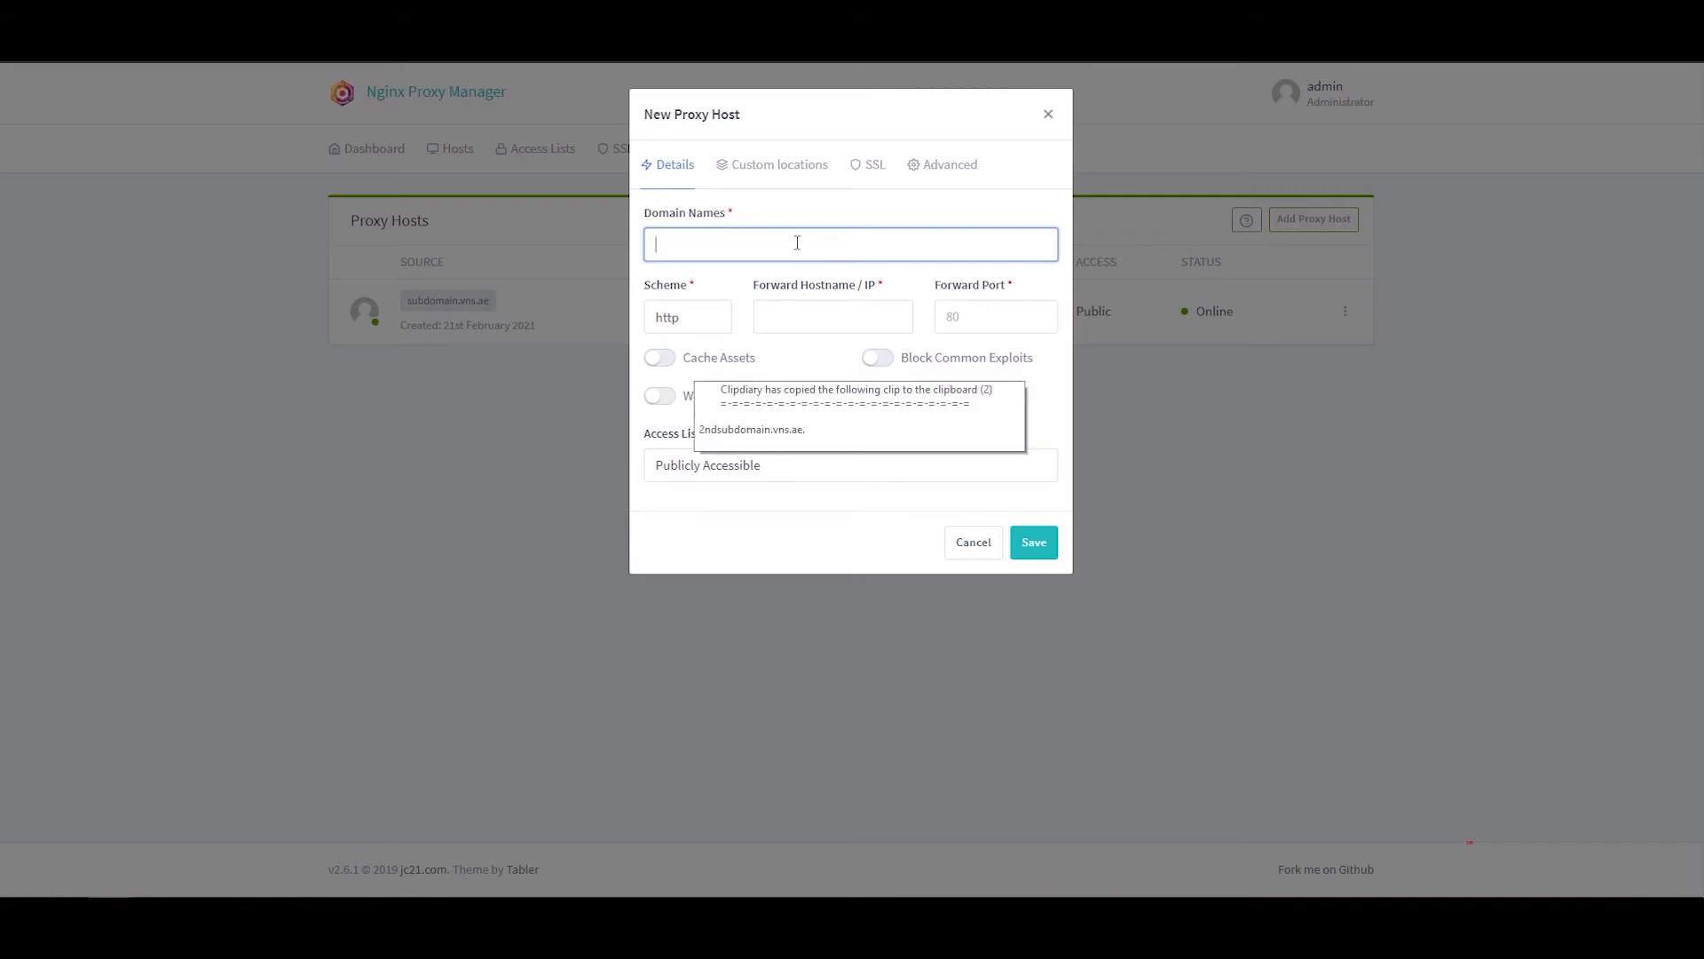
type("2ndsubdomain.vns.ae")
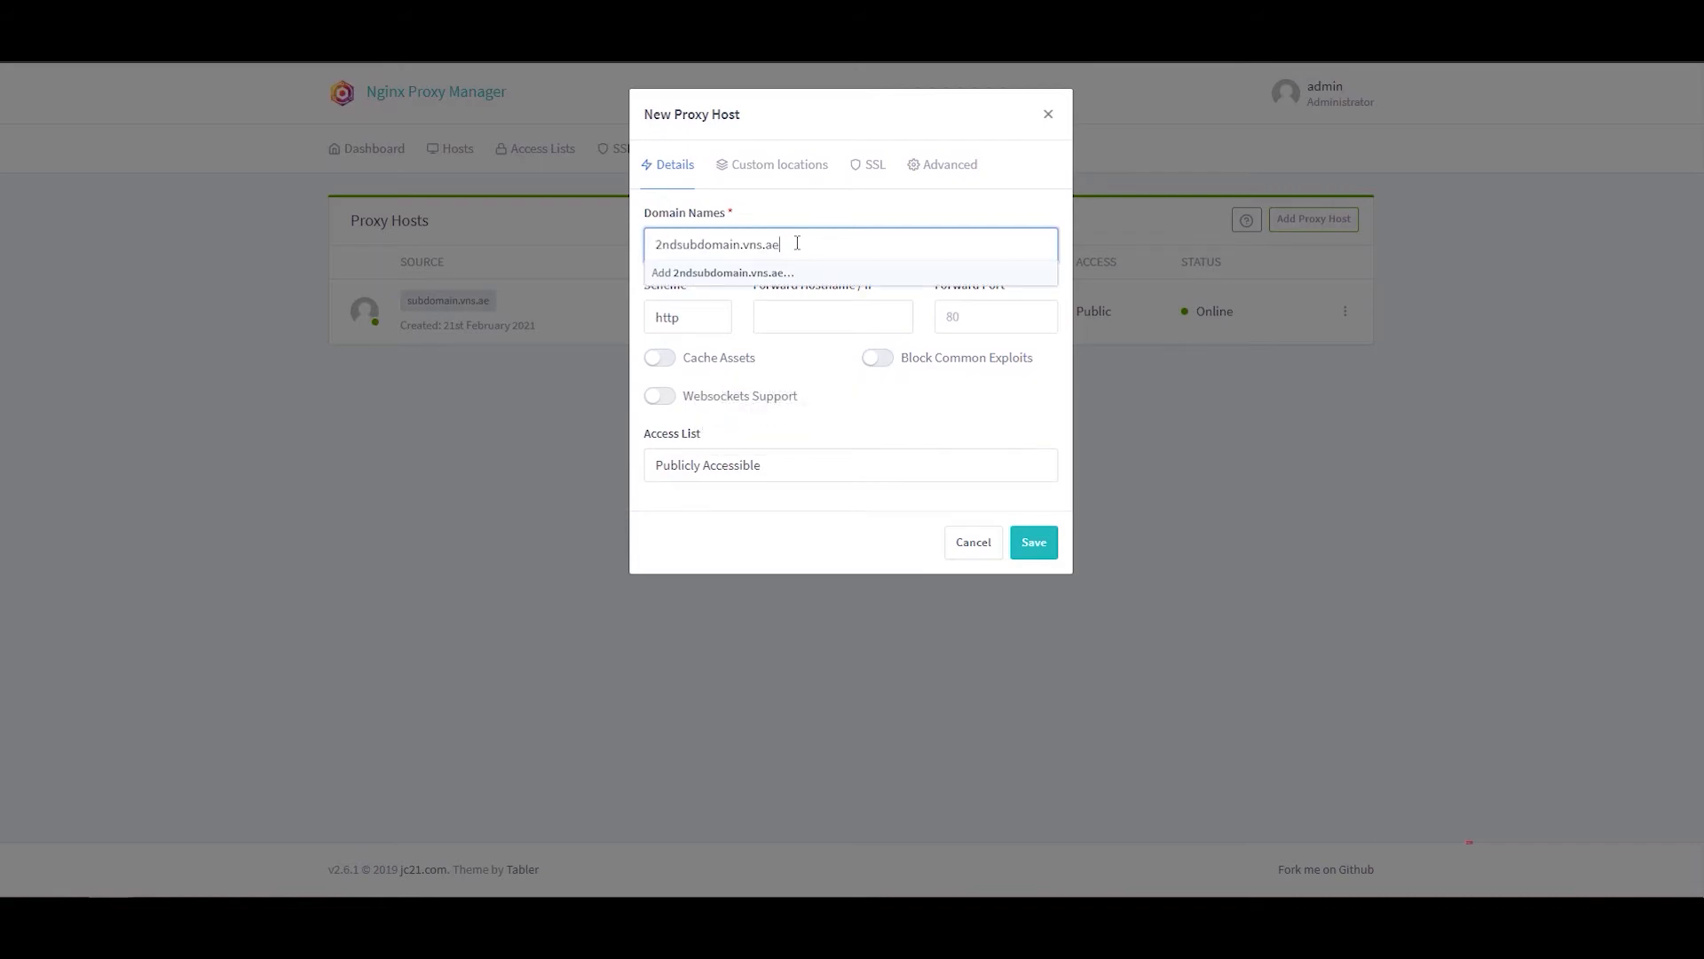
left_click(722, 273)
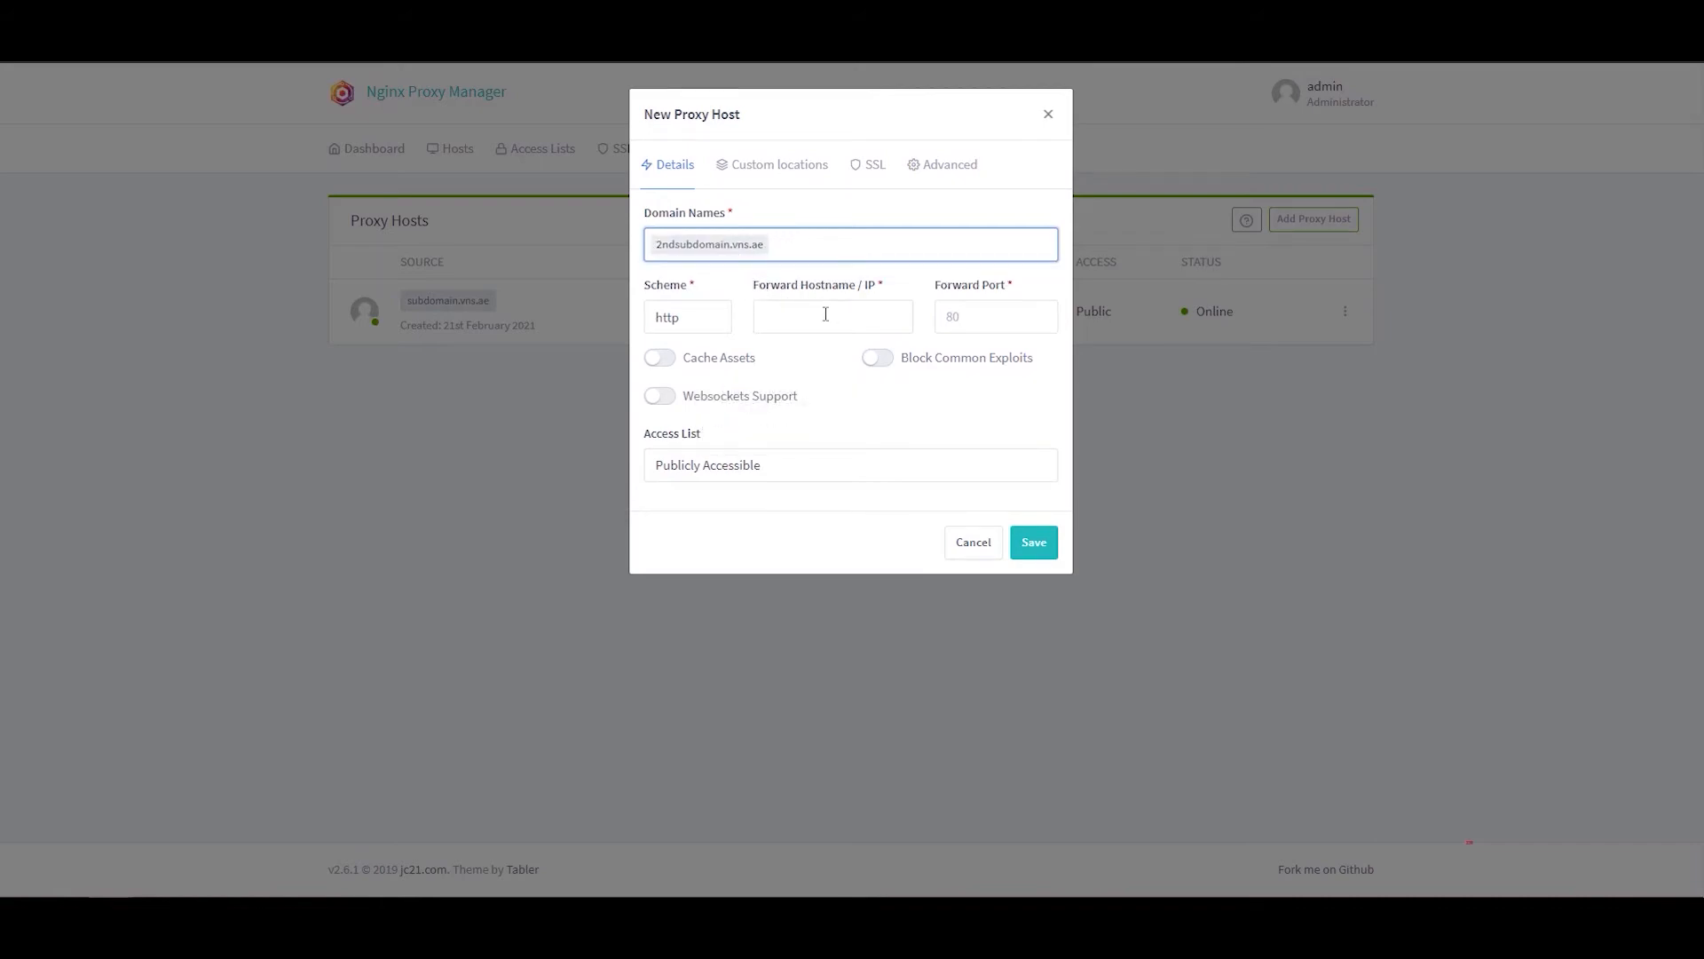
type("192.168.")
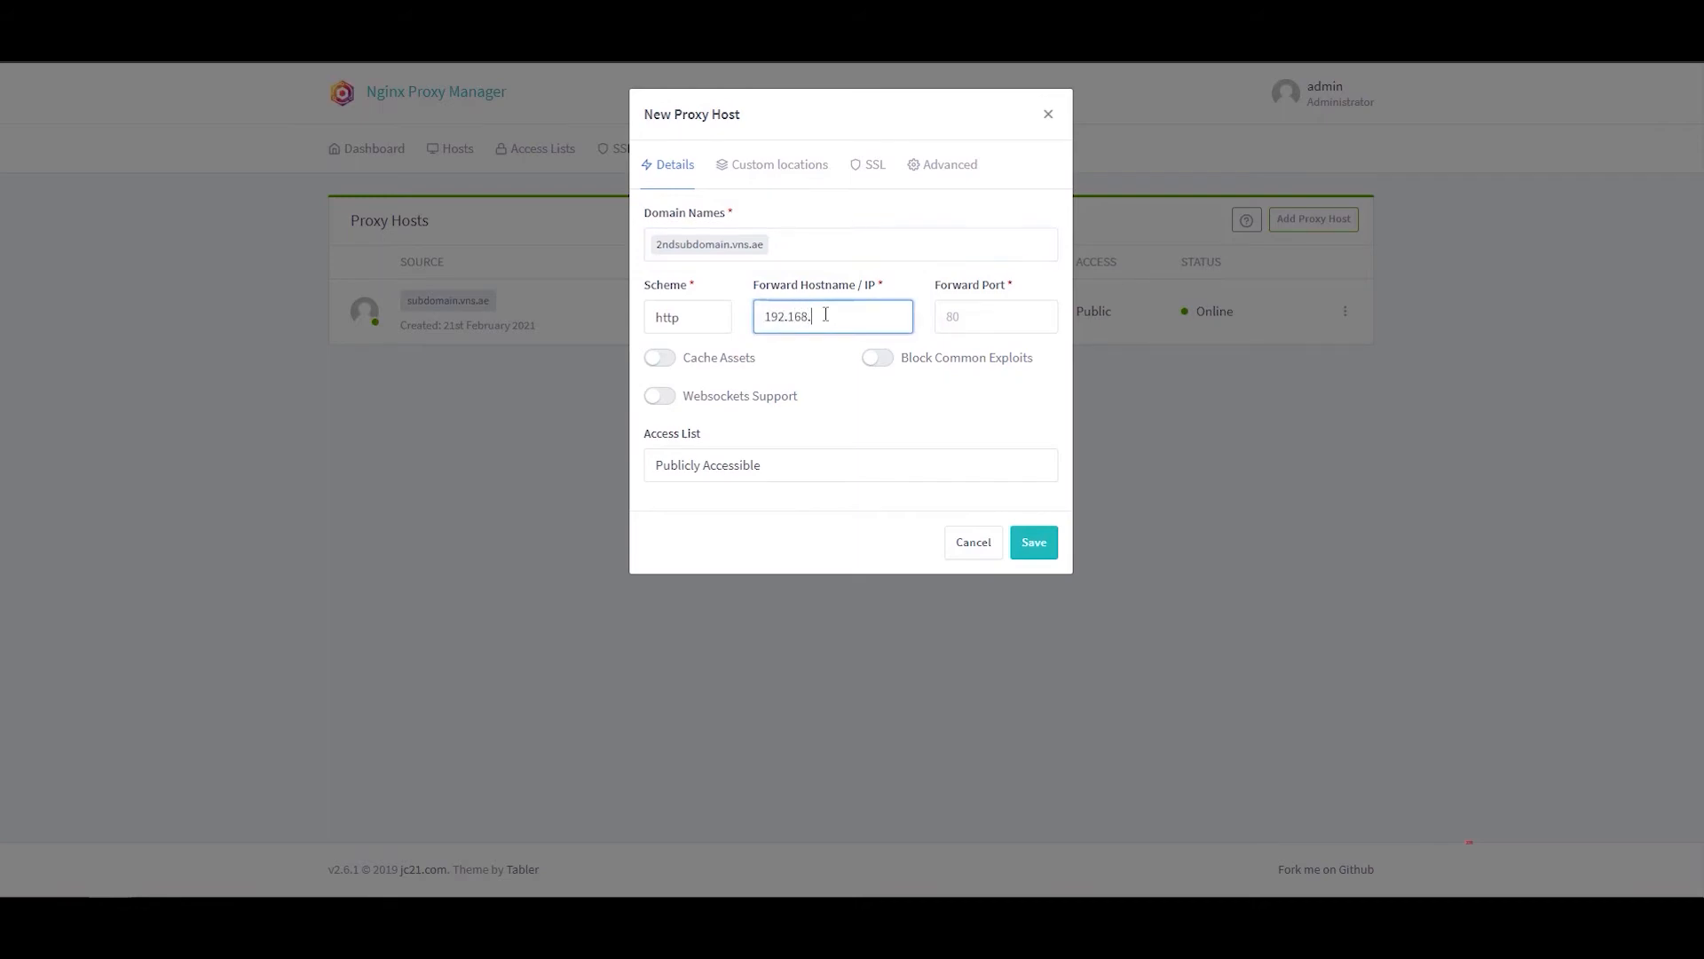
type("88.241")
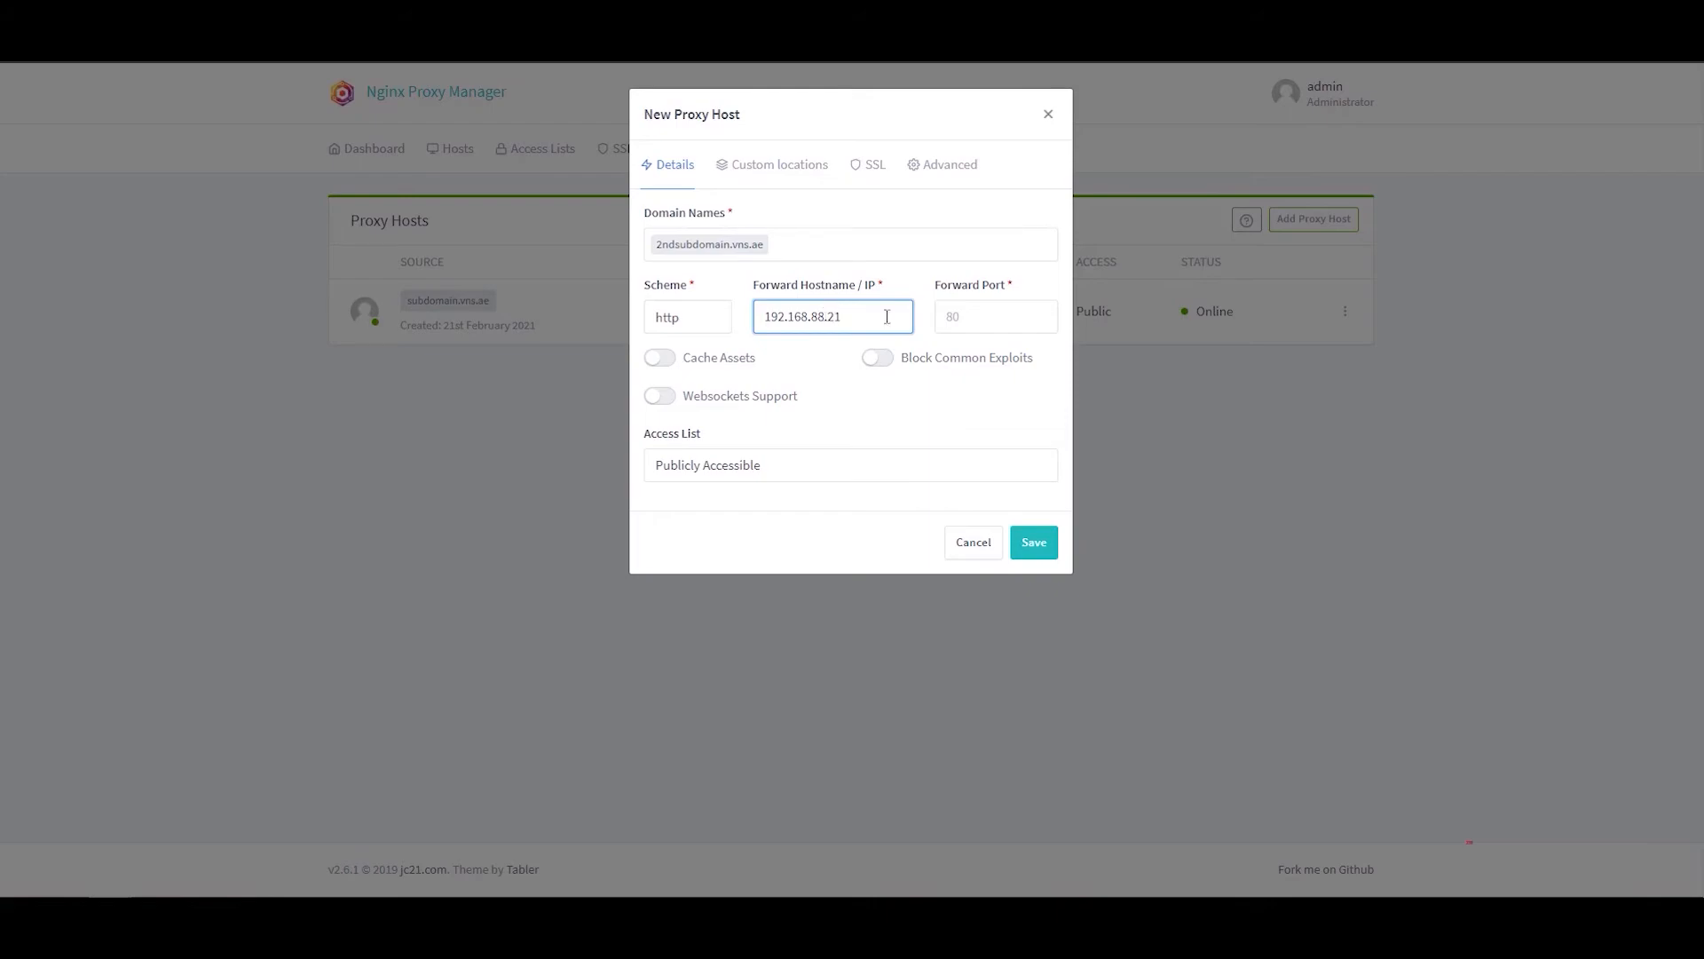
left_click(989, 316)
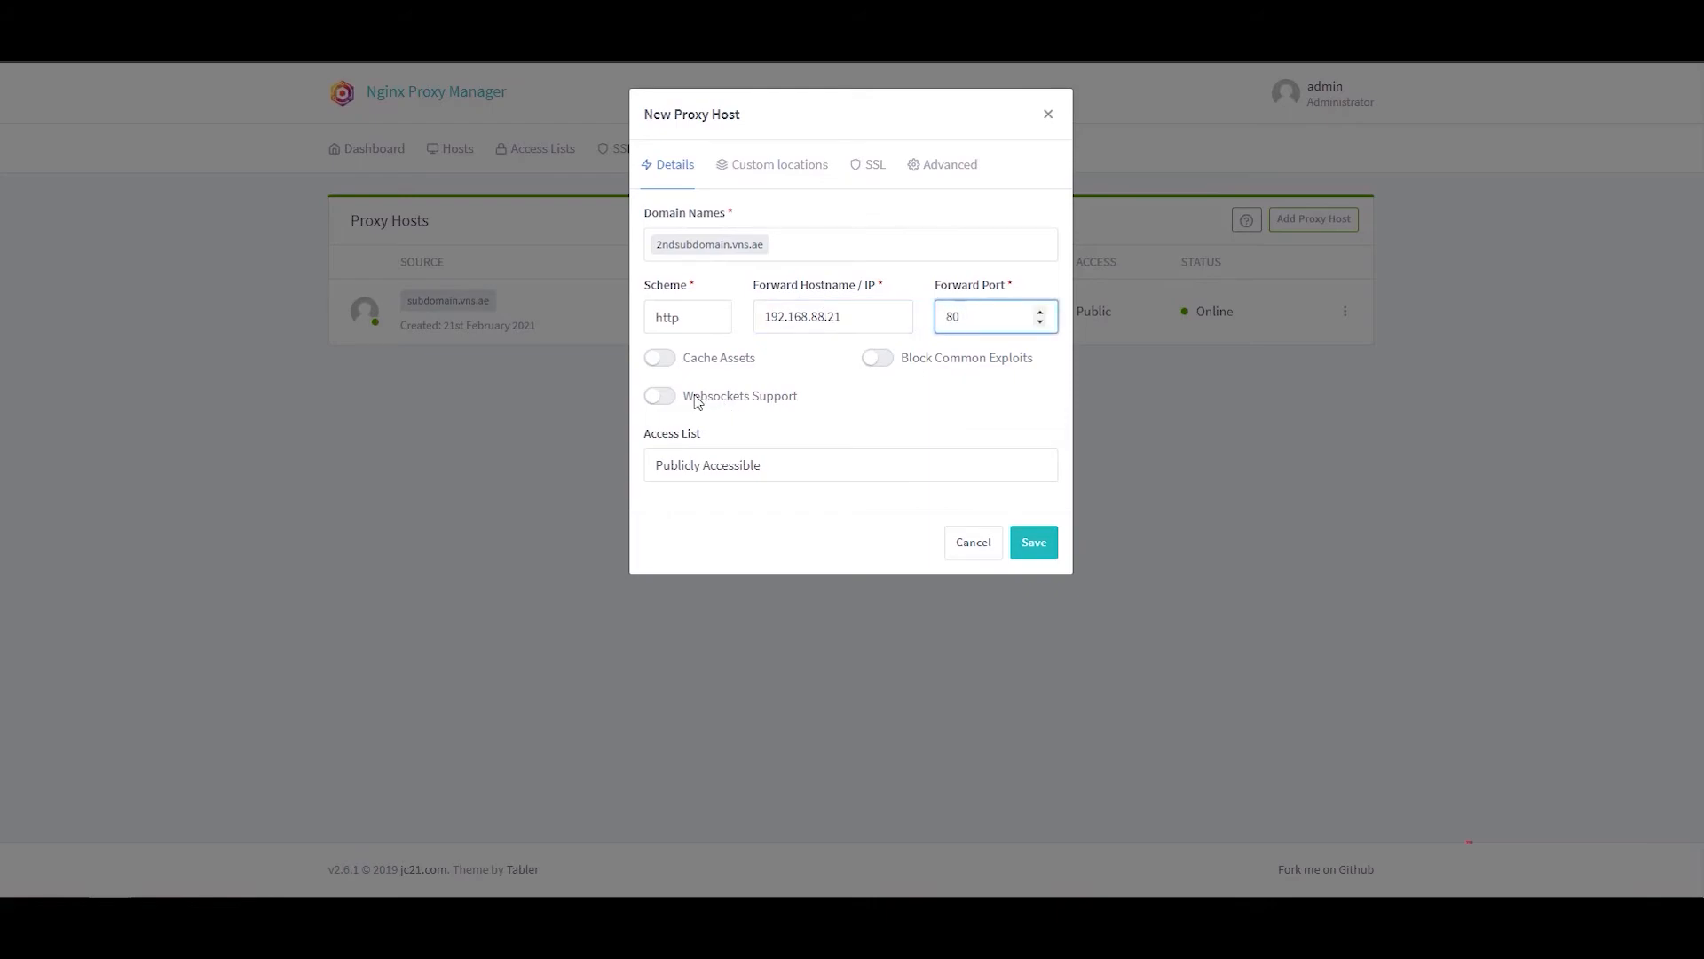
left_click(659, 394)
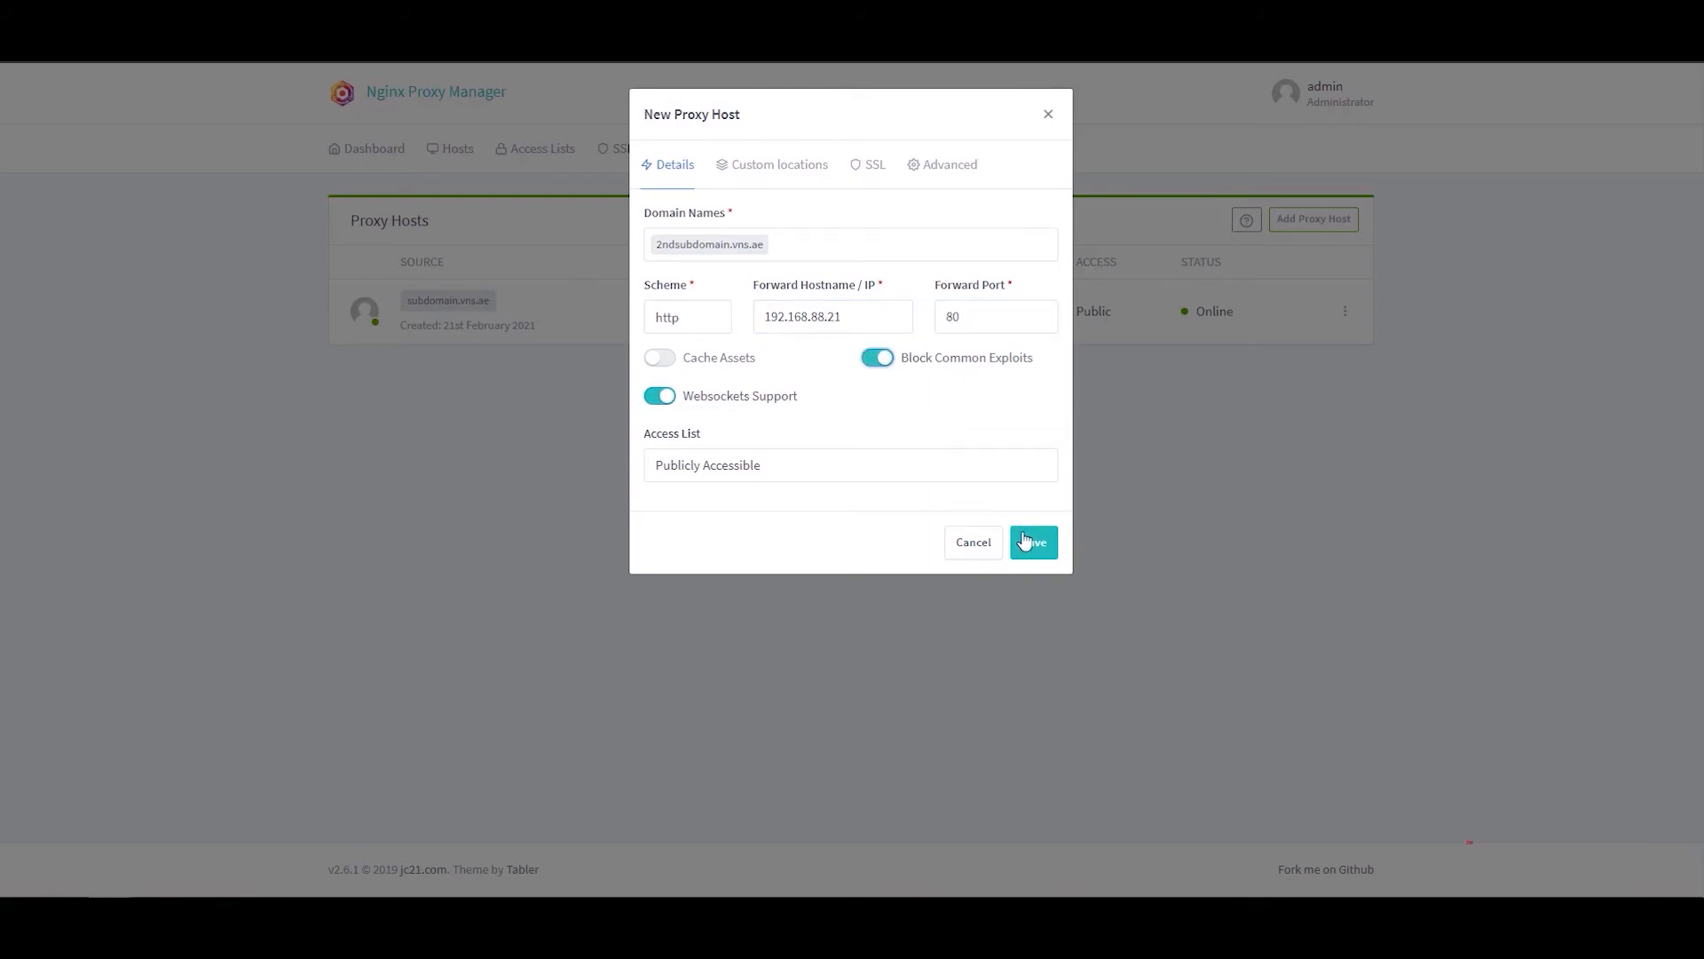
left_click(1030, 542)
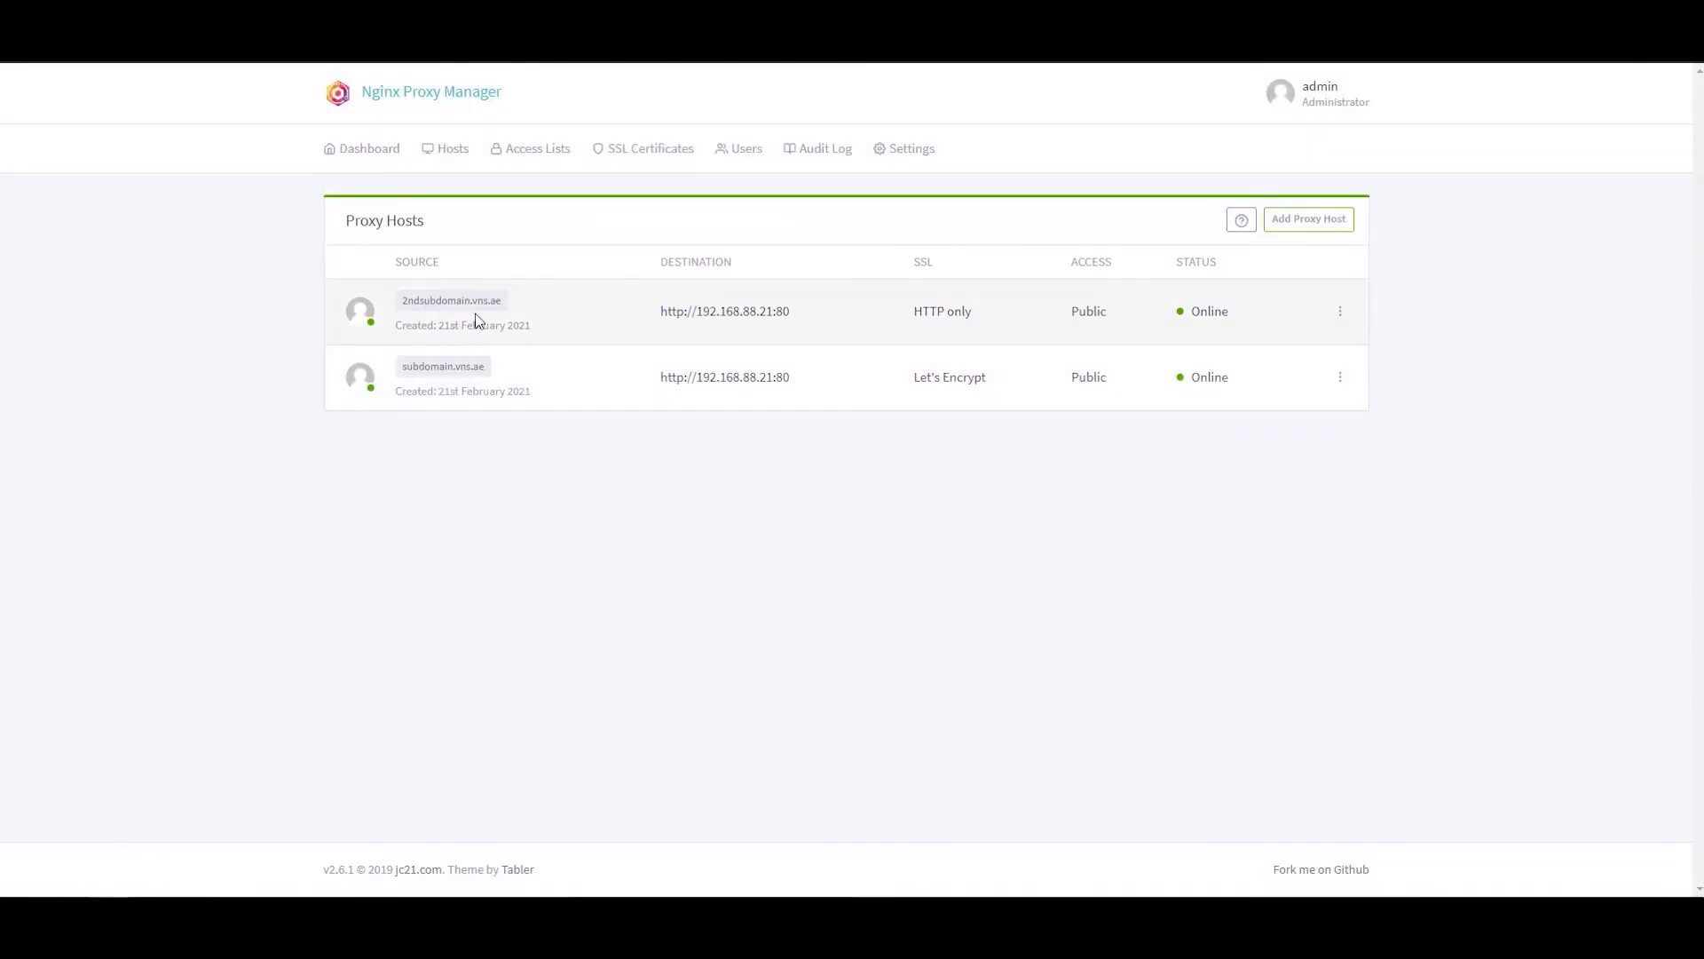
Request a Let's Encrypt certificate for 2ndsubdomain.vns.ae with HTTP/2 and HSTS subdomains.
left_click(451, 300)
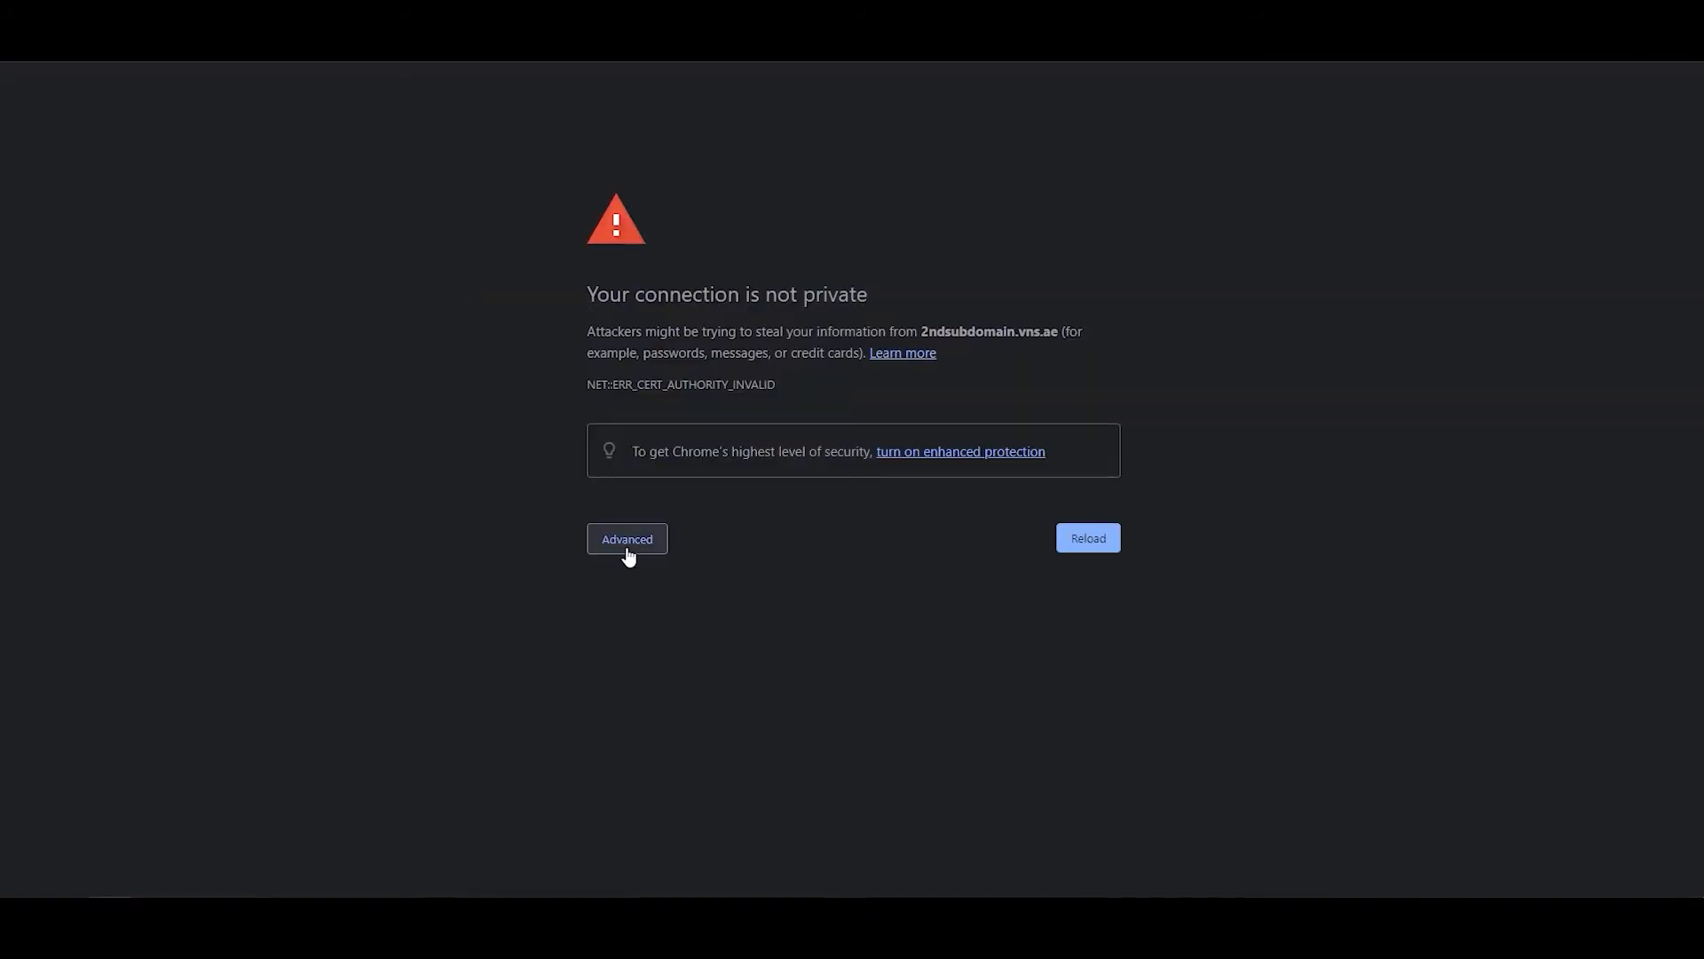
left_click(626, 538)
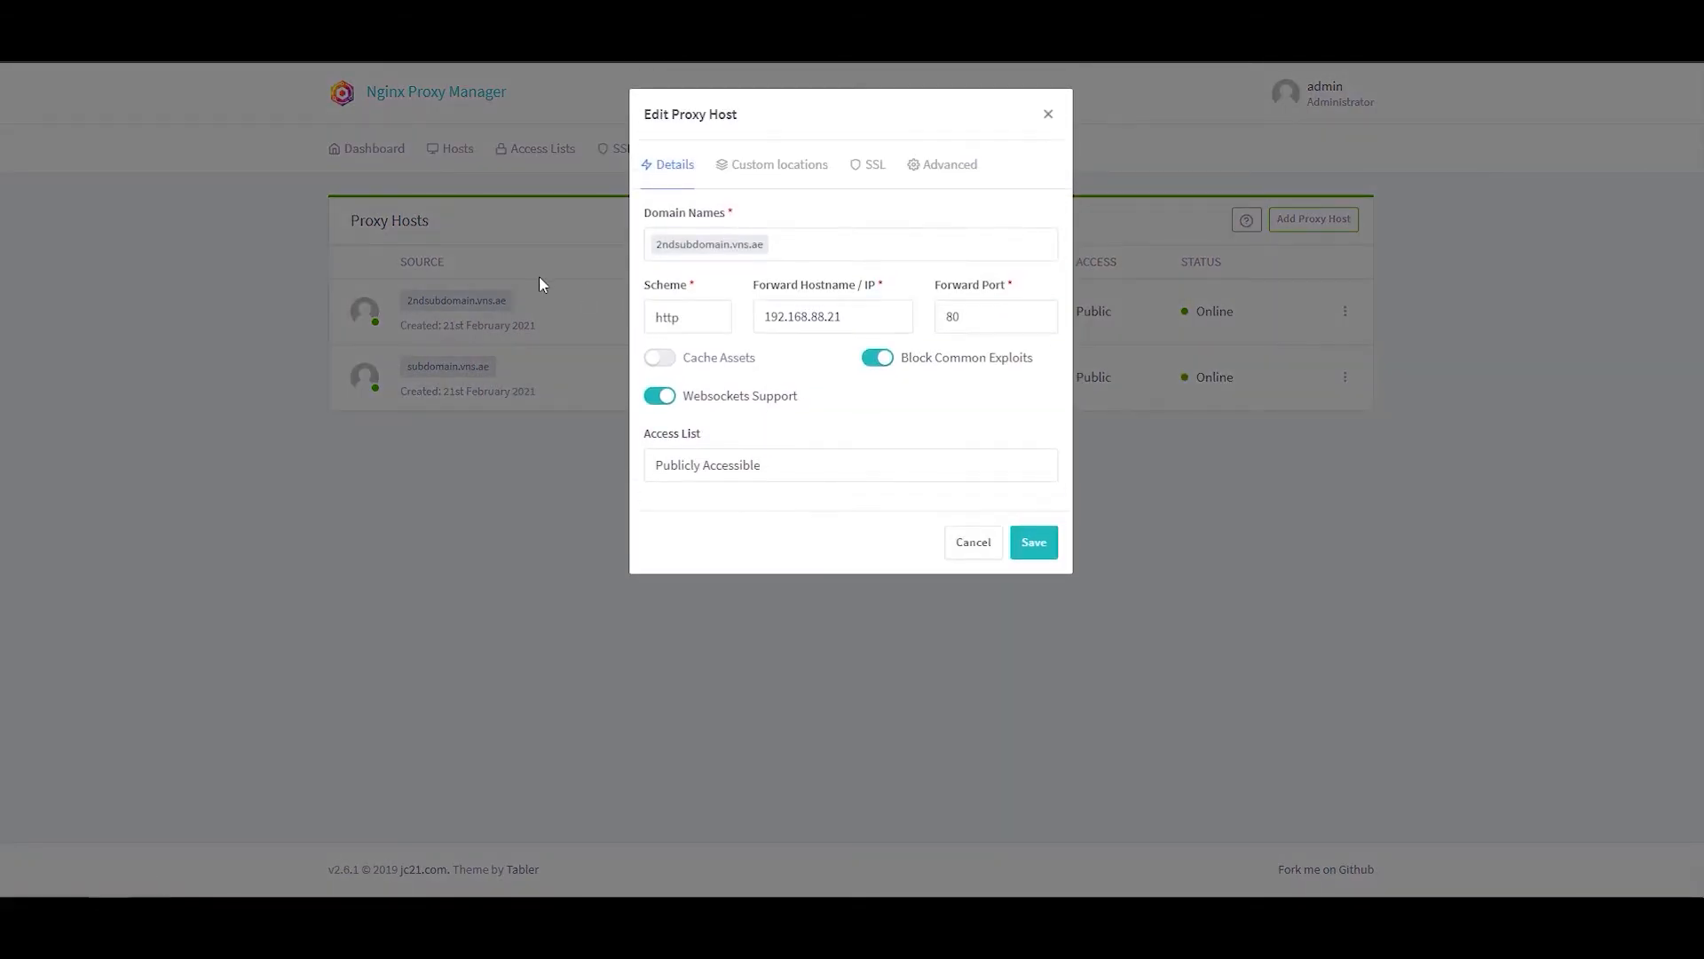
left_click(872, 164)
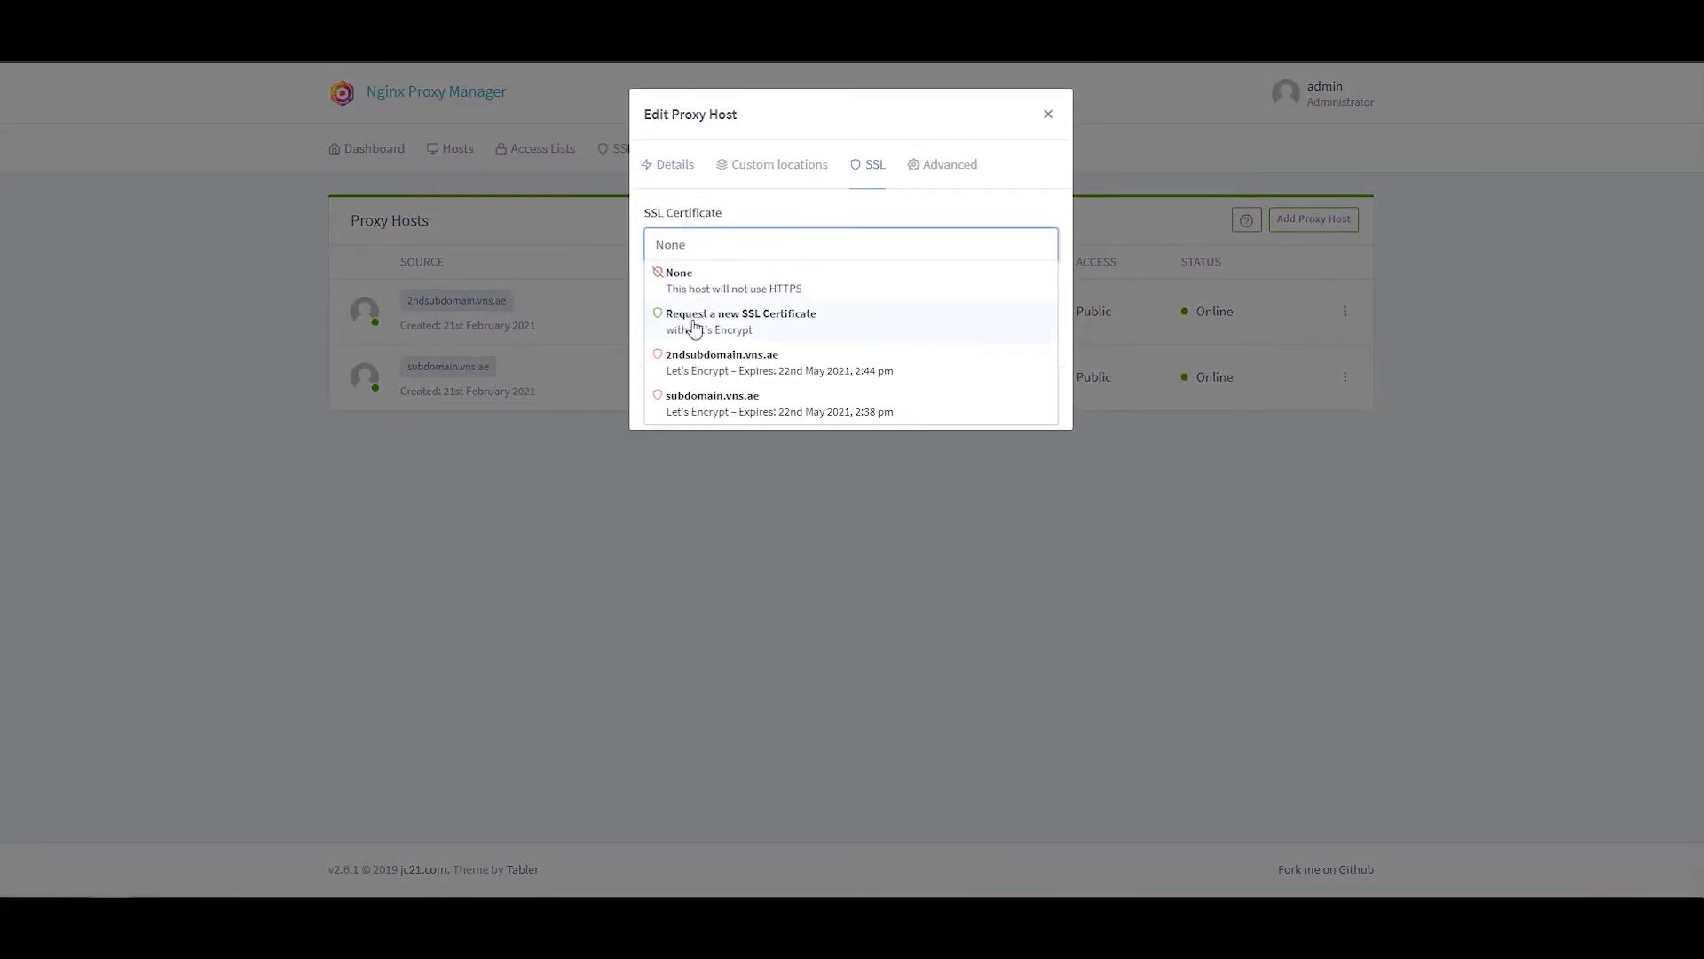
left_click(739, 313)
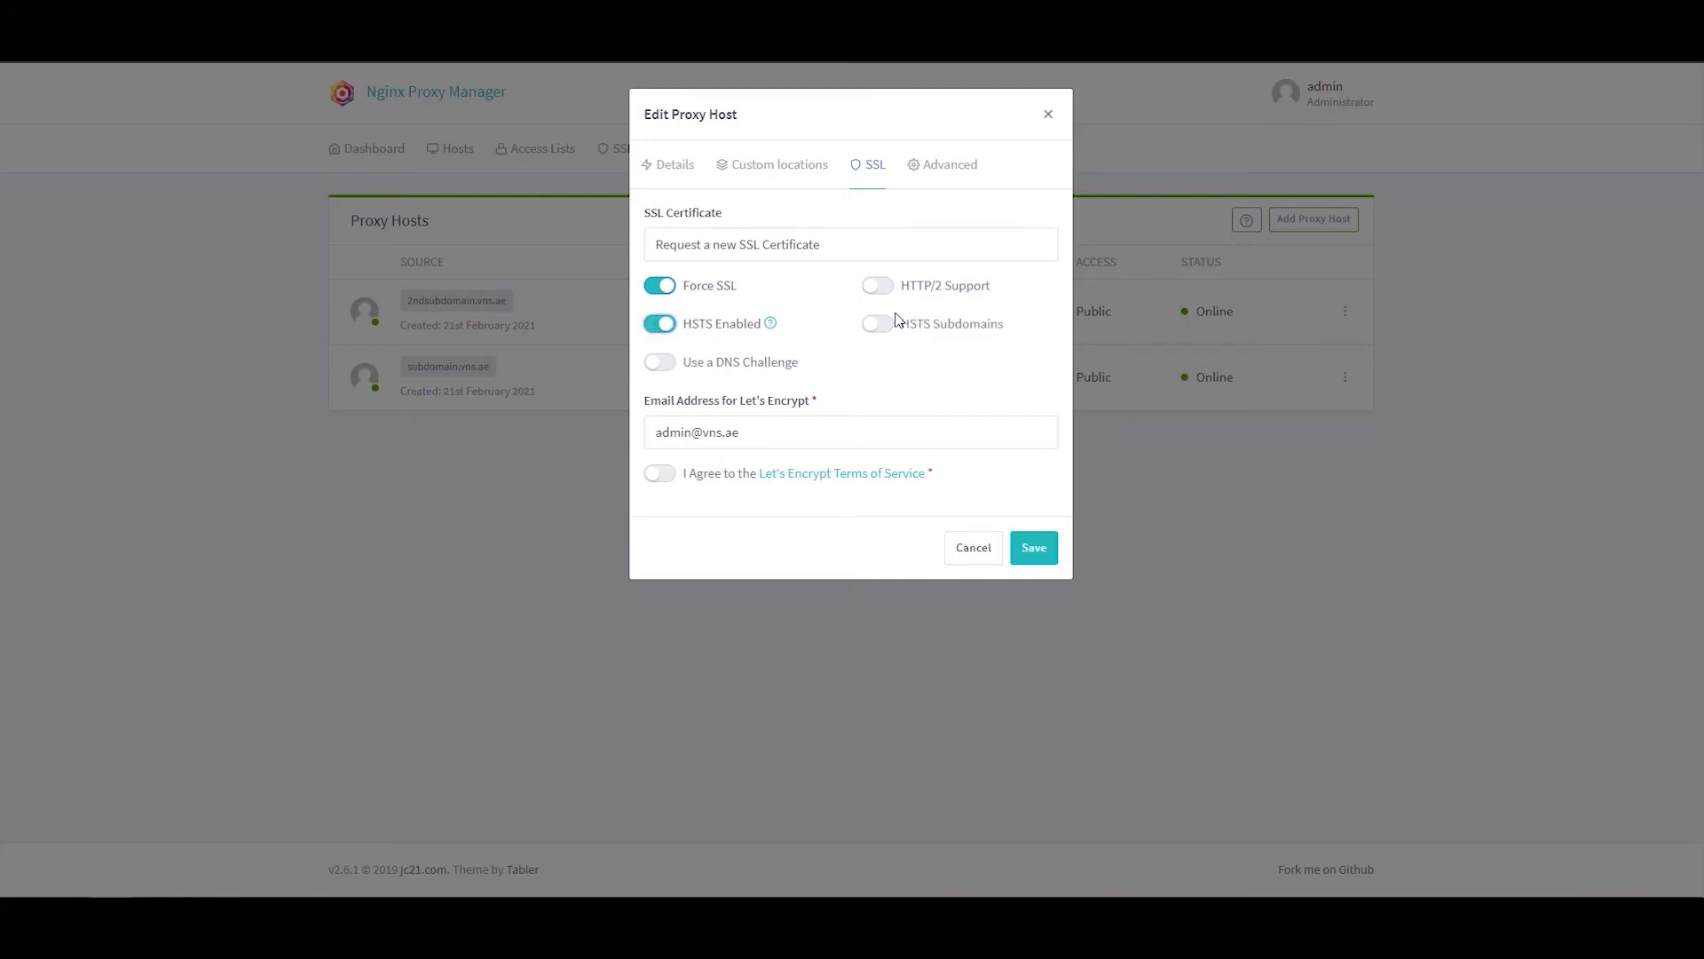
left_click(877, 285)
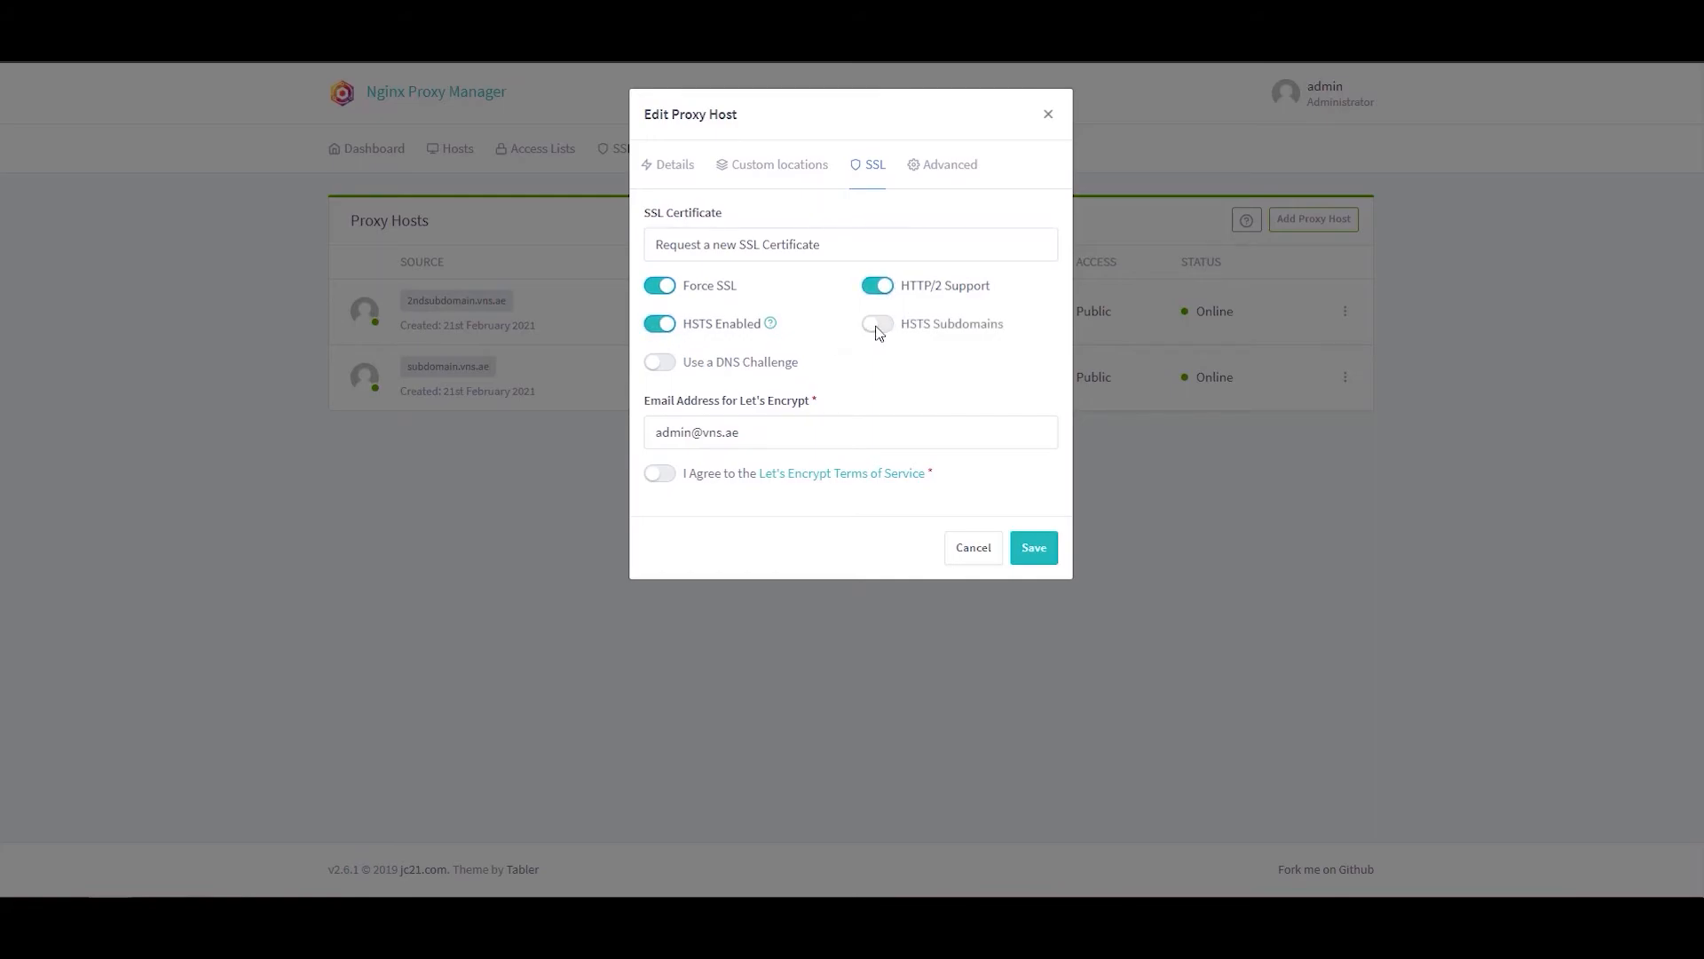
left_click(1032, 547)
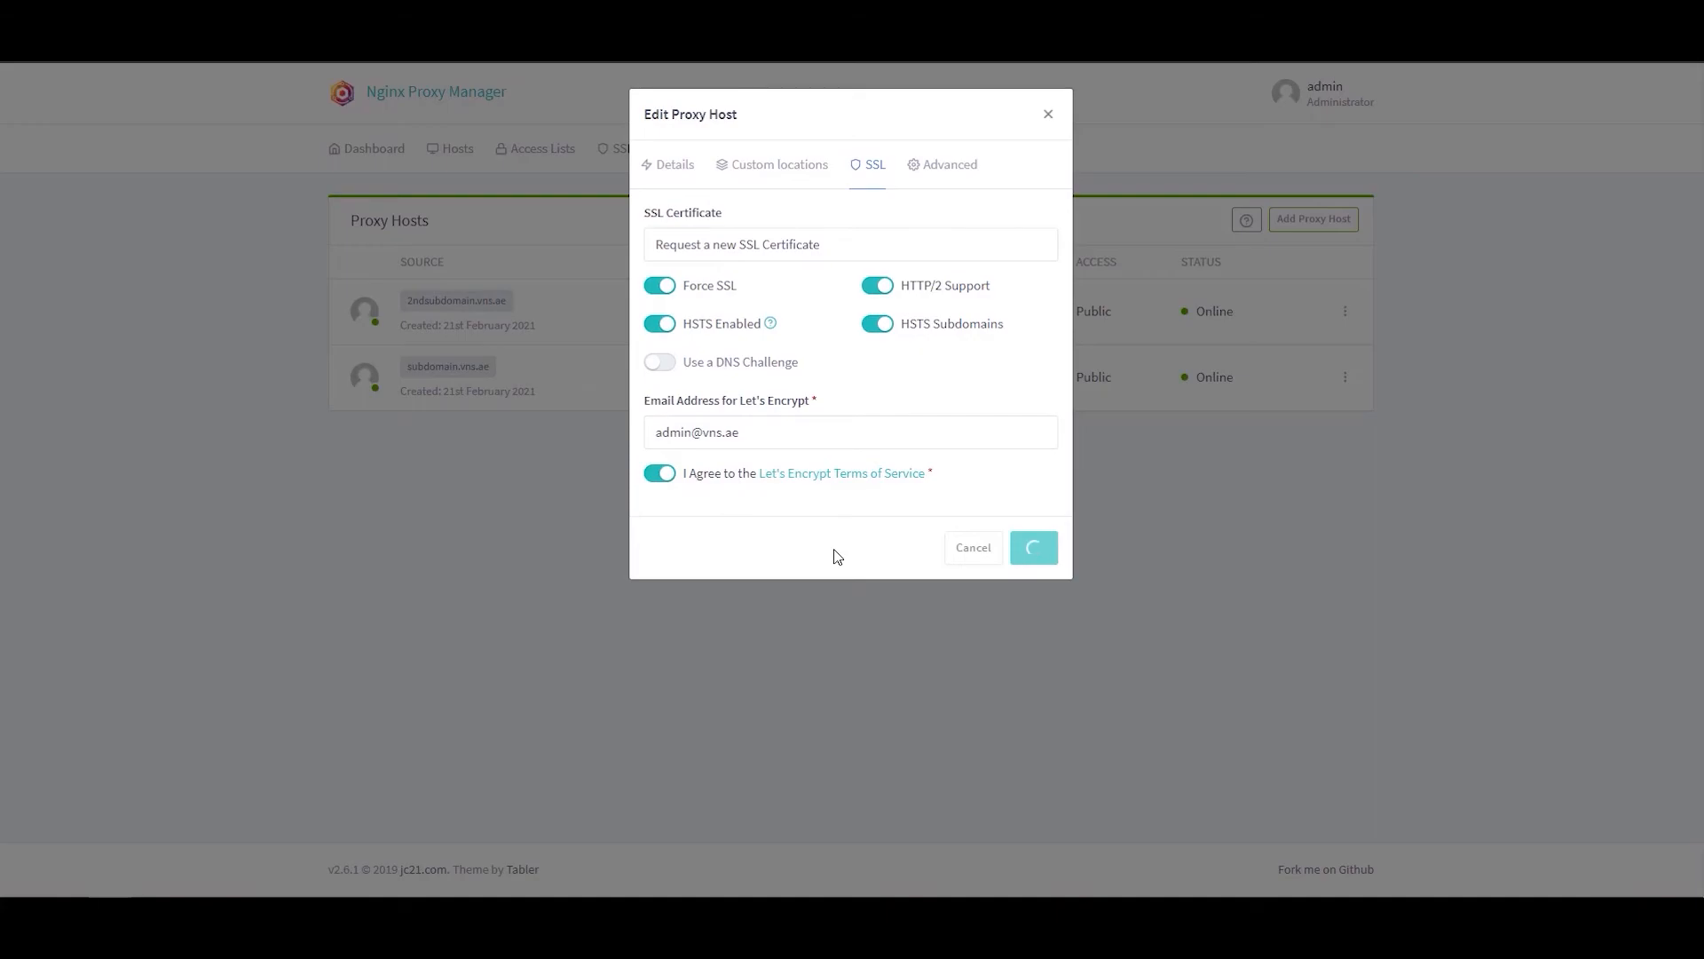
left_click(1031, 547)
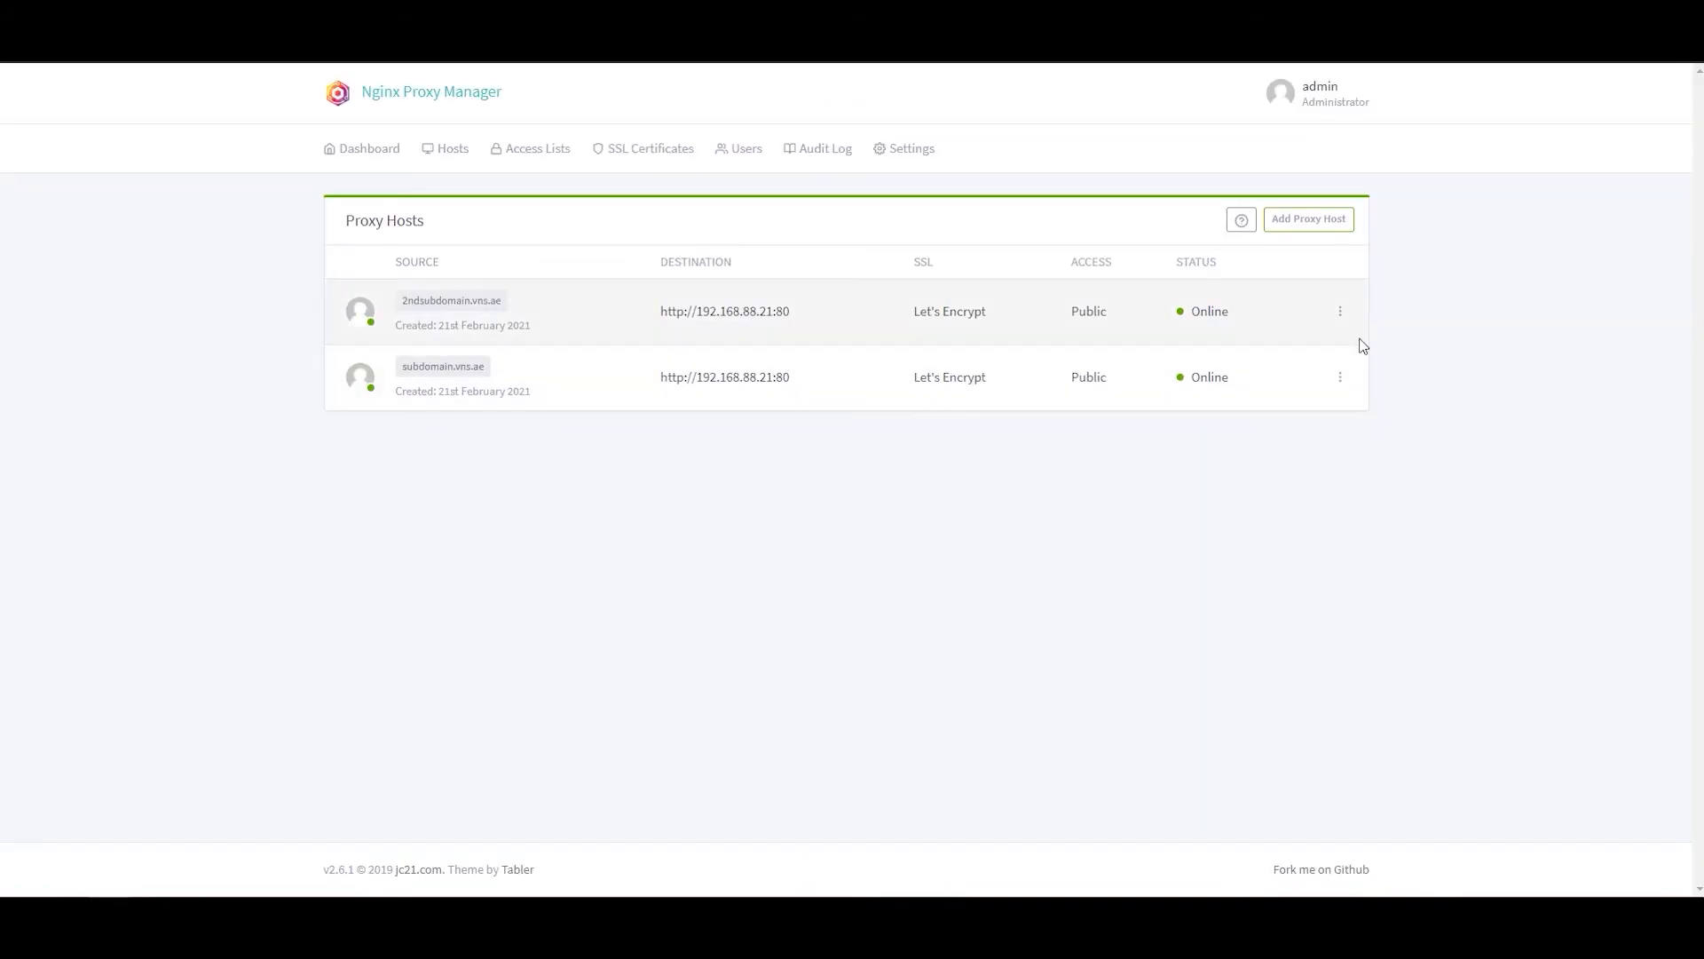
mouse_move(1340, 314)
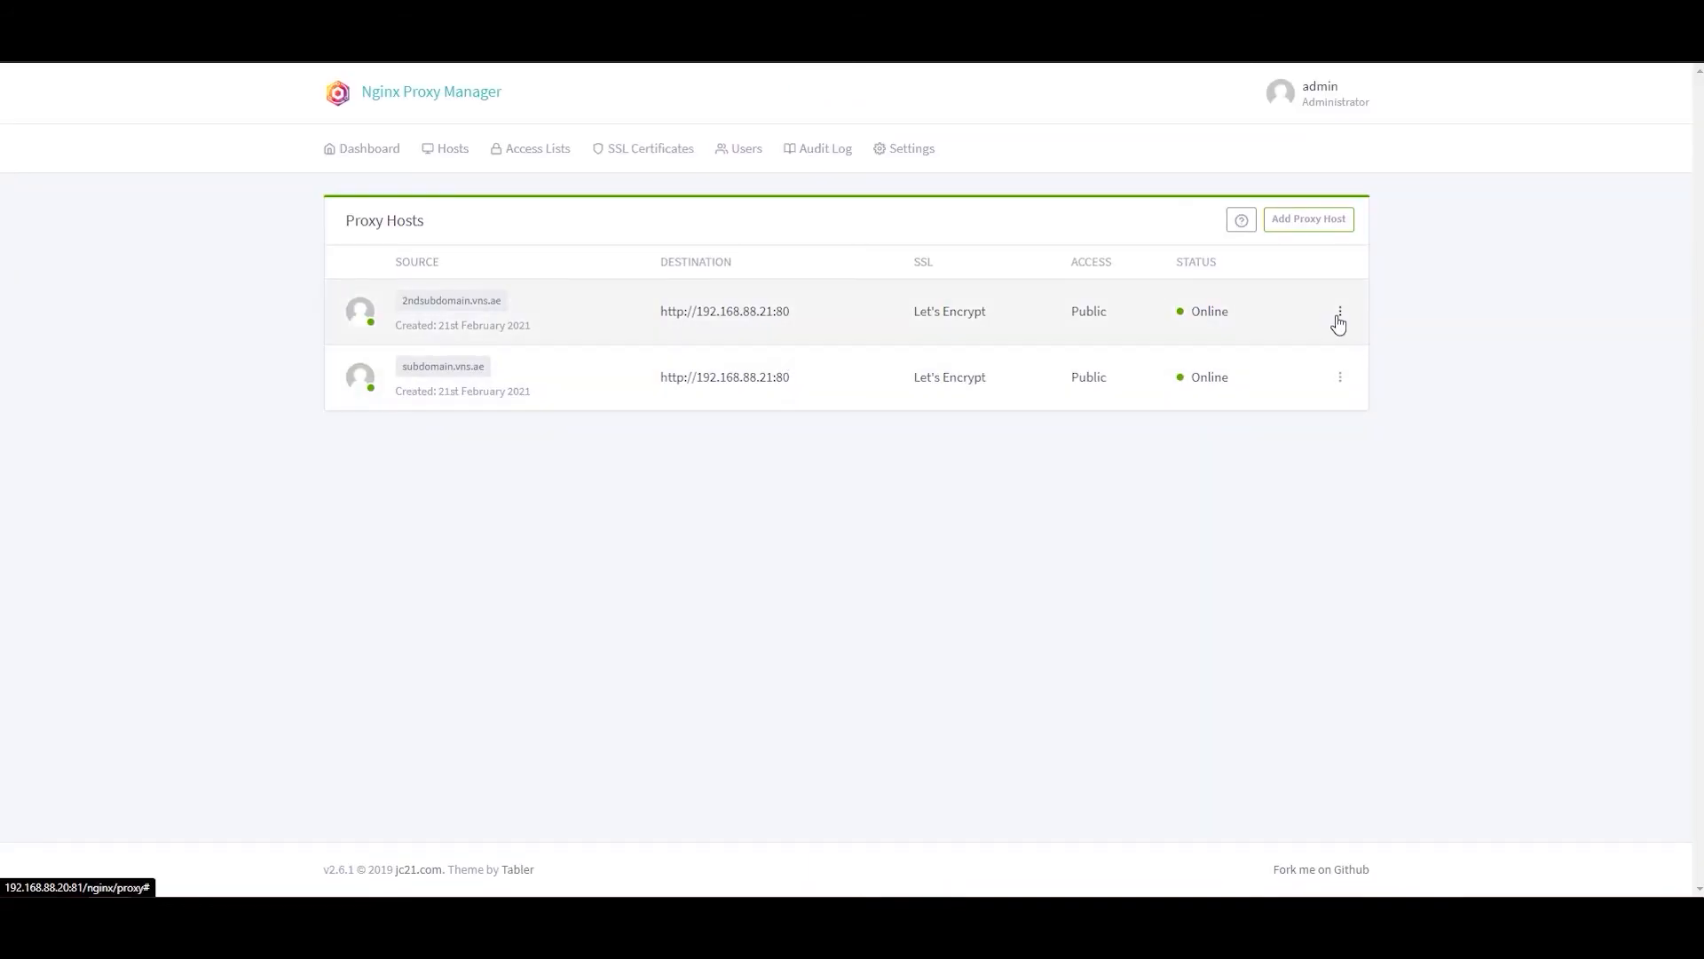
mouse_move(1124, 348)
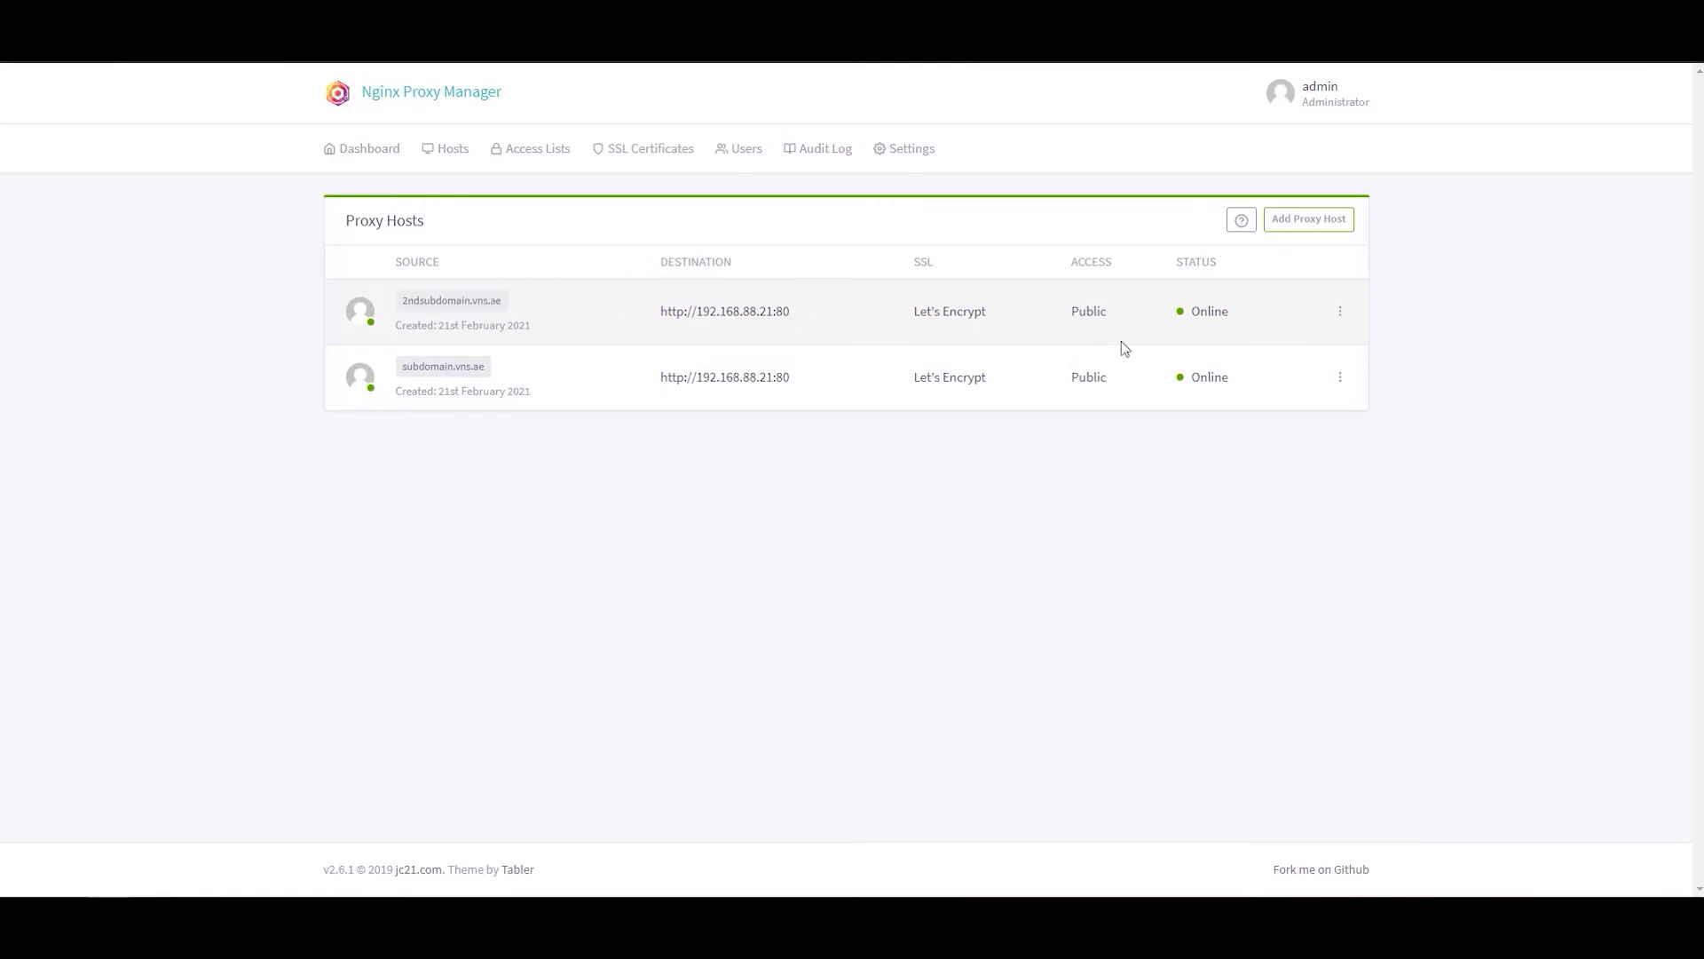
Add custom location / forwarding to 192.168.88.21/app2/ on port 80 and save.
left_click(1339, 310)
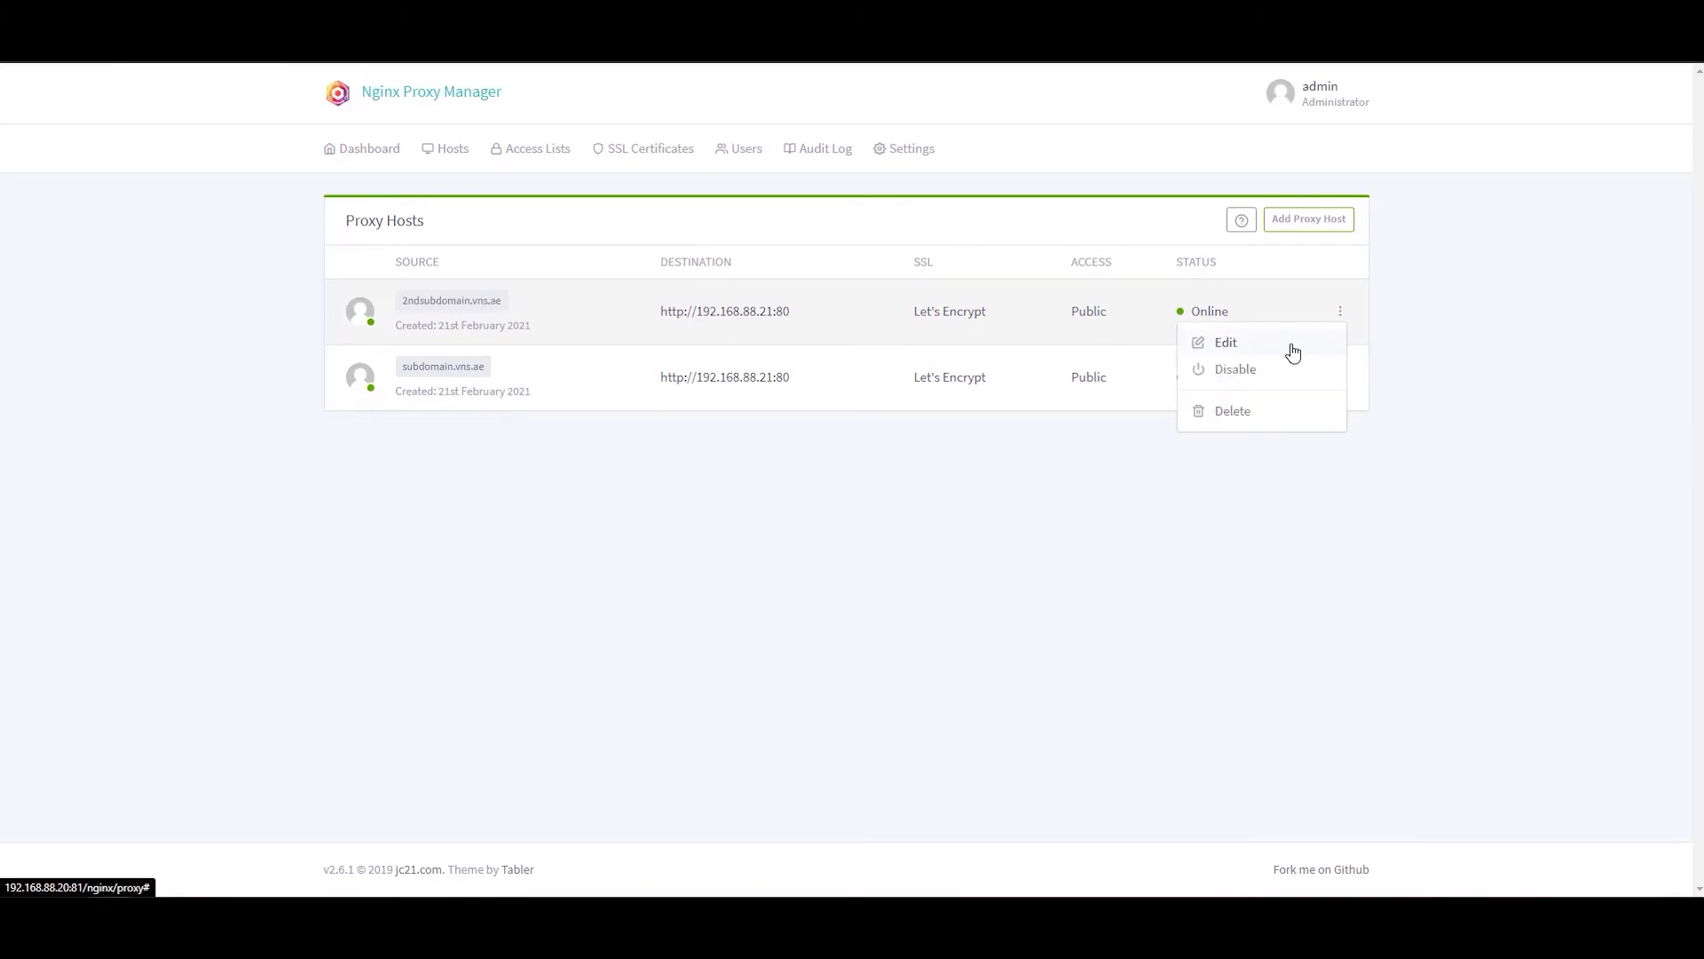
left_click(1225, 343)
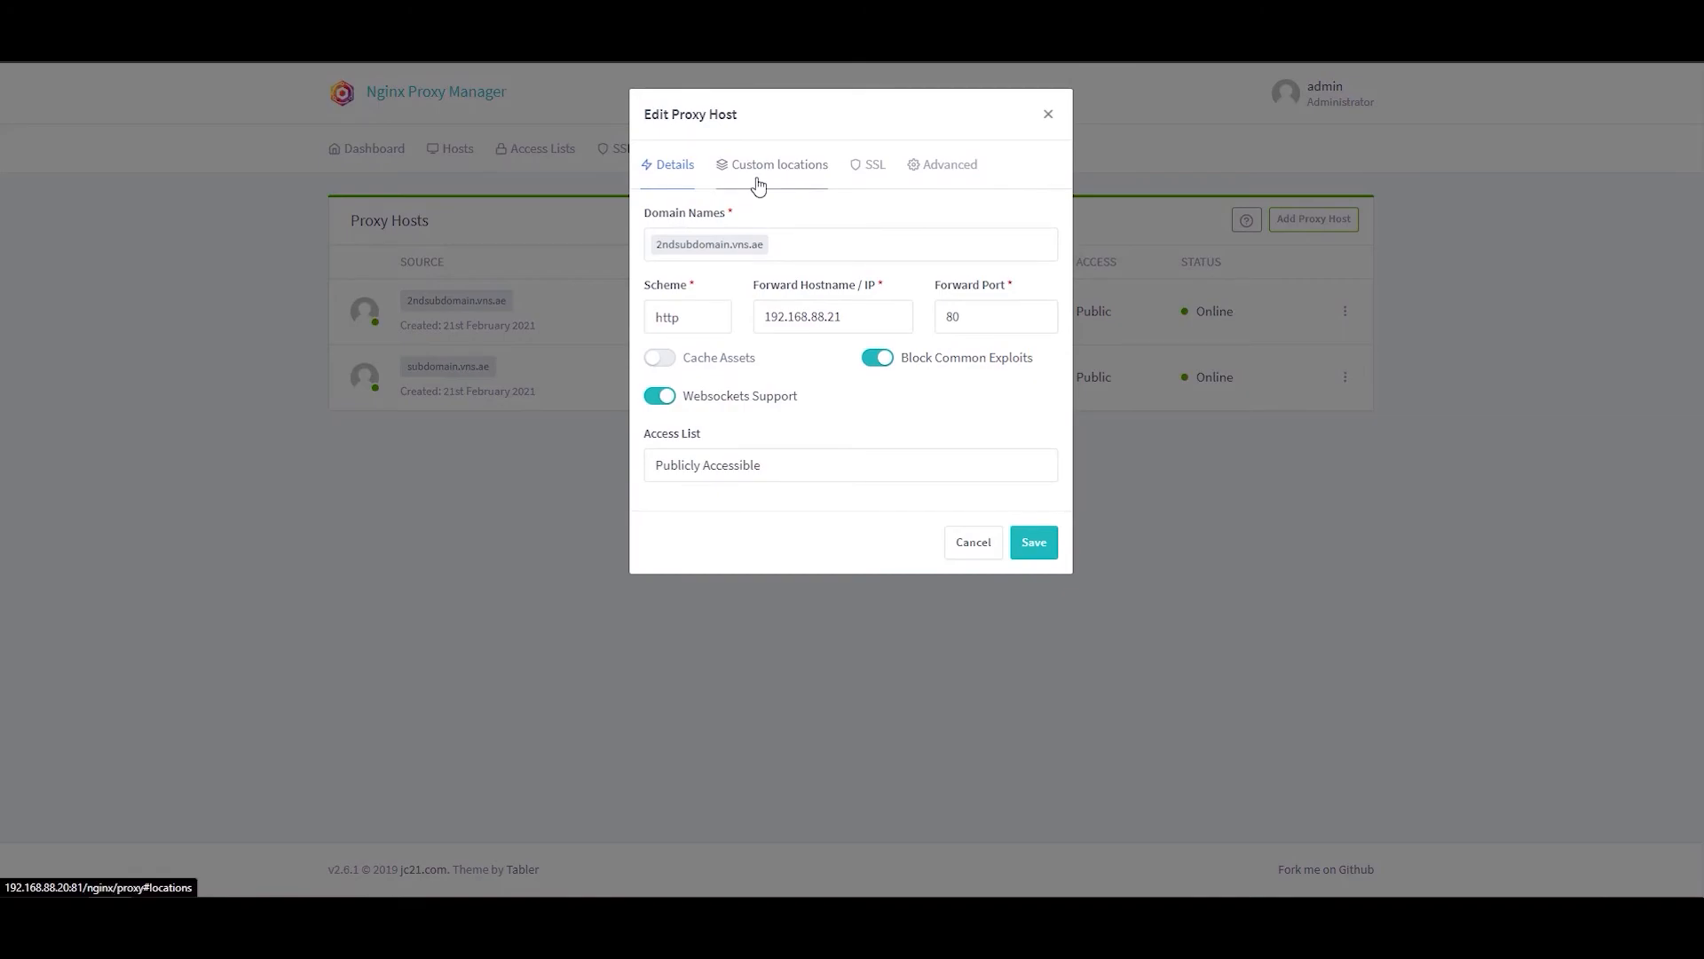
left_click(778, 165)
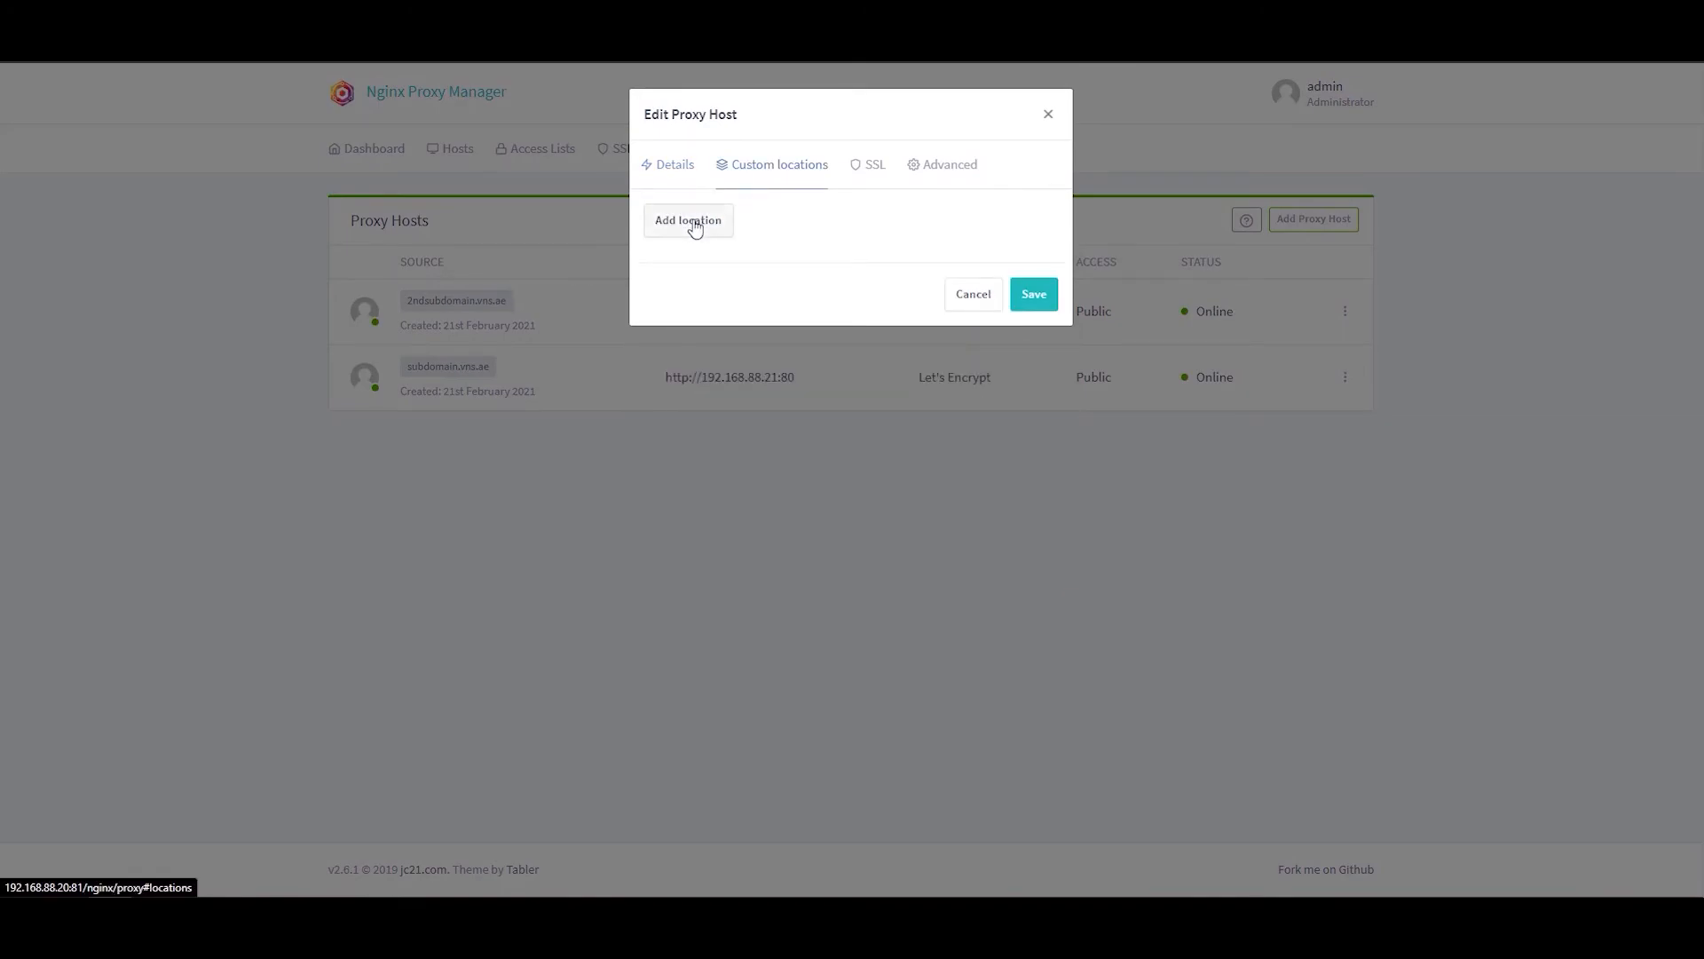
left_click(687, 219)
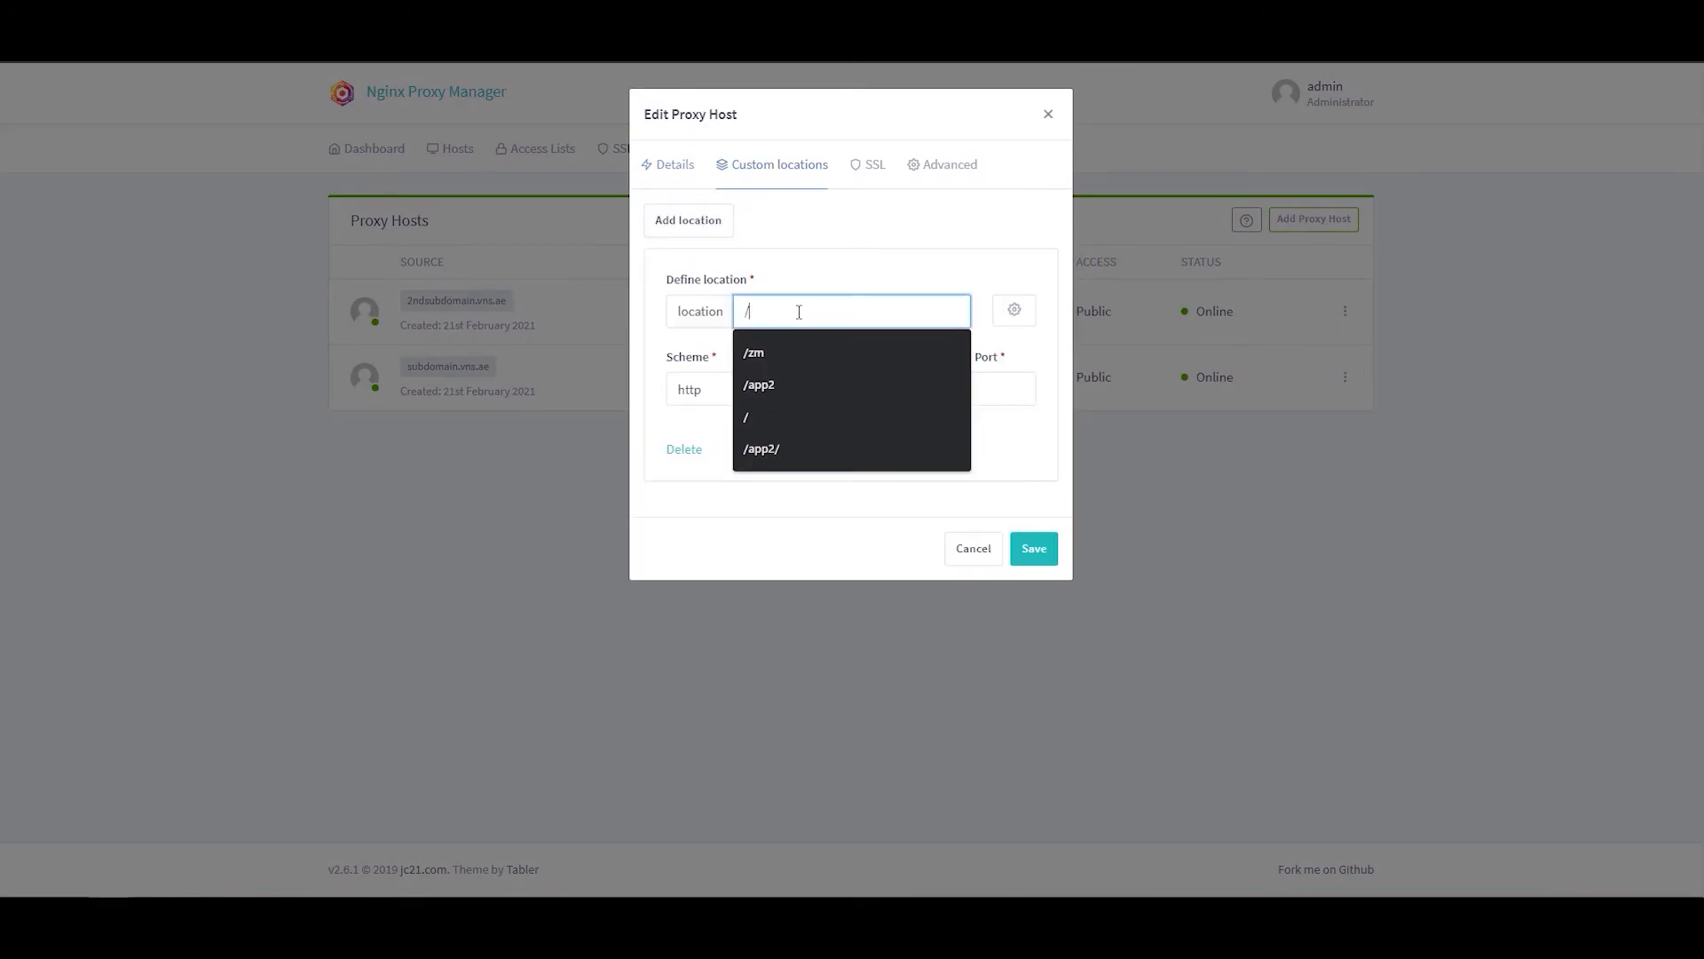
left_click(746, 415)
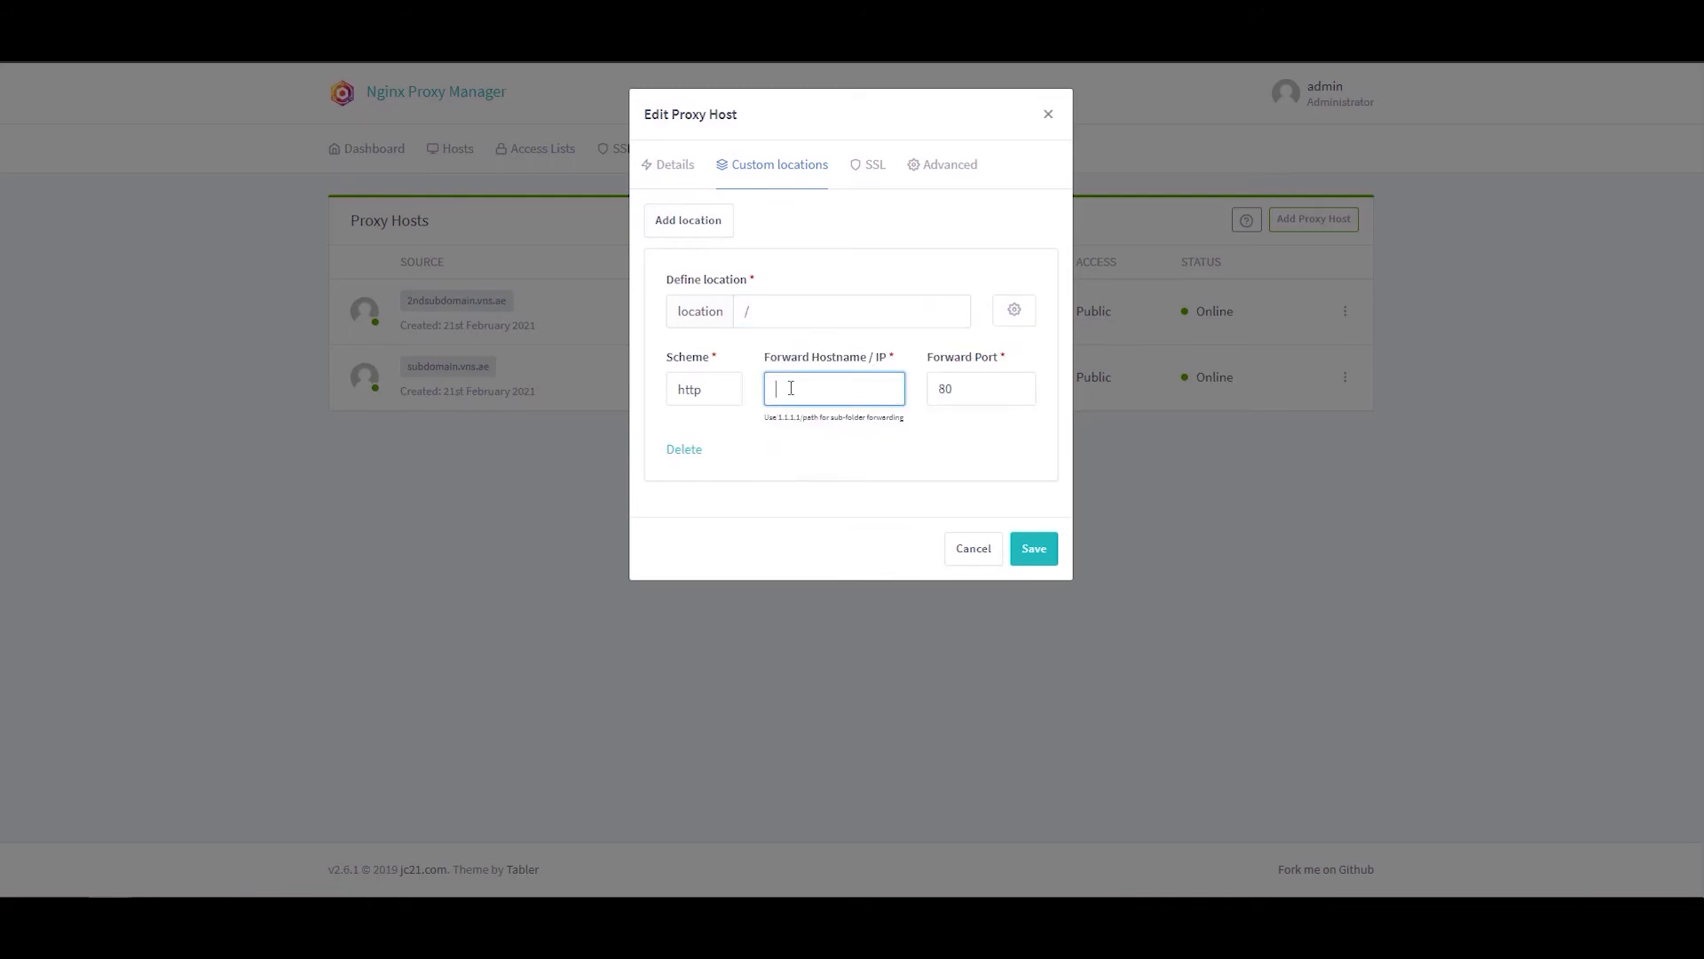
type("192.168.2")
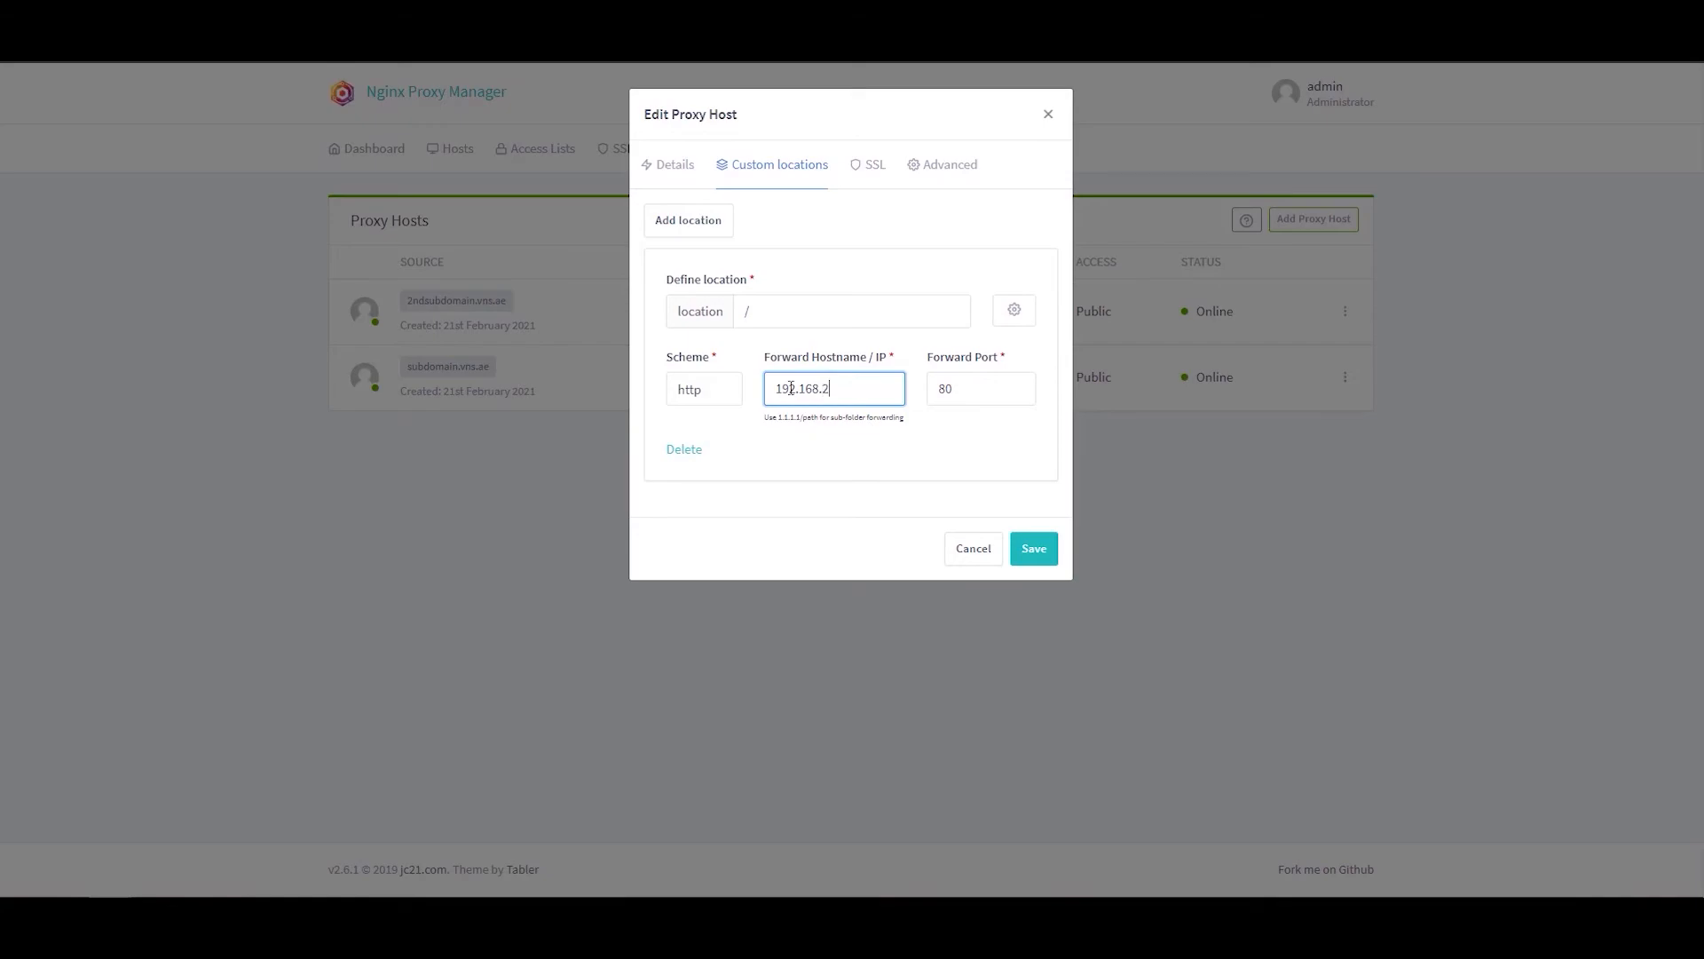
key("Backspace")
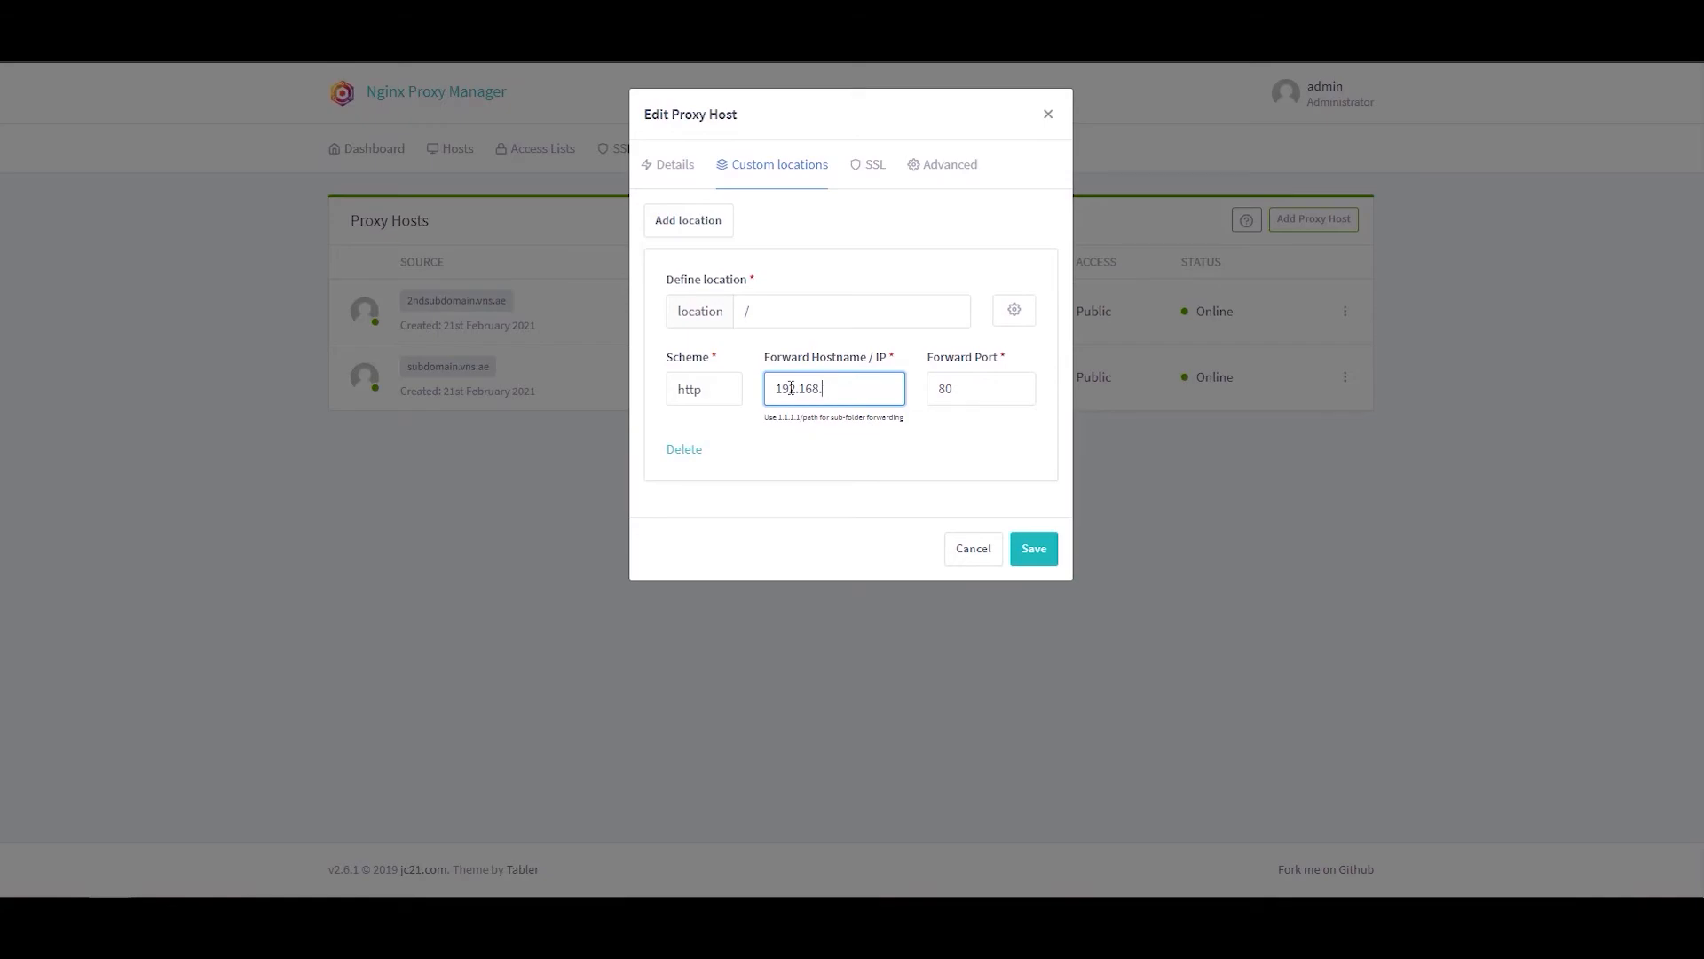
type("88.21/")
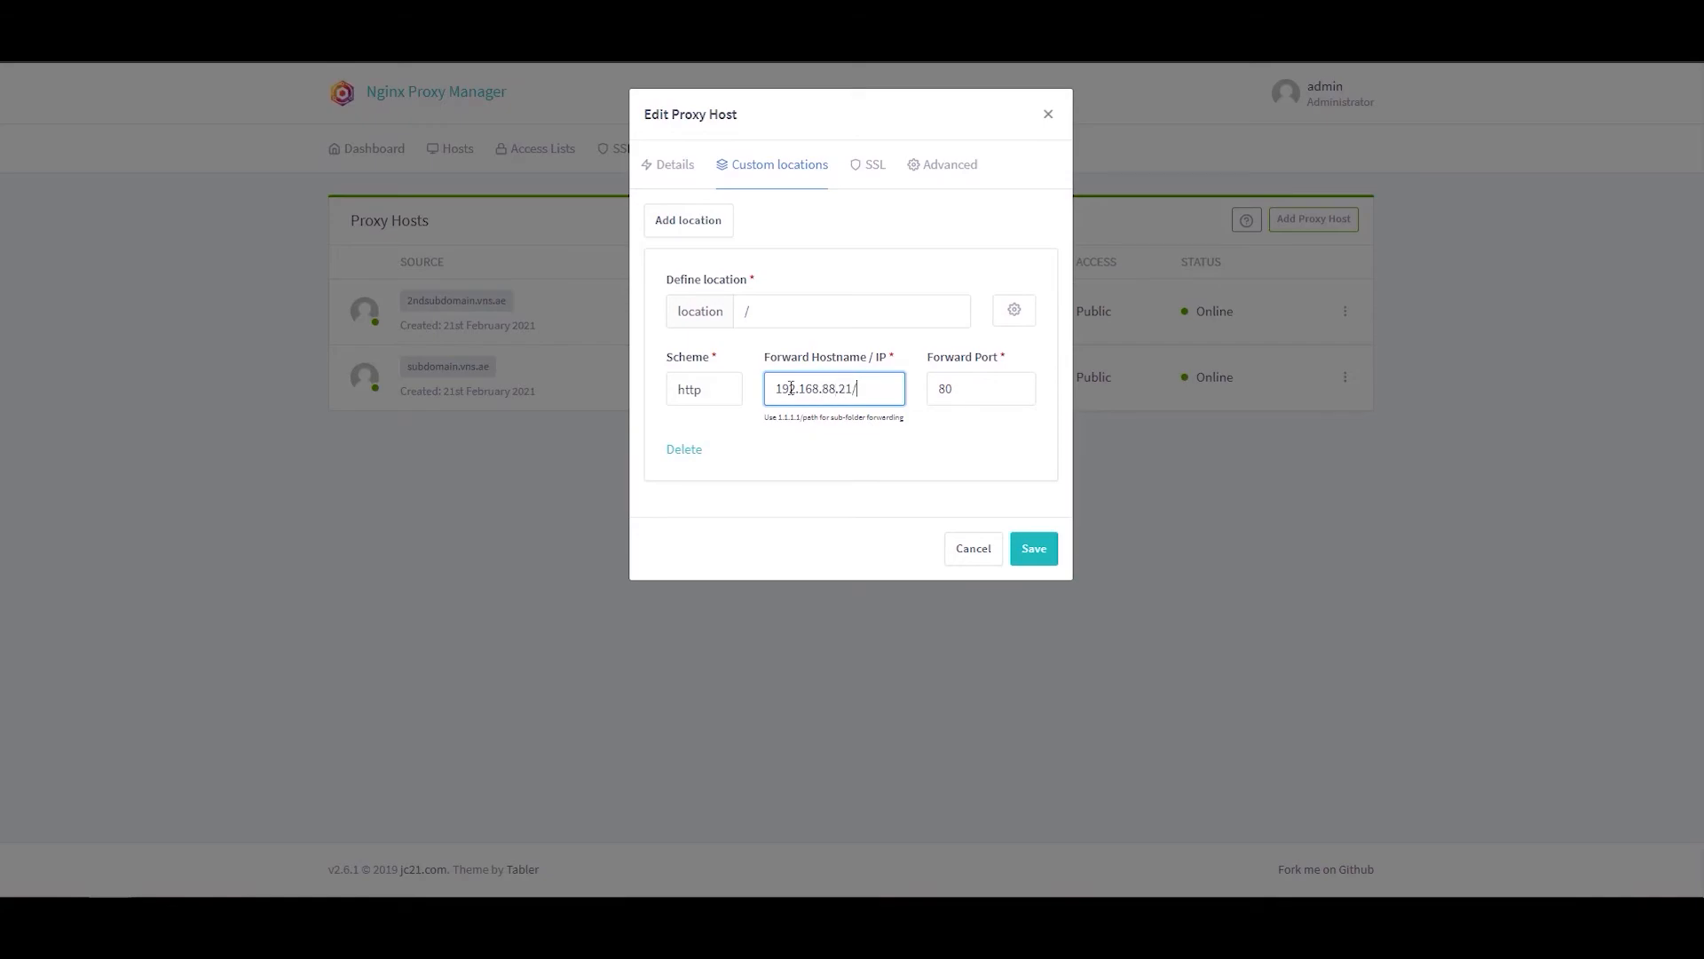
type("app2")
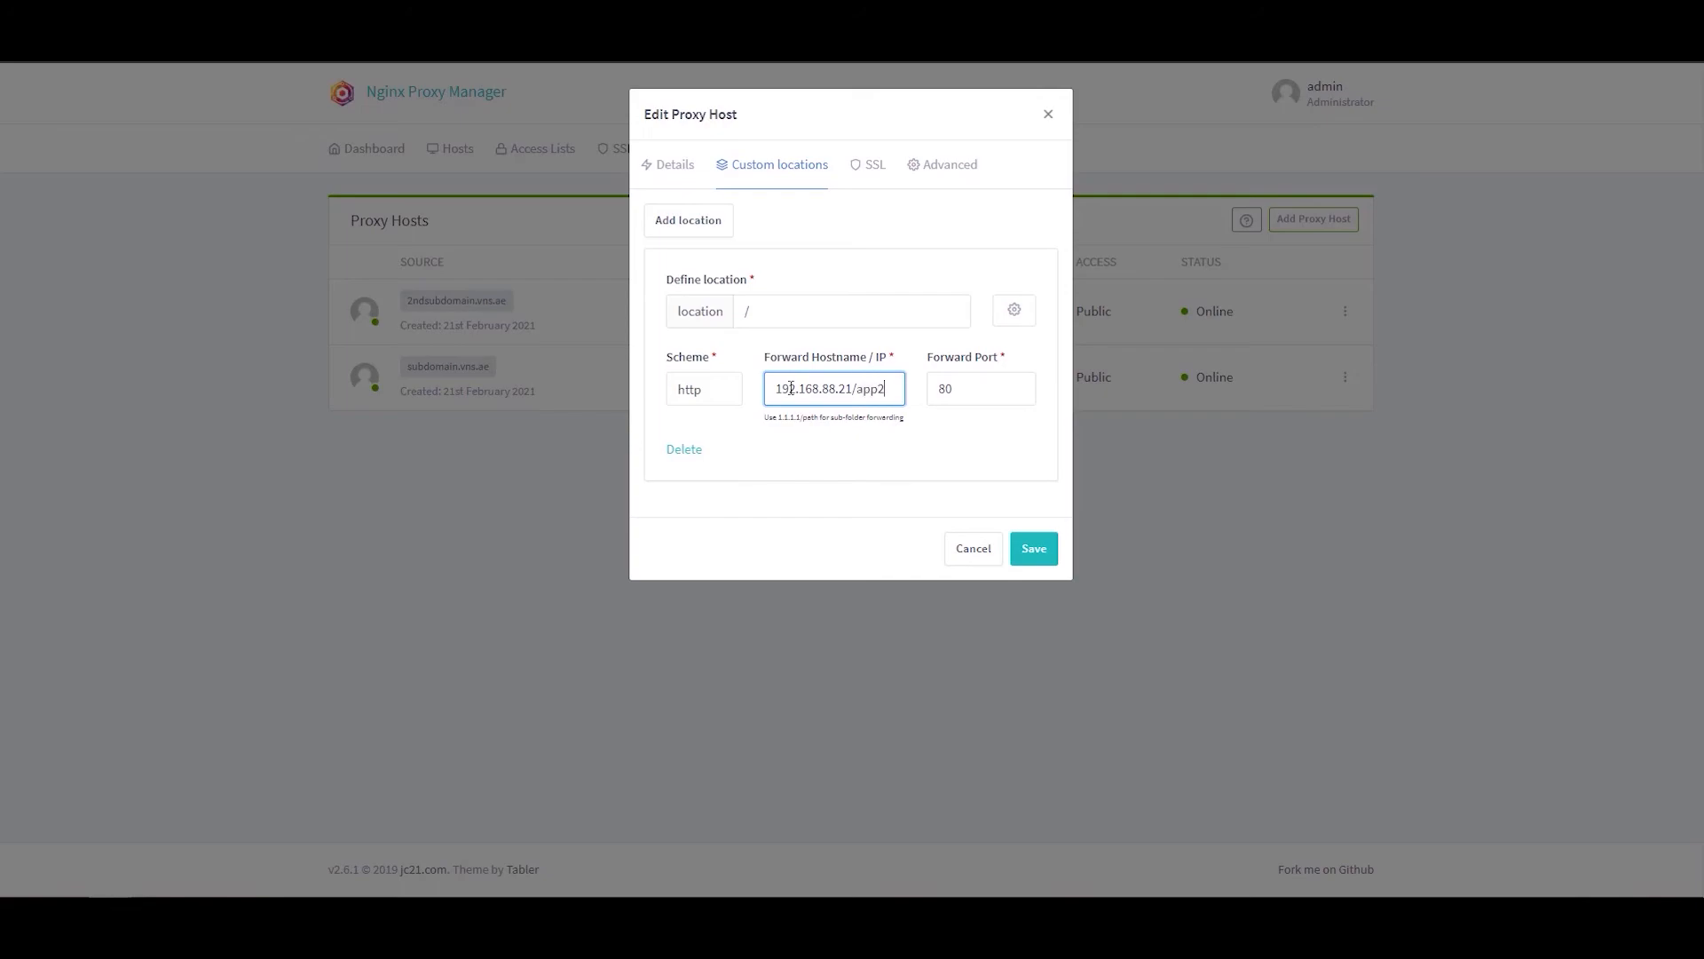
mouse_move(913, 456)
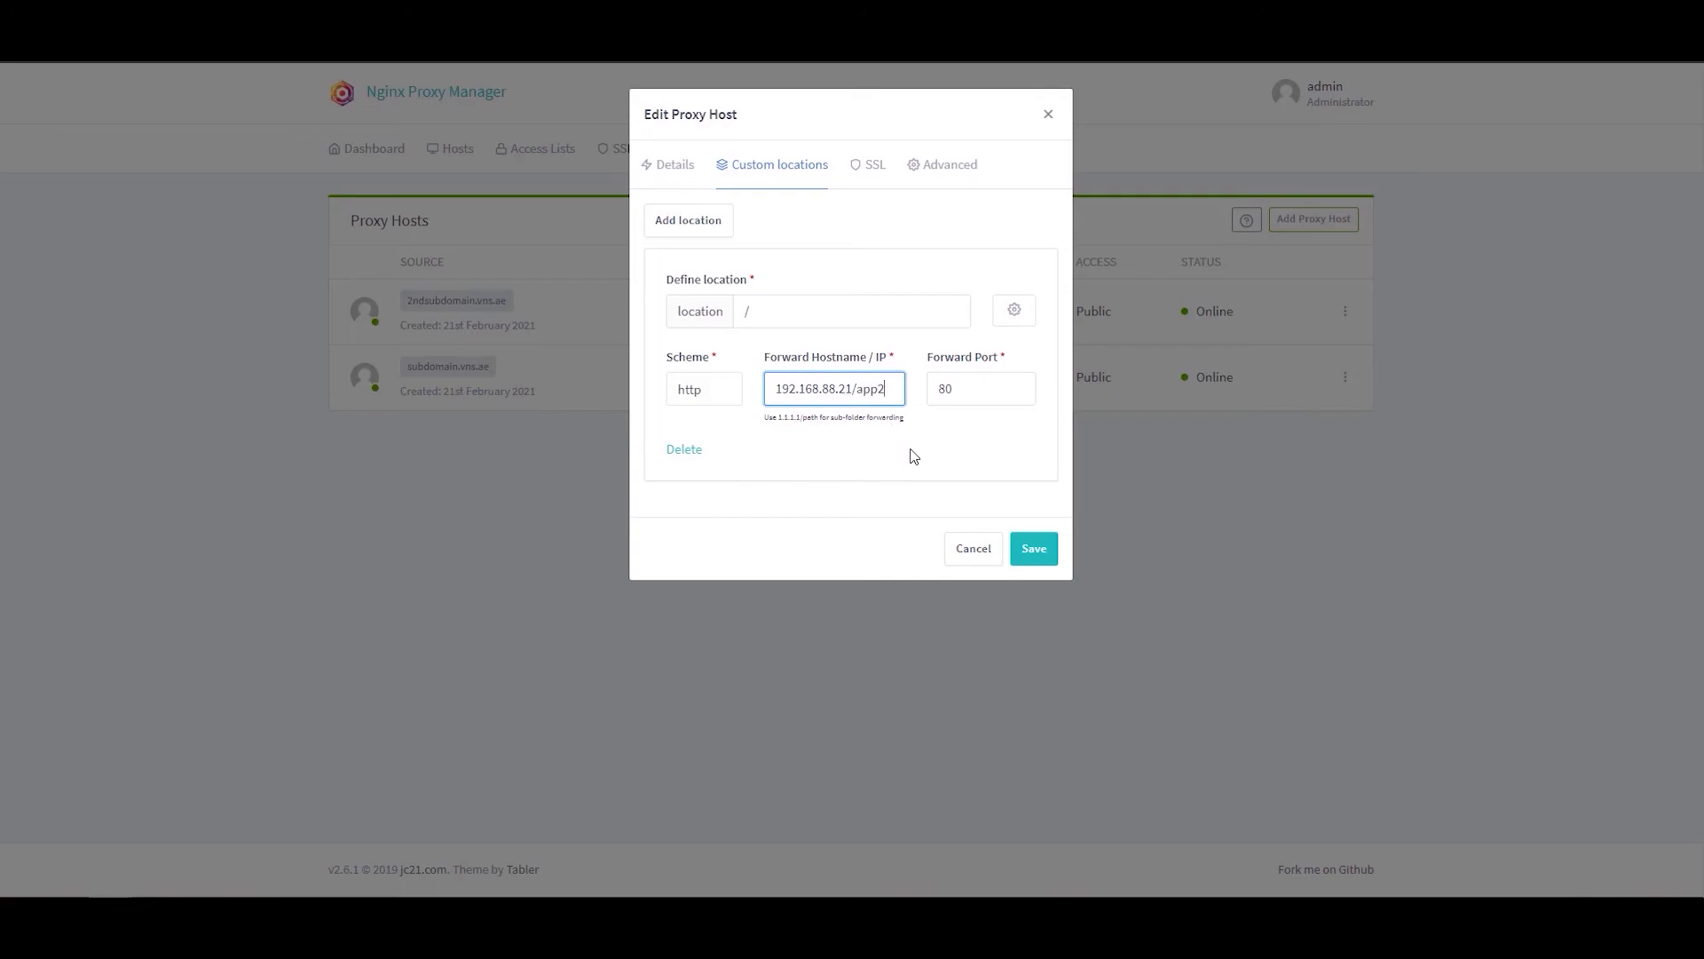
type("/")
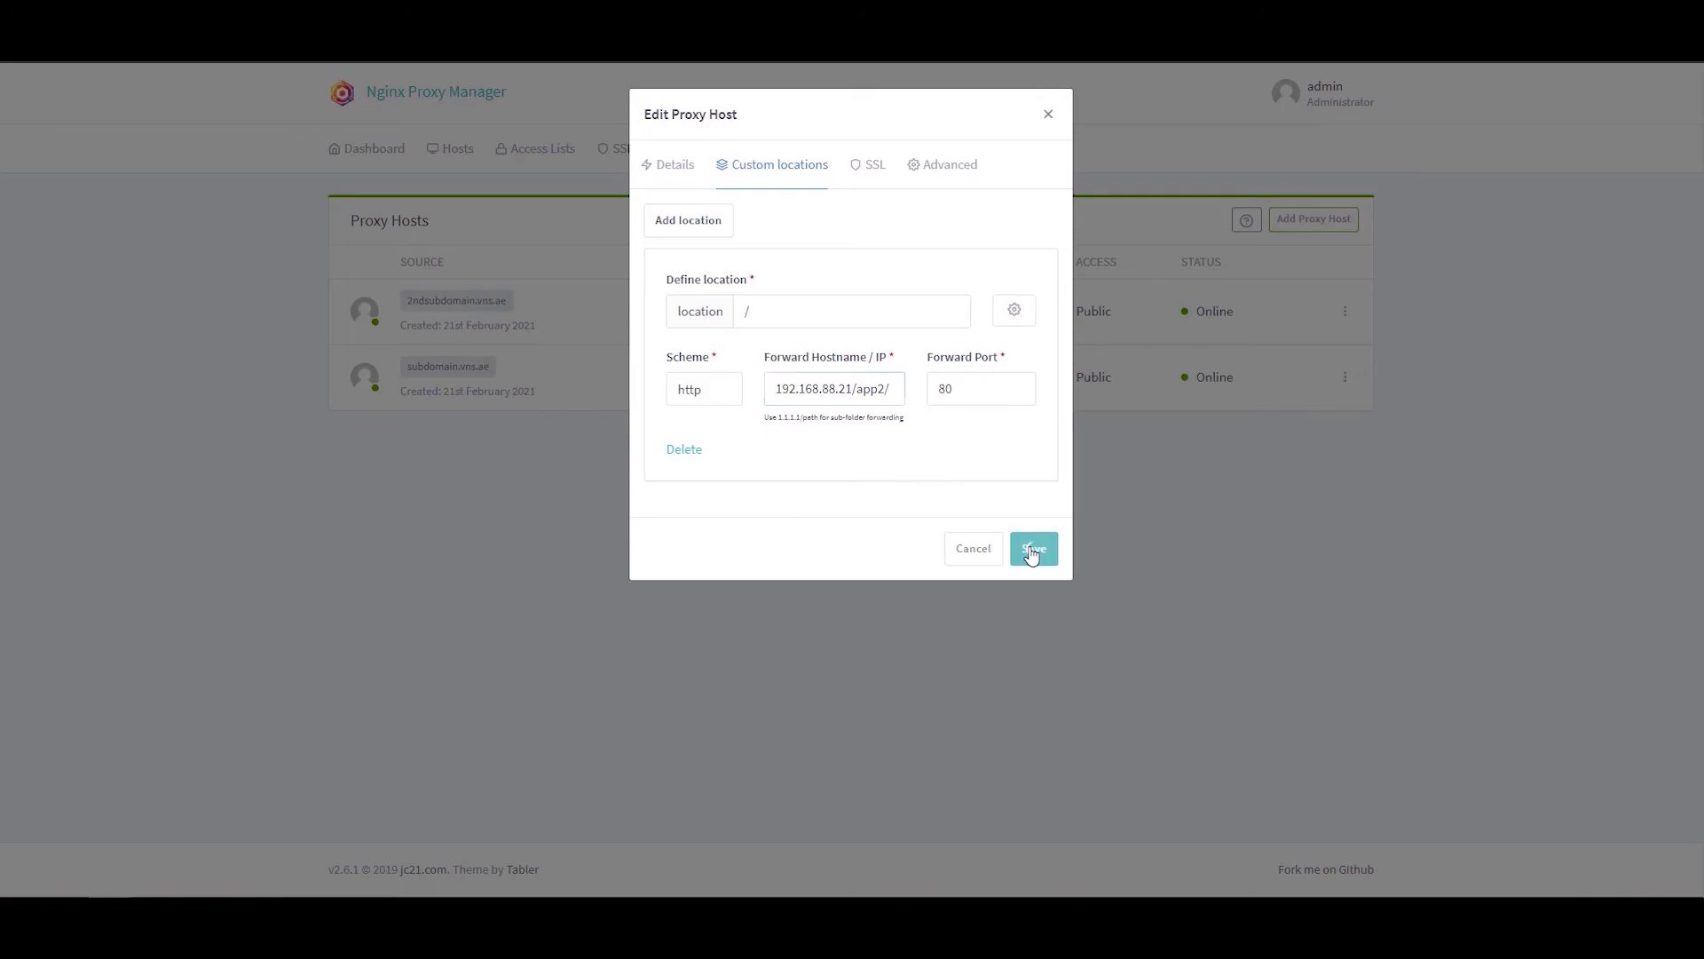
left_click(1030, 547)
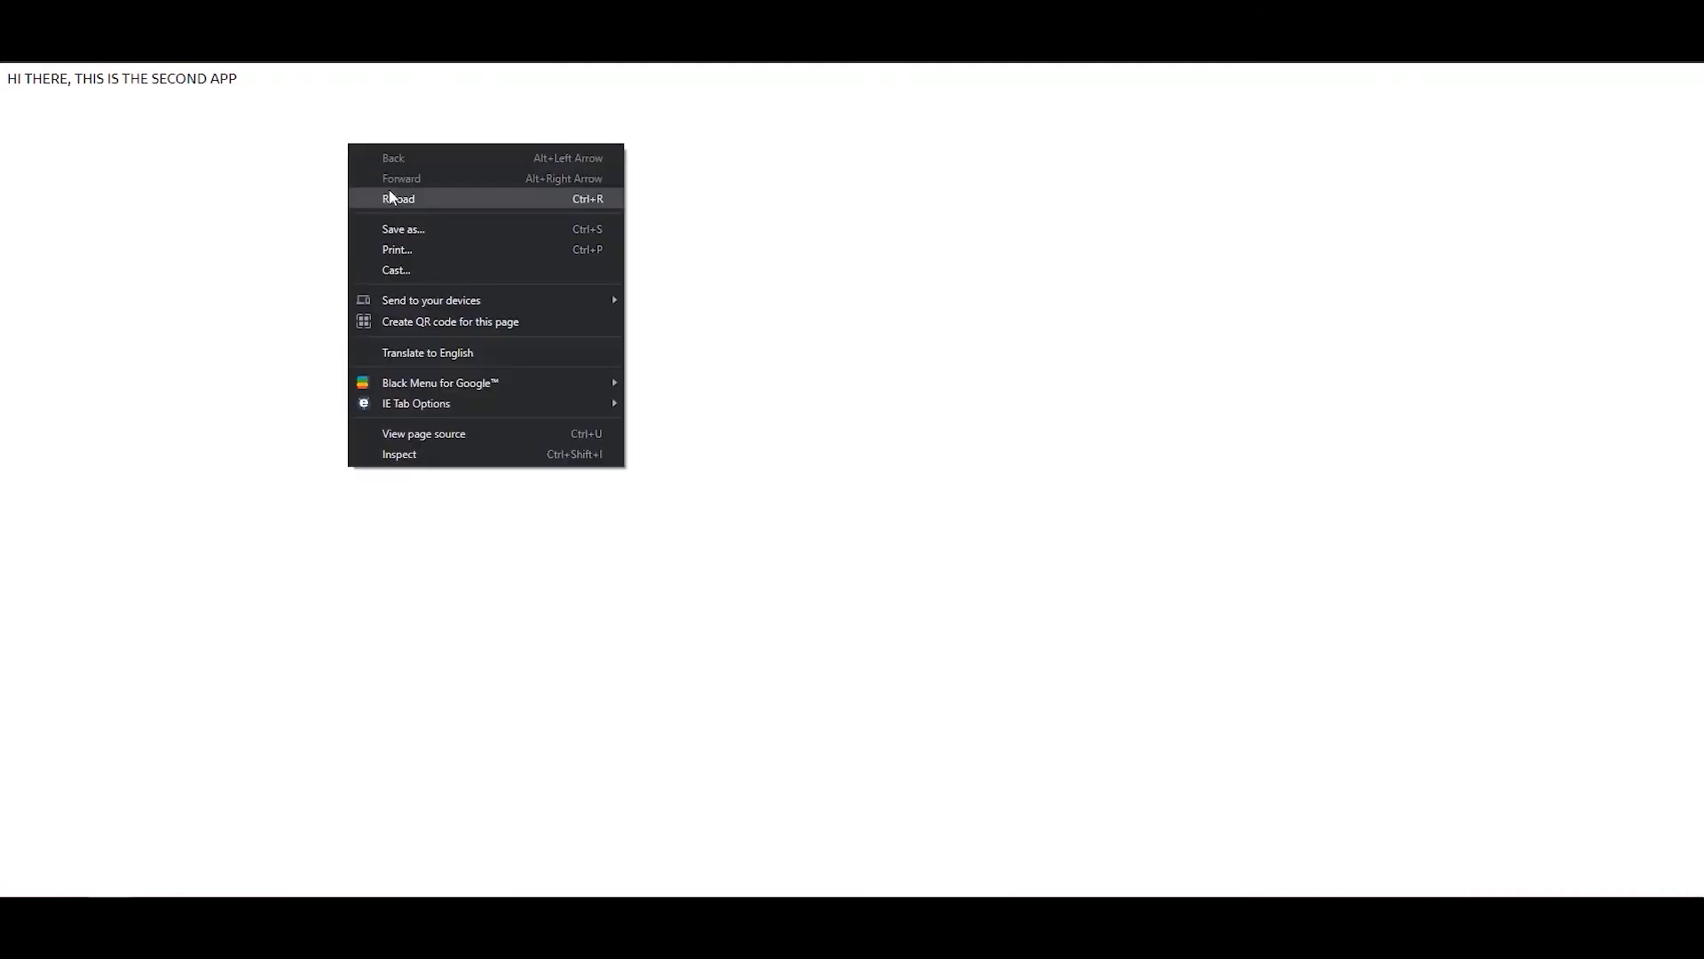
Reload the 2ndsubdomain.vns.ae page in Chrome to show the app2 page.
left_click(398, 198)
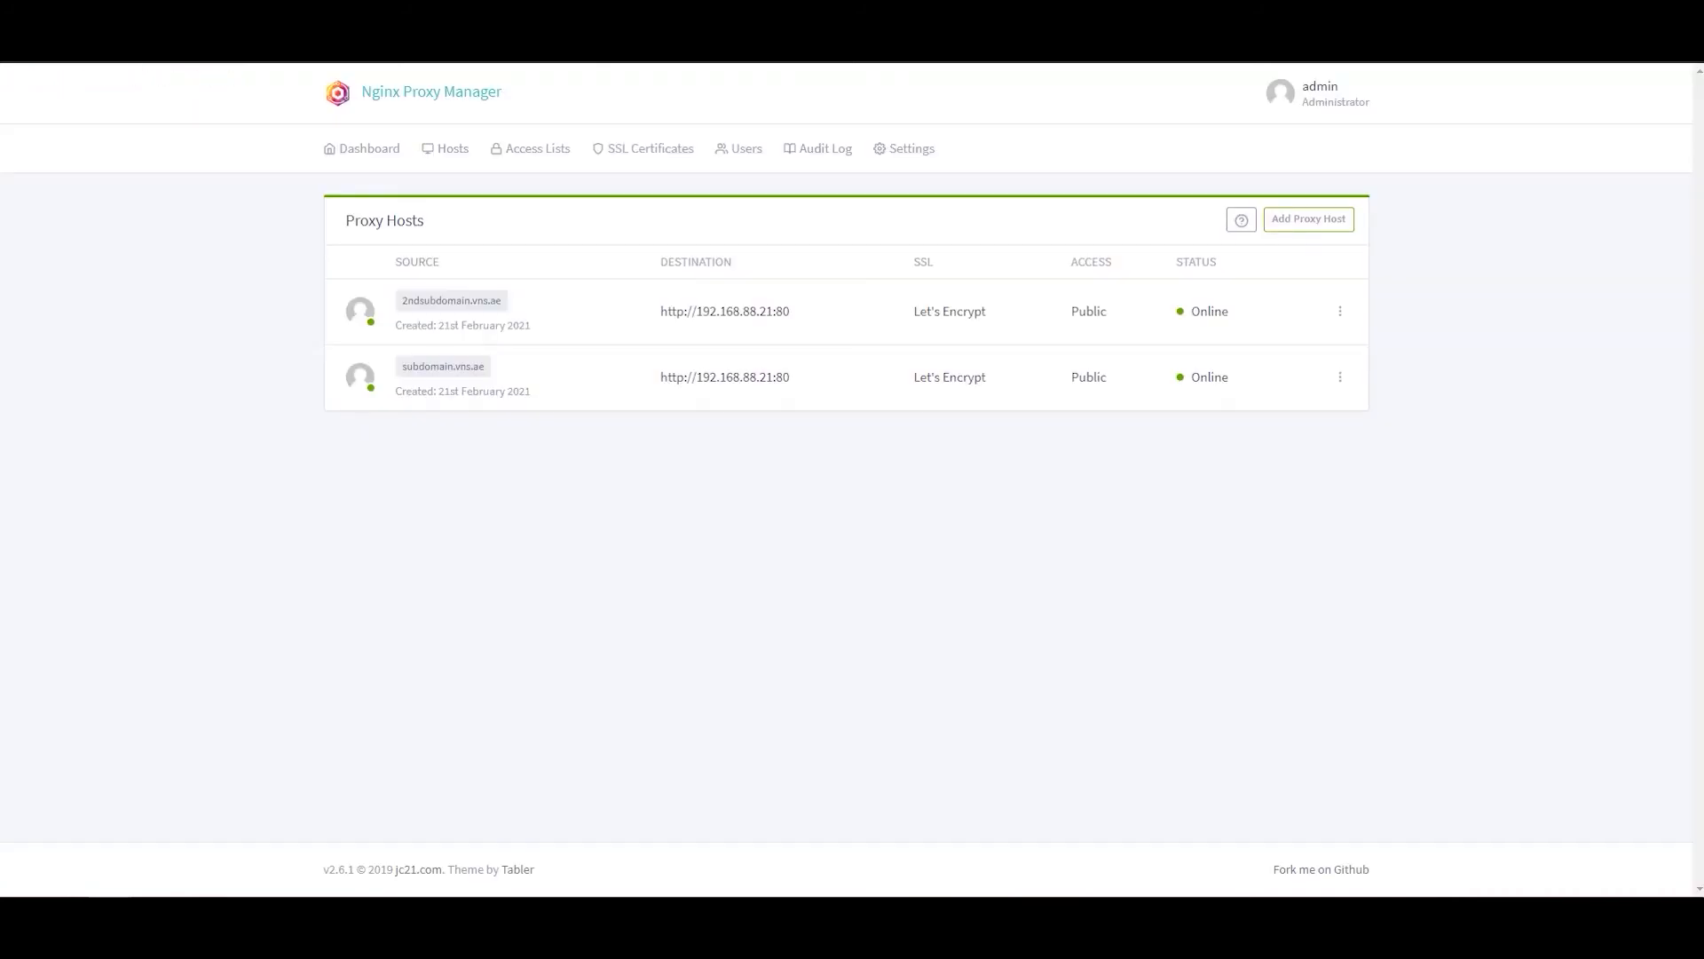
mouse_move(1447, 237)
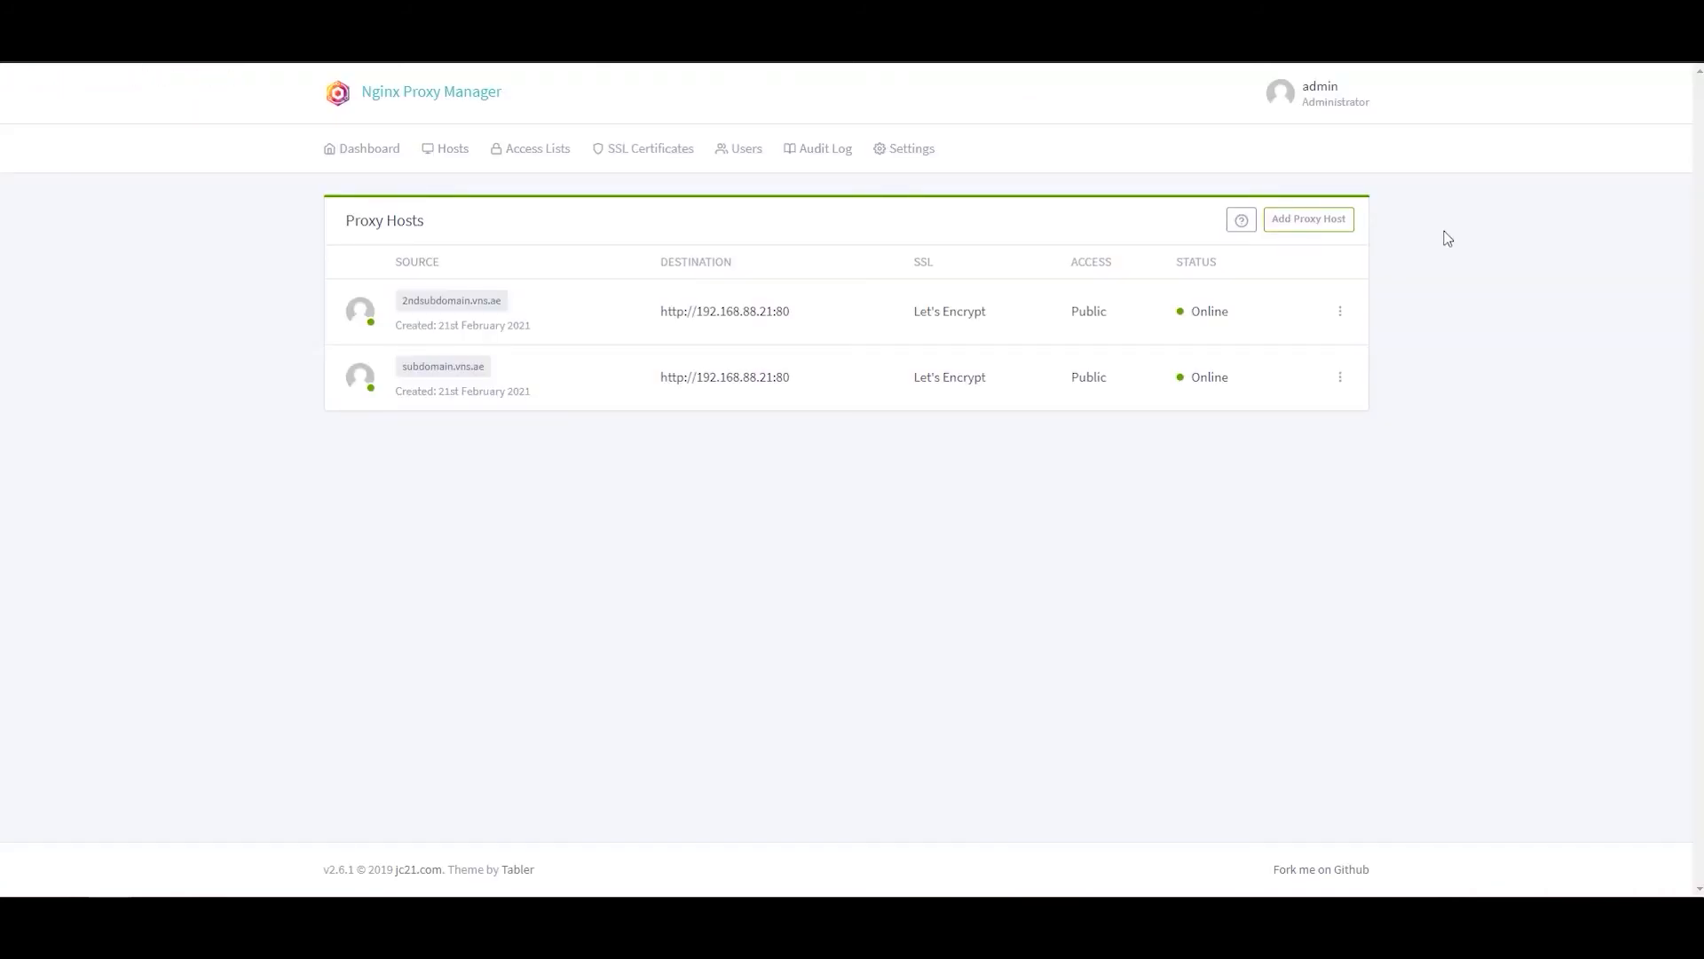